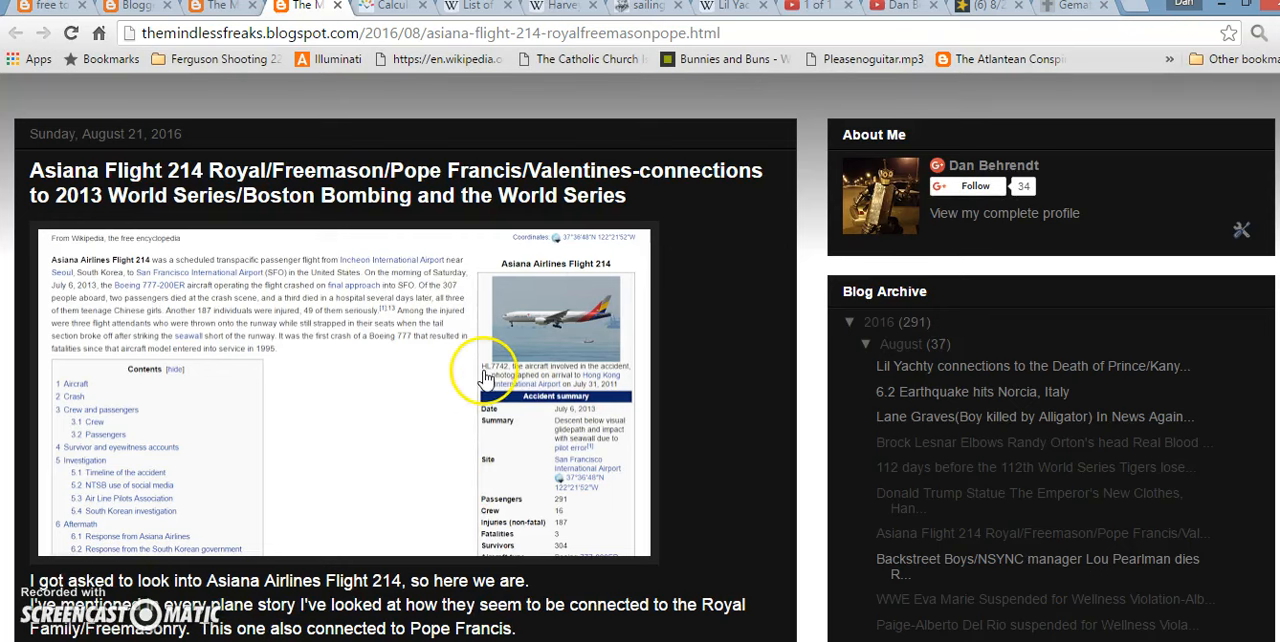
{"action": "mouse_move", "coordinate": [560, 365]}
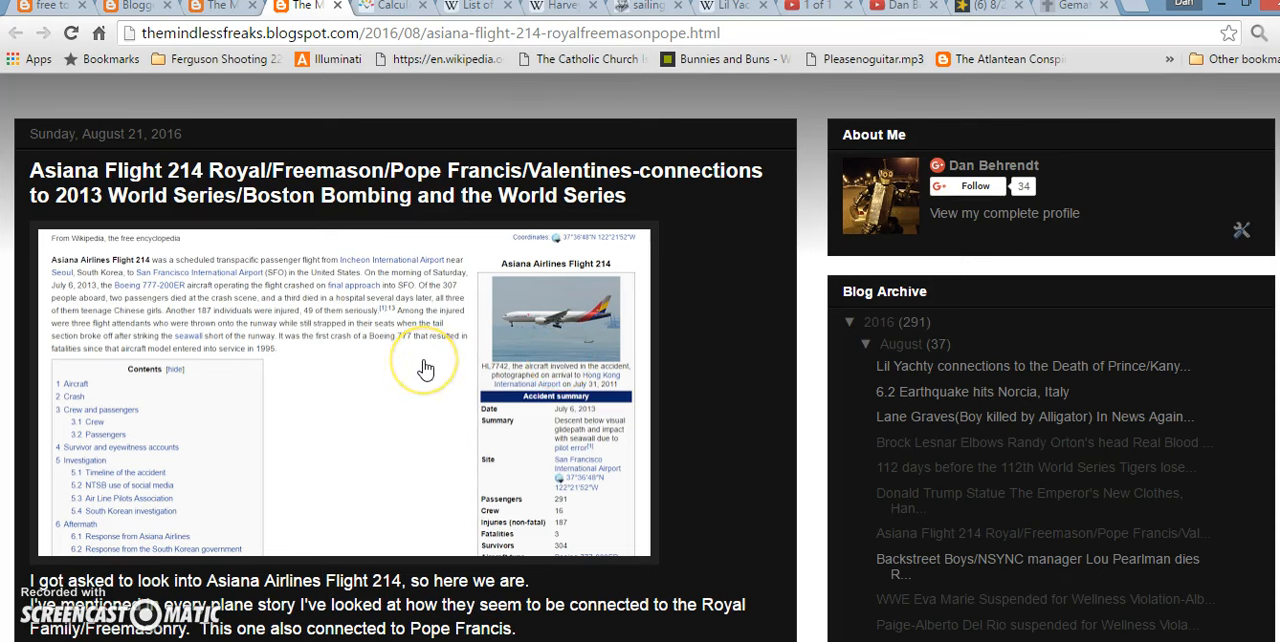
{"action": "mouse_move", "coordinate": [390, 388]}
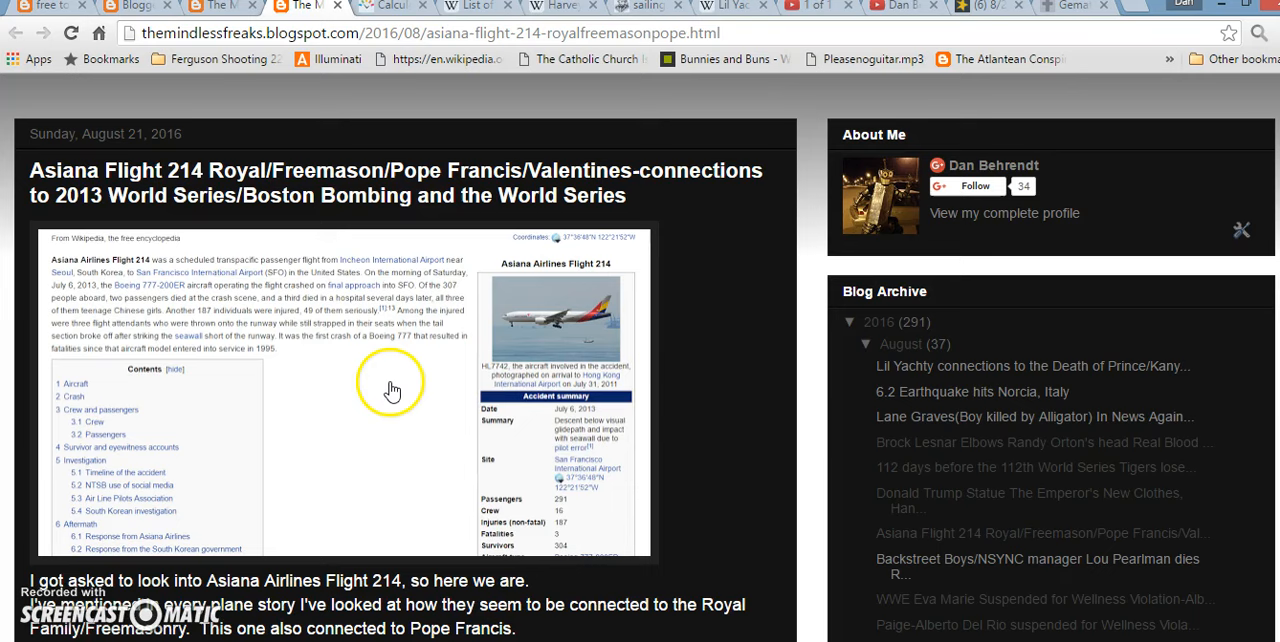
{"action": "mouse_move", "coordinate": [453, 383]}
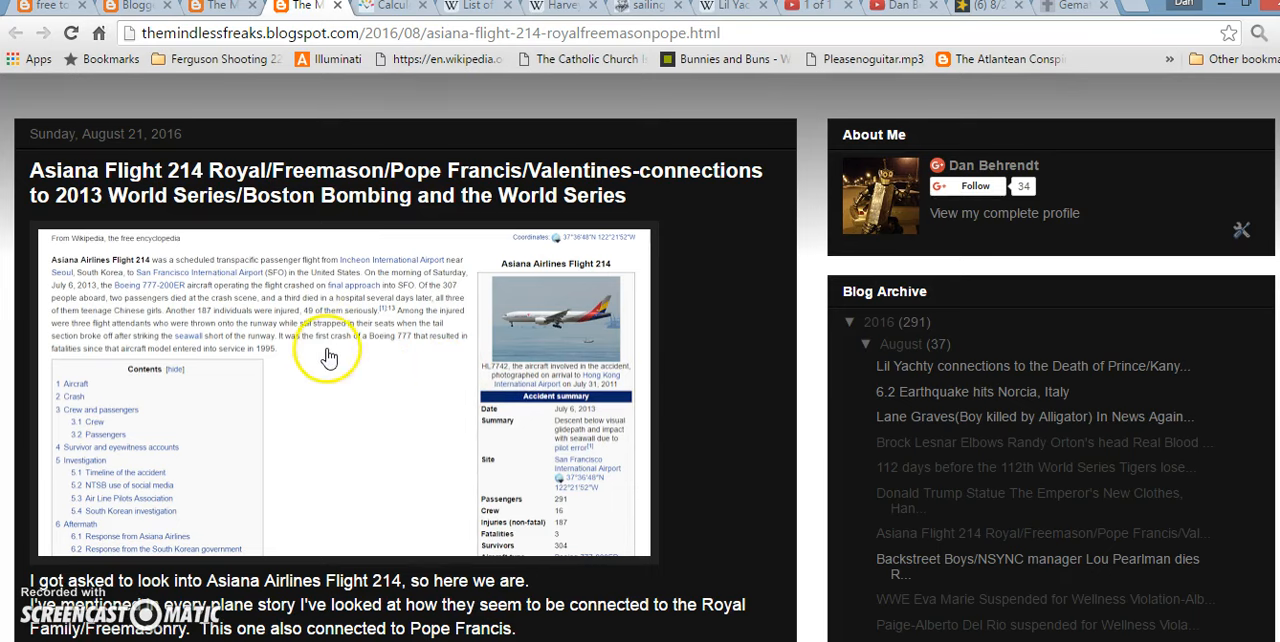
{"action": "mouse_move", "coordinate": [410, 370]}
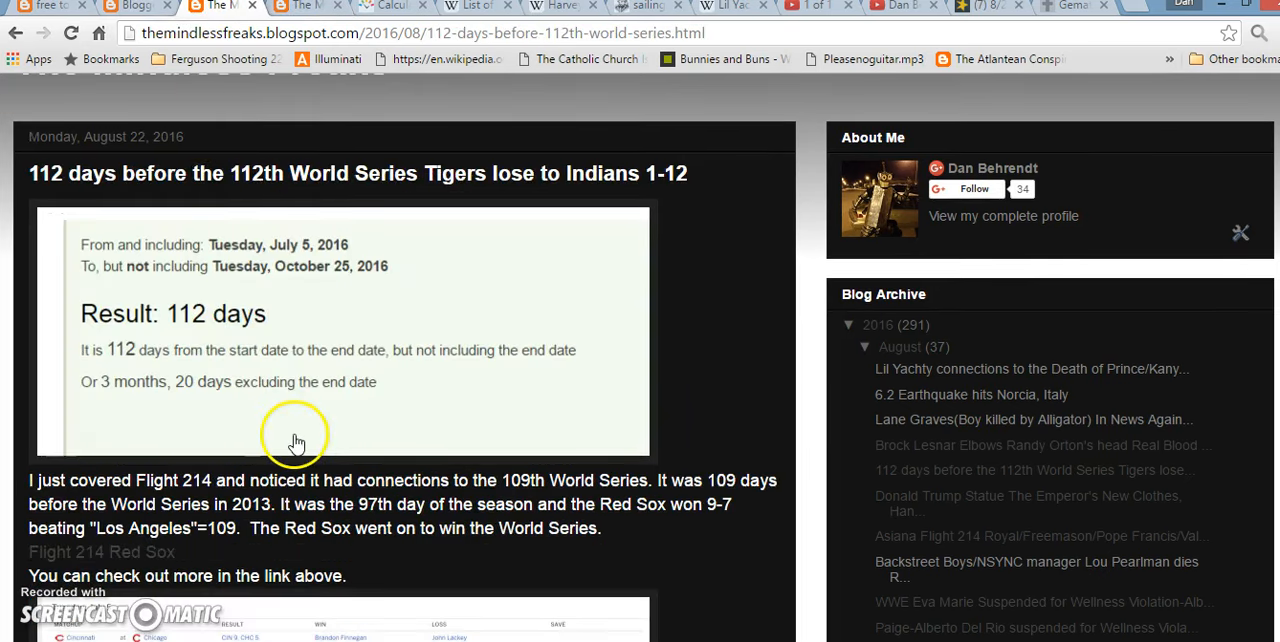
{"action": "mouse_move", "coordinate": [185, 500]}
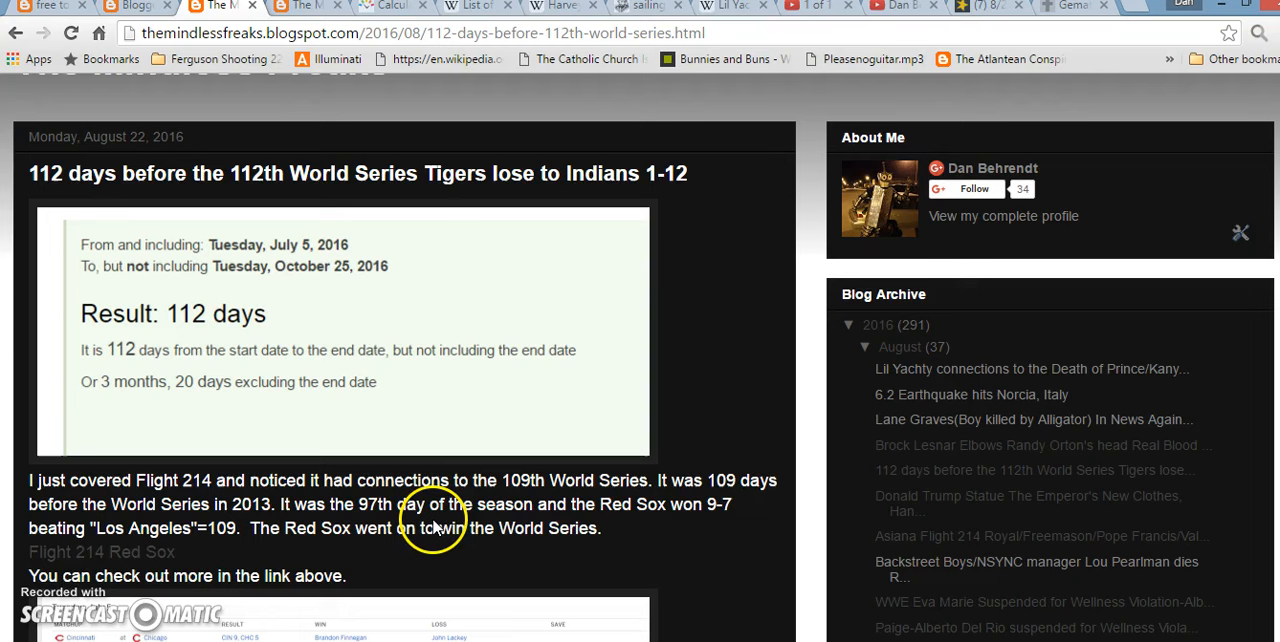
{"action": "mouse_move", "coordinate": [435, 528]}
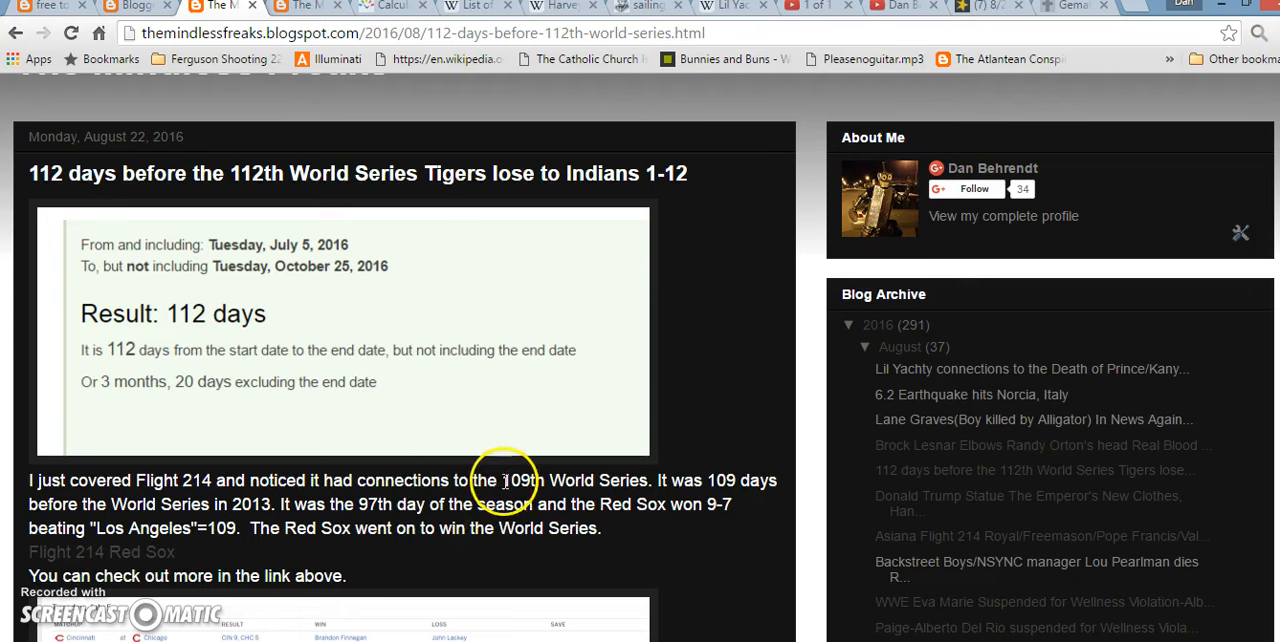
{"action": "mouse_move", "coordinate": [475, 470]}
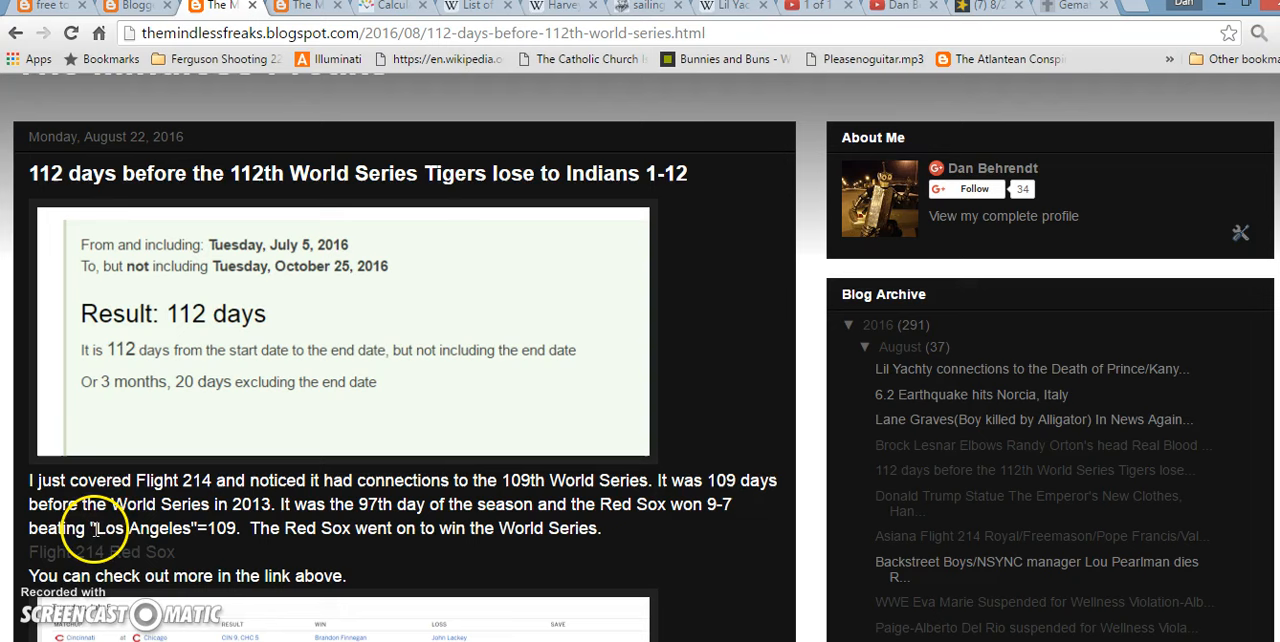
Step: Highlight the "Los Angeles"=109 claim in the 112-days World Series post
{"action": "left_click_drag", "start_coordinate": [92, 528], "coordinate": [240, 528]}
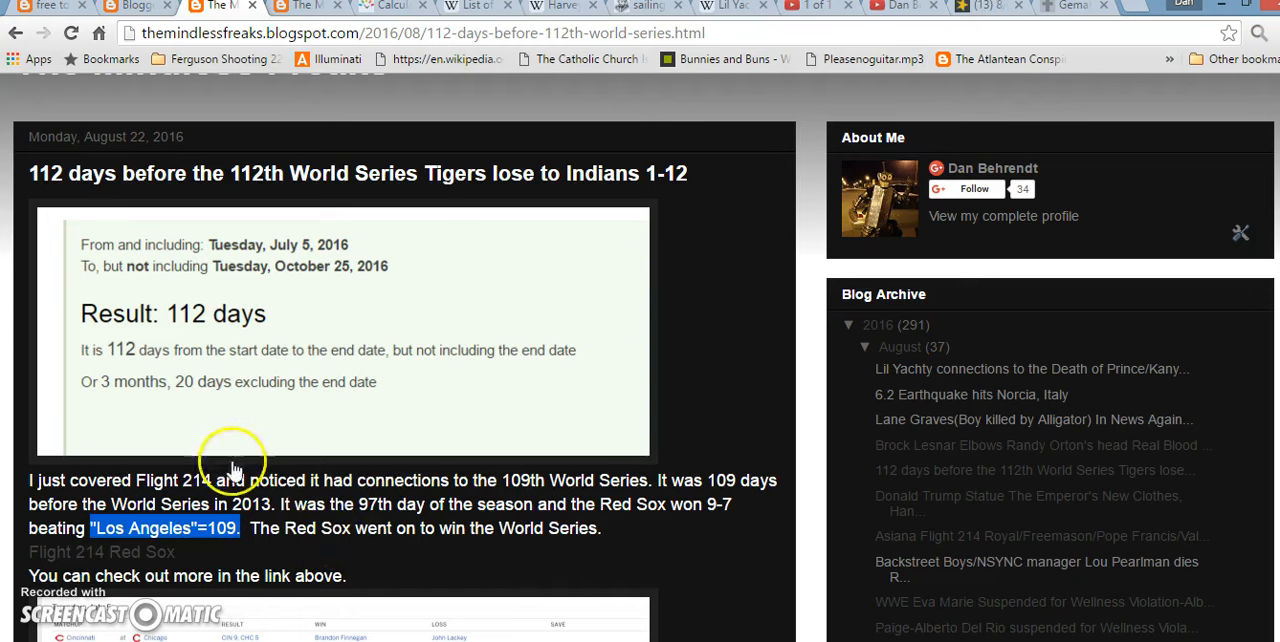
{"action": "mouse_move", "coordinate": [450, 462]}
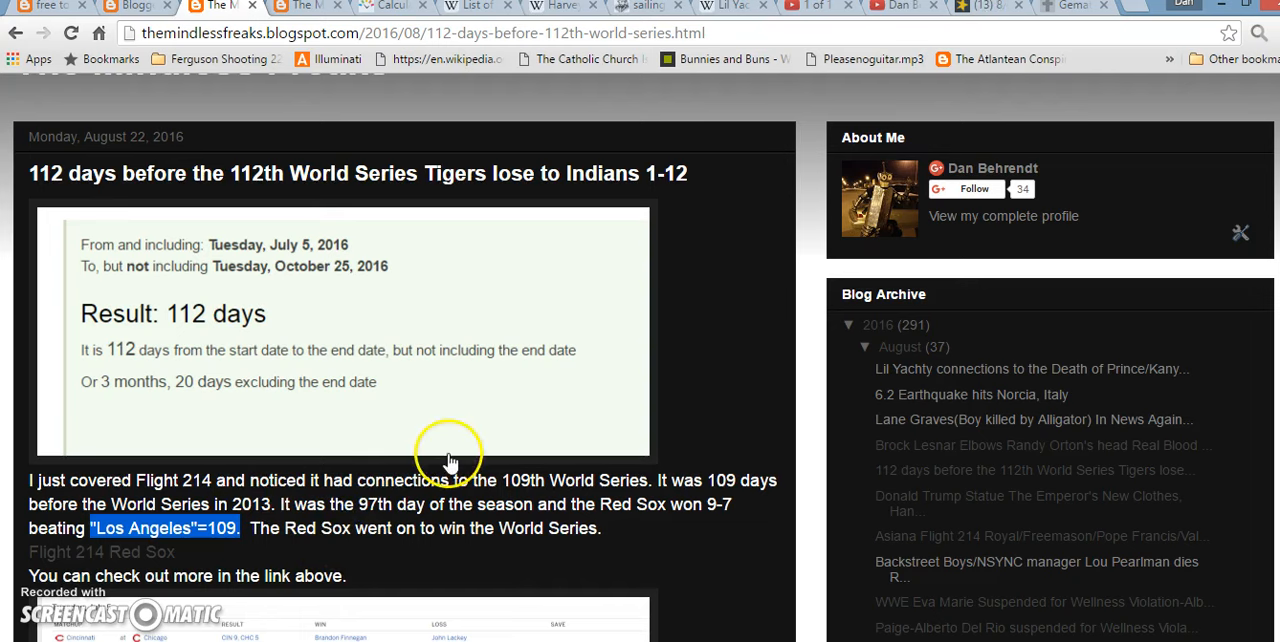
{"action": "mouse_move", "coordinate": [400, 497]}
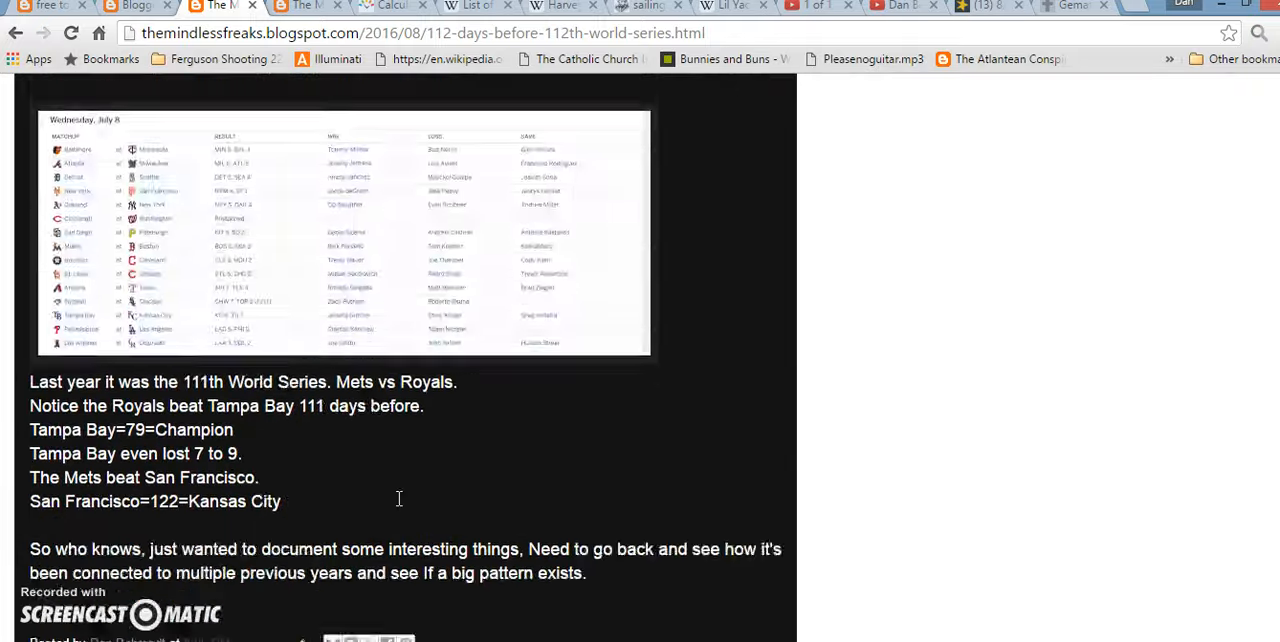
{"action": "scroll", "scroll_direction": "down", "scroll_amount": 3}
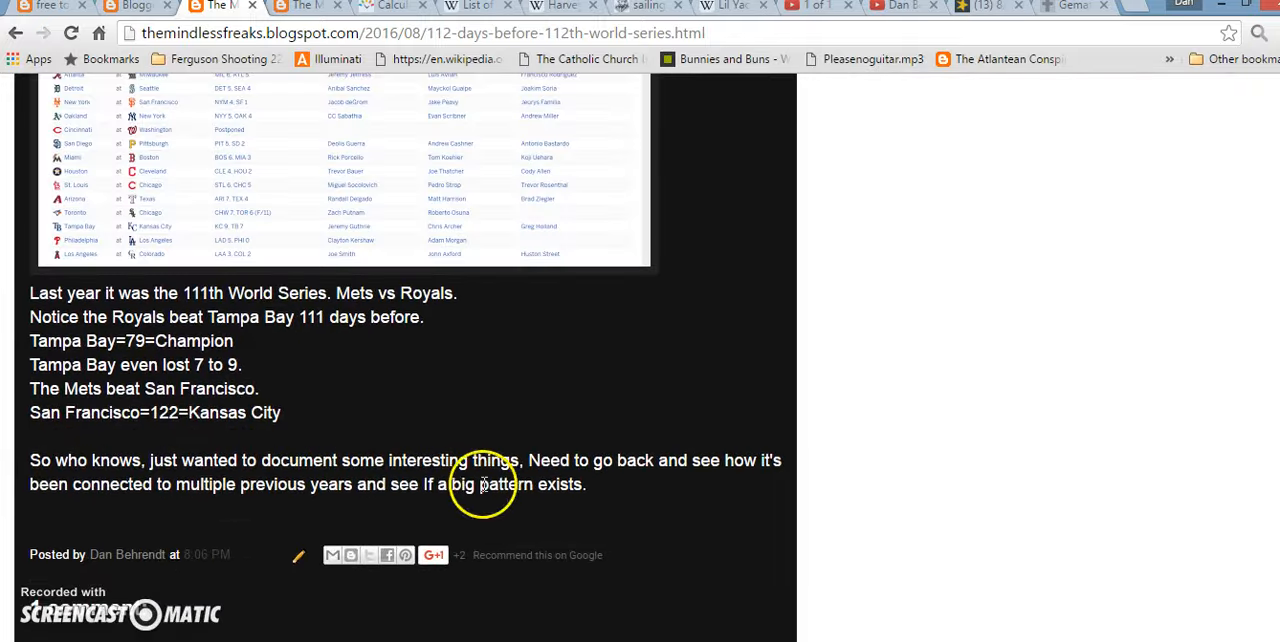
{"action": "scroll", "scroll_direction": "up", "scroll_amount": 3}
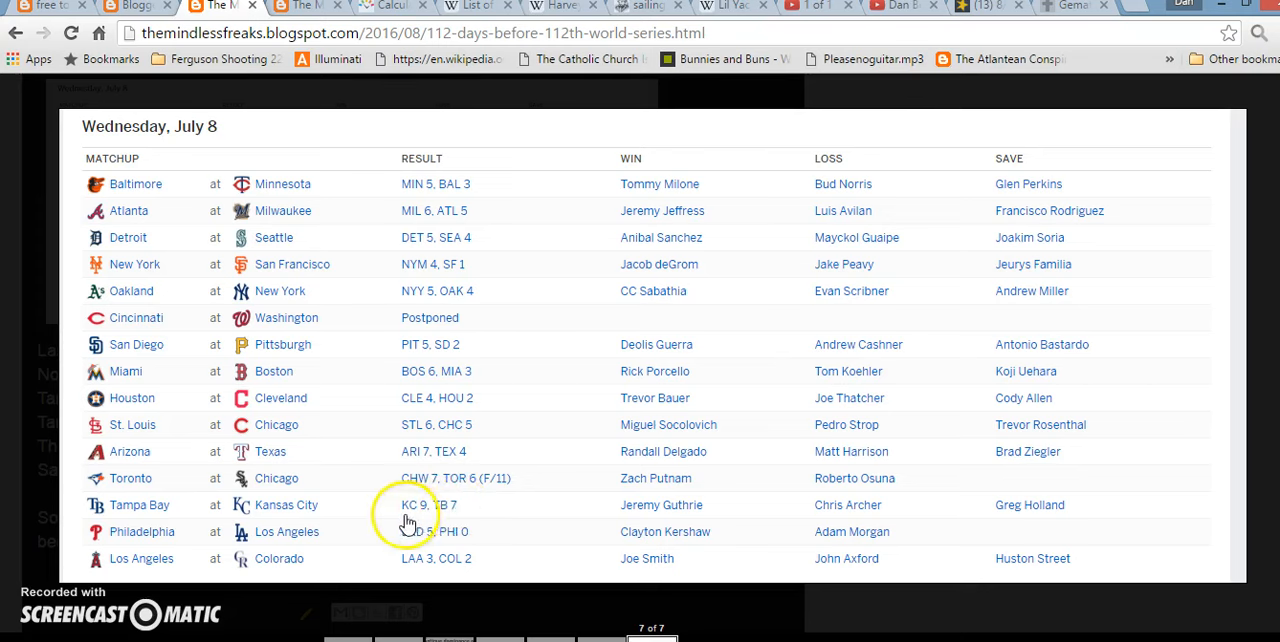
{"action": "mouse_move", "coordinate": [407, 495]}
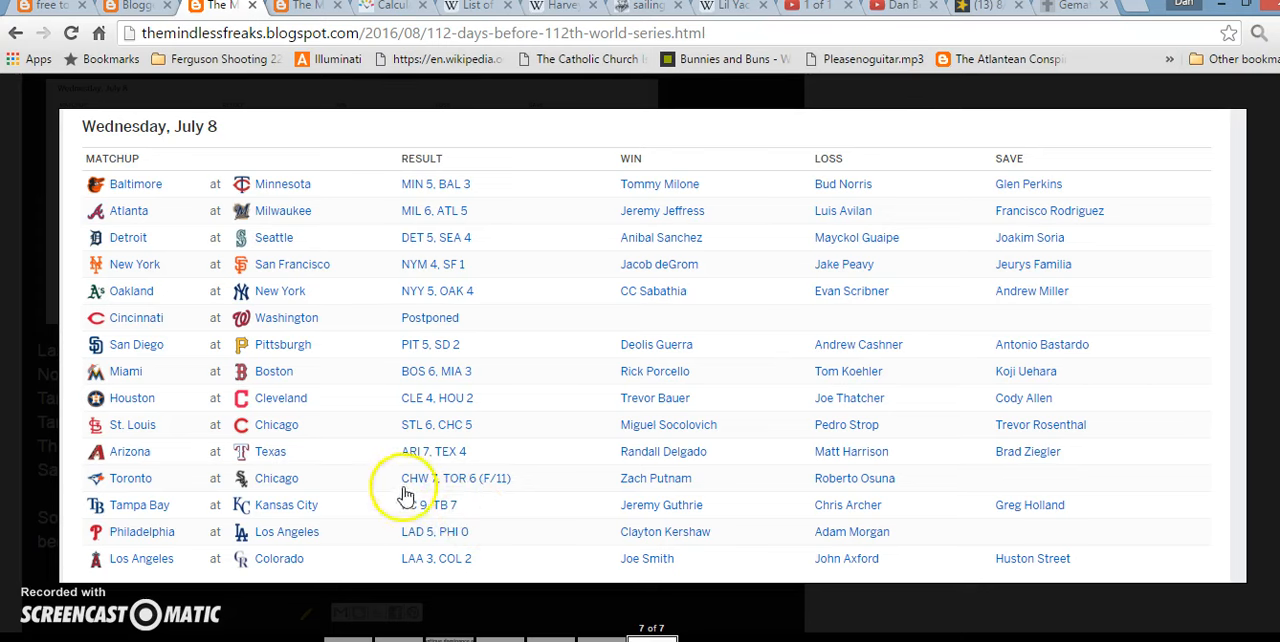
{"action": "mouse_move", "coordinate": [285, 515]}
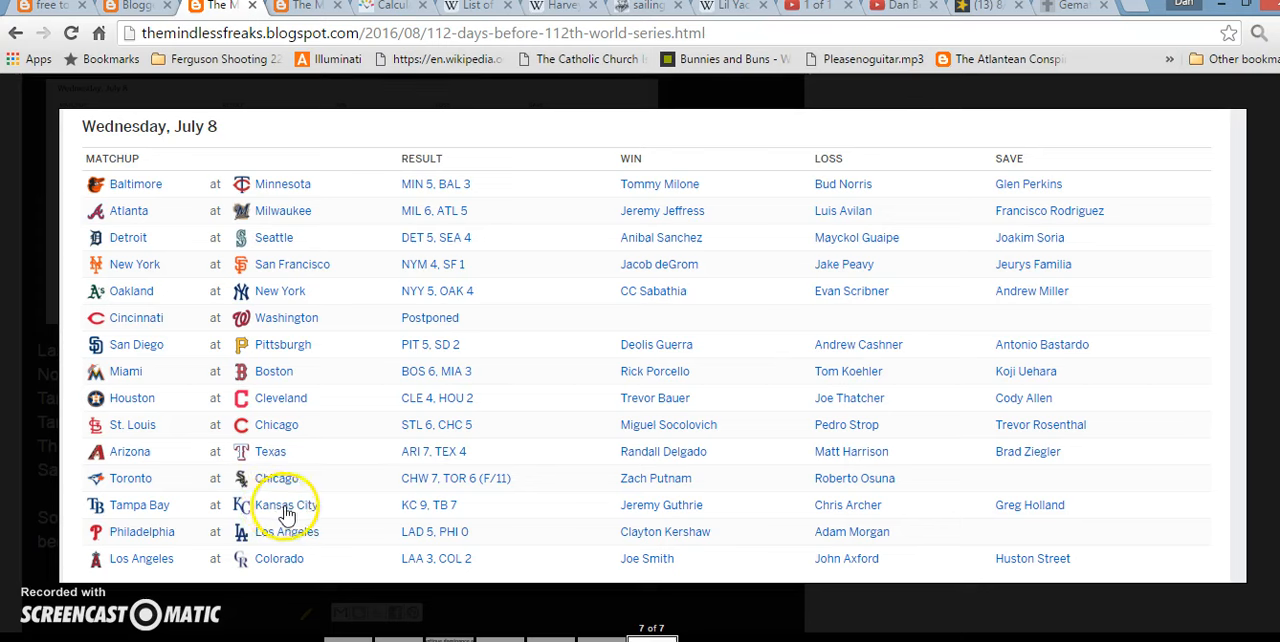
{"action": "mouse_move", "coordinate": [143, 513]}
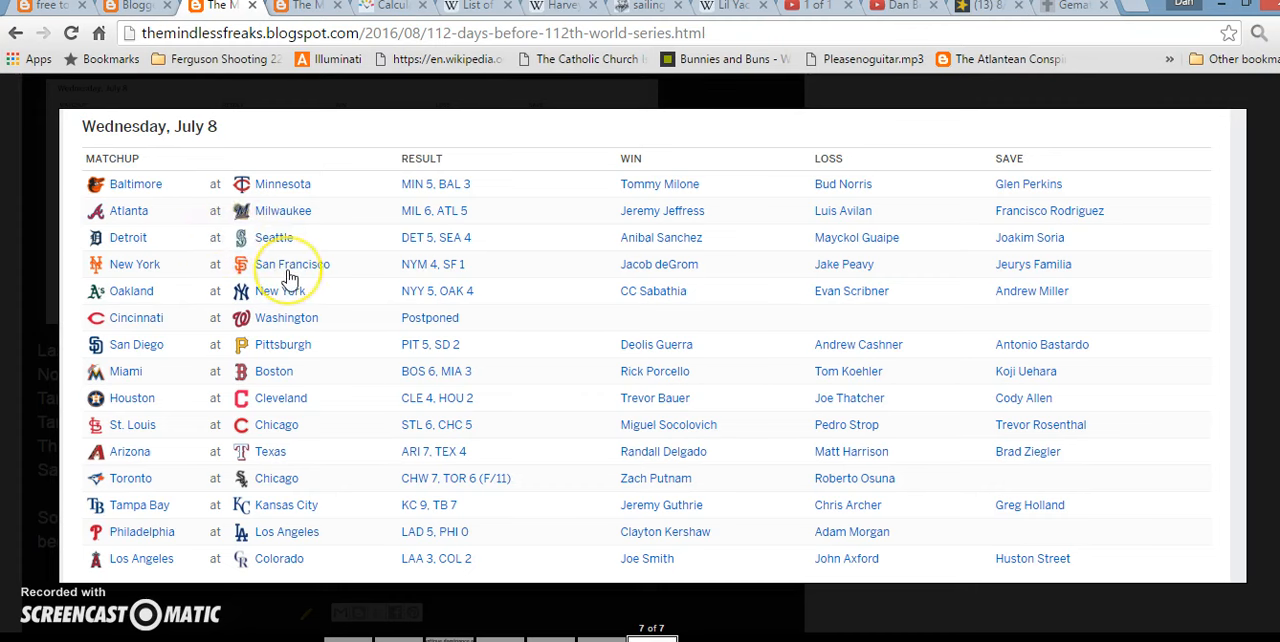
{"action": "mouse_move", "coordinate": [416, 285]}
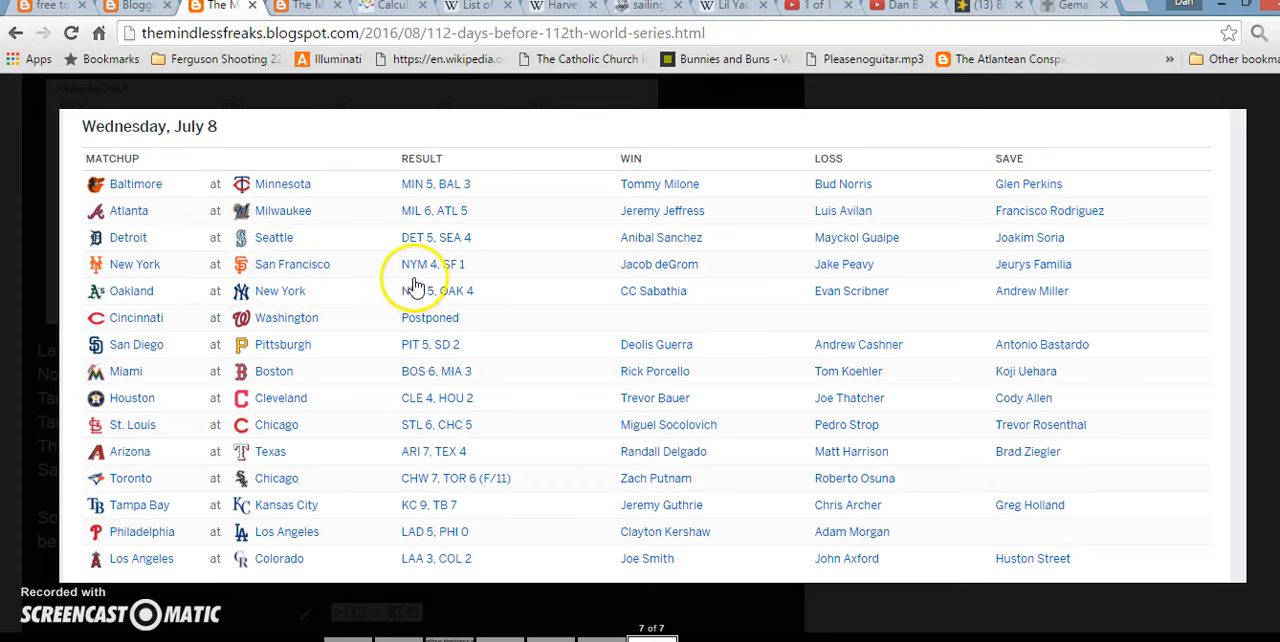
{"action": "mouse_move", "coordinate": [260, 273]}
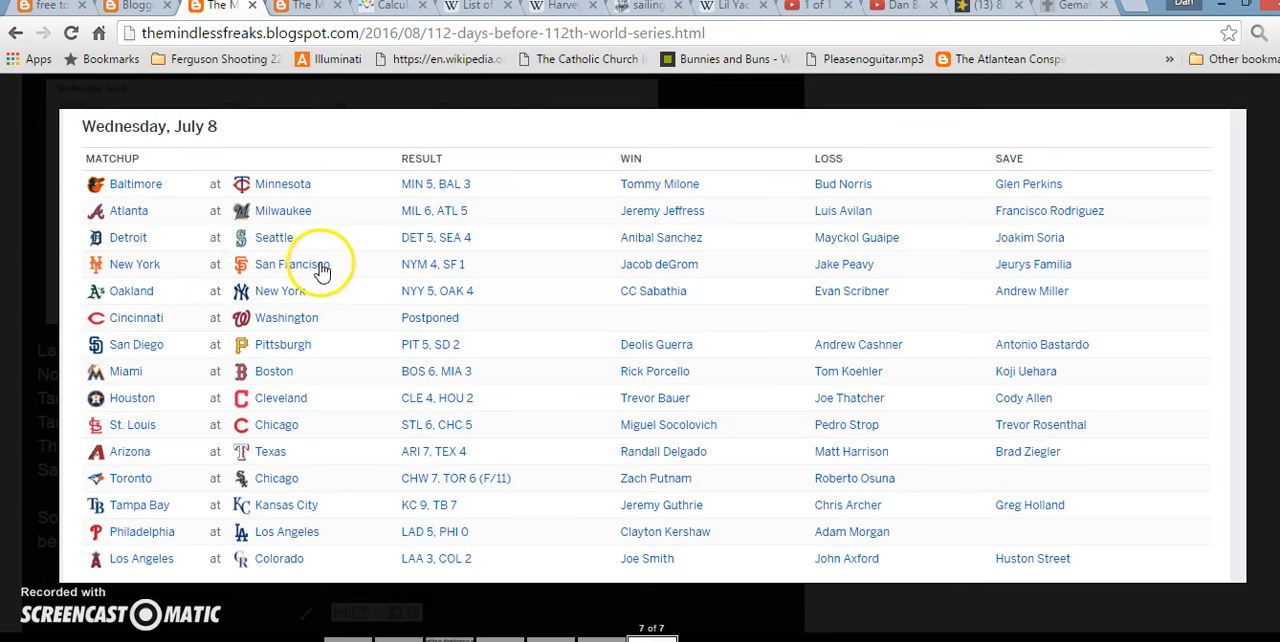
{"action": "mouse_move", "coordinate": [288, 515]}
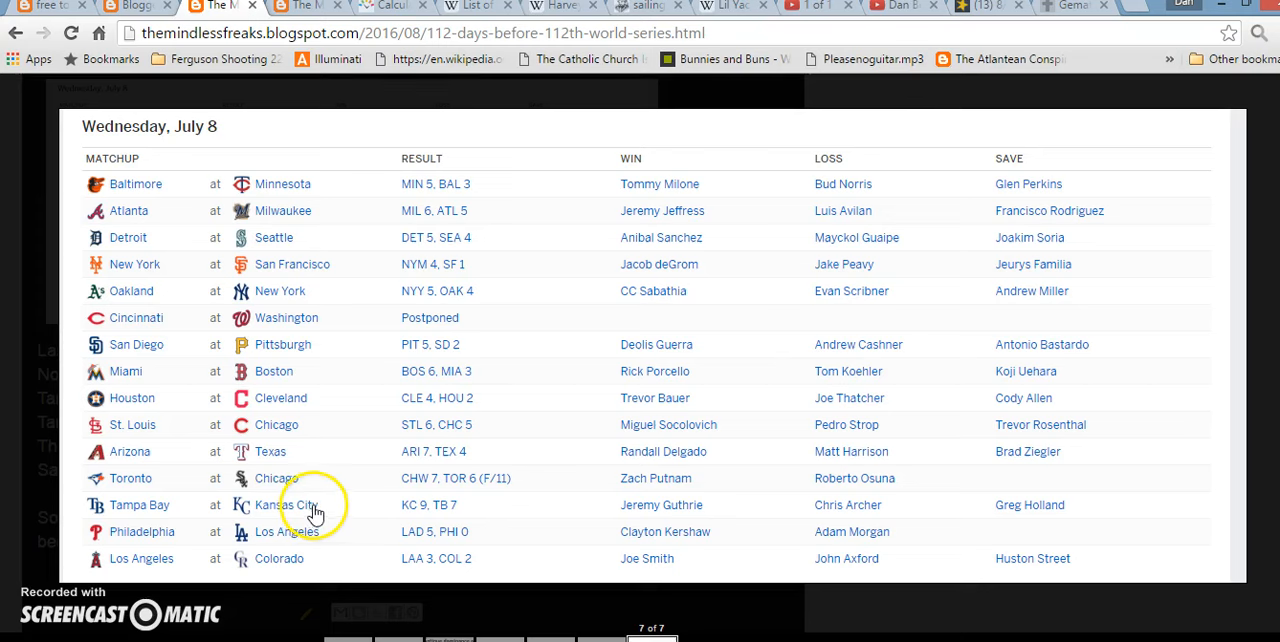
{"action": "mouse_move", "coordinate": [298, 253]}
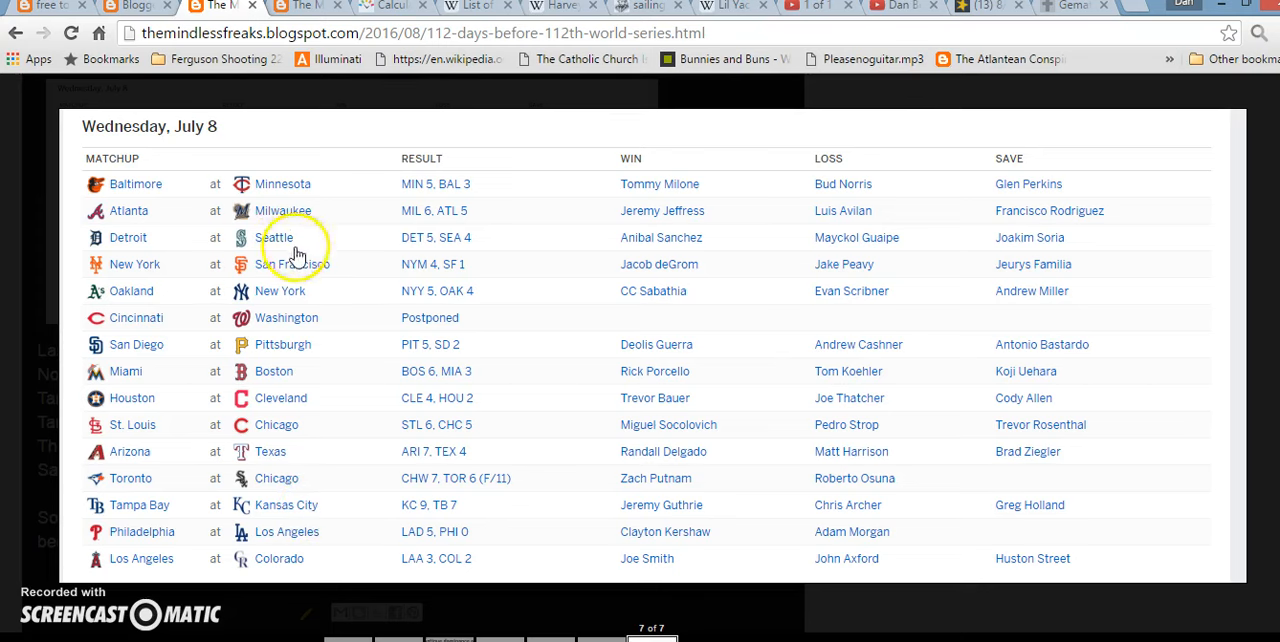
{"action": "mouse_move", "coordinate": [270, 270]}
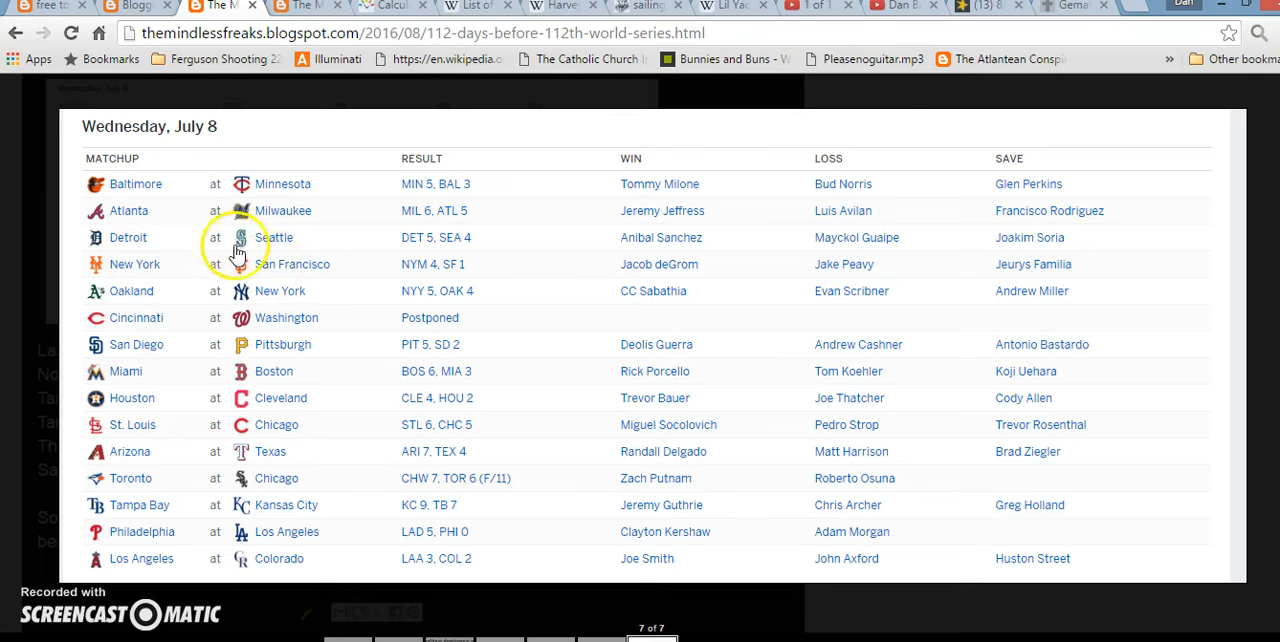
{"action": "mouse_move", "coordinate": [267, 502]}
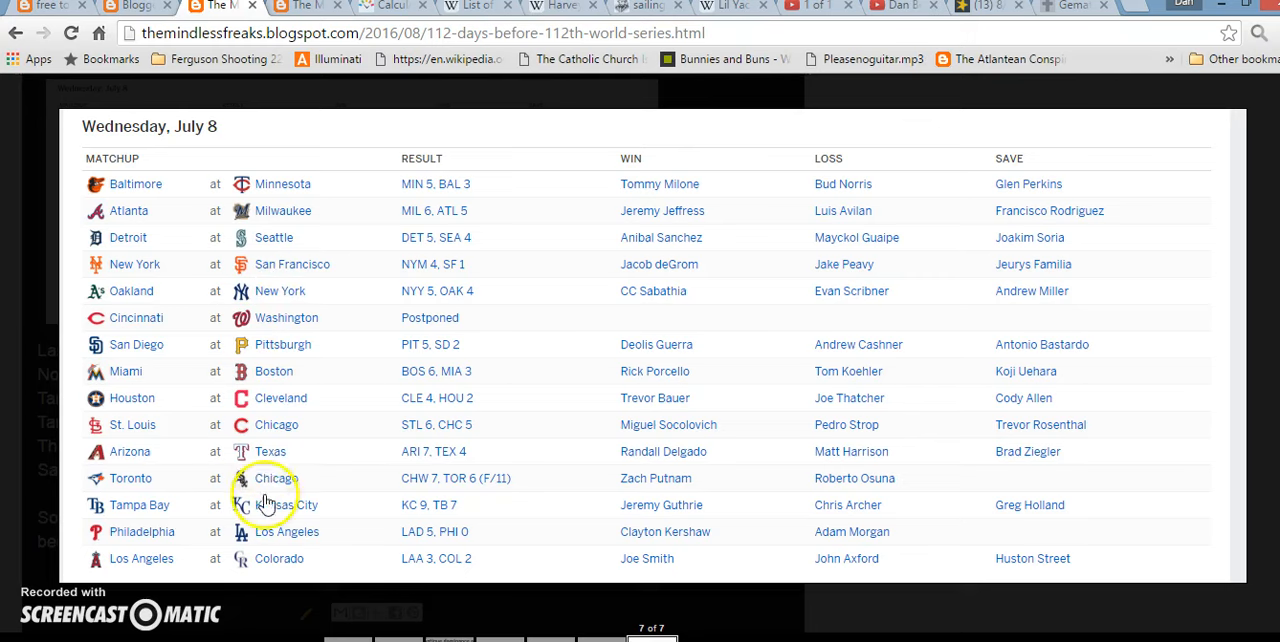
{"action": "mouse_move", "coordinate": [25, 415]}
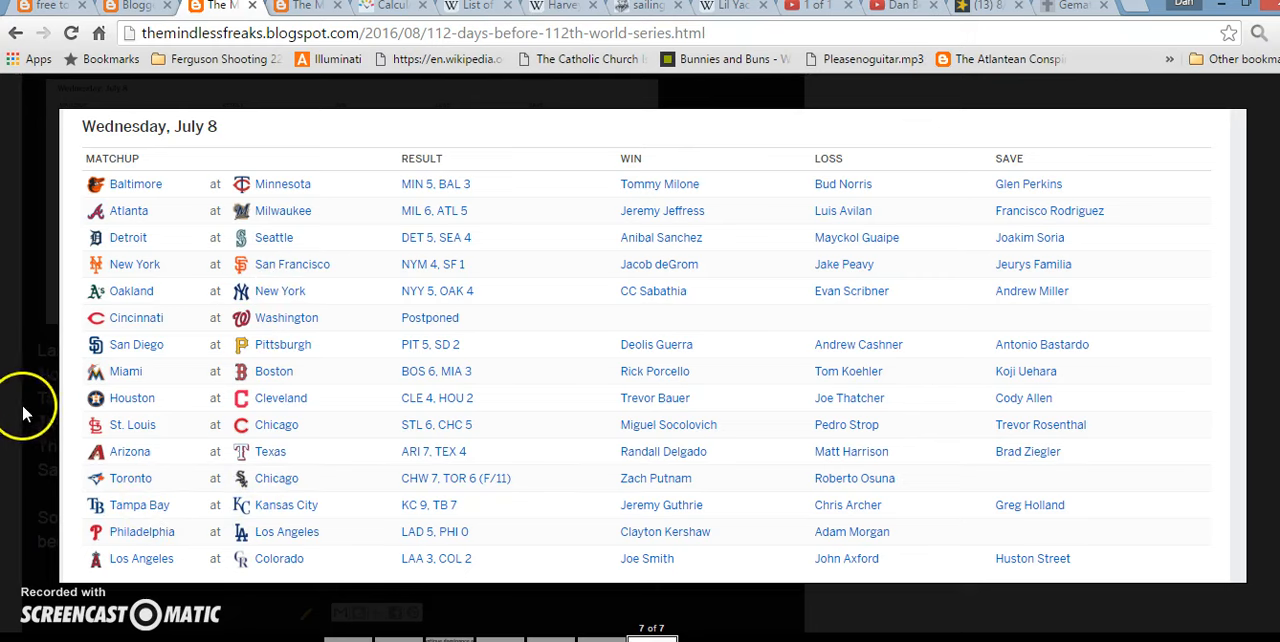
Step: Scroll through the post to the date-calculation and Tuesday, July 5 results screenshots
{"action": "scroll", "scroll_direction": "down", "scroll_amount": 3}
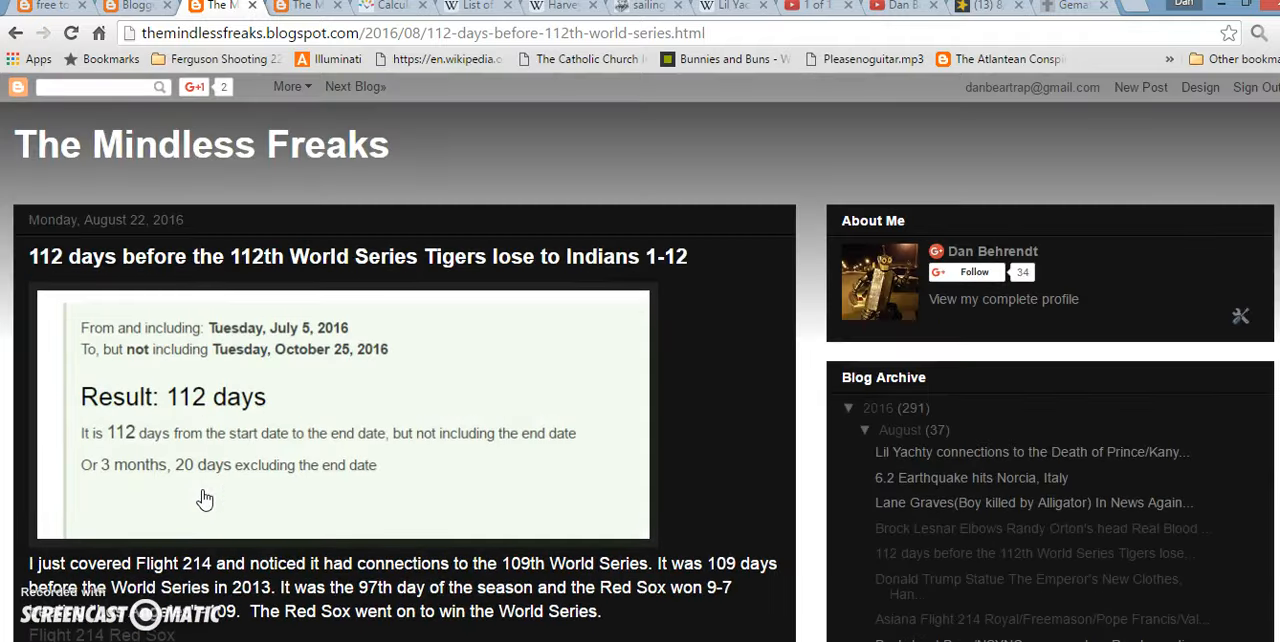
{"action": "scroll", "scroll_direction": "down", "scroll_amount": 3}
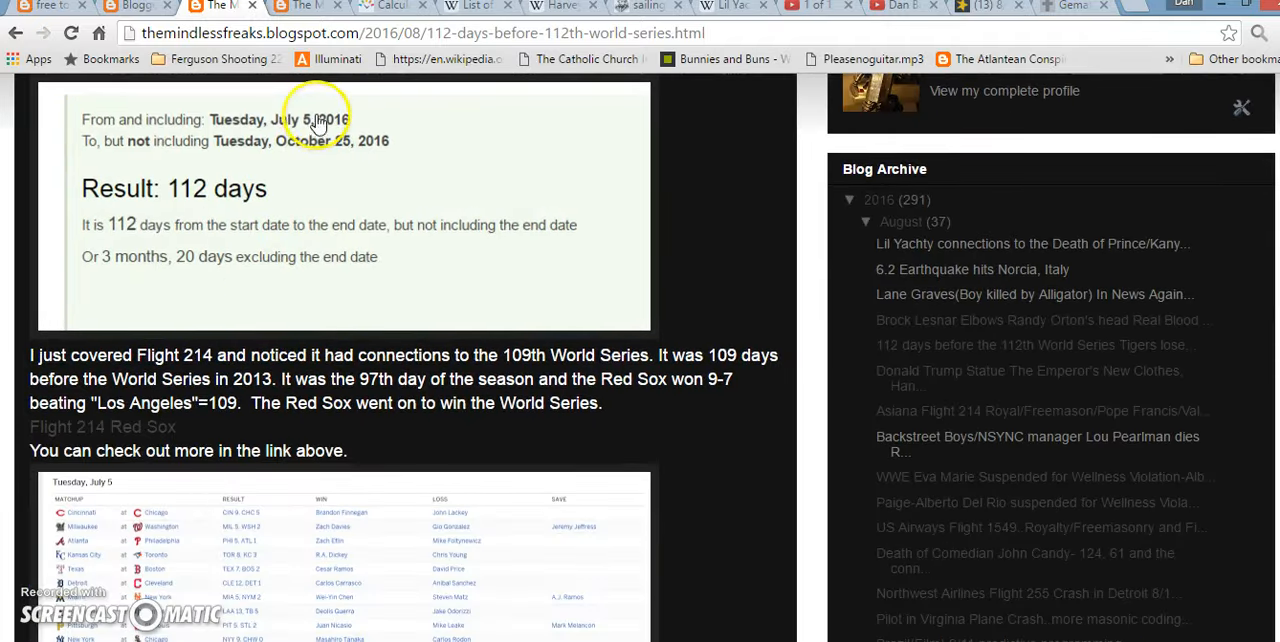
{"action": "mouse_move", "coordinate": [175, 222]}
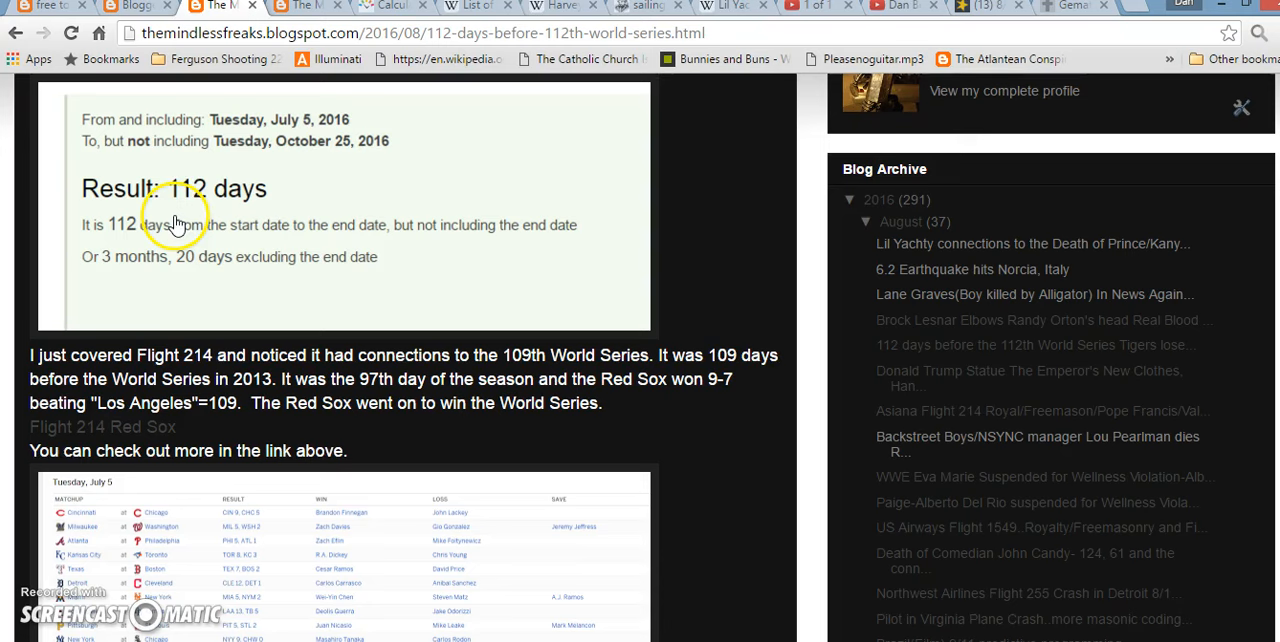
{"action": "mouse_move", "coordinate": [388, 272]}
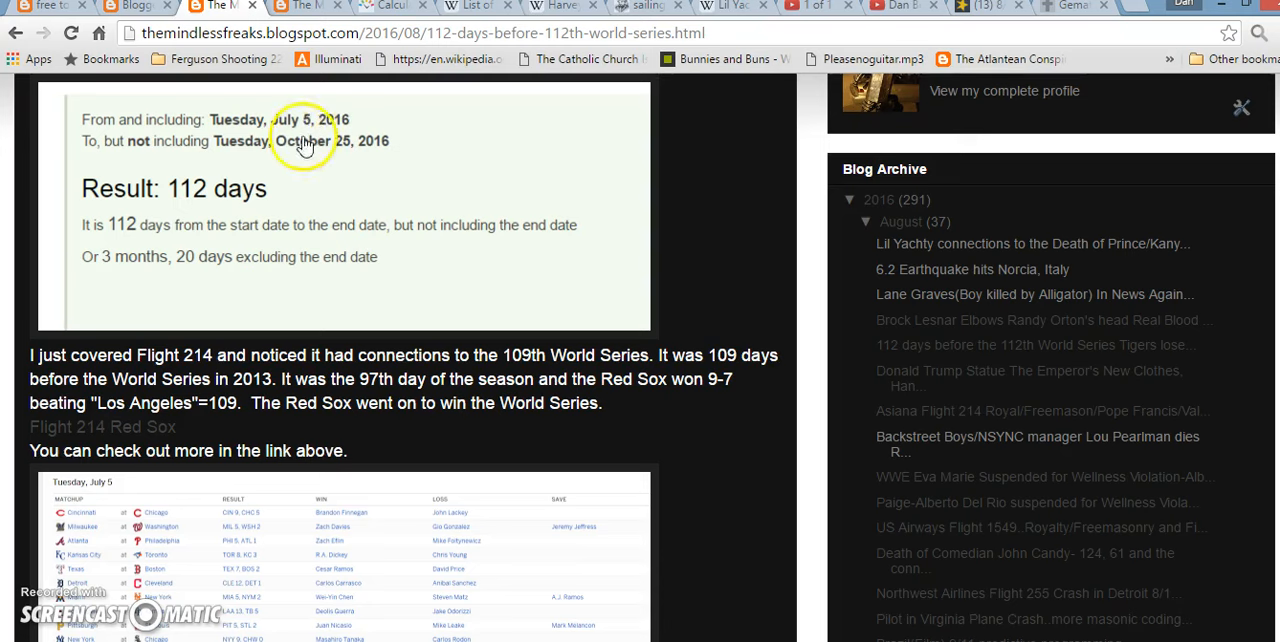
{"action": "mouse_move", "coordinate": [400, 150]}
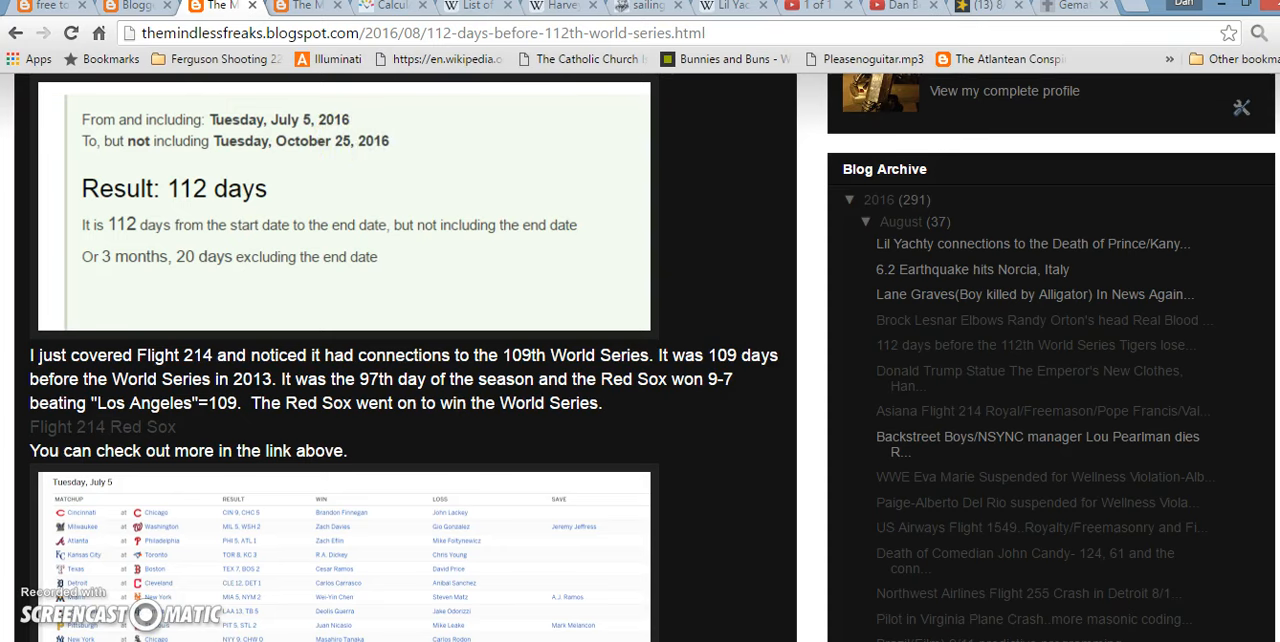
{"action": "scroll", "scroll_direction": "down", "scroll_amount": 3}
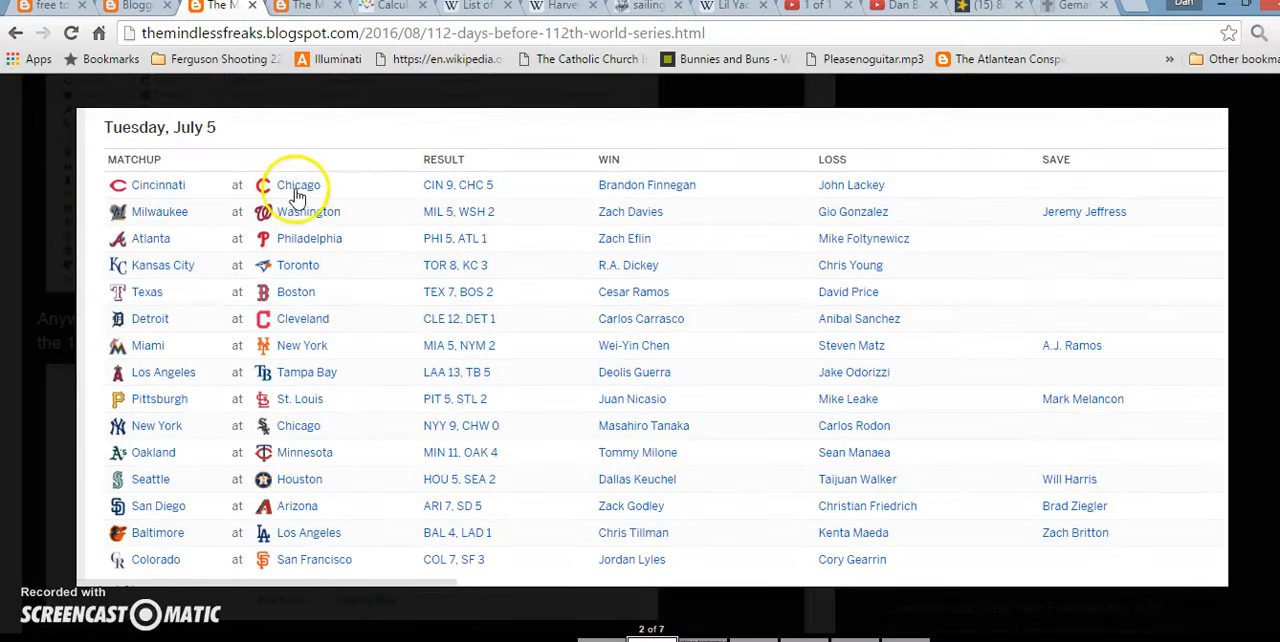
{"action": "mouse_move", "coordinate": [288, 510]}
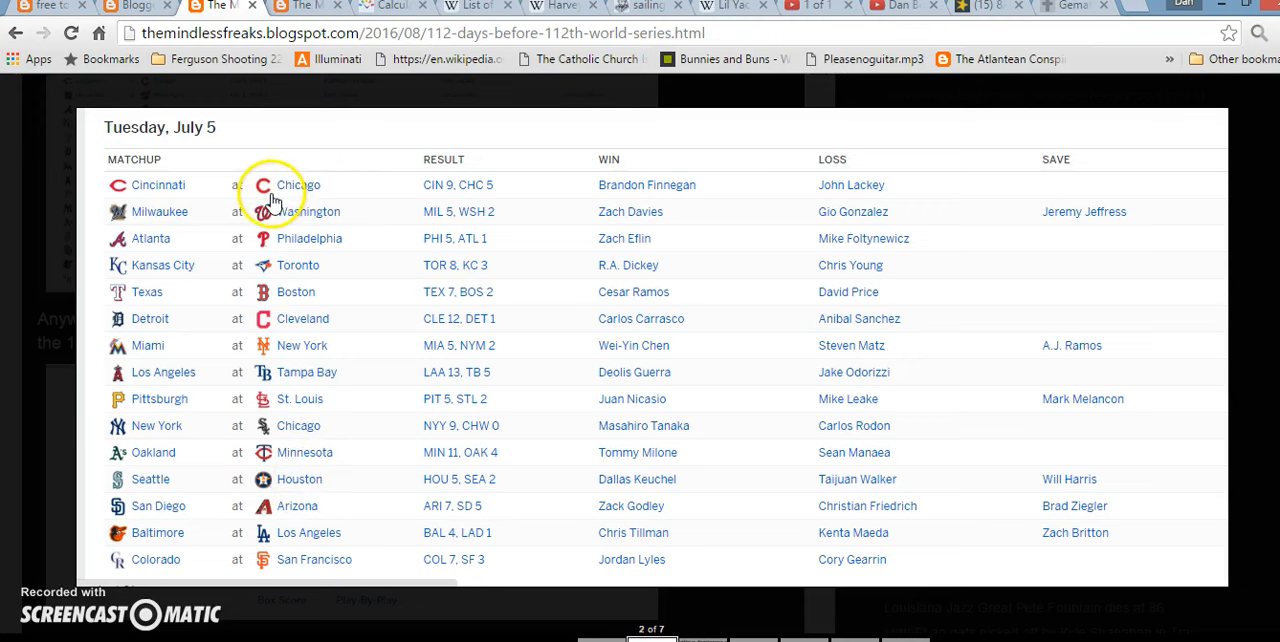
{"action": "mouse_move", "coordinate": [143, 296]}
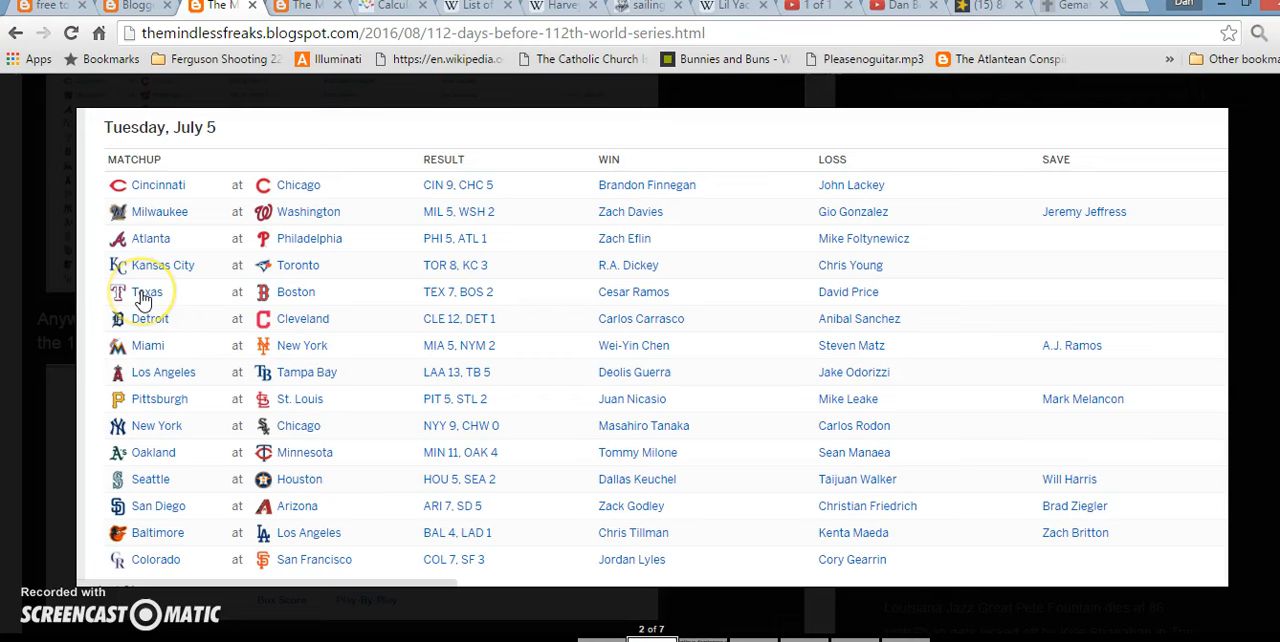
{"action": "mouse_move", "coordinate": [331, 368]}
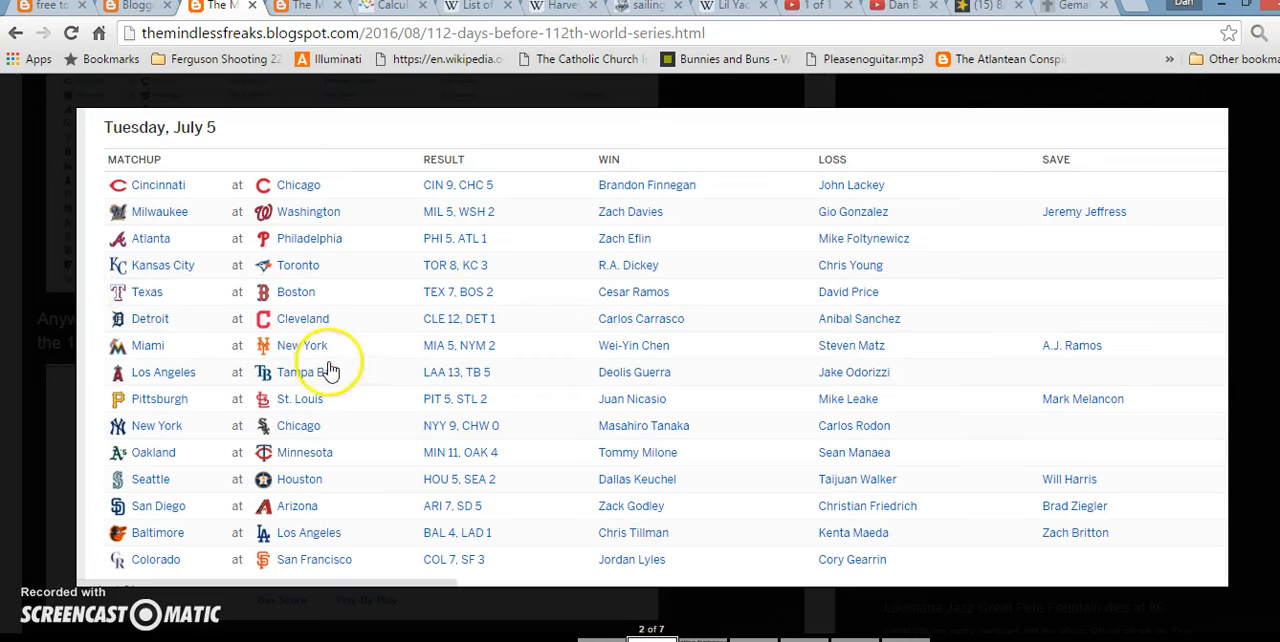
{"action": "mouse_move", "coordinate": [295, 325]}
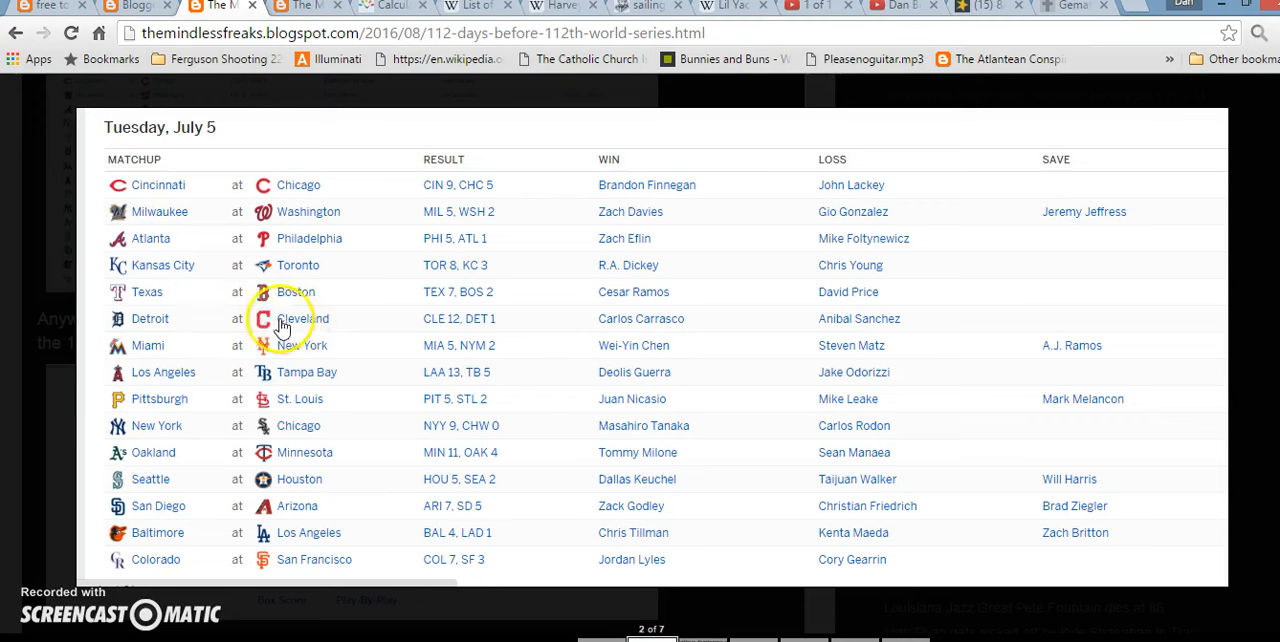
{"action": "mouse_move", "coordinate": [485, 334]}
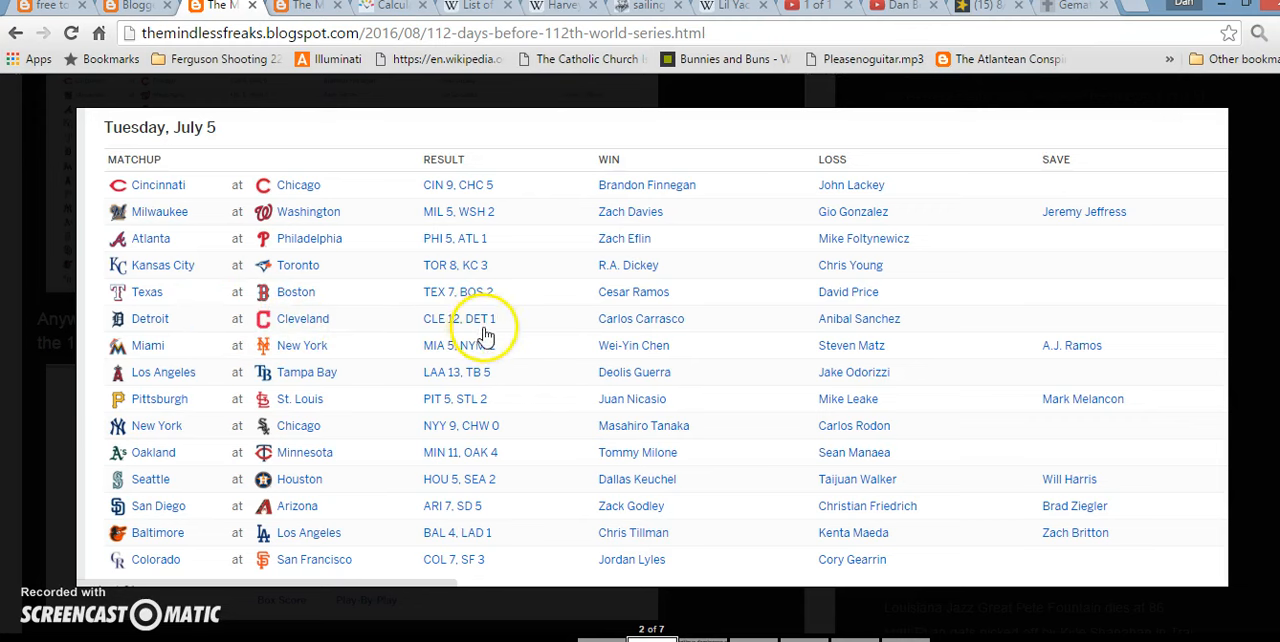
{"action": "mouse_move", "coordinate": [147, 332]}
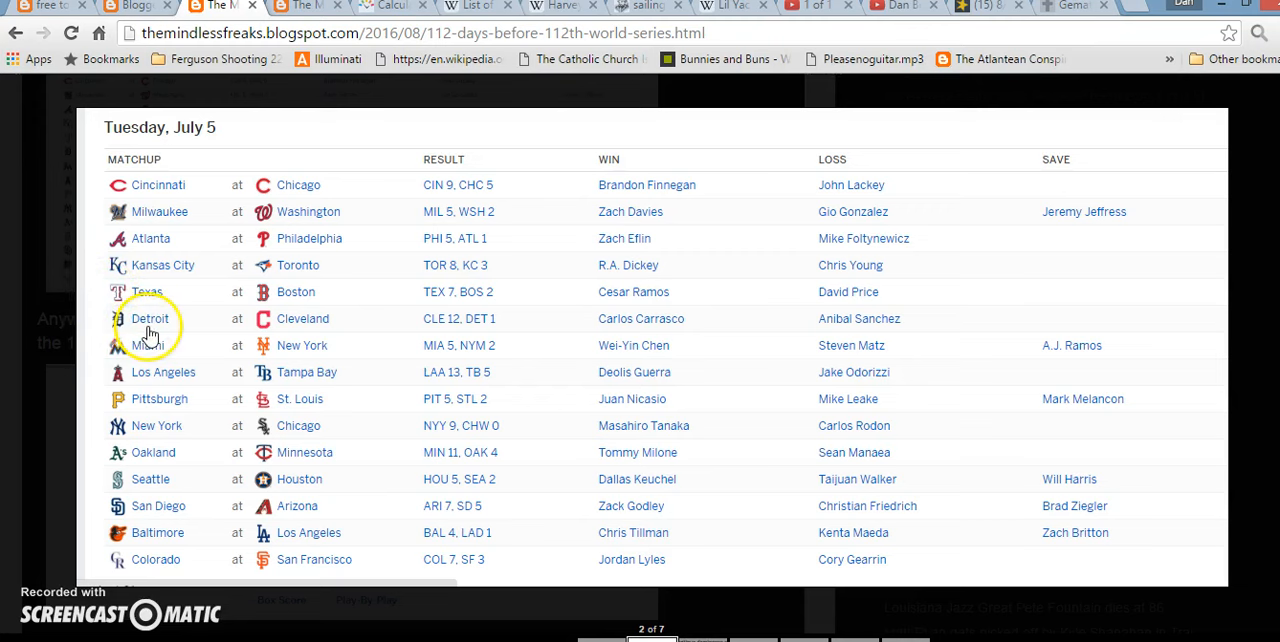
{"action": "mouse_move", "coordinate": [205, 305]}
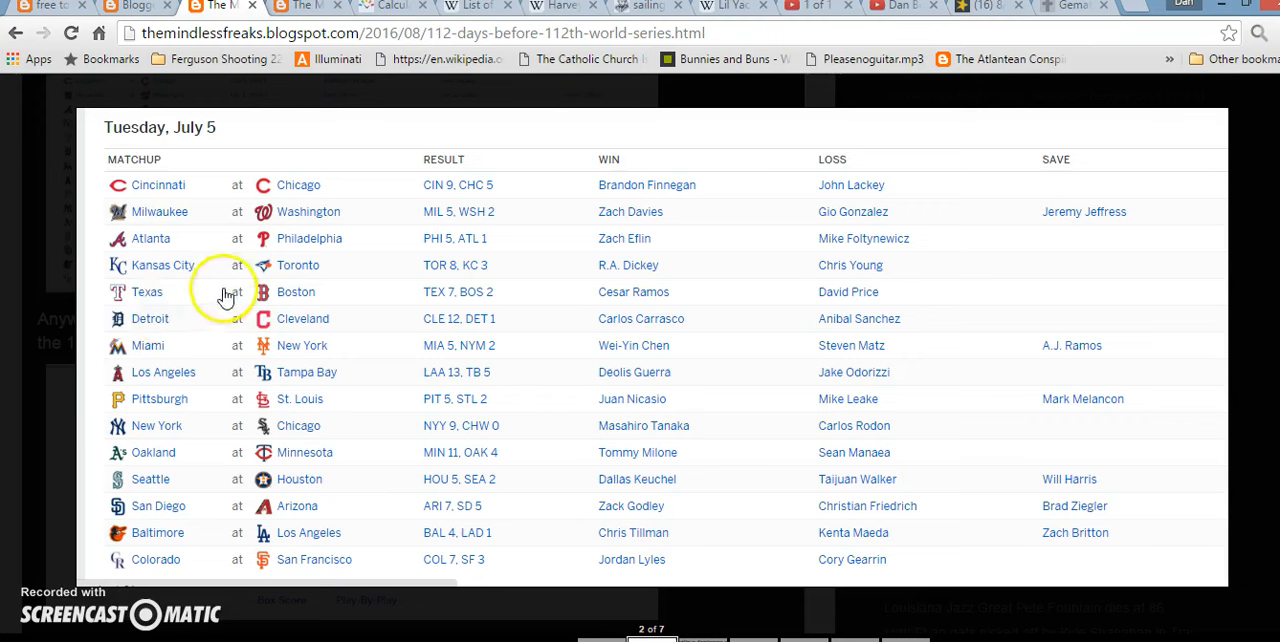
{"action": "mouse_move", "coordinate": [239, 316]}
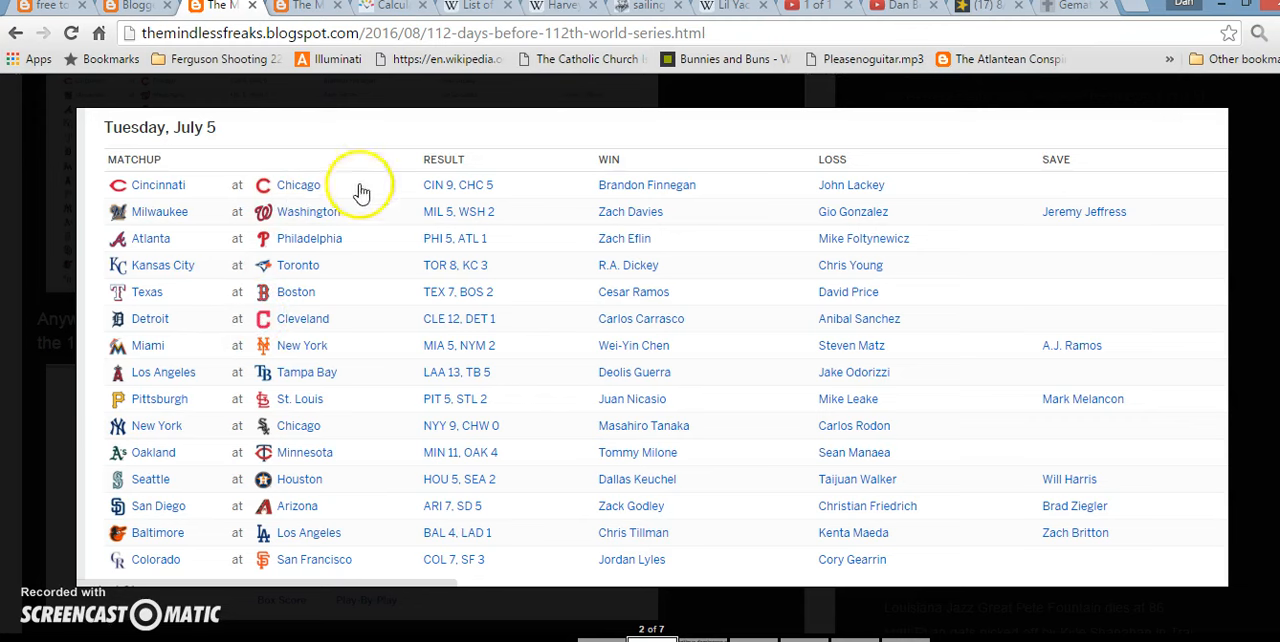
{"action": "mouse_move", "coordinate": [273, 300]}
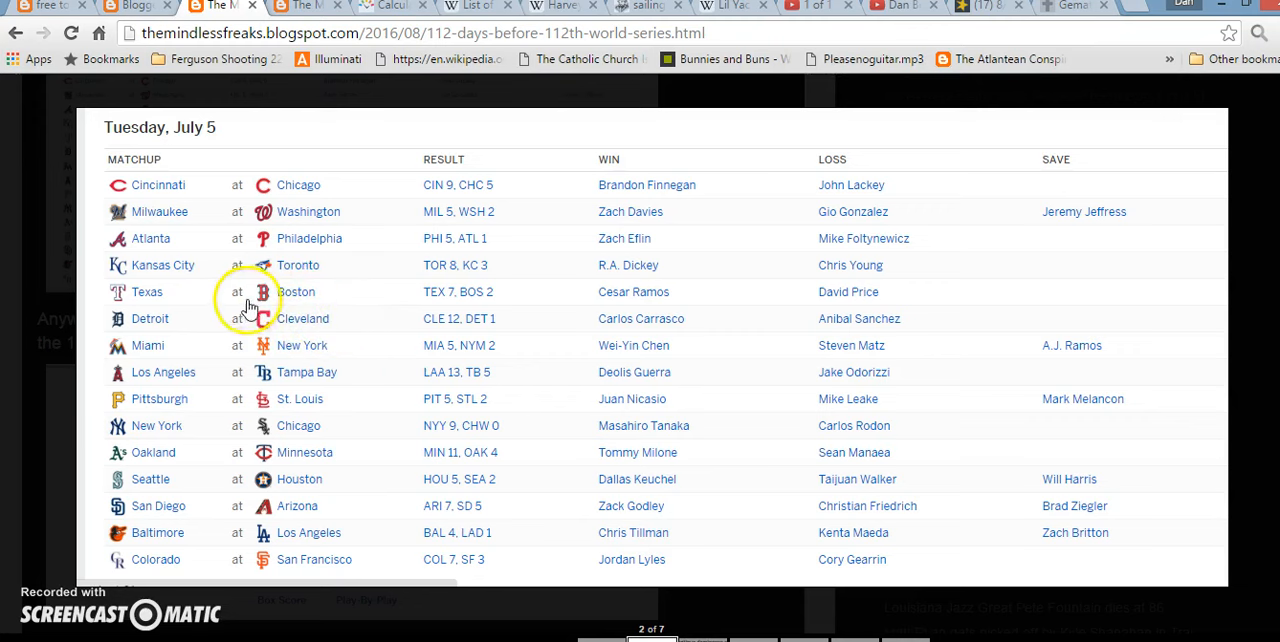
{"action": "mouse_move", "coordinate": [343, 337]}
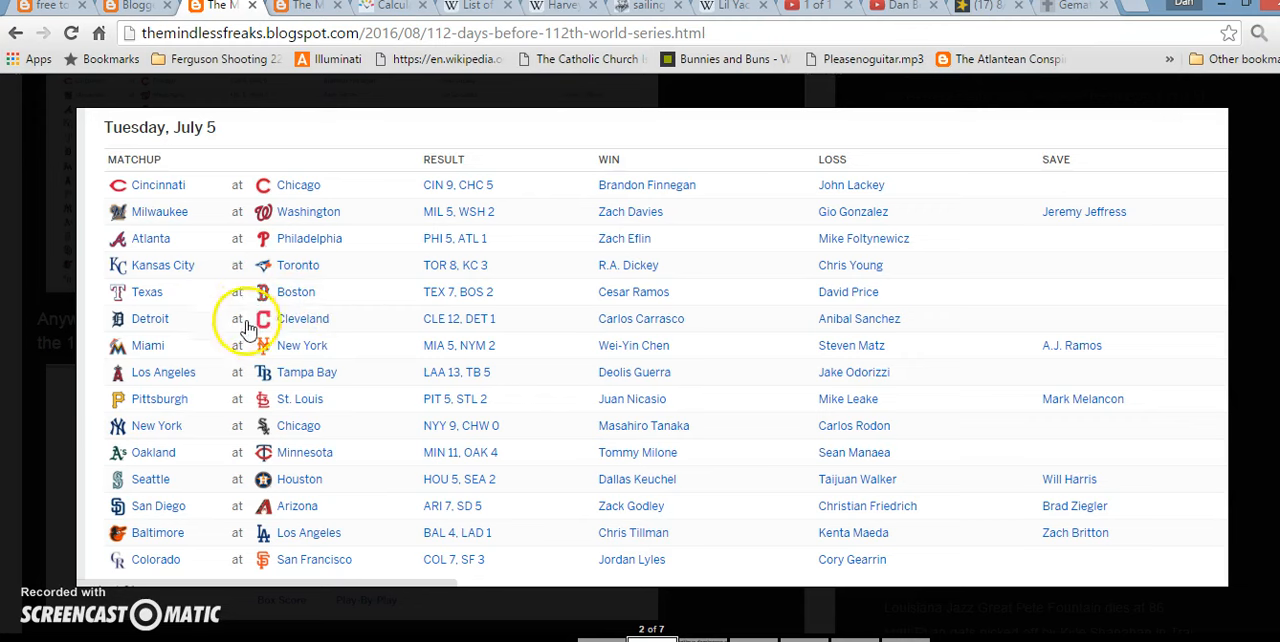
{"action": "mouse_move", "coordinate": [338, 333]}
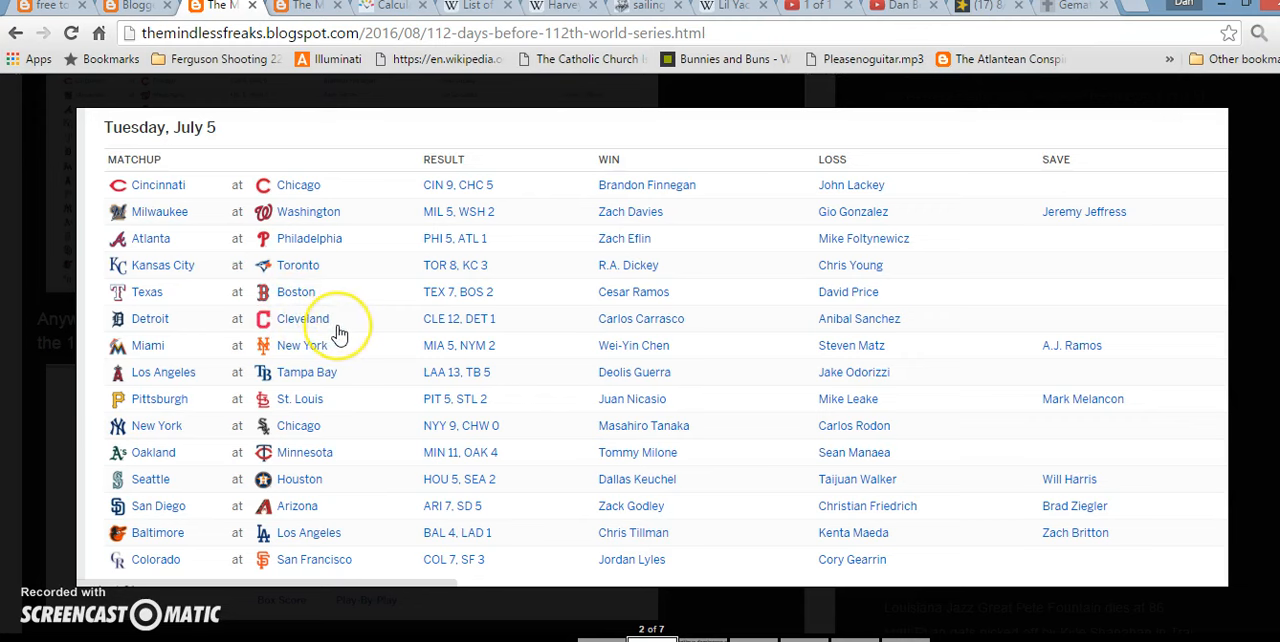
{"action": "mouse_move", "coordinate": [15, 582]}
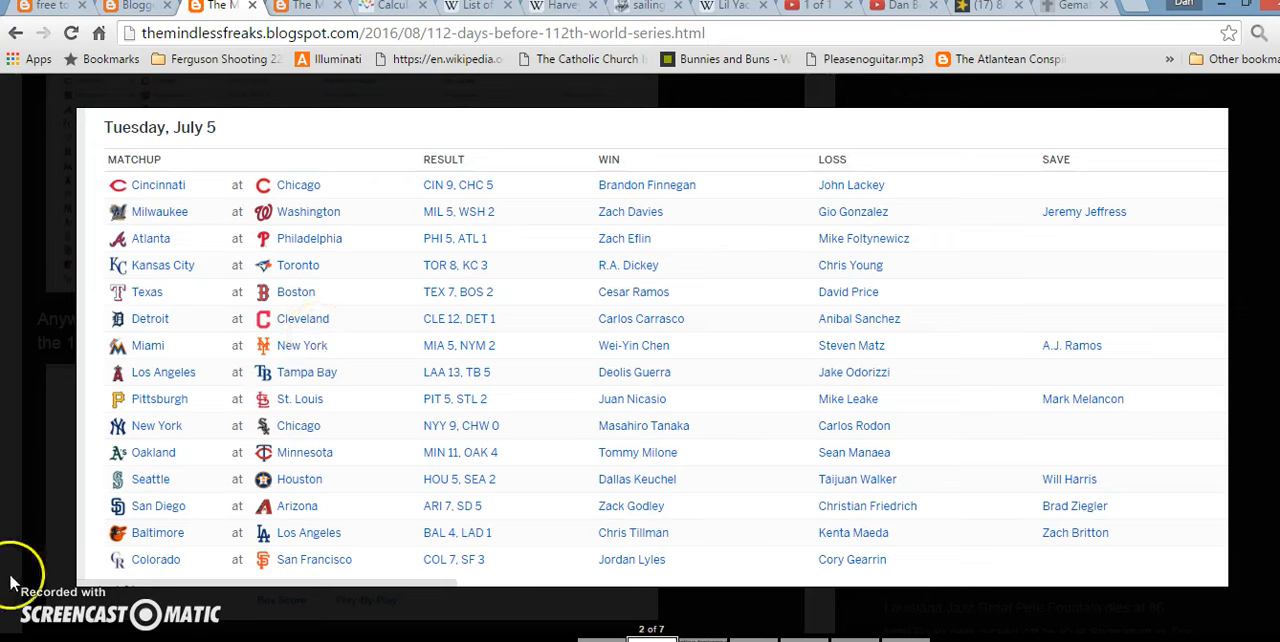
{"action": "scroll", "scroll_direction": "down", "scroll_amount": 3}
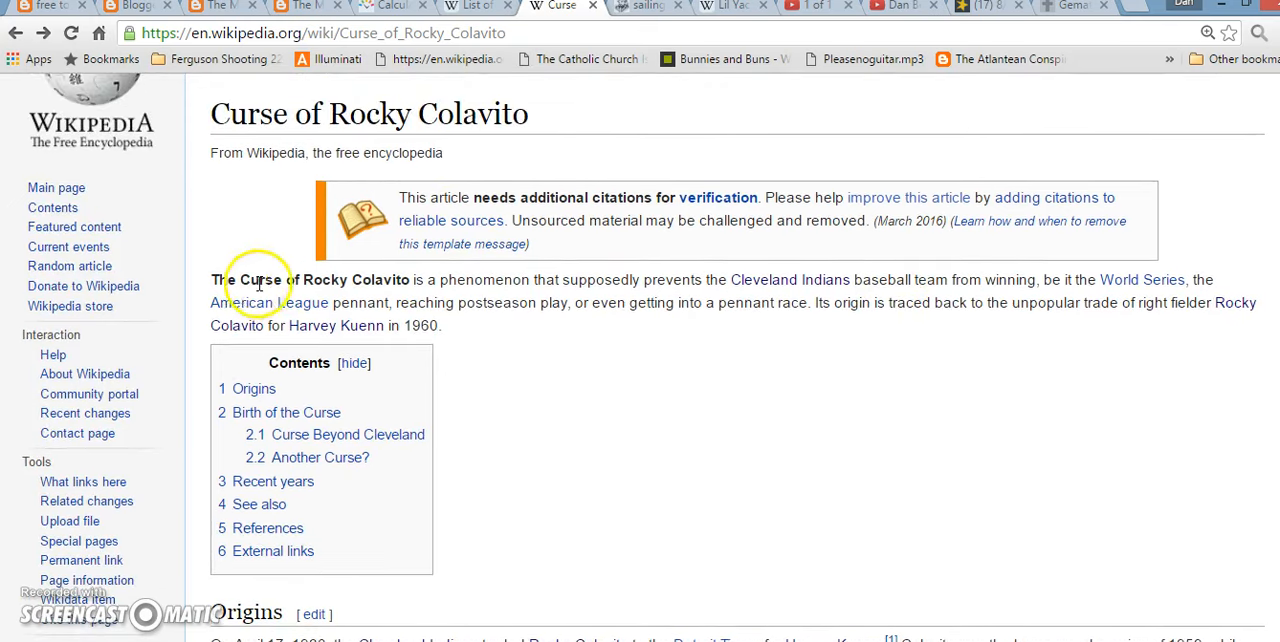
{"action": "mouse_move", "coordinate": [445, 288]}
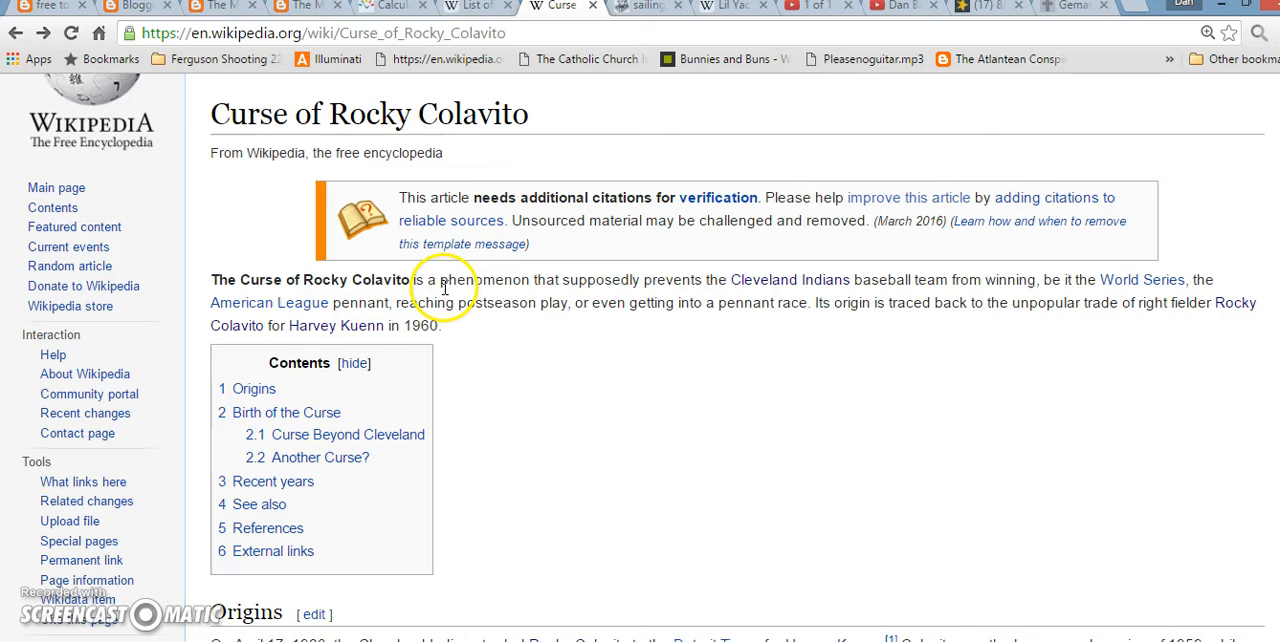
Step: Scroll the Curse of Rocky Colavito article down to the Origins section on the 1960 trade
{"action": "scroll", "scroll_direction": "down", "scroll_amount": 3}
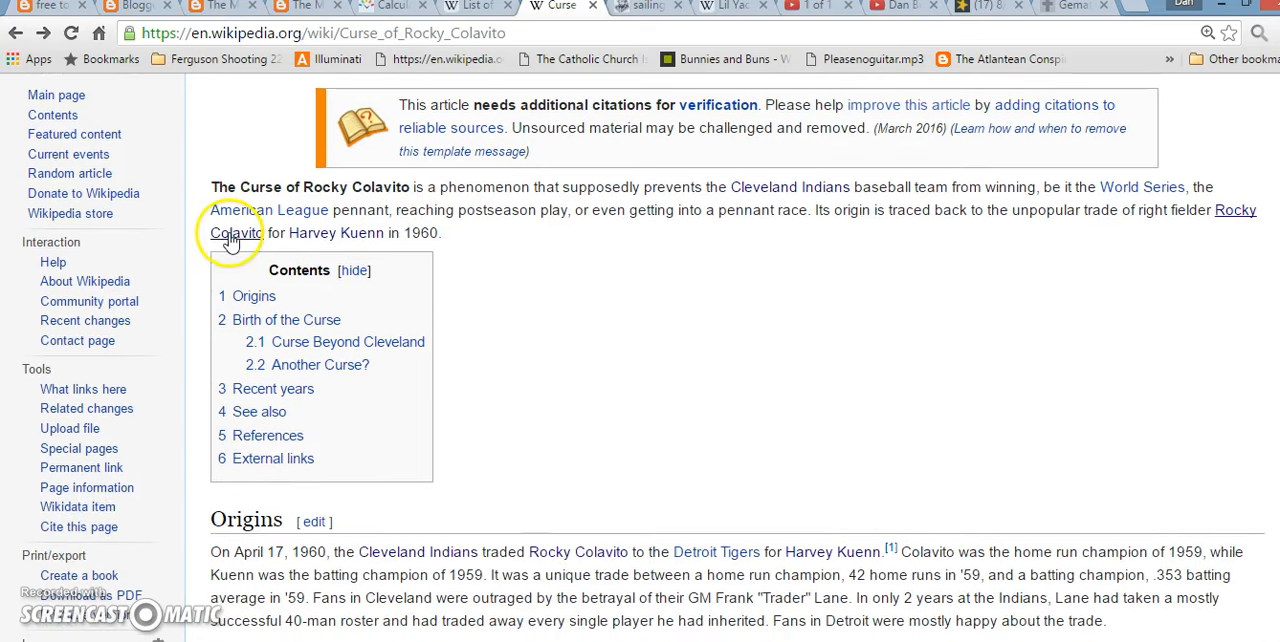
{"action": "mouse_move", "coordinate": [378, 238]}
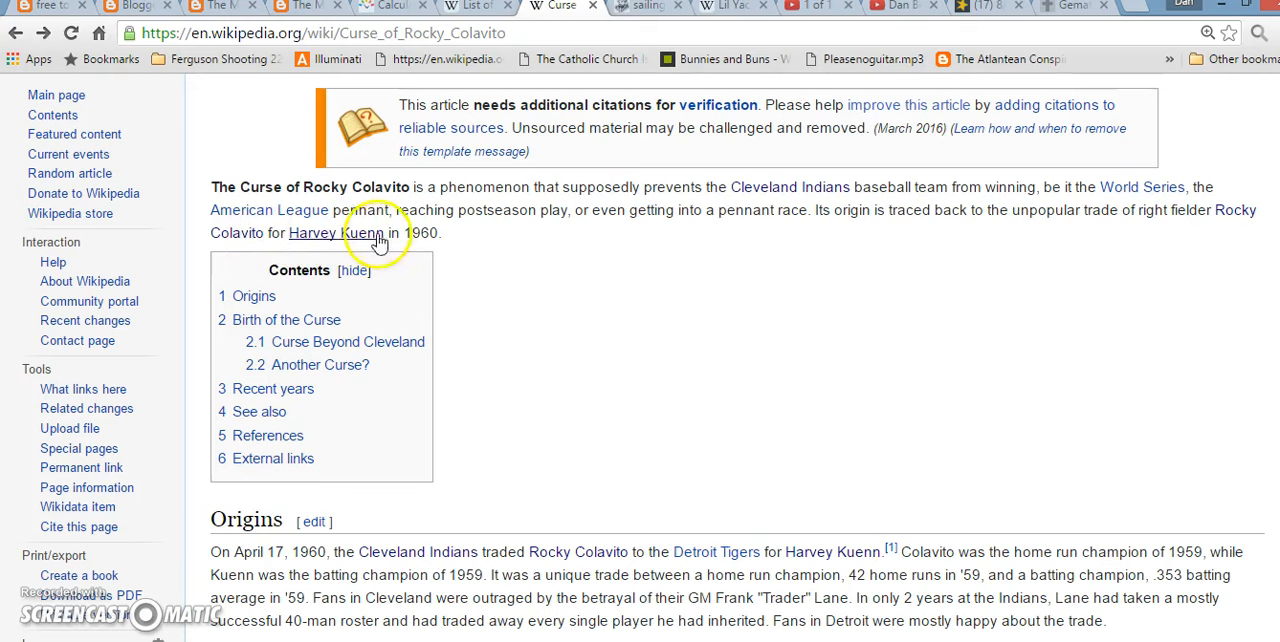
{"action": "scroll", "scroll_direction": "down", "scroll_amount": 3}
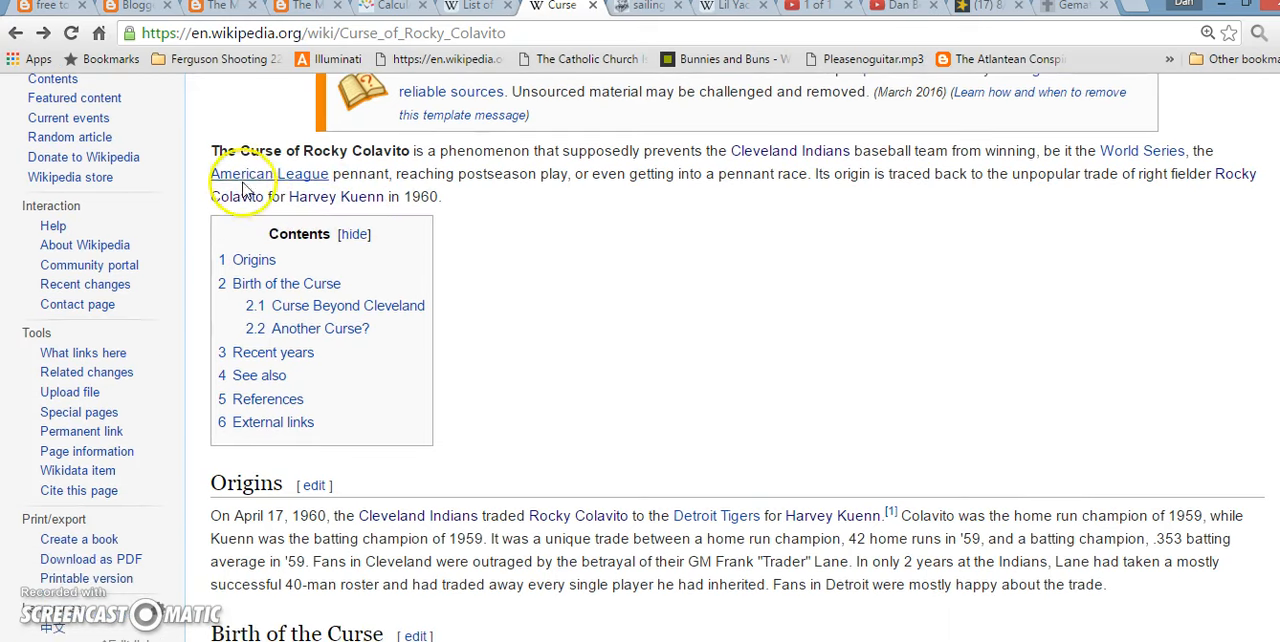
{"action": "scroll", "scroll_direction": "down", "scroll_amount": 3}
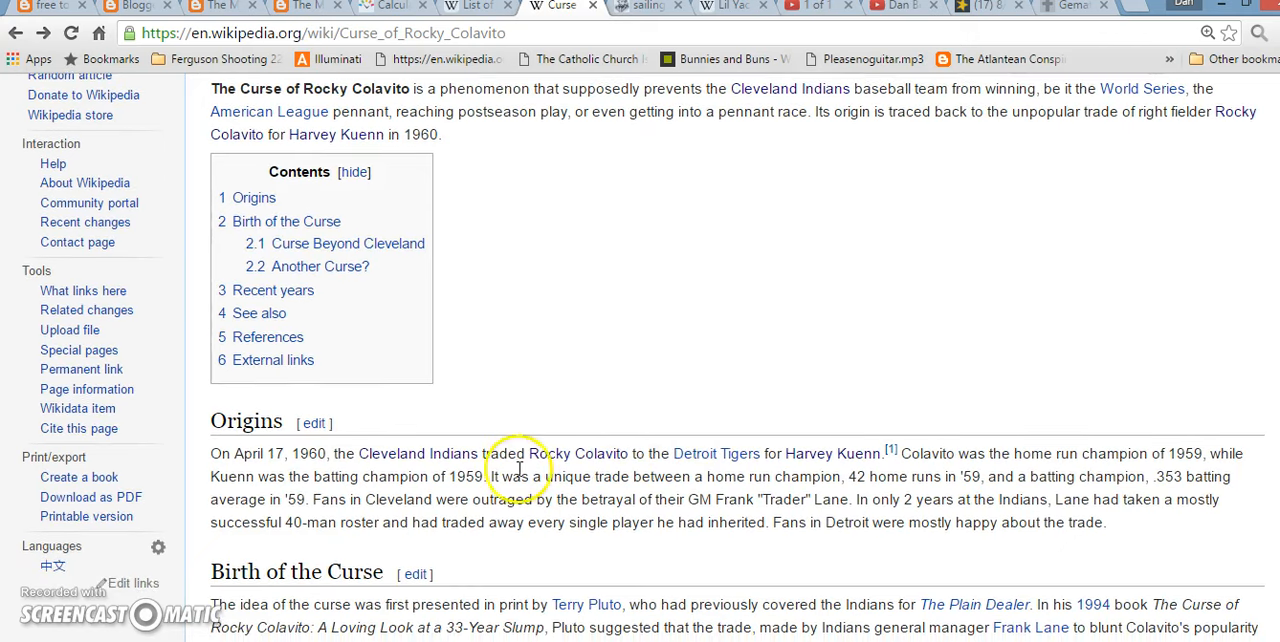
{"action": "mouse_move", "coordinate": [648, 495]}
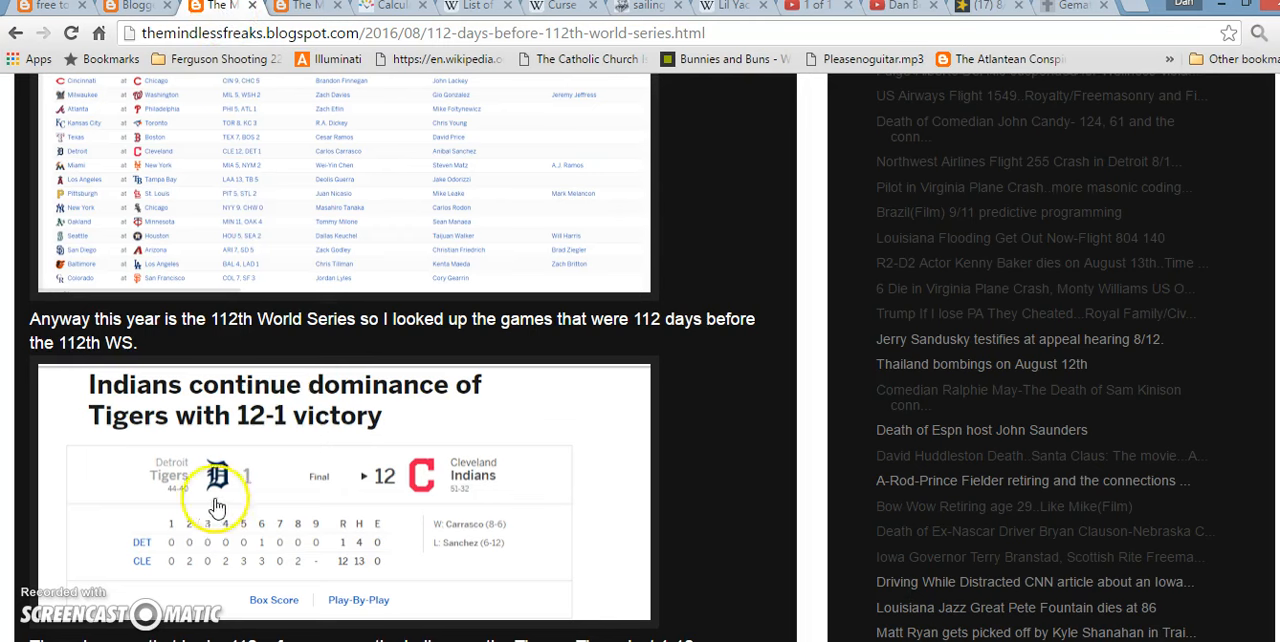
{"action": "mouse_move", "coordinate": [918, 28]}
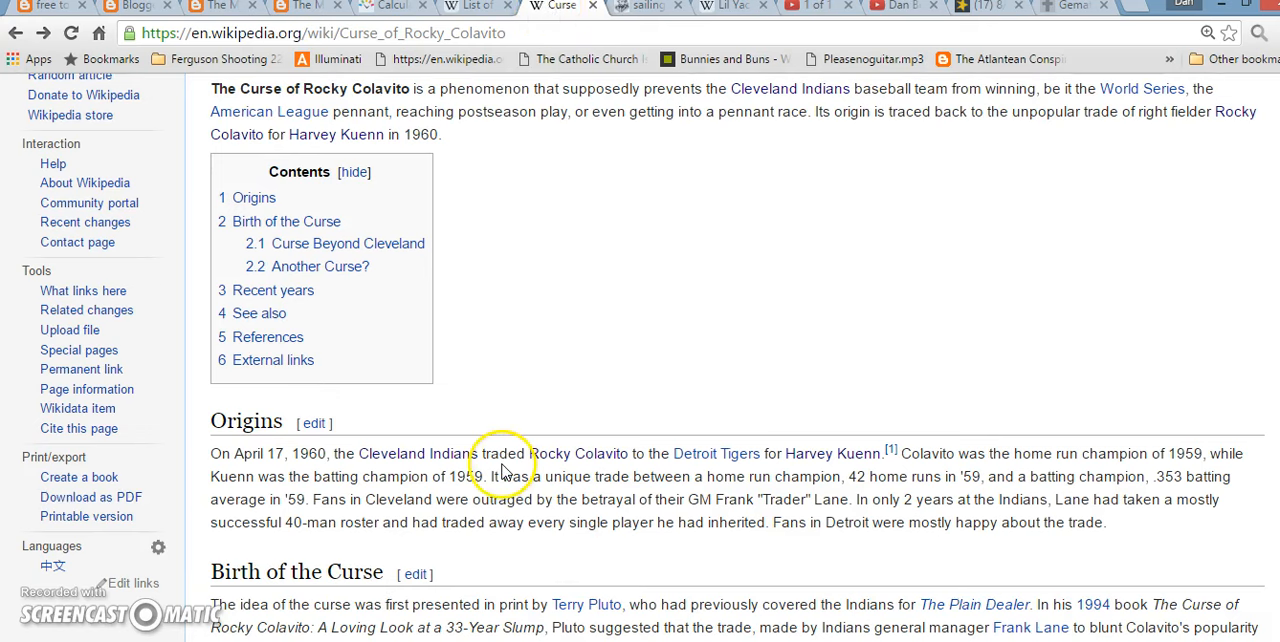
{"action": "mouse_move", "coordinate": [560, 460]}
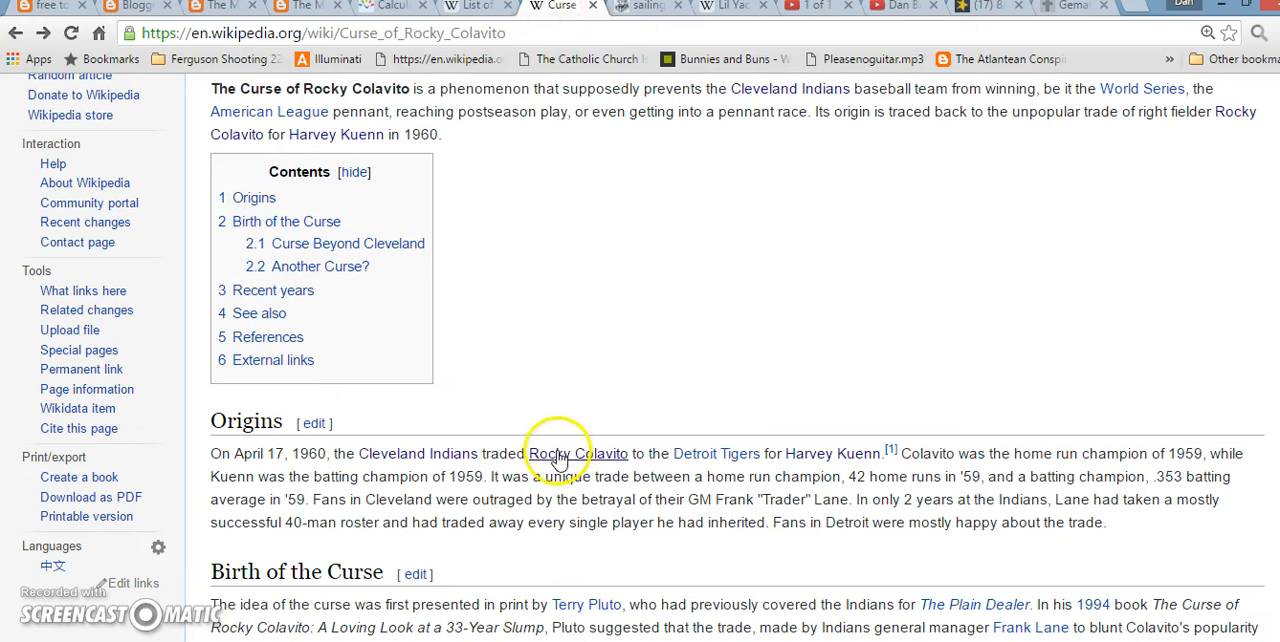
{"action": "mouse_move", "coordinate": [832, 453]}
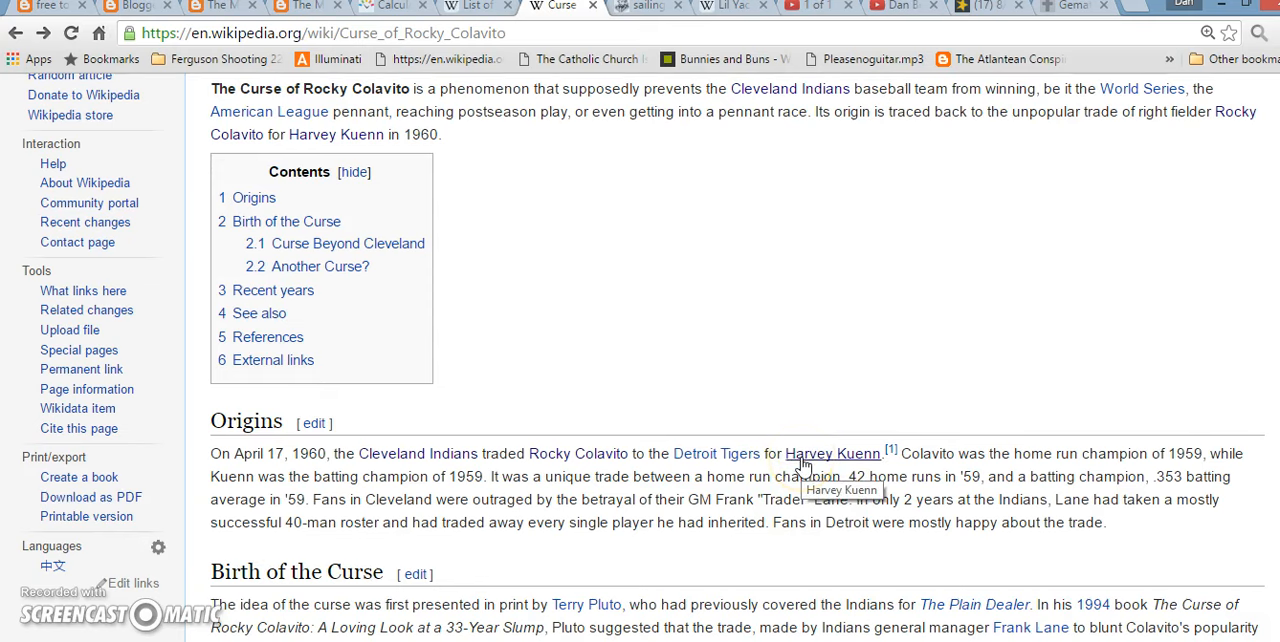
Step: Open Harvey Kuenn's article and highlight his death date, February 28, 1988
{"action": "left_click", "coordinate": [833, 453]}
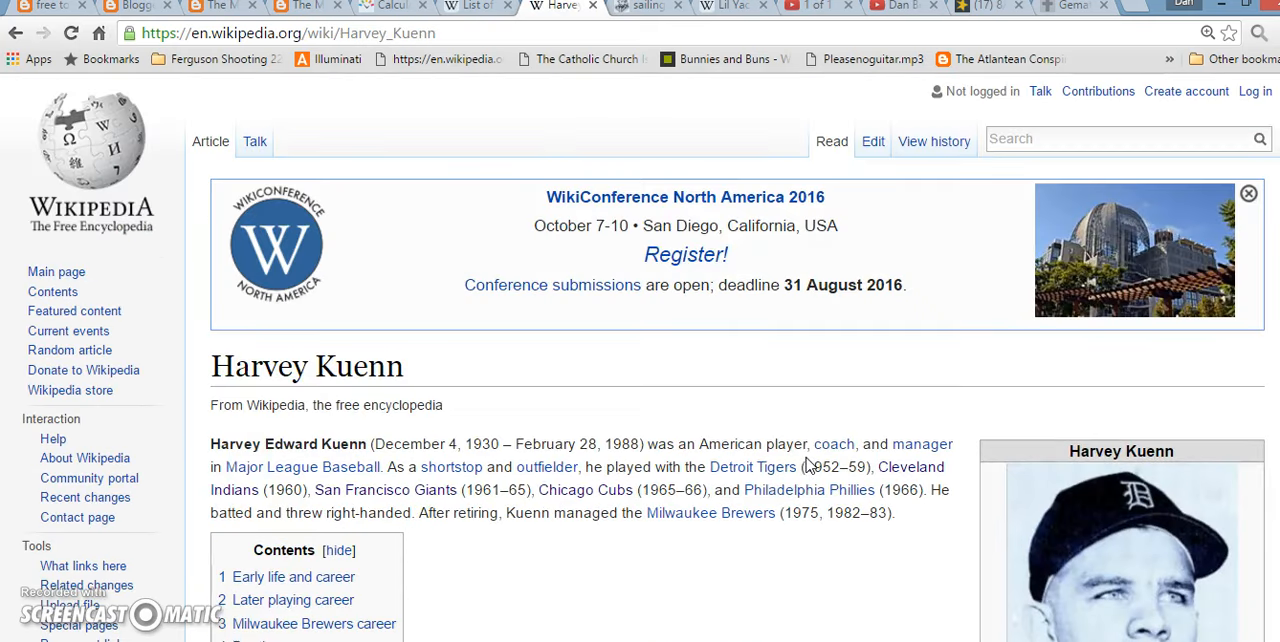
{"action": "scroll", "scroll_direction": "down", "scroll_amount": 3}
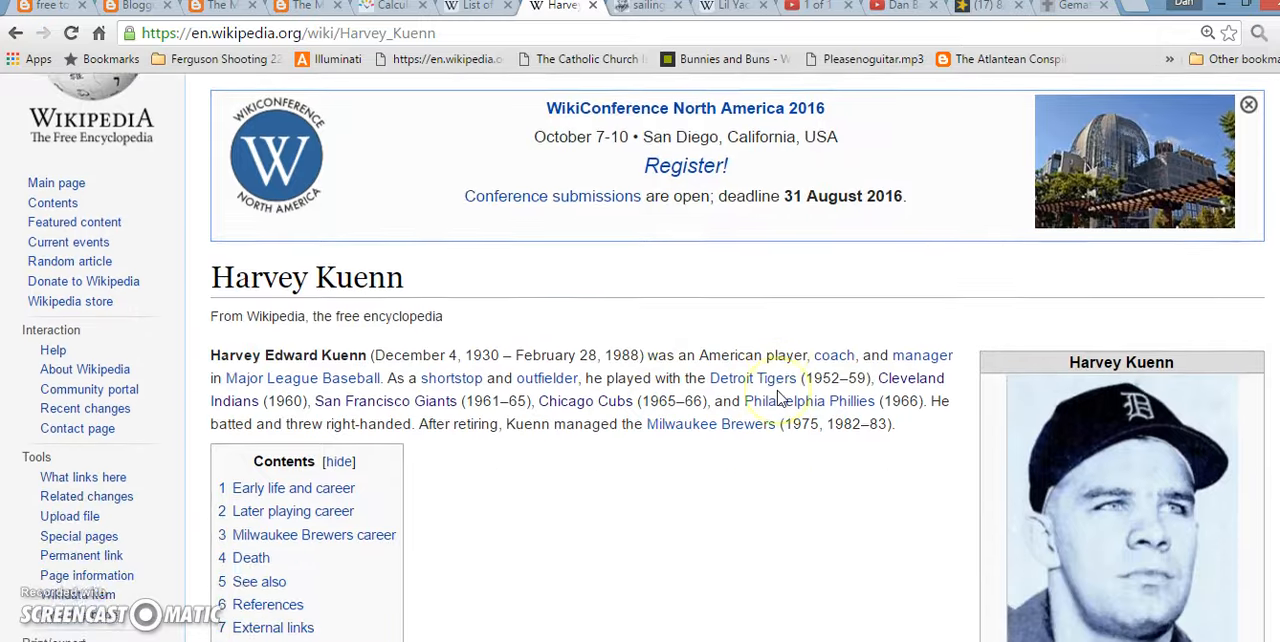
{"action": "scroll", "scroll_direction": "down", "scroll_amount": 3}
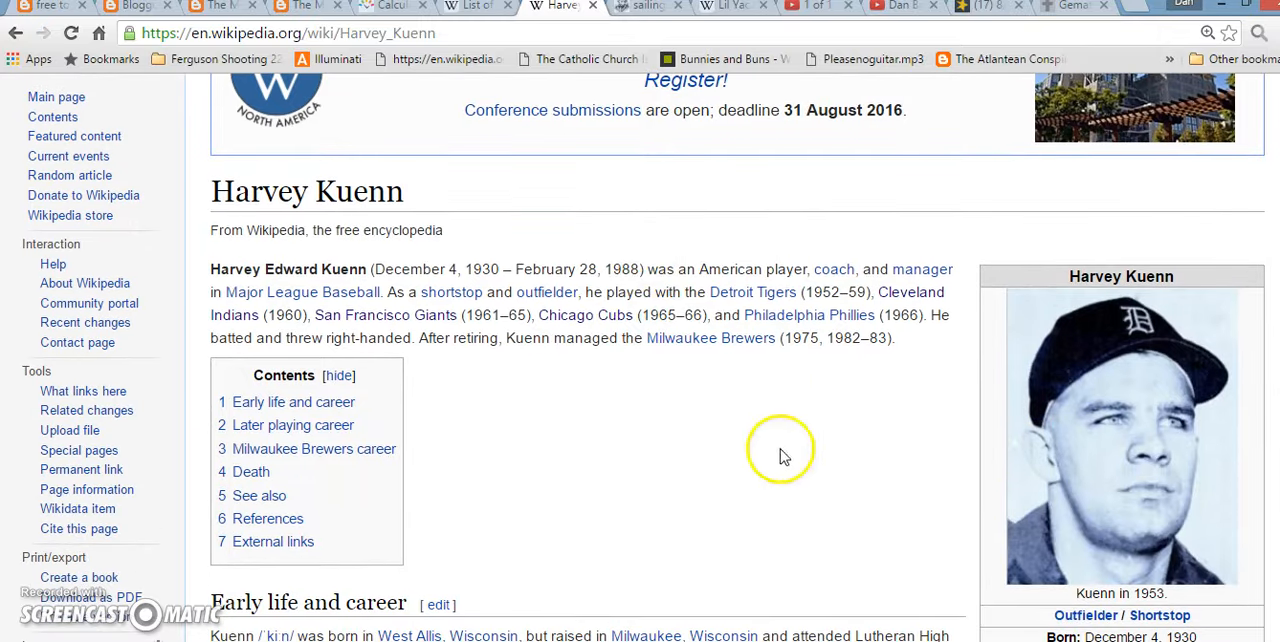
{"action": "mouse_move", "coordinate": [988, 386]}
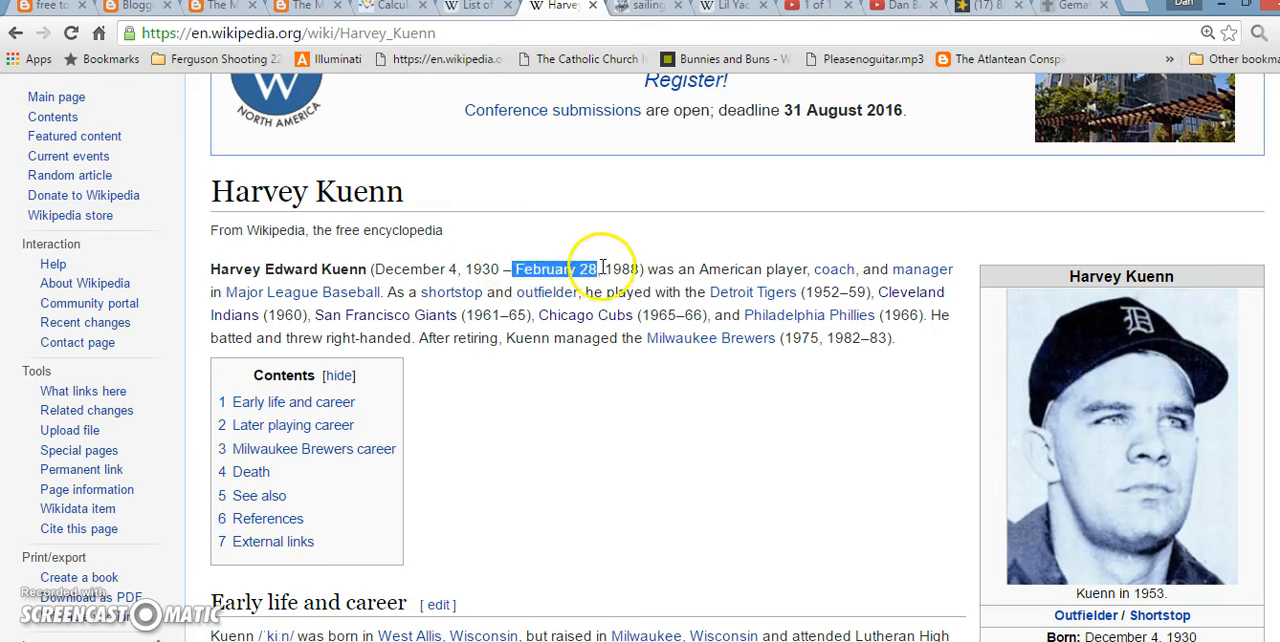
{"action": "left_click_drag", "start_coordinate": [590, 269], "coordinate": [637, 269]}
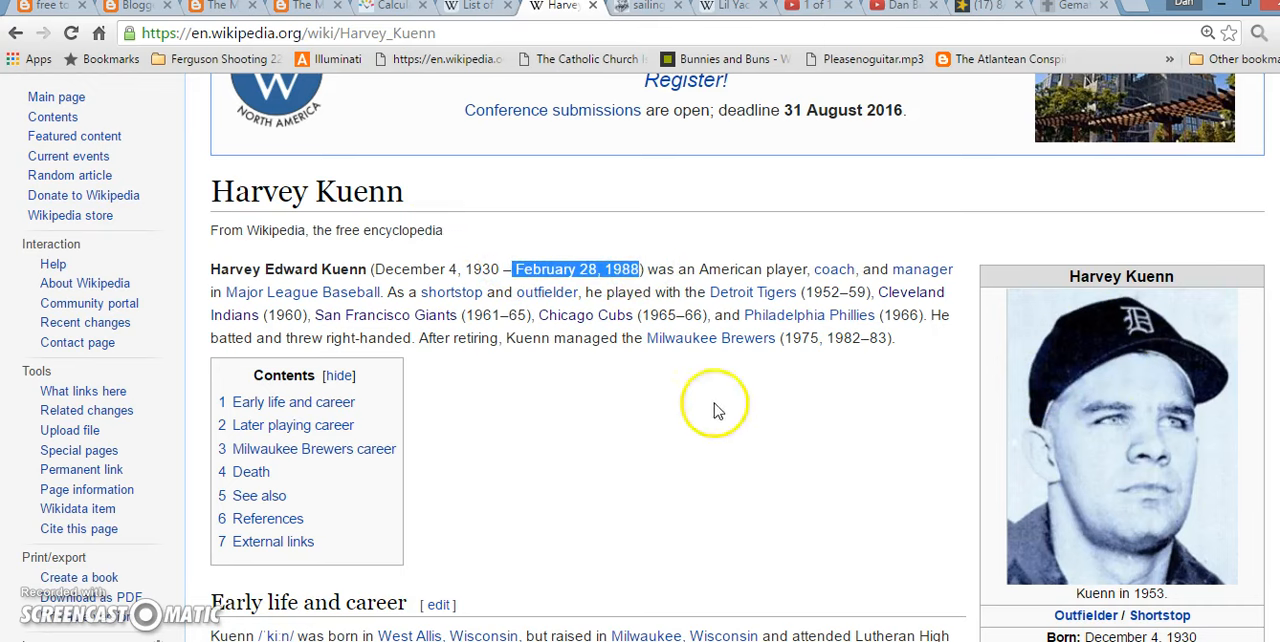
Step: Scroll to the infobox, then switch over to timeanddate.com
{"action": "scroll", "scroll_direction": "down", "scroll_amount": 3}
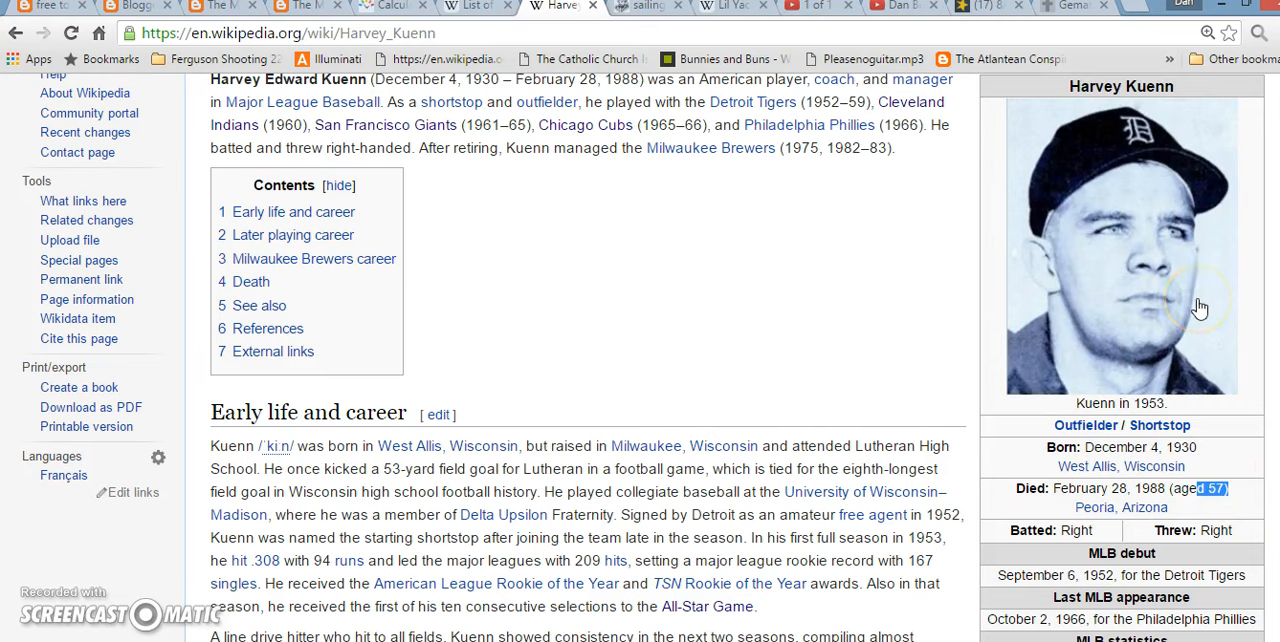
{"action": "mouse_move", "coordinate": [211, 507]}
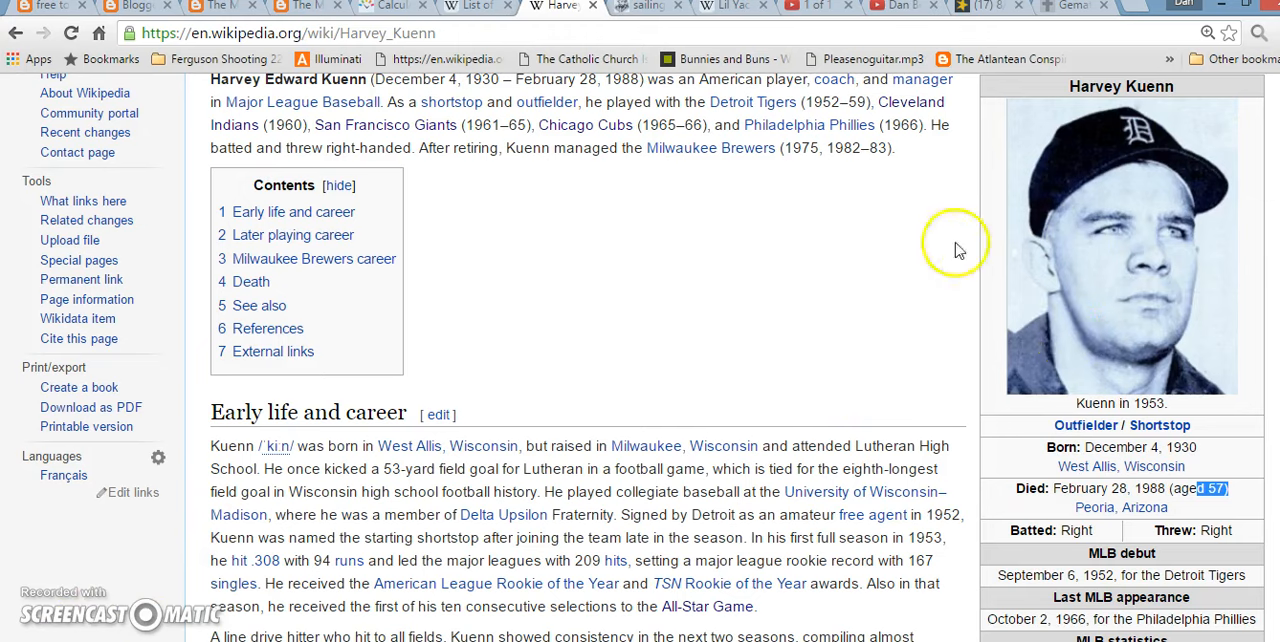
{"action": "left_click", "coordinate": [389, 6]}
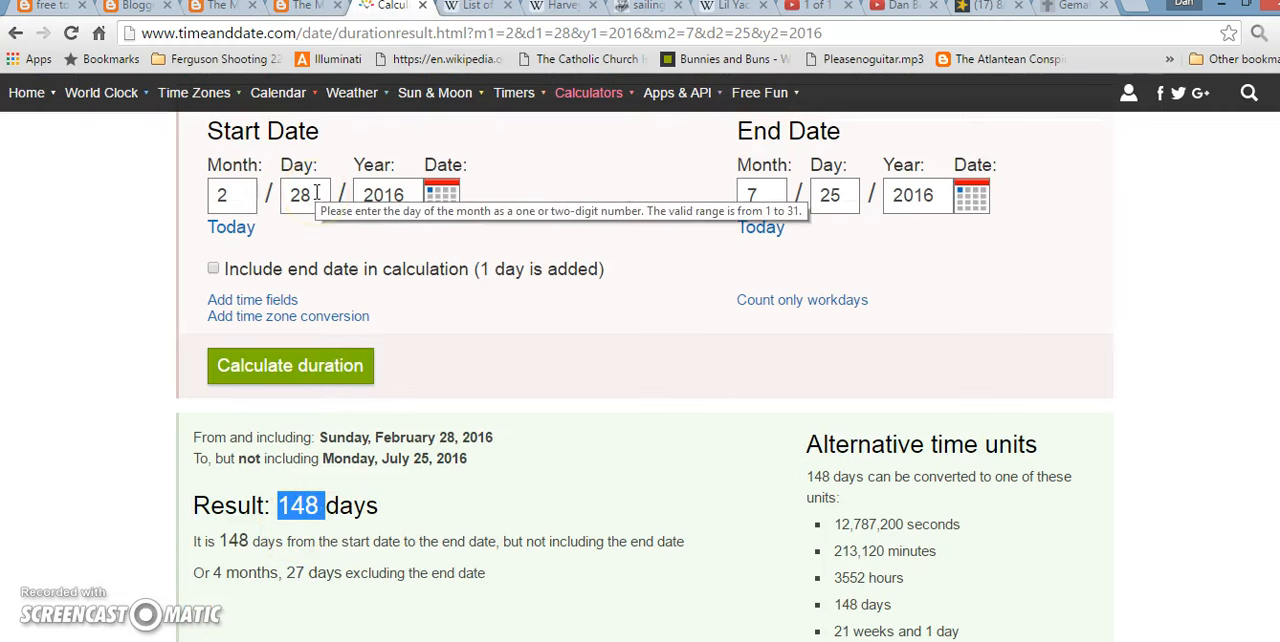
{"action": "mouse_move", "coordinate": [462, 100]}
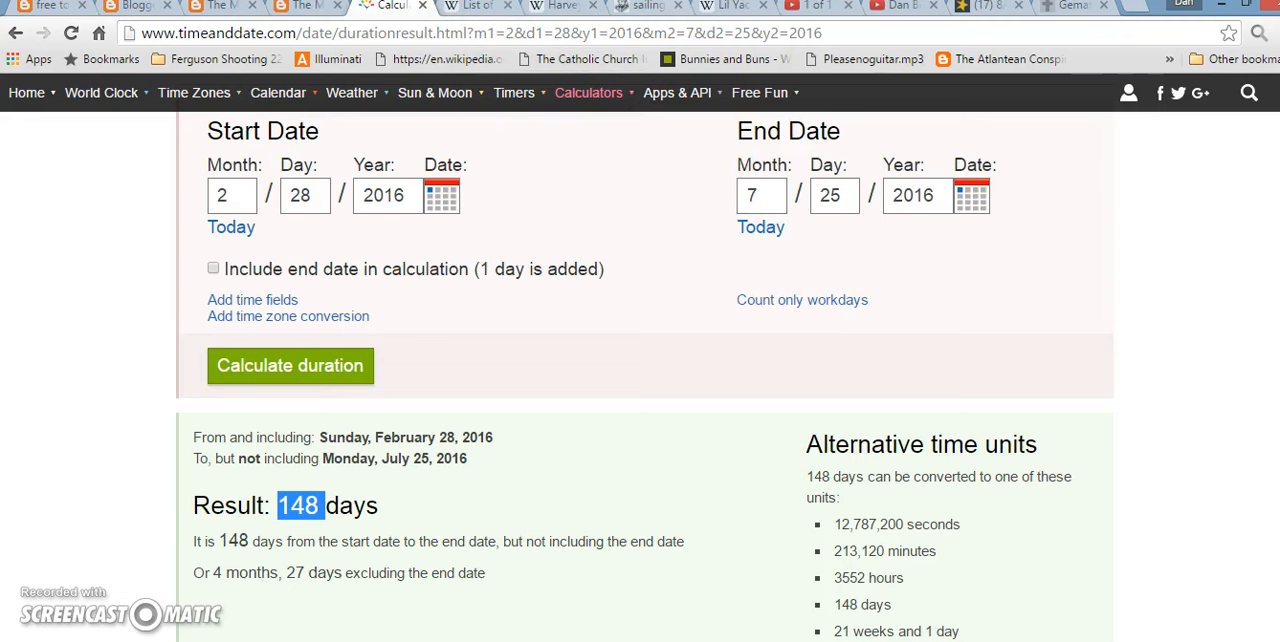
{"action": "mouse_move", "coordinate": [557, 8]}
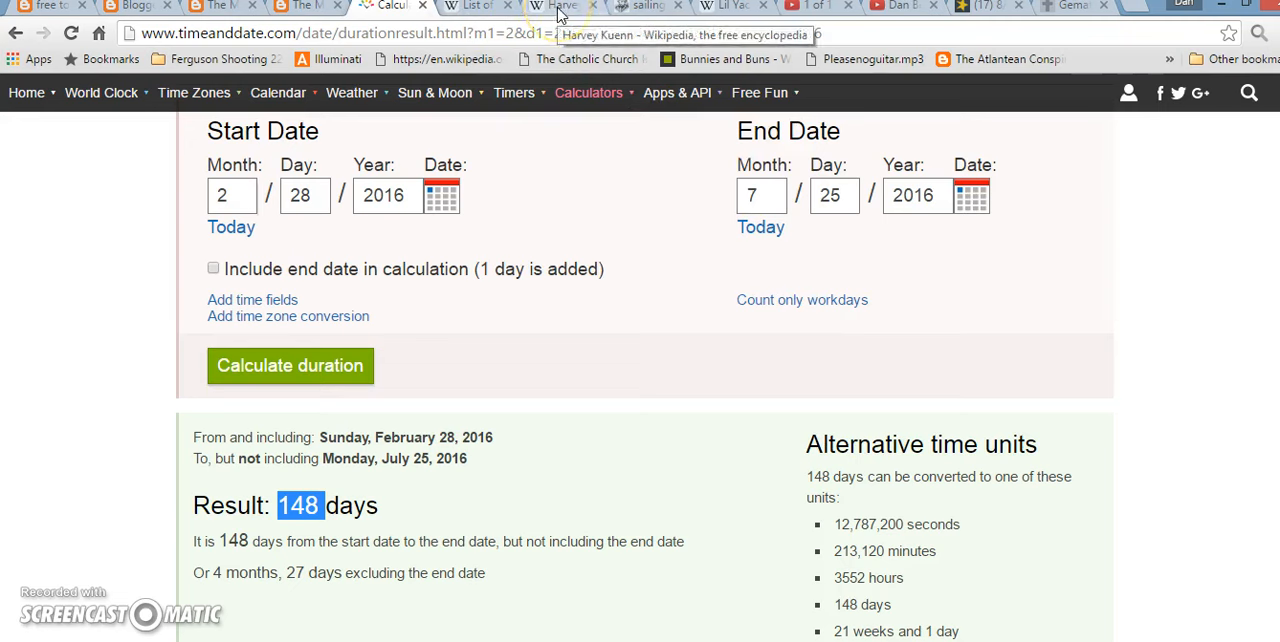
Step: After the 148-day result, bring back the Harvey Kuenn Wikipedia article
{"action": "left_click", "coordinate": [555, 7]}
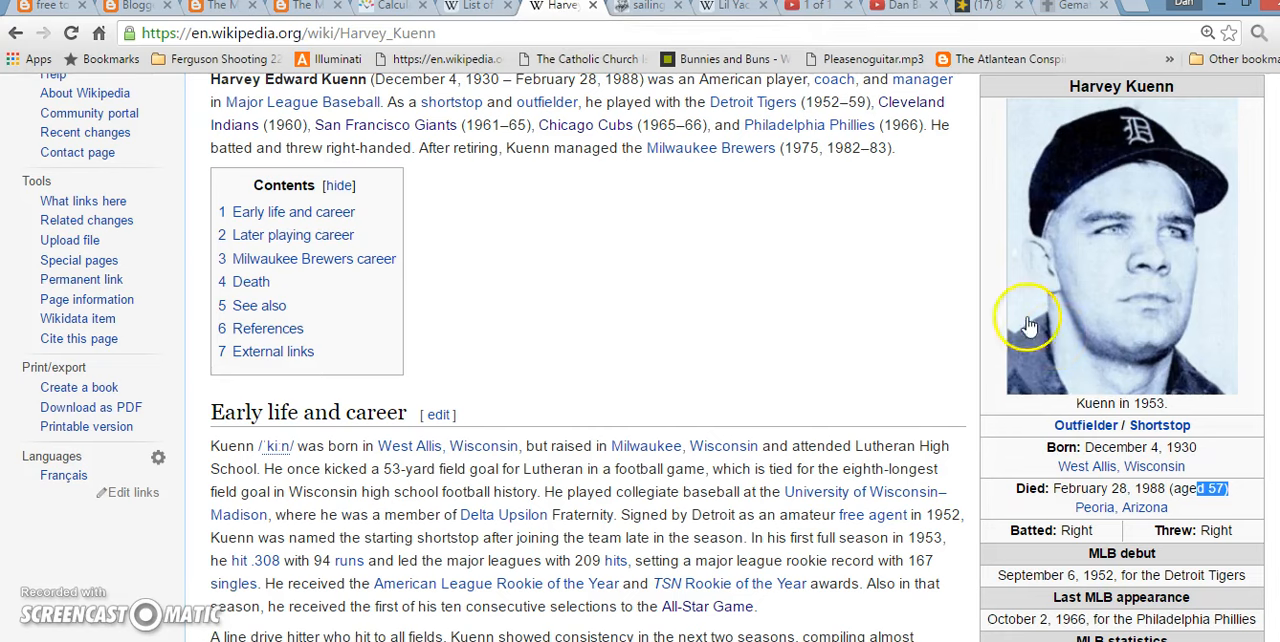
{"action": "mouse_move", "coordinate": [645, 348]}
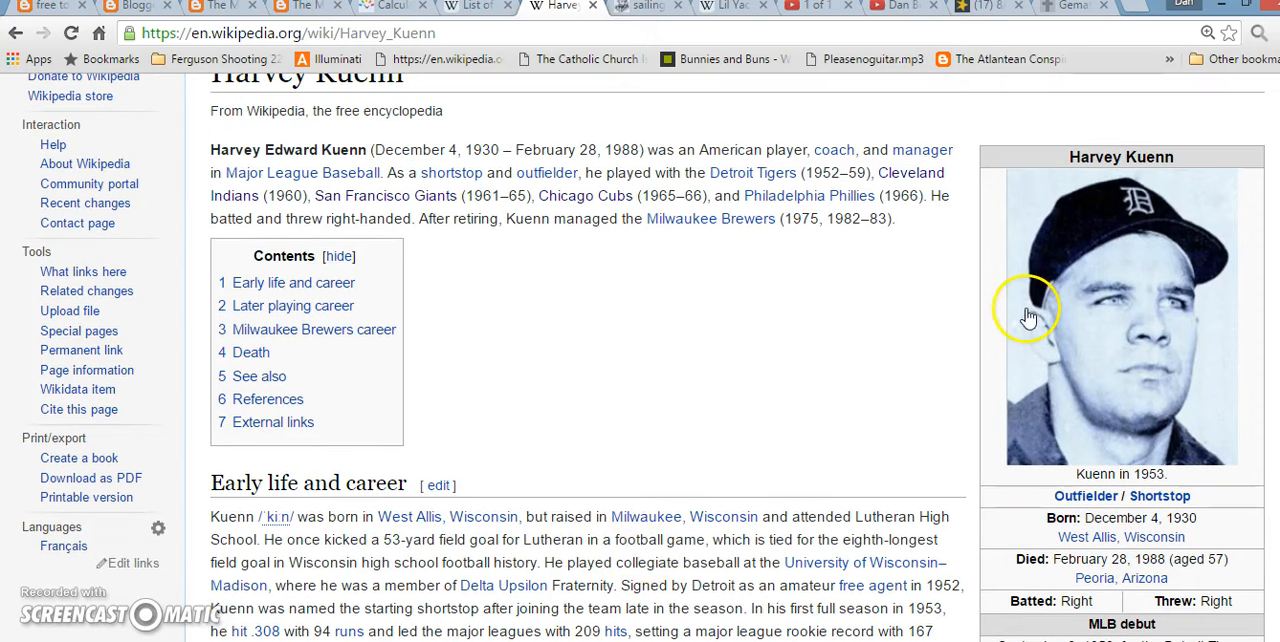
{"action": "mouse_move", "coordinate": [1055, 375]}
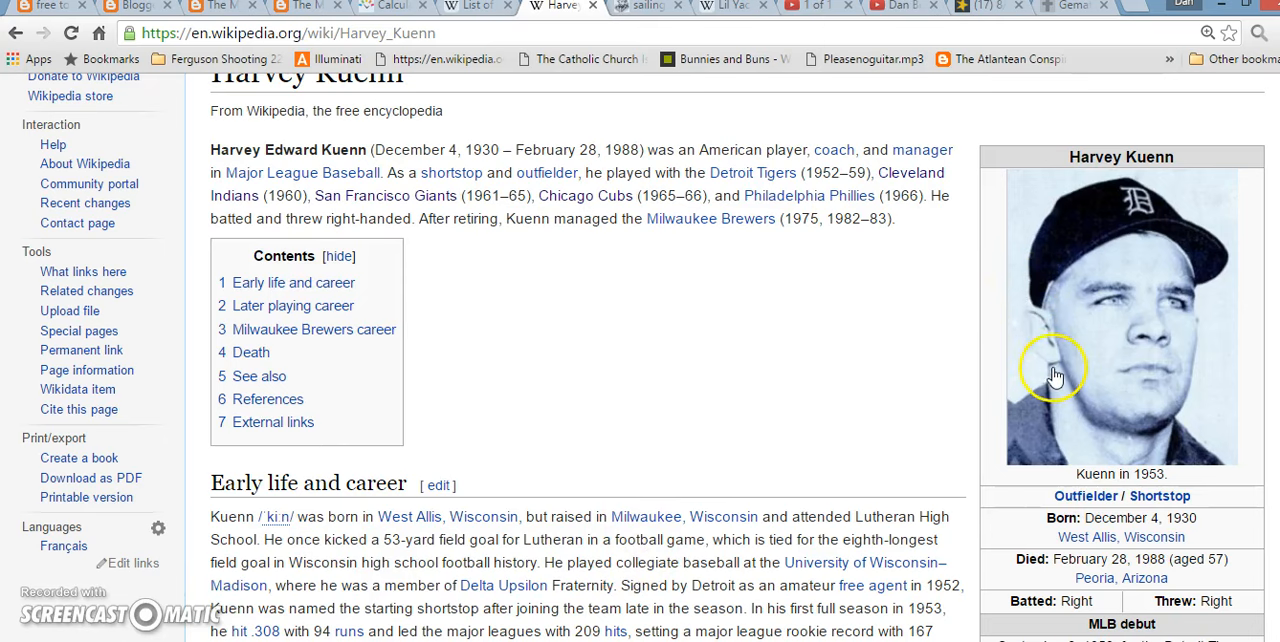
{"action": "mouse_move", "coordinate": [835, 317]}
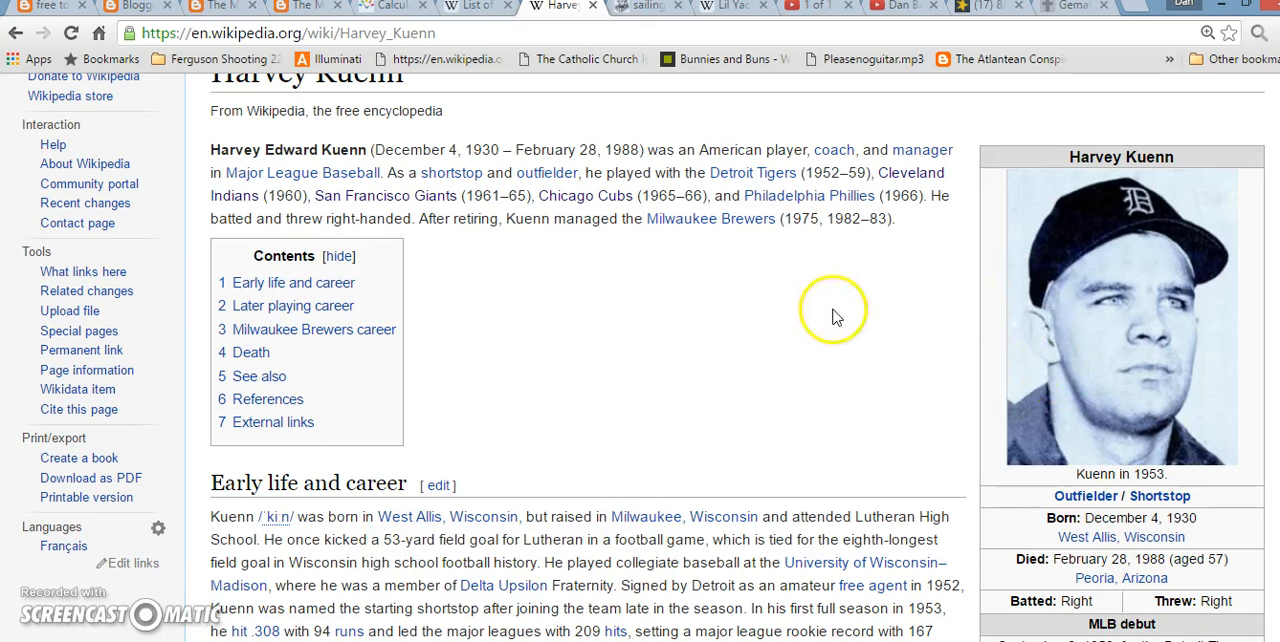
{"action": "mouse_move", "coordinate": [925, 355]}
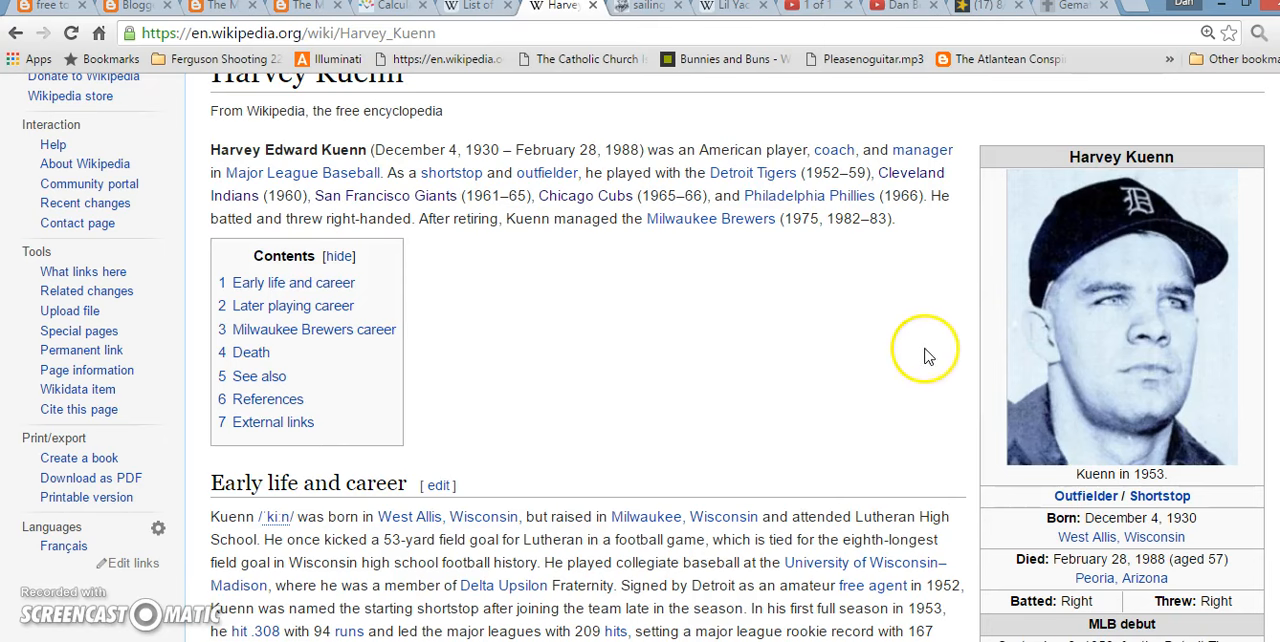
{"action": "mouse_move", "coordinate": [1102, 360]}
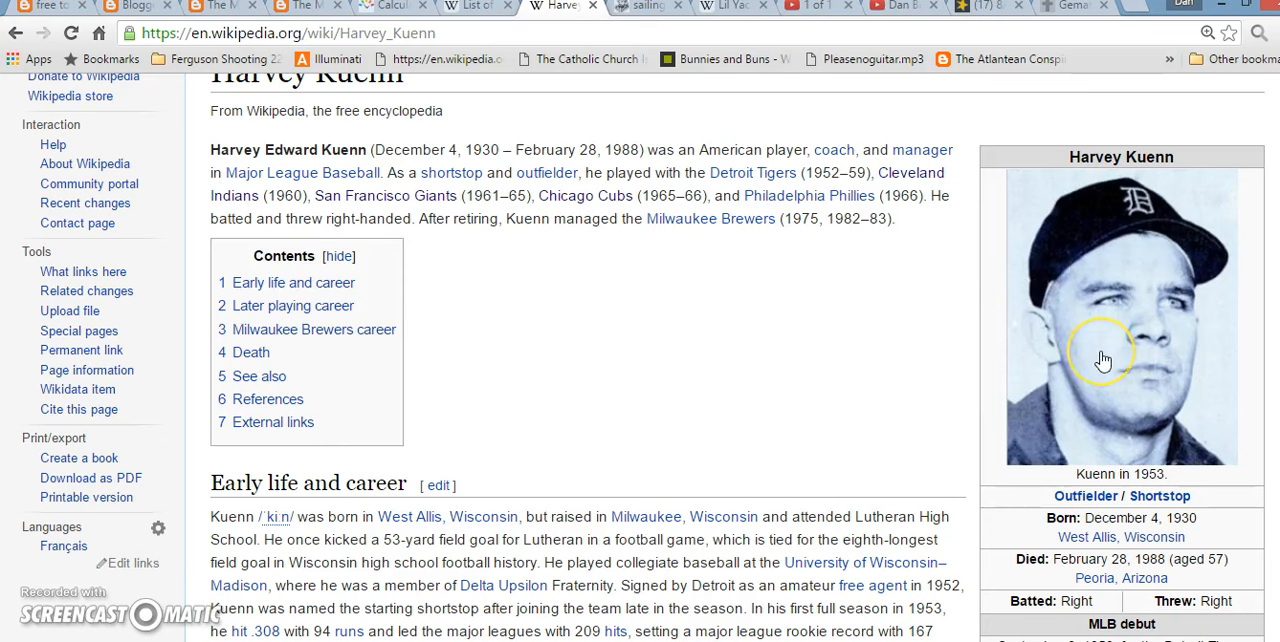
{"action": "mouse_move", "coordinate": [710, 300]}
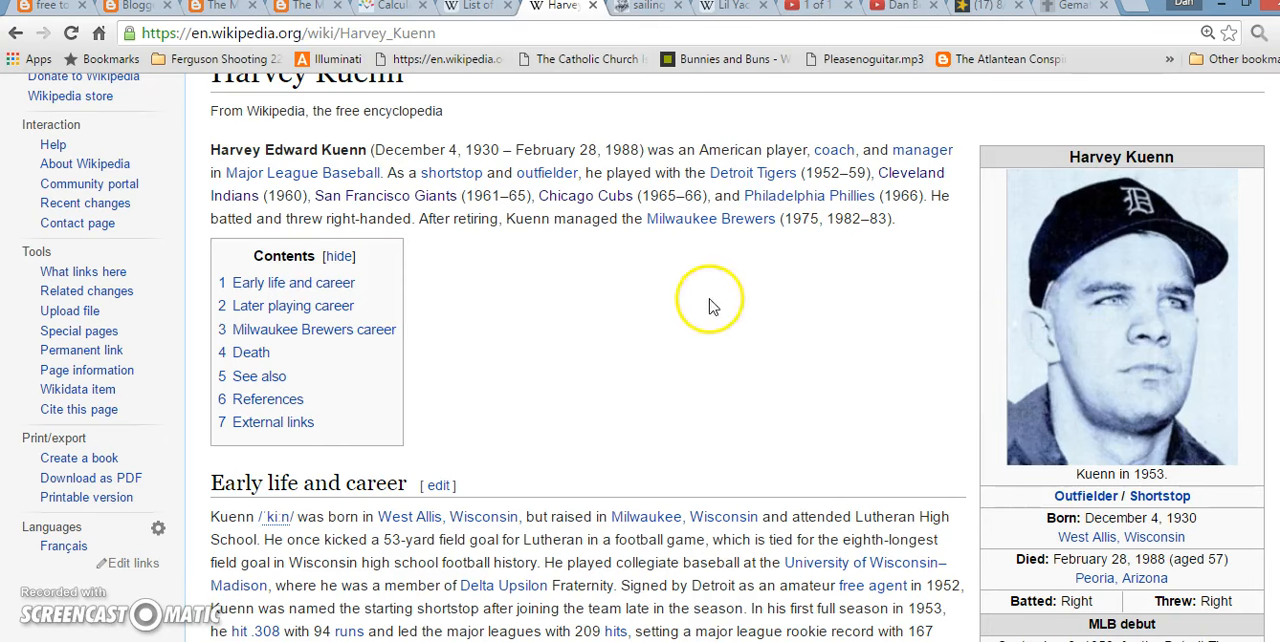
{"action": "mouse_move", "coordinate": [1060, 332]}
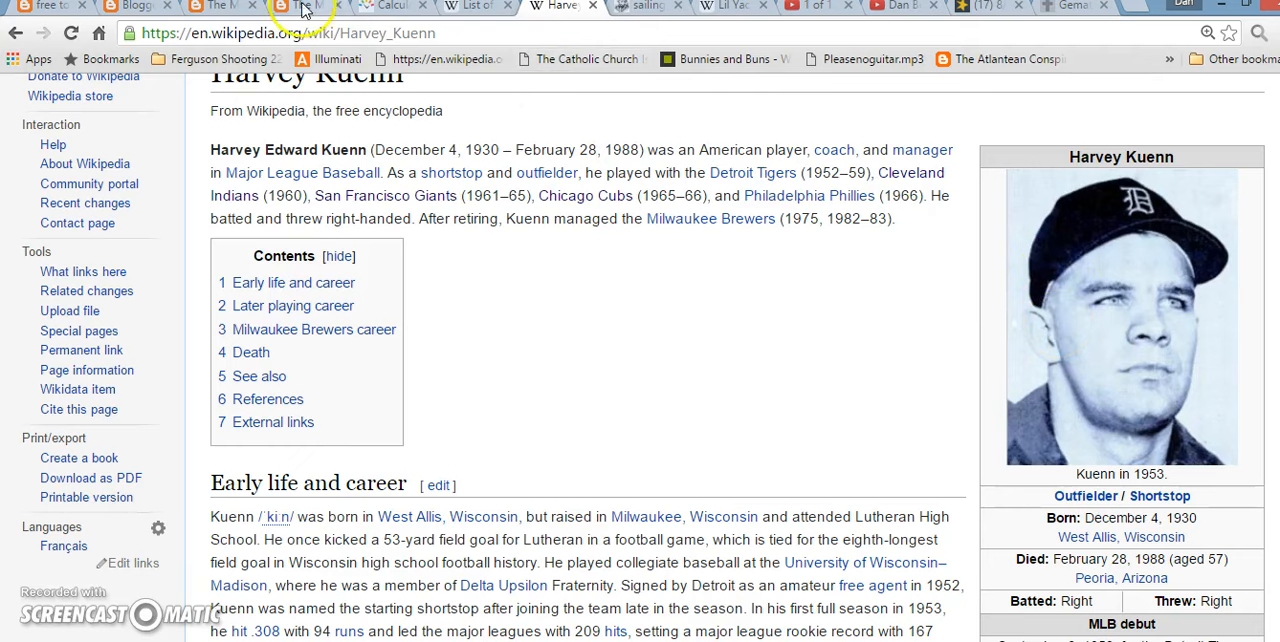
Step: Return from Kuenn's infobox to the 112-days World Series blog post
{"action": "left_click", "coordinate": [222, 6]}
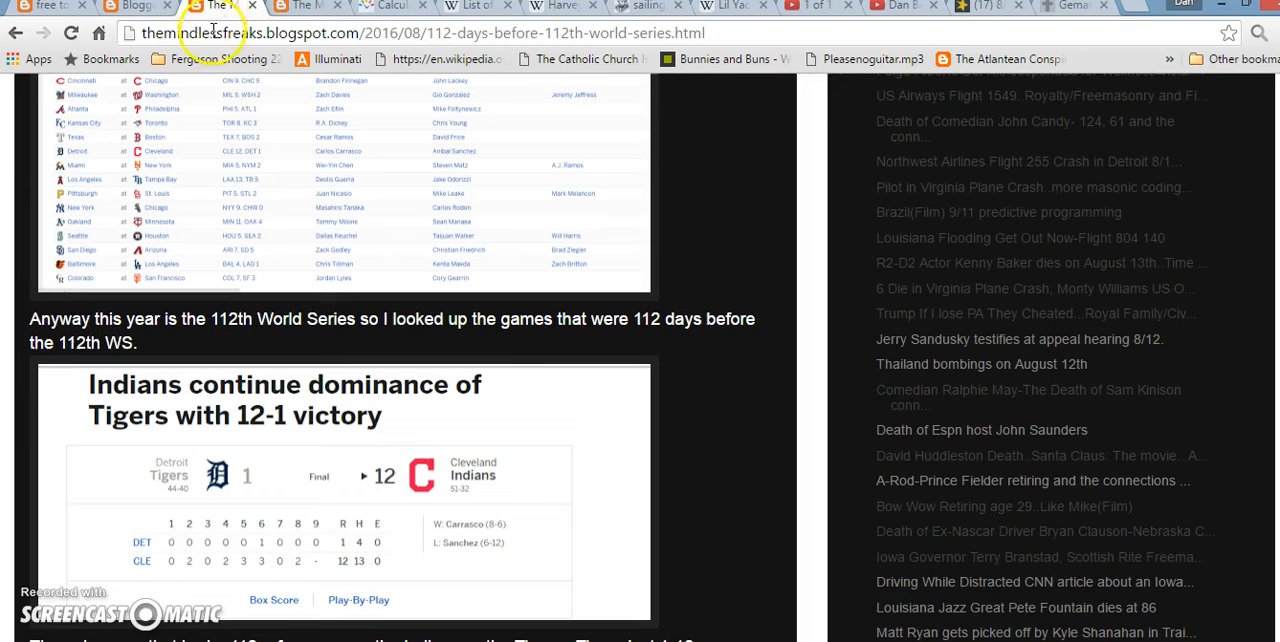
{"action": "scroll", "scroll_direction": "down", "scroll_amount": 3}
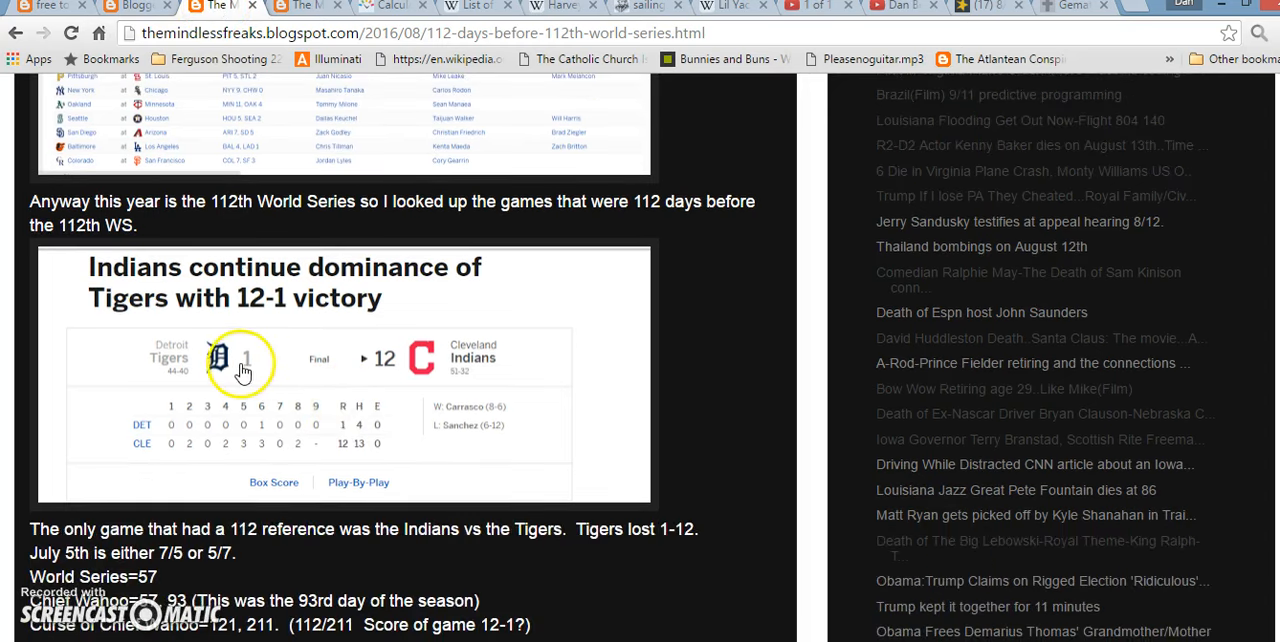
{"action": "scroll", "scroll_direction": "down", "scroll_amount": 3}
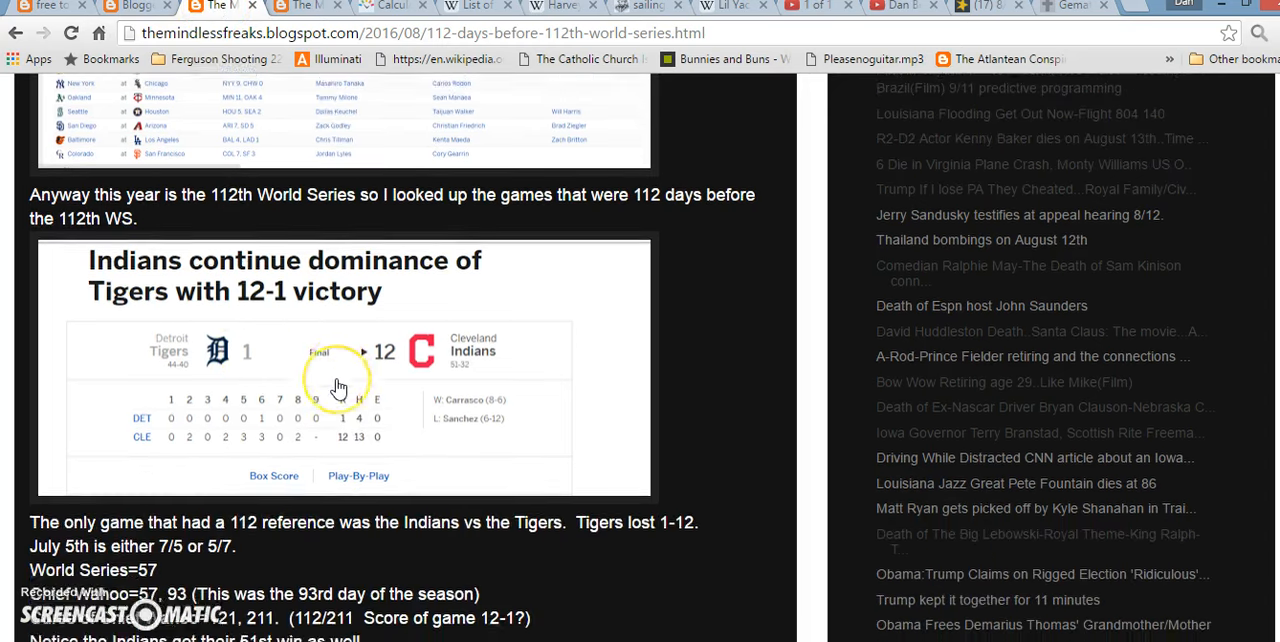
{"action": "scroll", "scroll_direction": "down", "scroll_amount": 3}
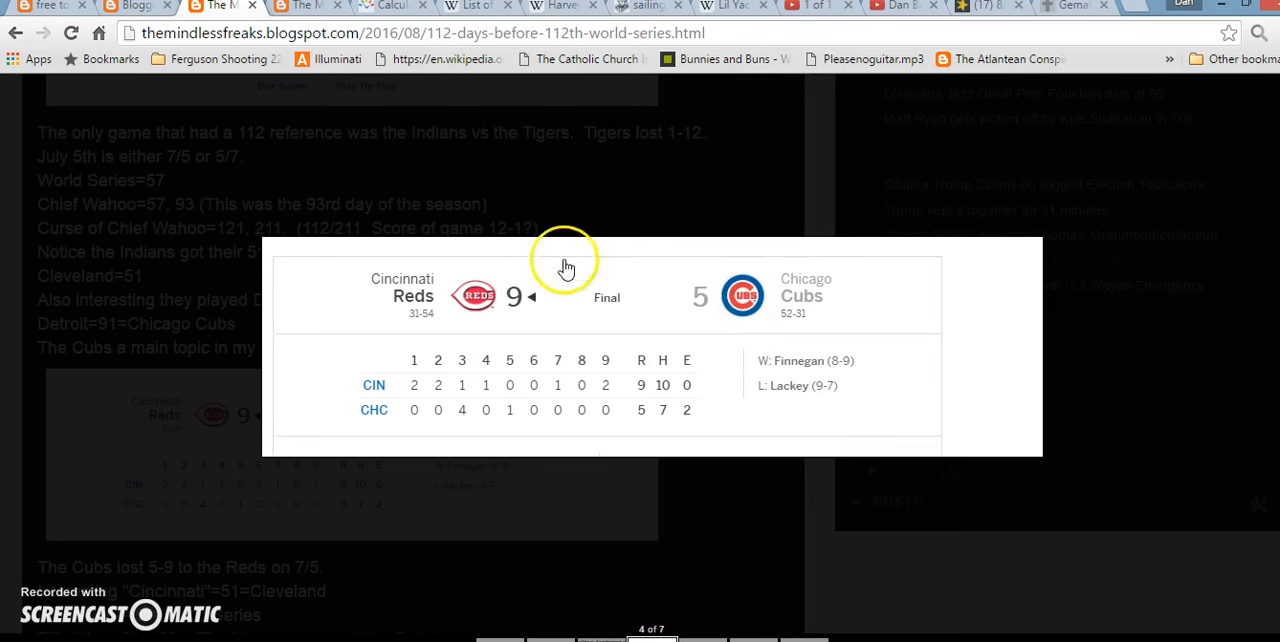
{"action": "mouse_move", "coordinate": [170, 340]}
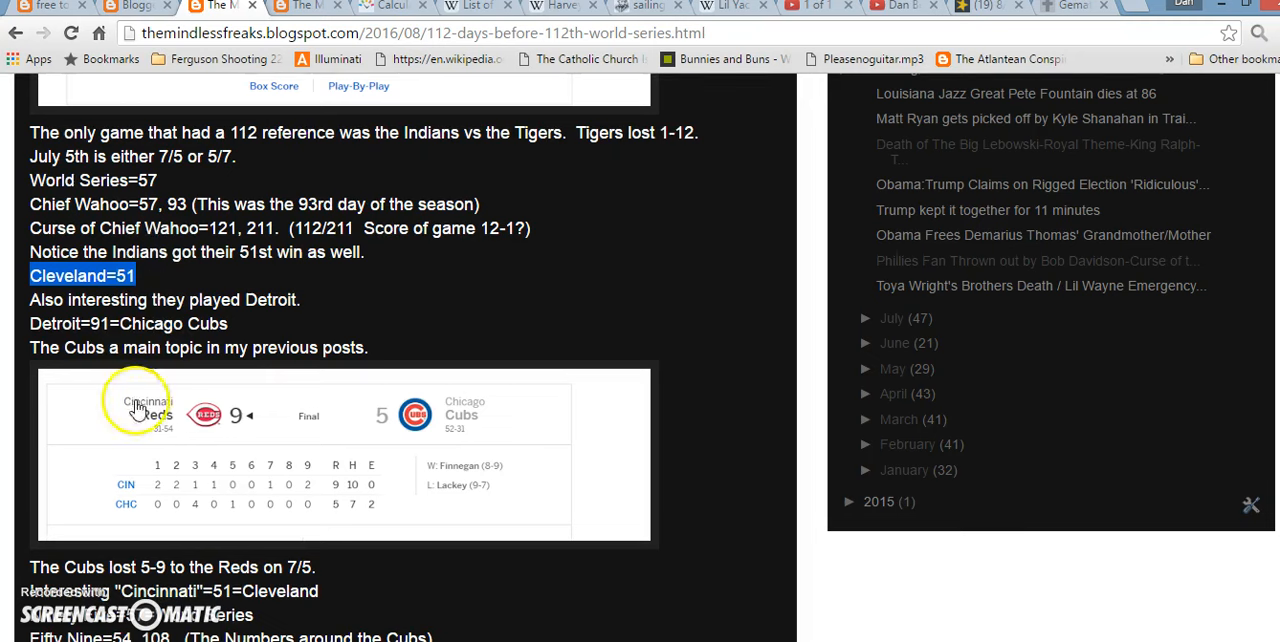
{"action": "mouse_move", "coordinate": [165, 413]}
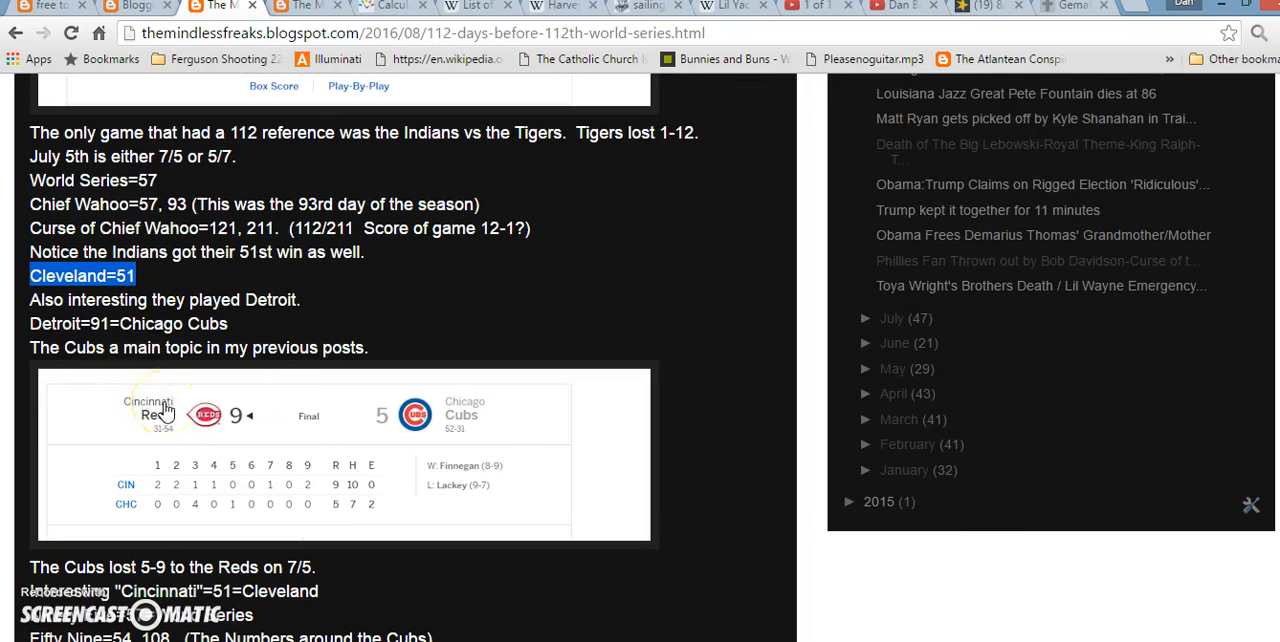
{"action": "mouse_move", "coordinate": [418, 414]}
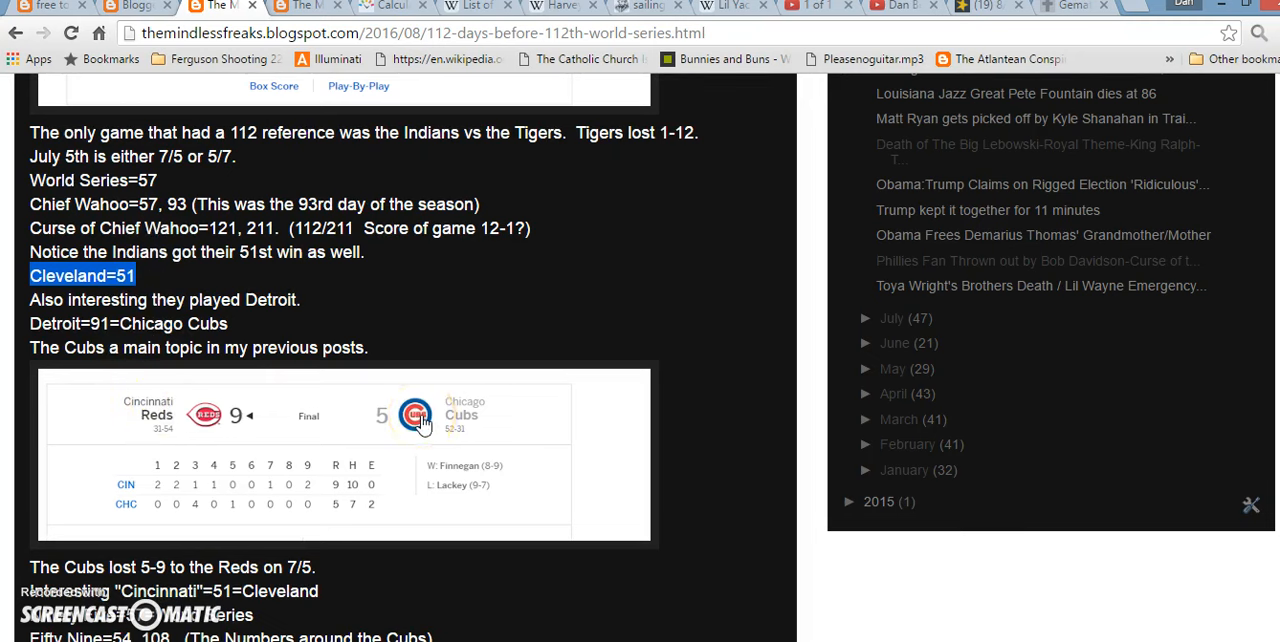
{"action": "mouse_move", "coordinate": [100, 415]}
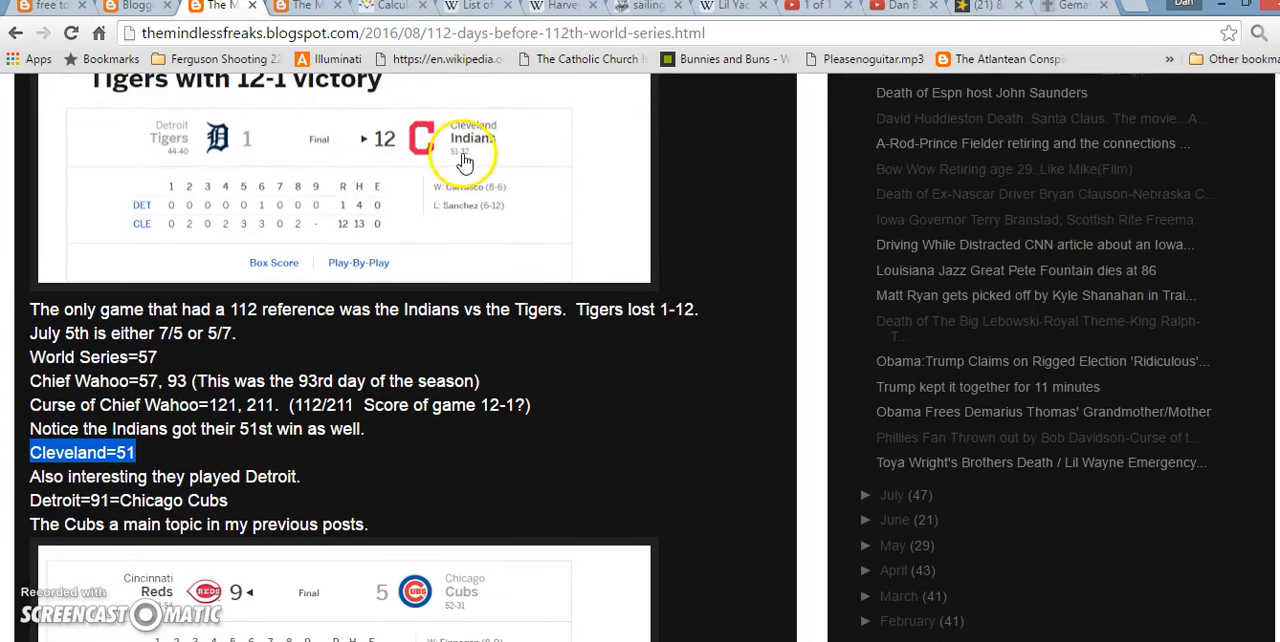
{"action": "mouse_move", "coordinate": [410, 183]}
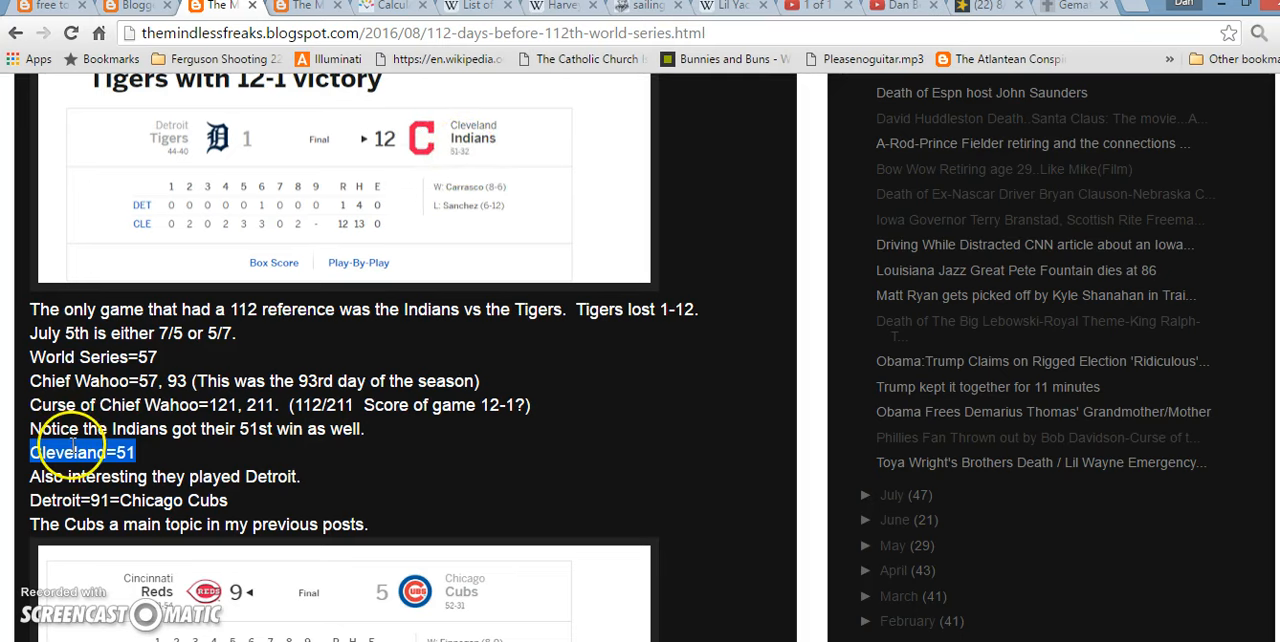
{"action": "scroll", "scroll_direction": "down", "scroll_amount": 3}
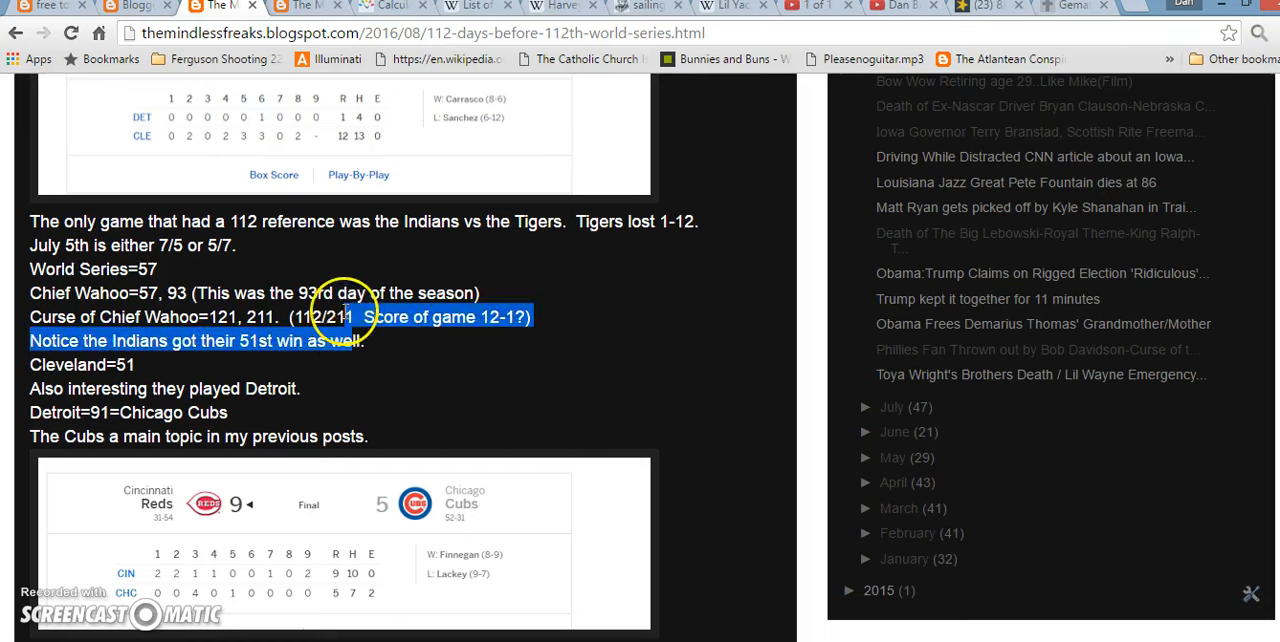
{"action": "scroll", "scroll_direction": "down", "scroll_amount": 3}
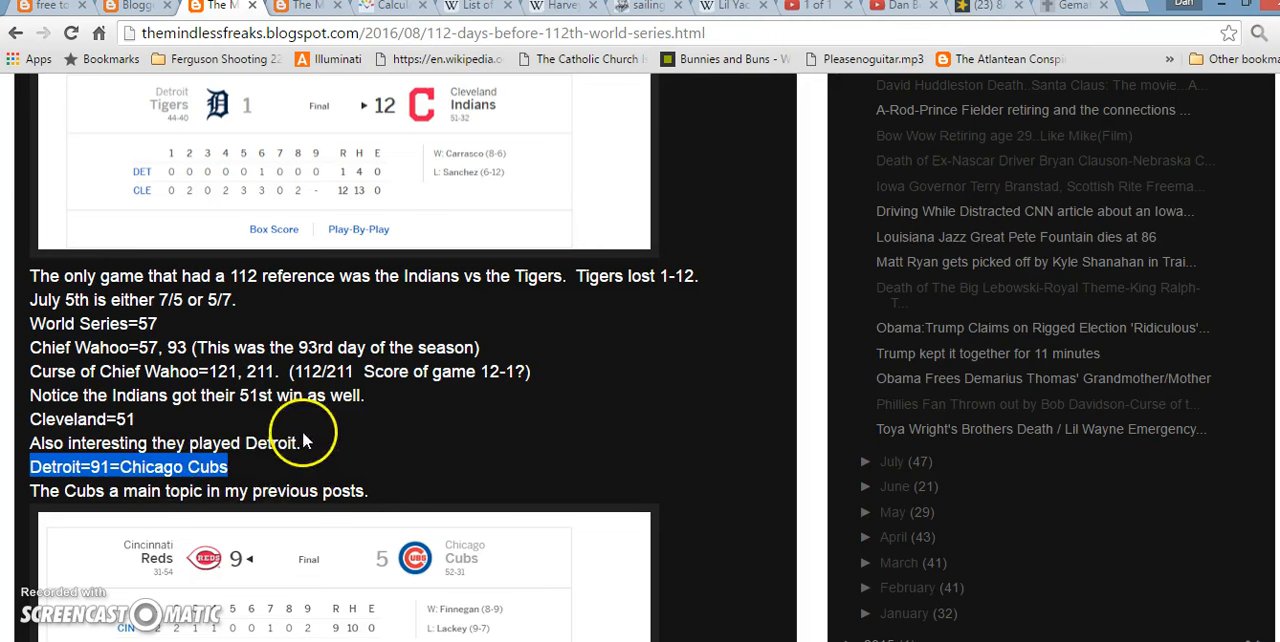
{"action": "mouse_move", "coordinate": [445, 133]}
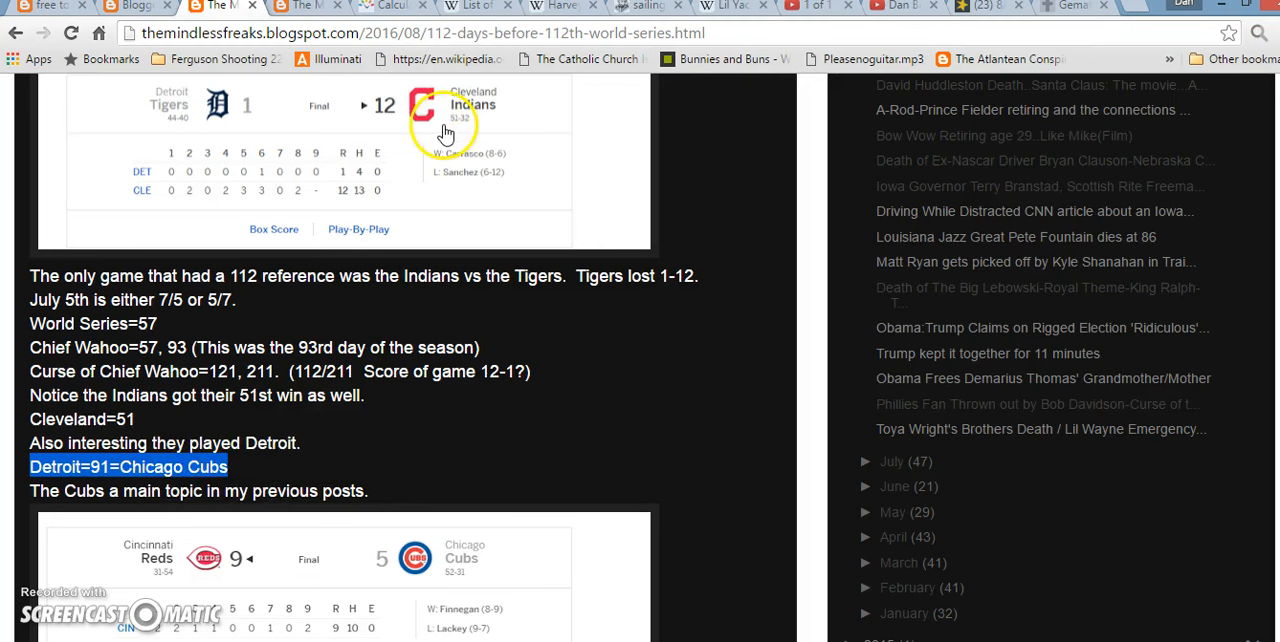
{"action": "mouse_move", "coordinate": [430, 160]}
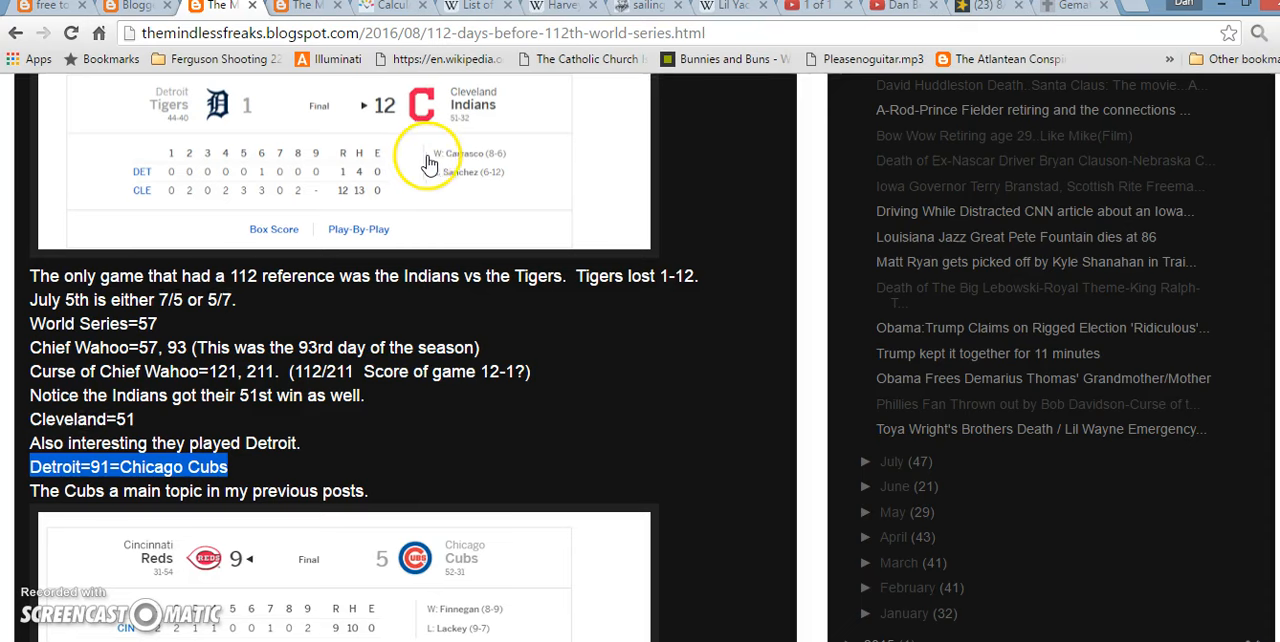
{"action": "mouse_move", "coordinate": [200, 155]}
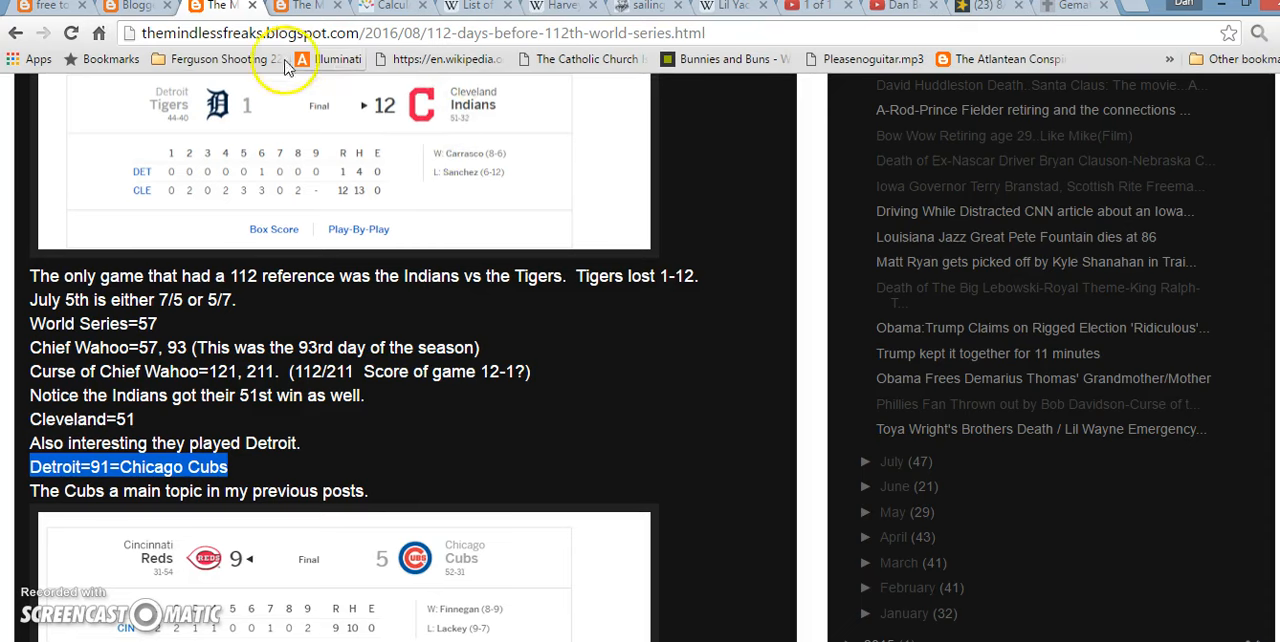
{"action": "mouse_move", "coordinate": [205, 153]}
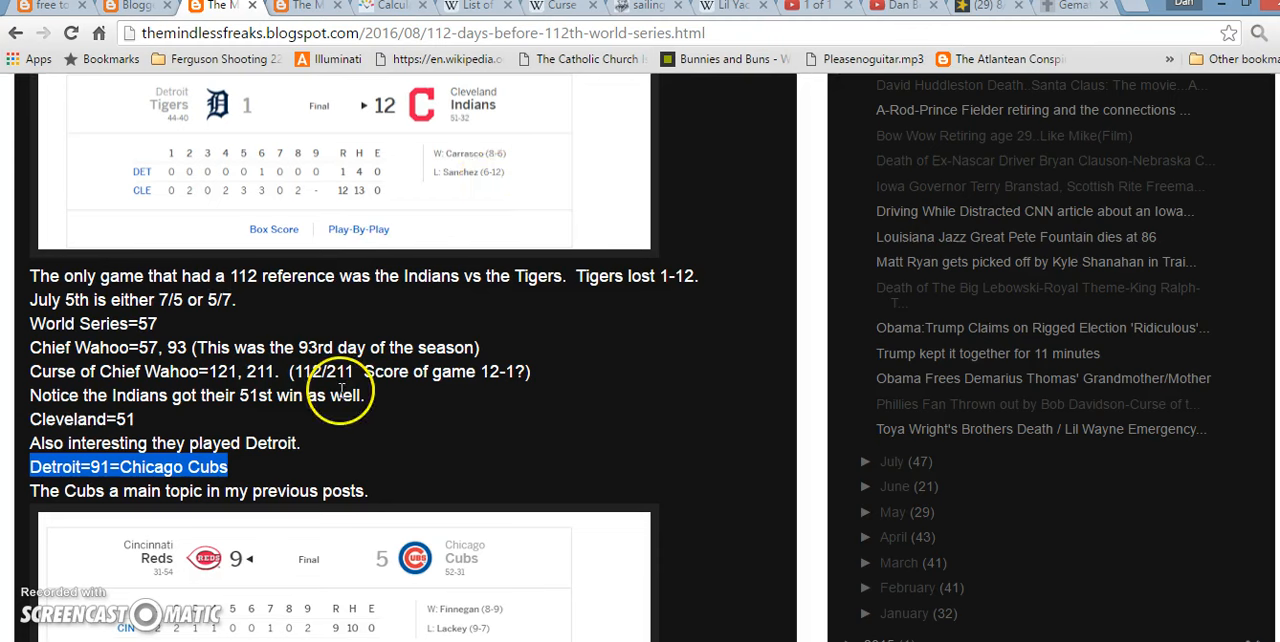
{"action": "mouse_move", "coordinate": [200, 395]}
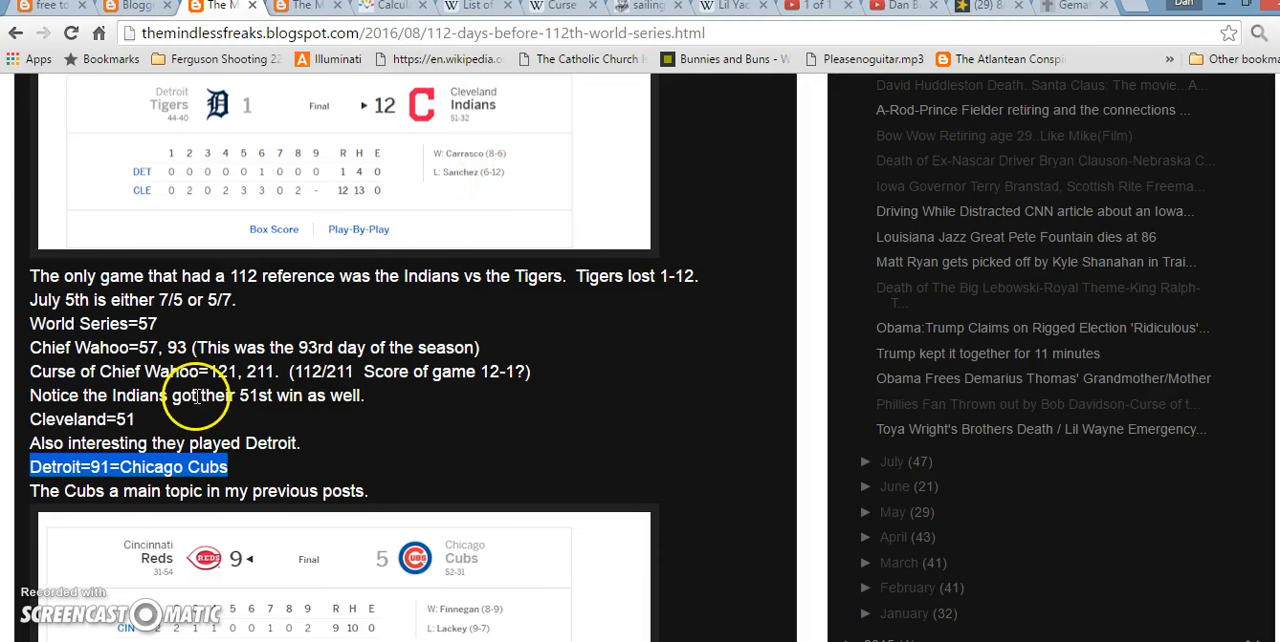
{"action": "mouse_move", "coordinate": [466, 428]}
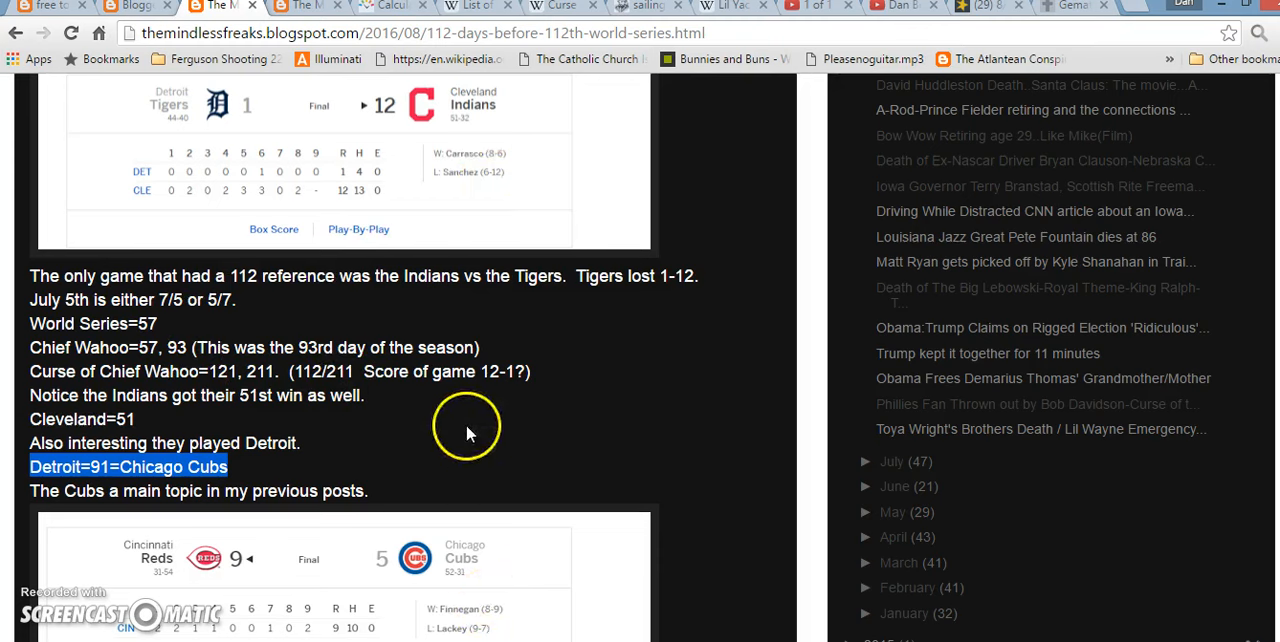
{"action": "mouse_move", "coordinate": [810, 110]}
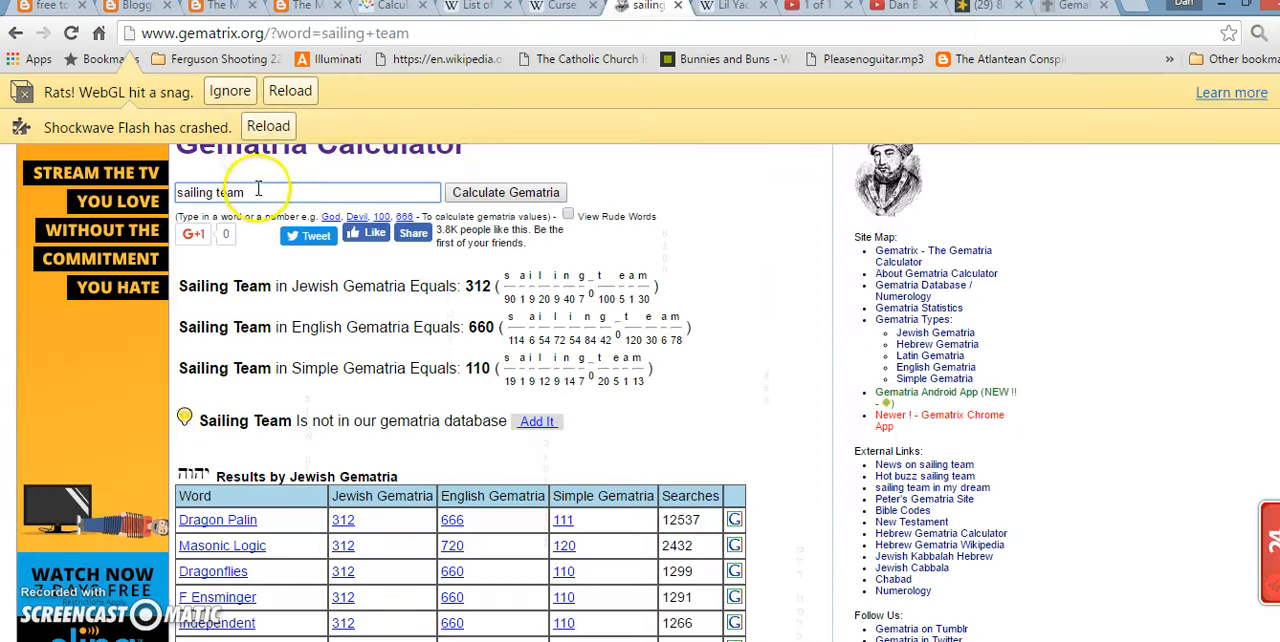
Step: Enter houston astros, select its English Reduction value 51, and go back to the blog post
{"action": "type", "text": "houston astros"}
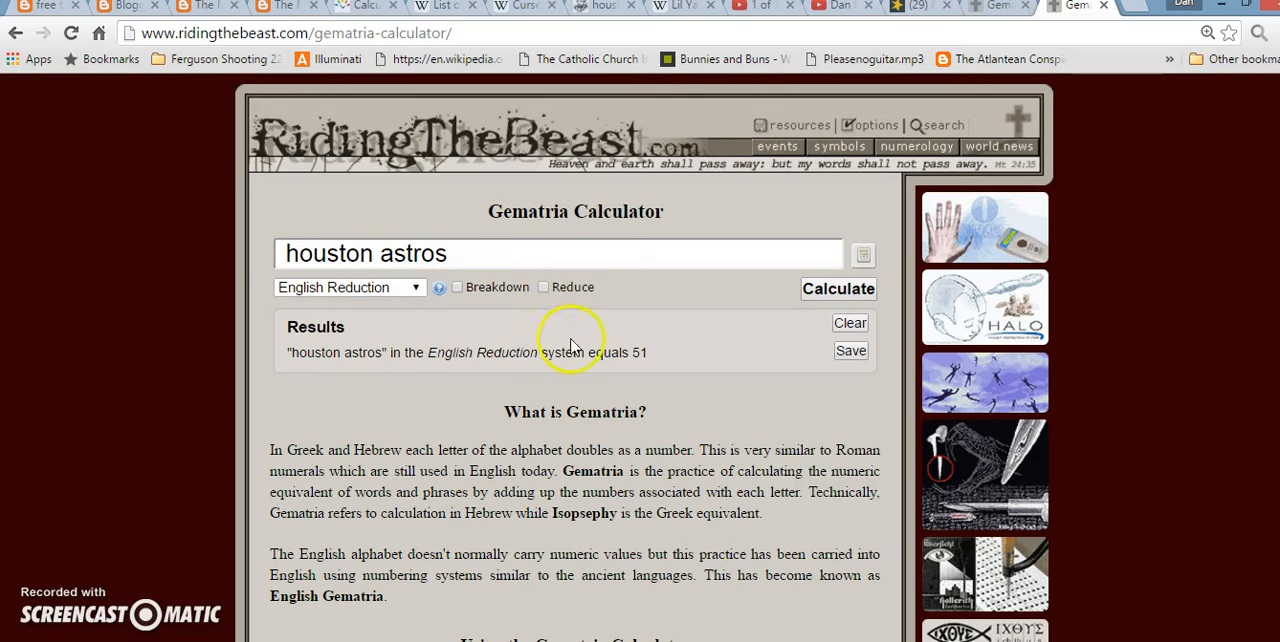
{"action": "double_click", "coordinate": [638, 352]}
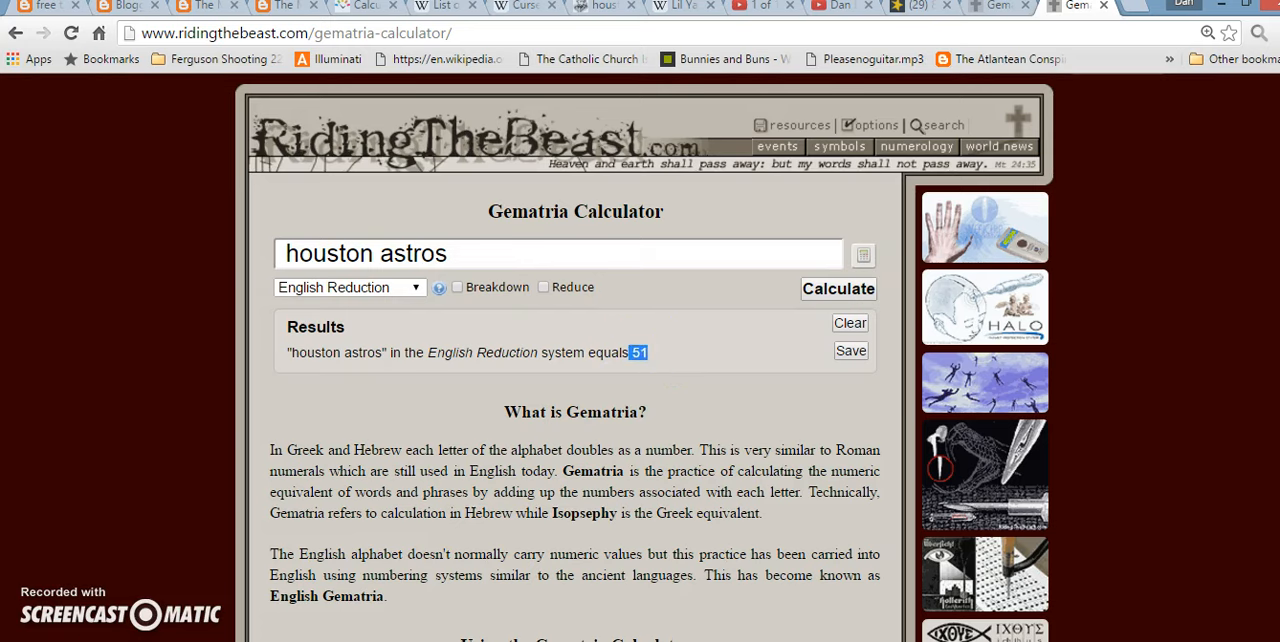
{"action": "left_click", "coordinate": [205, 6]}
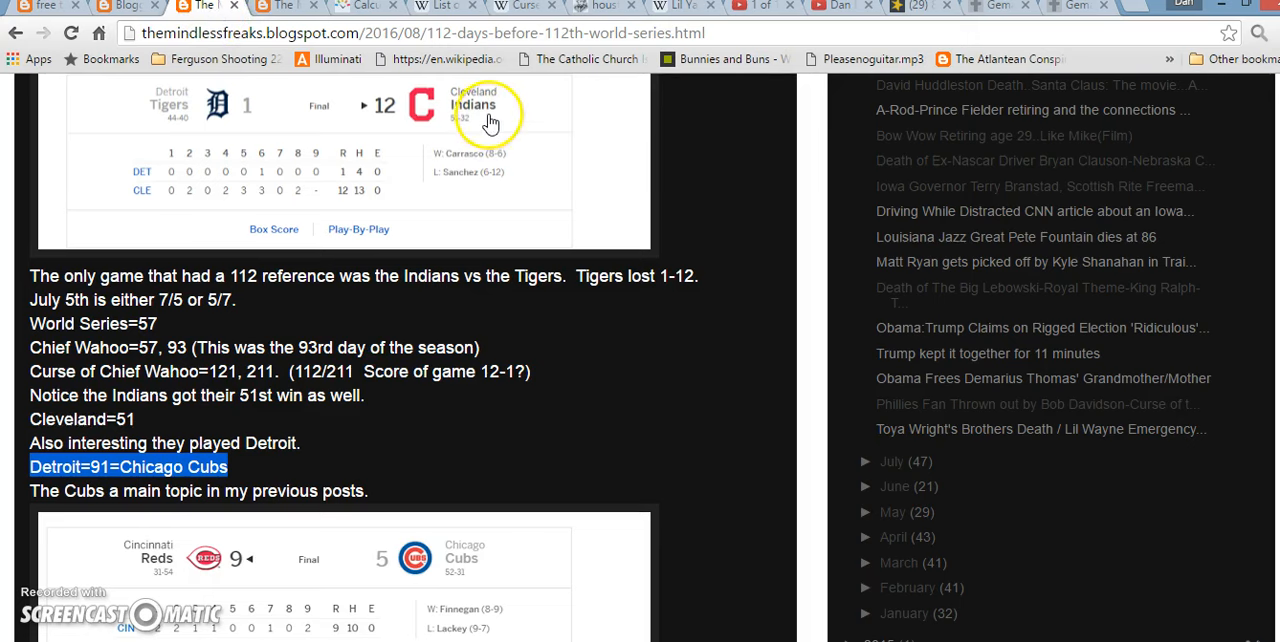
{"action": "mouse_move", "coordinate": [453, 560]}
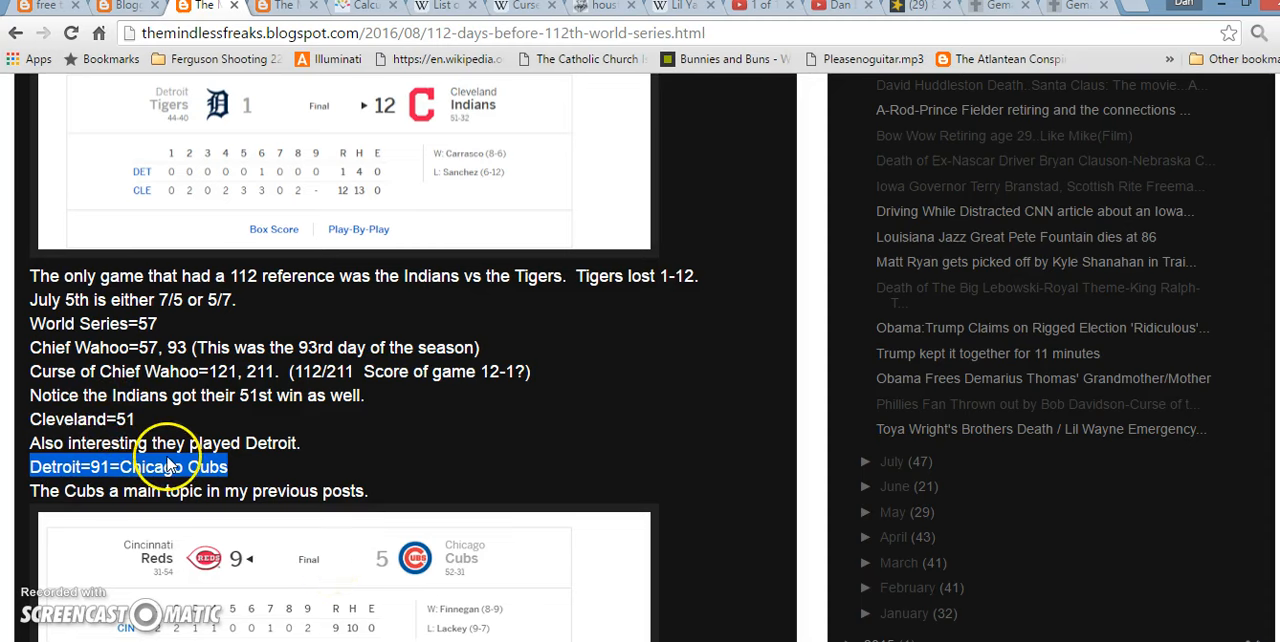
{"action": "mouse_move", "coordinate": [334, 135]}
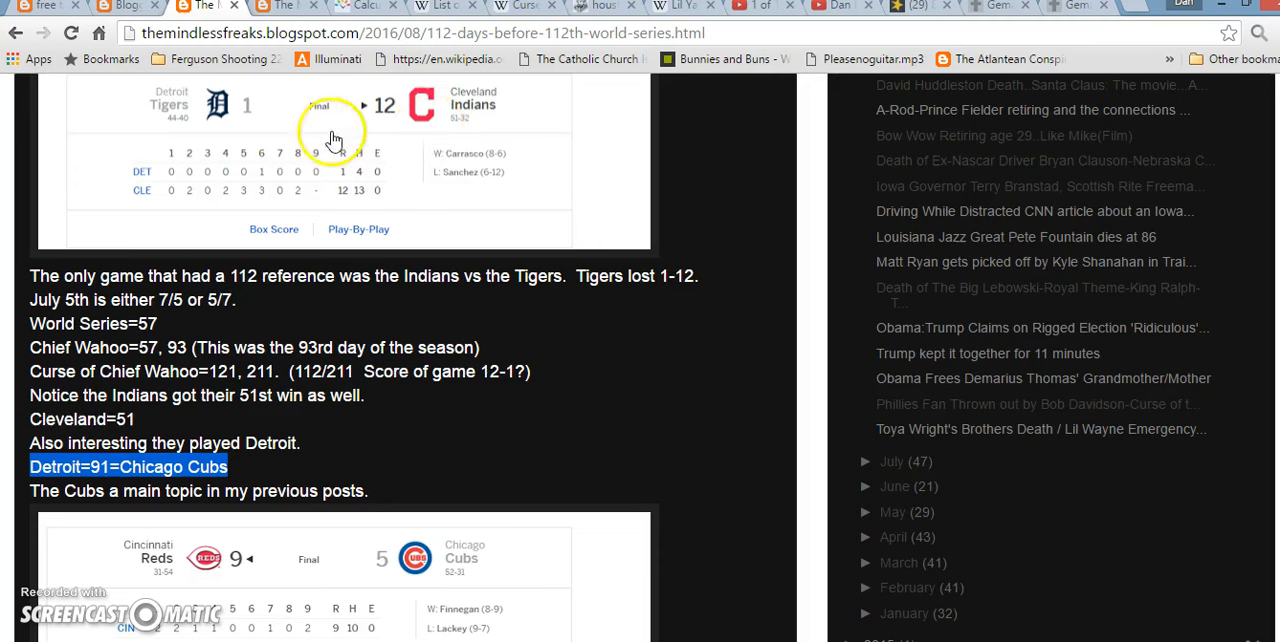
{"action": "mouse_move", "coordinate": [330, 368]}
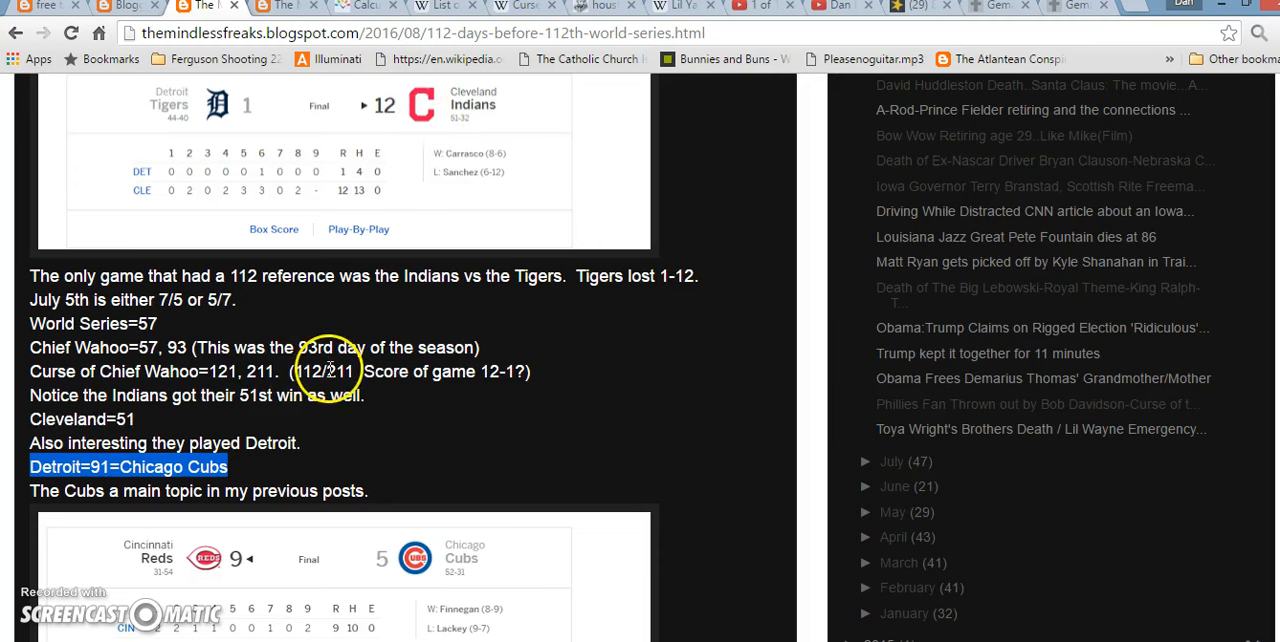
Step: Switch to the Curse of Rocky Colavito Wikipedia article
{"action": "left_click", "coordinate": [515, 7]}
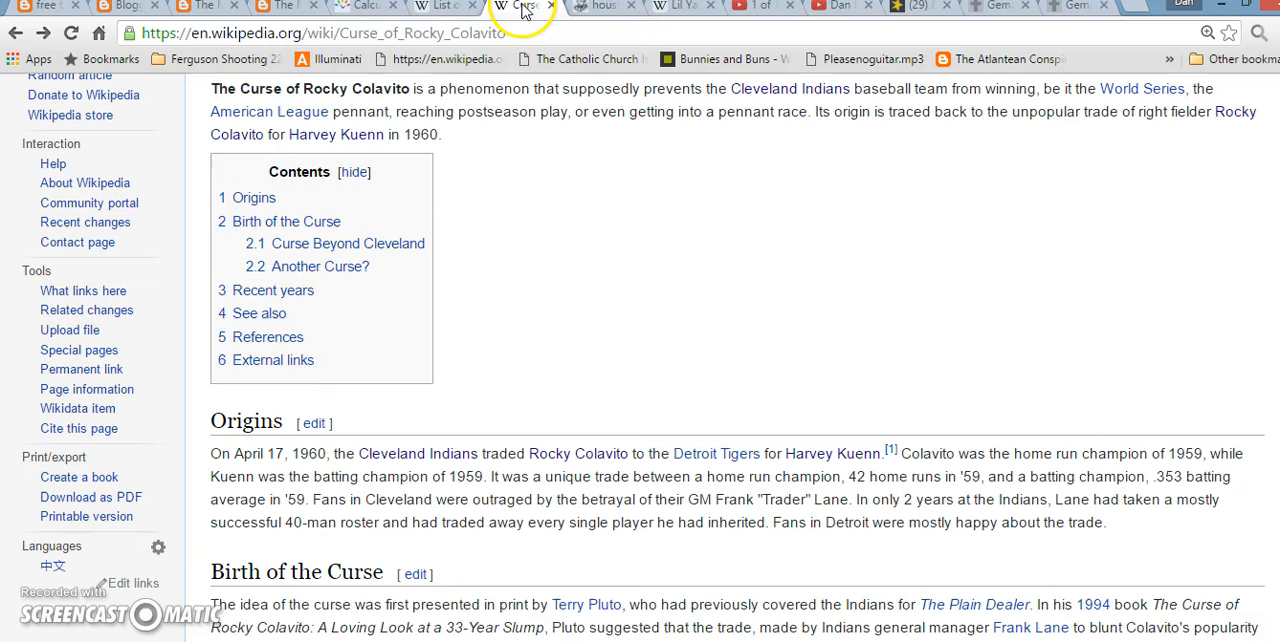
Step: Search Wikipedia for April 17, open the article and mark its day-of-year figure
{"action": "scroll", "scroll_direction": "down", "scroll_amount": 3}
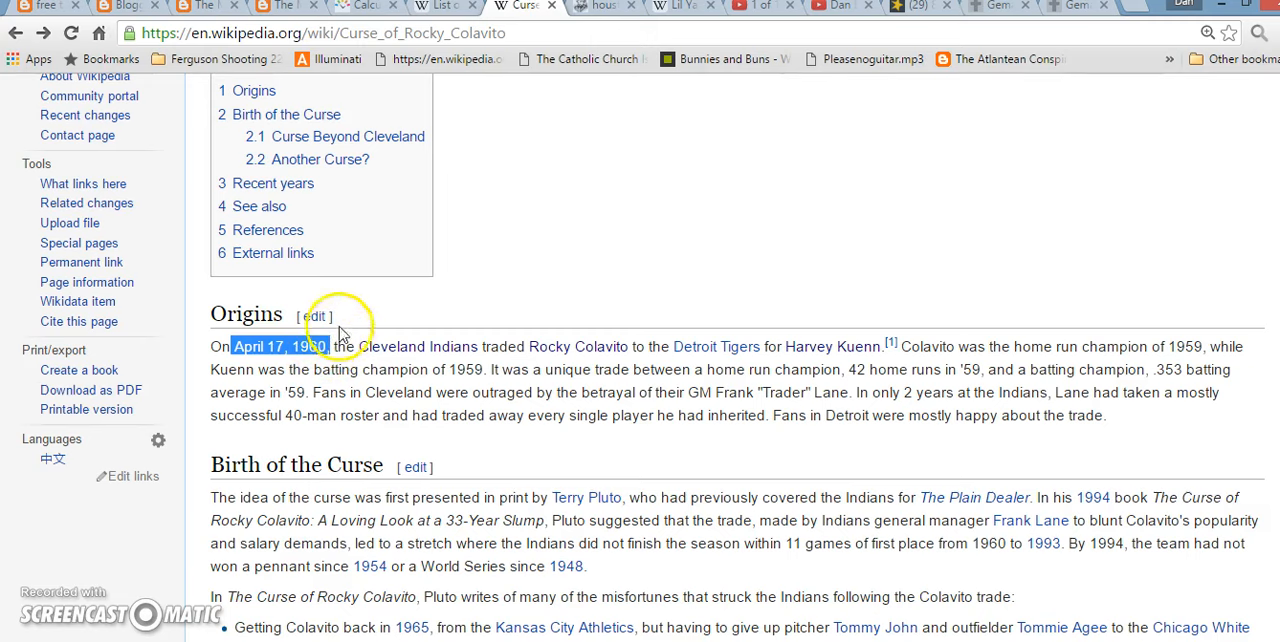
{"action": "mouse_move", "coordinate": [822, 357]}
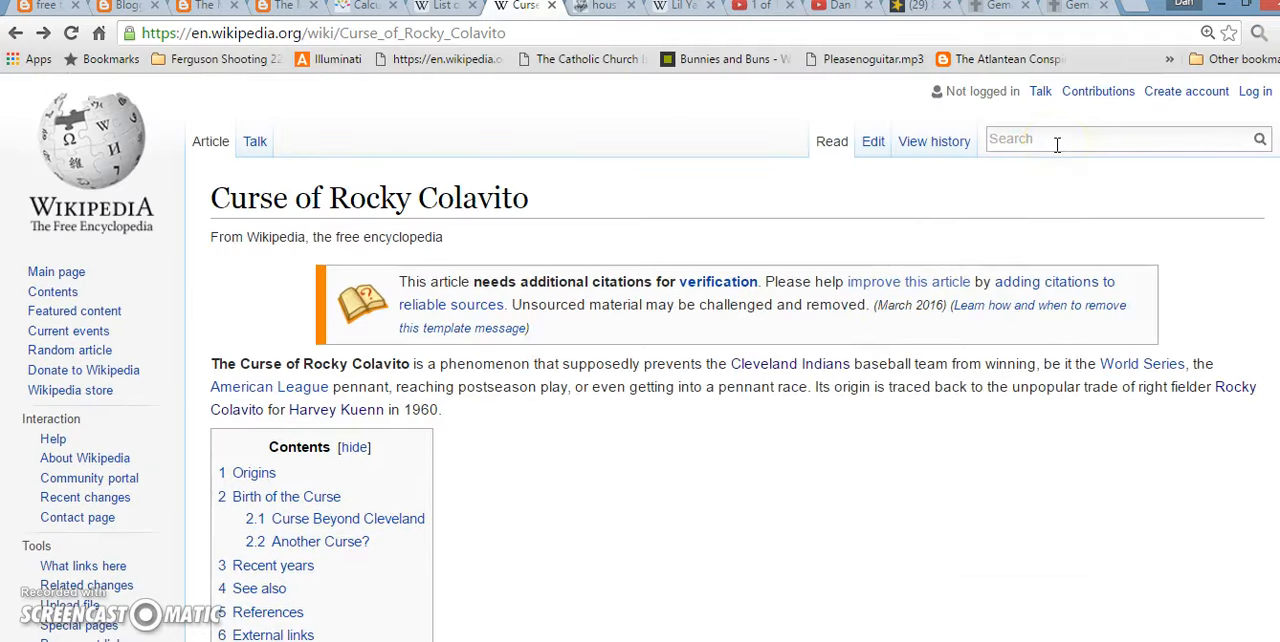
{"action": "type", "text": "april 17"}
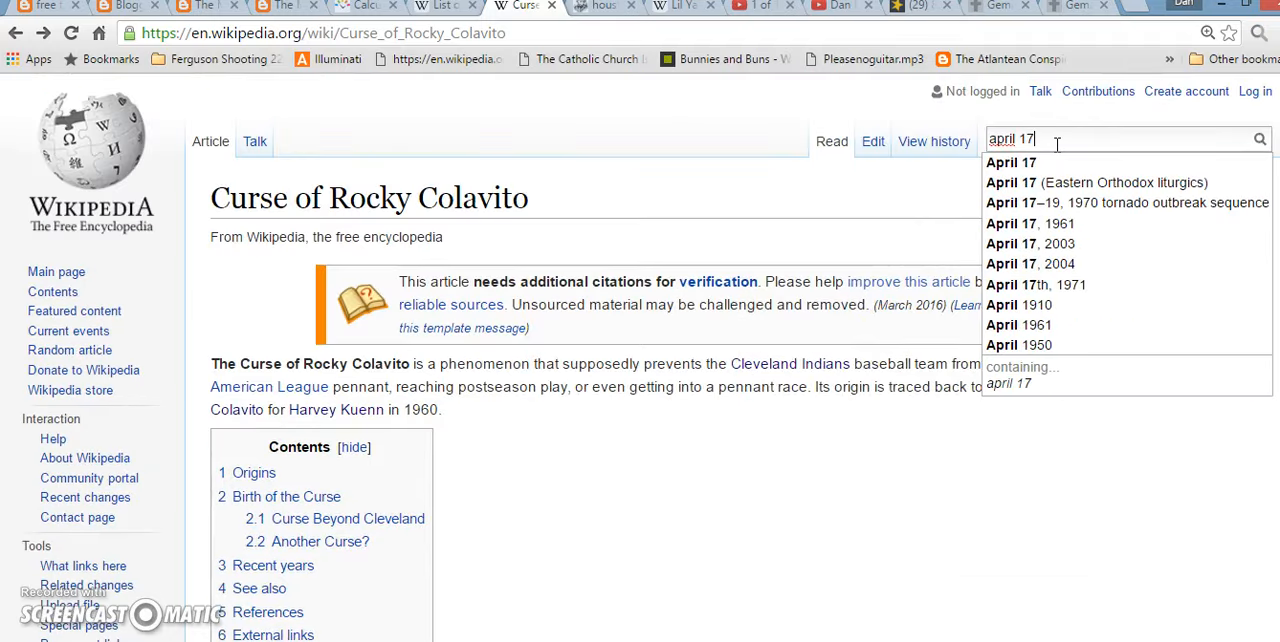
{"action": "left_click", "coordinate": [1010, 162]}
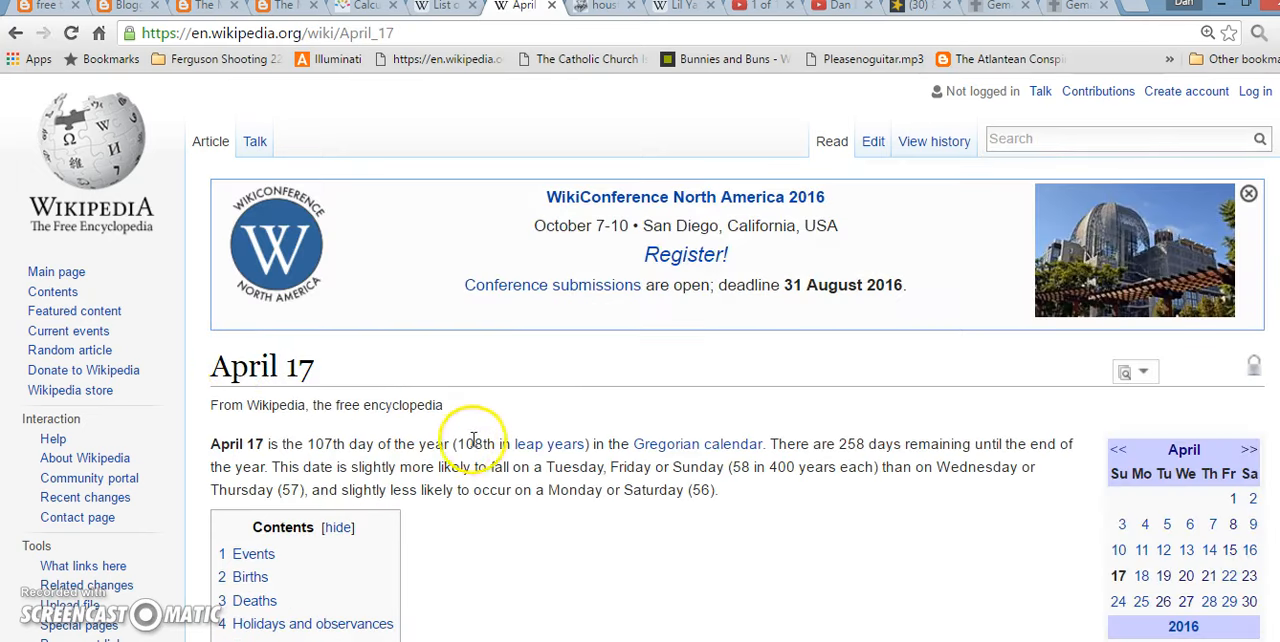
{"action": "double_click", "coordinate": [470, 443]}
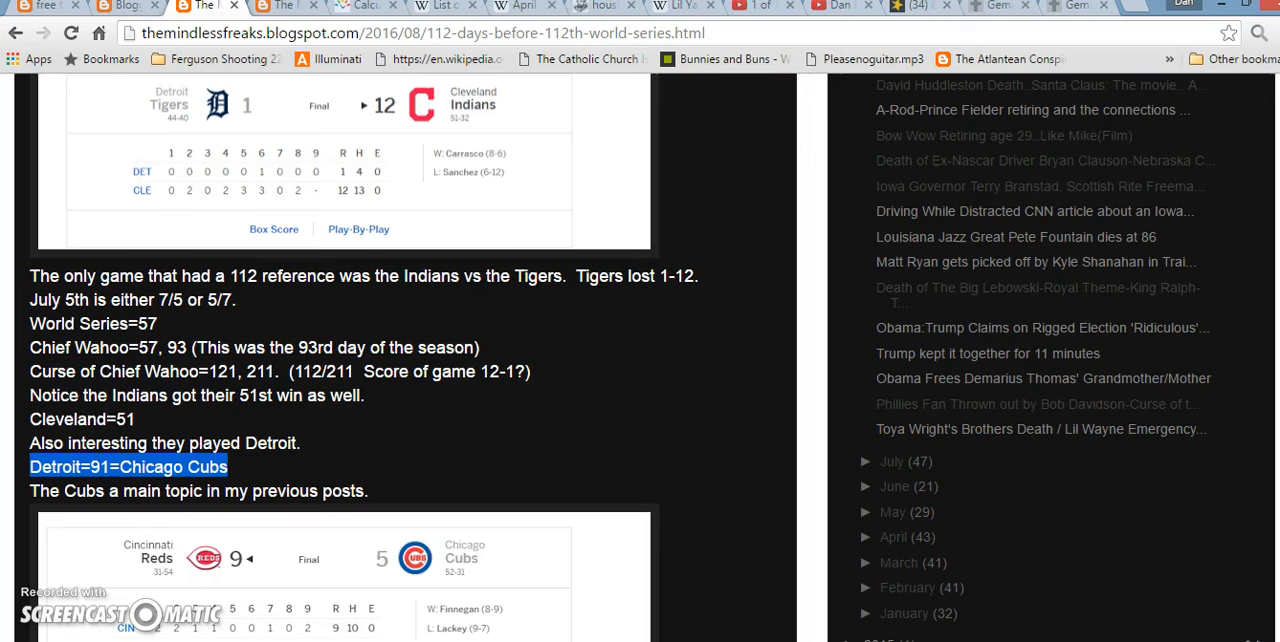
Step: Draft the web query 10/8 145 in the address bar without running it
{"action": "type", "text": "10/8"}
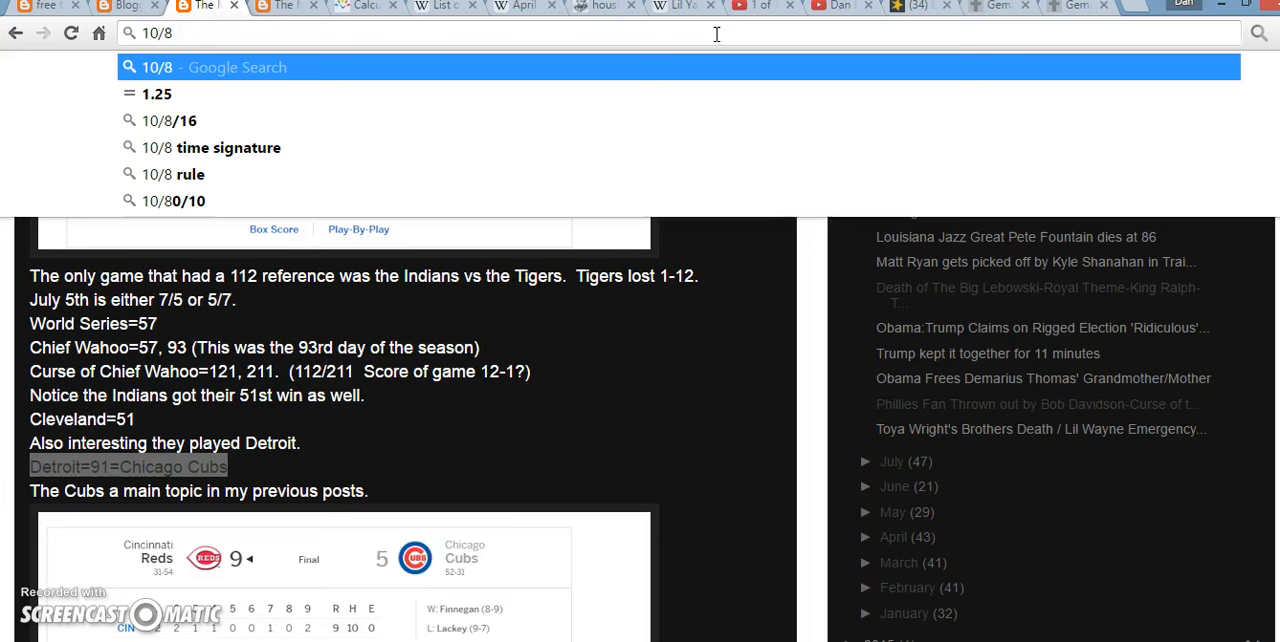
{"action": "type", "text": "145"}
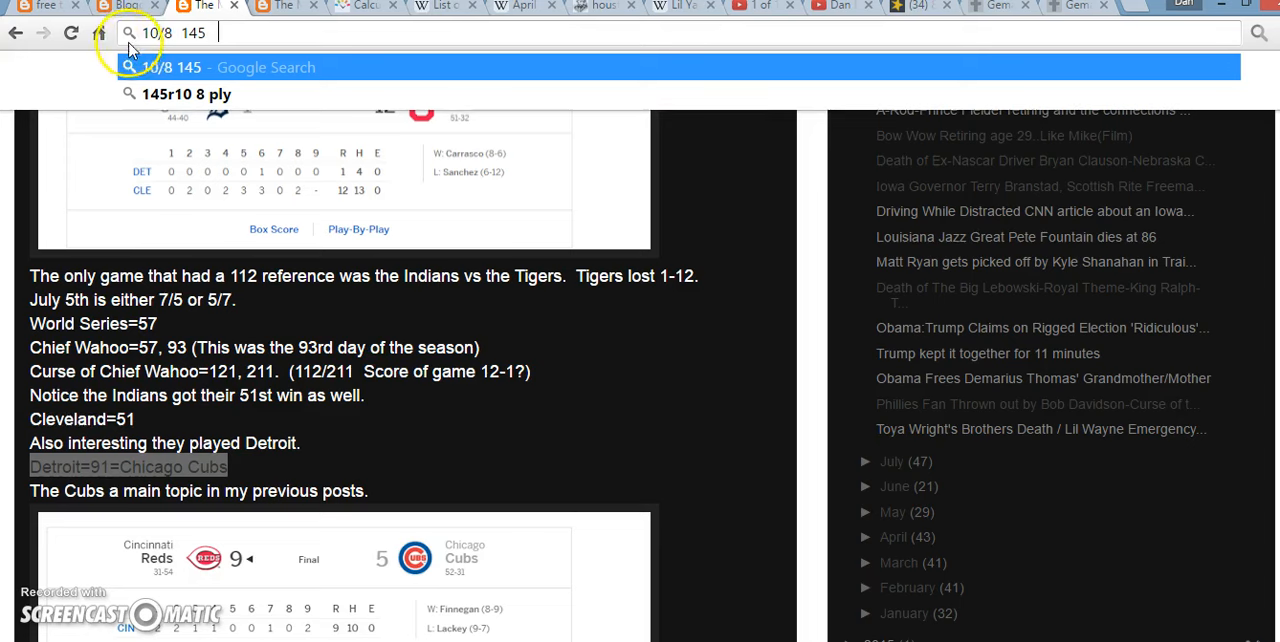
{"action": "mouse_move", "coordinate": [345, 18]}
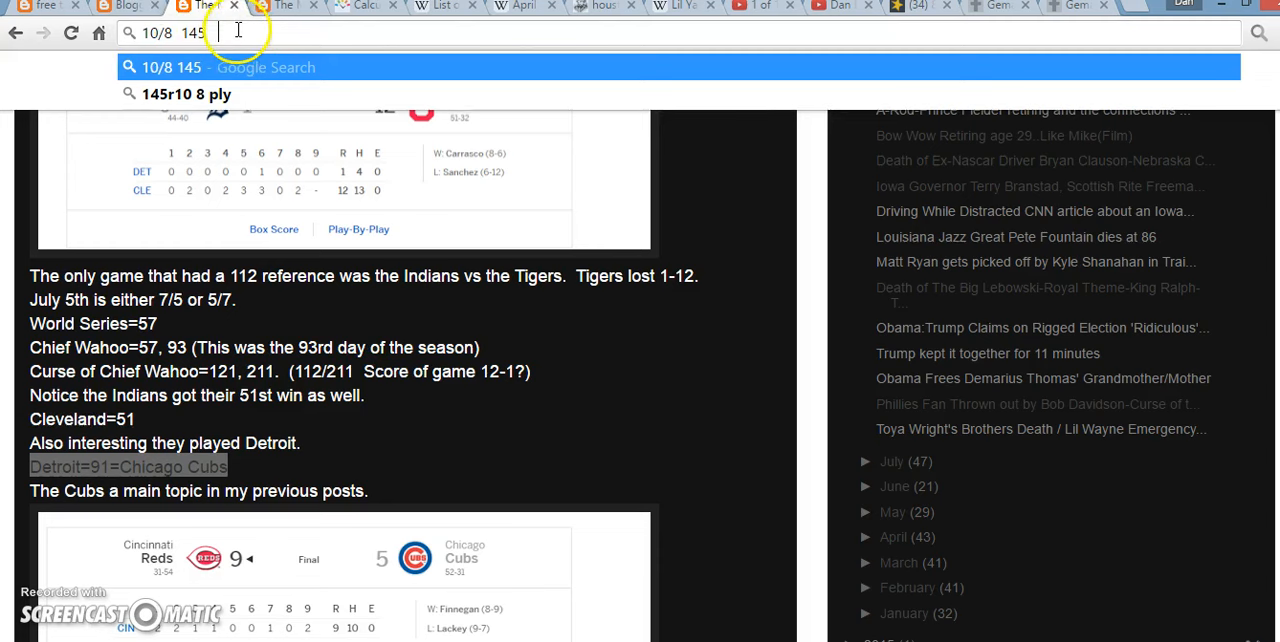
{"action": "mouse_move", "coordinate": [395, 305]}
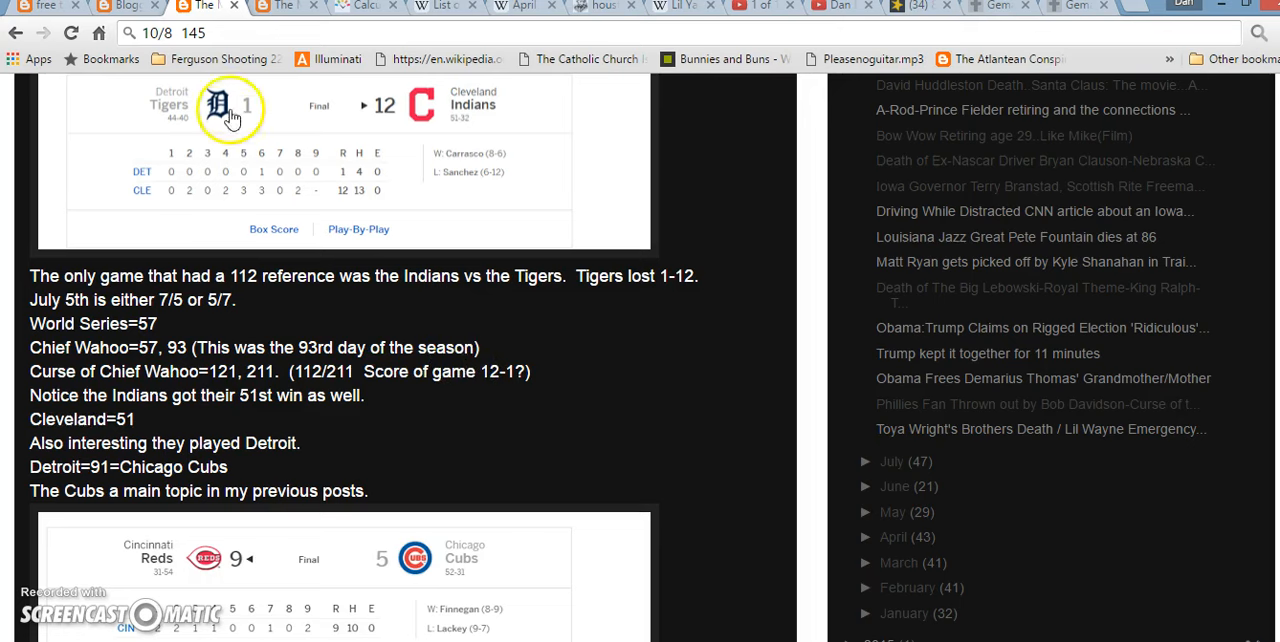
{"action": "mouse_move", "coordinate": [190, 340]}
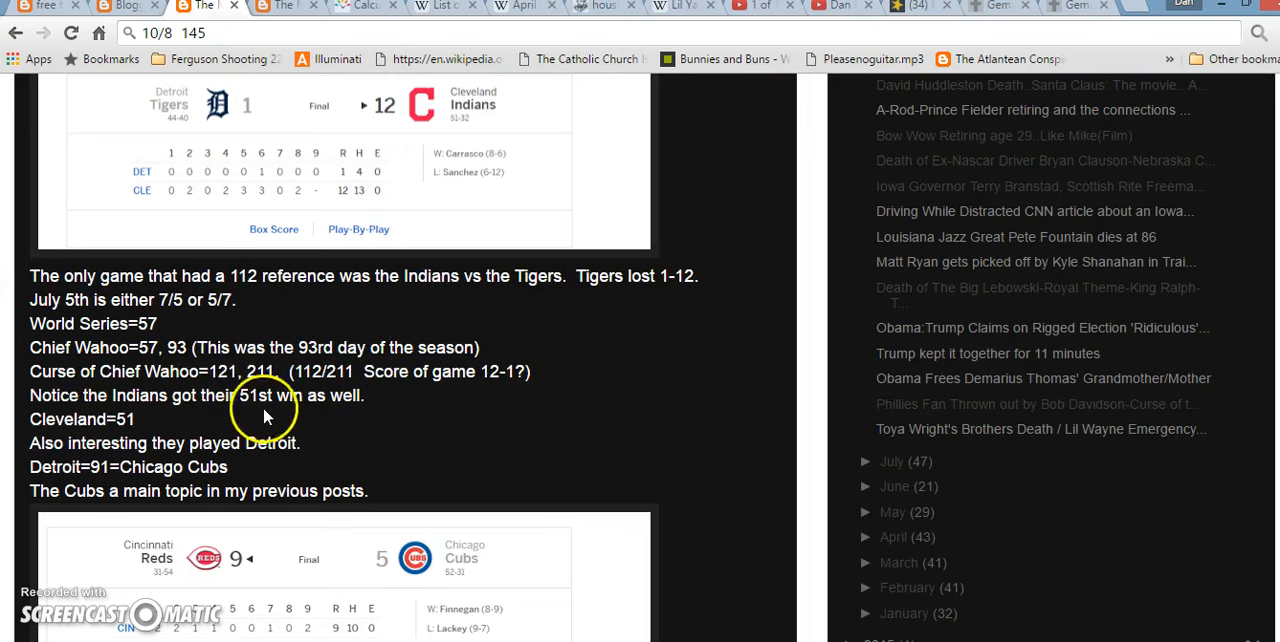
Step: Highlight the 'World Series=57' line and move down to the Reds–Cubs box score
{"action": "scroll", "scroll_direction": "down", "scroll_amount": 3}
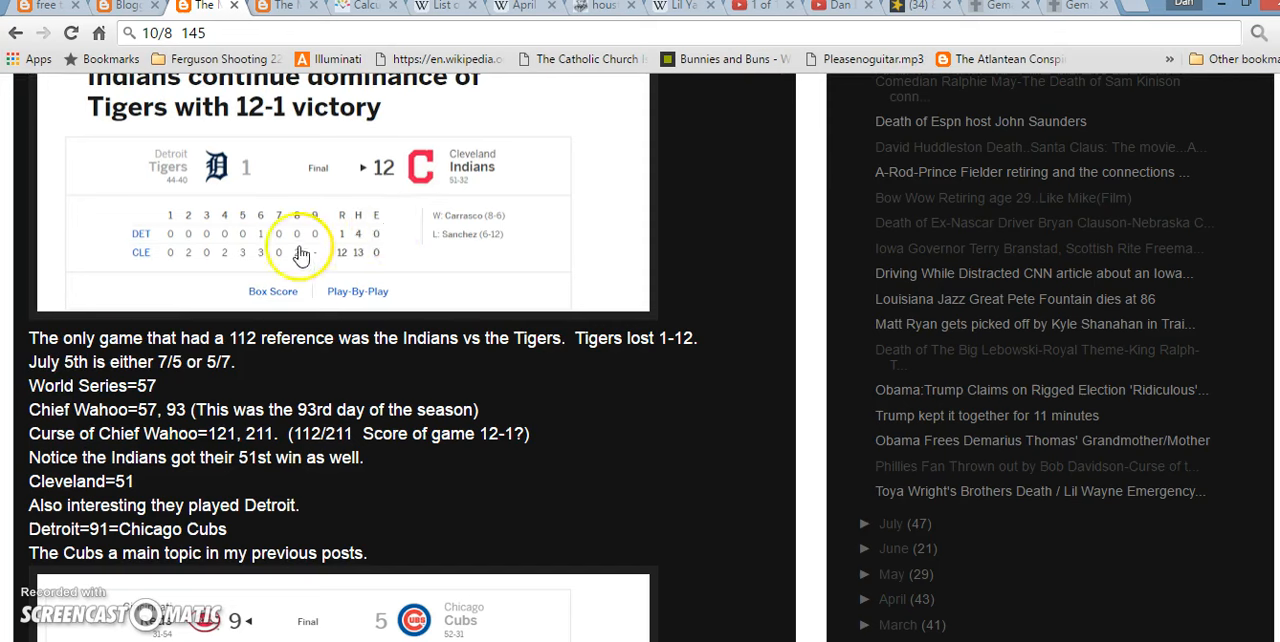
{"action": "double_click", "coordinate": [80, 385]}
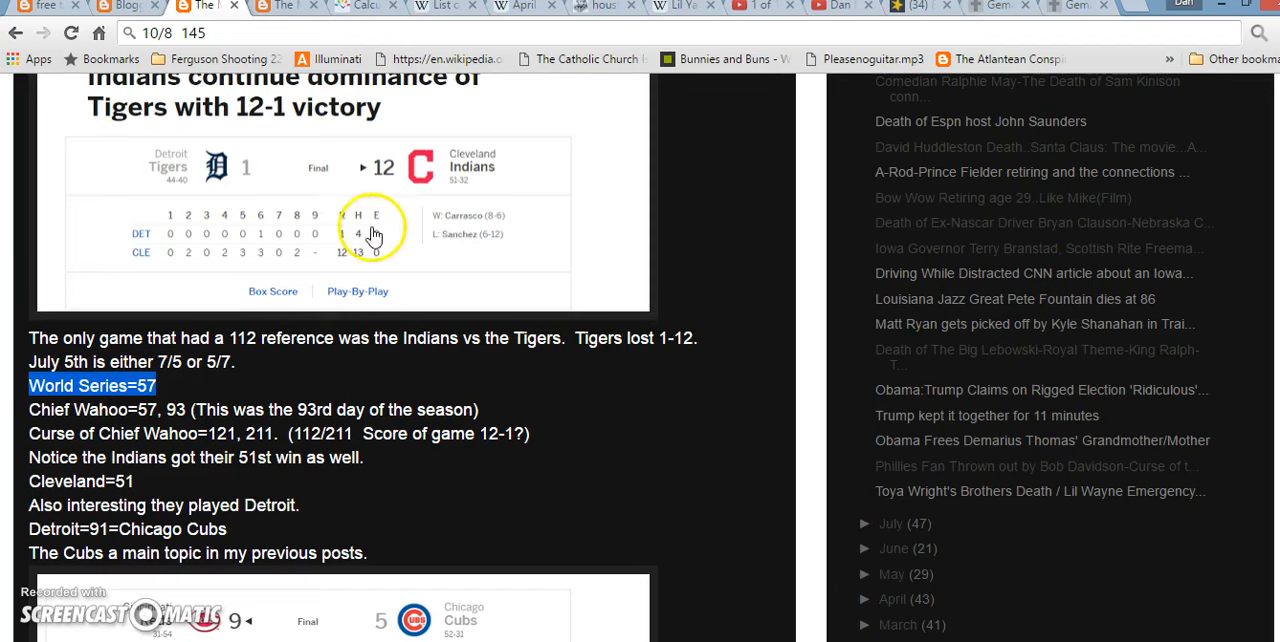
{"action": "mouse_move", "coordinate": [302, 250]}
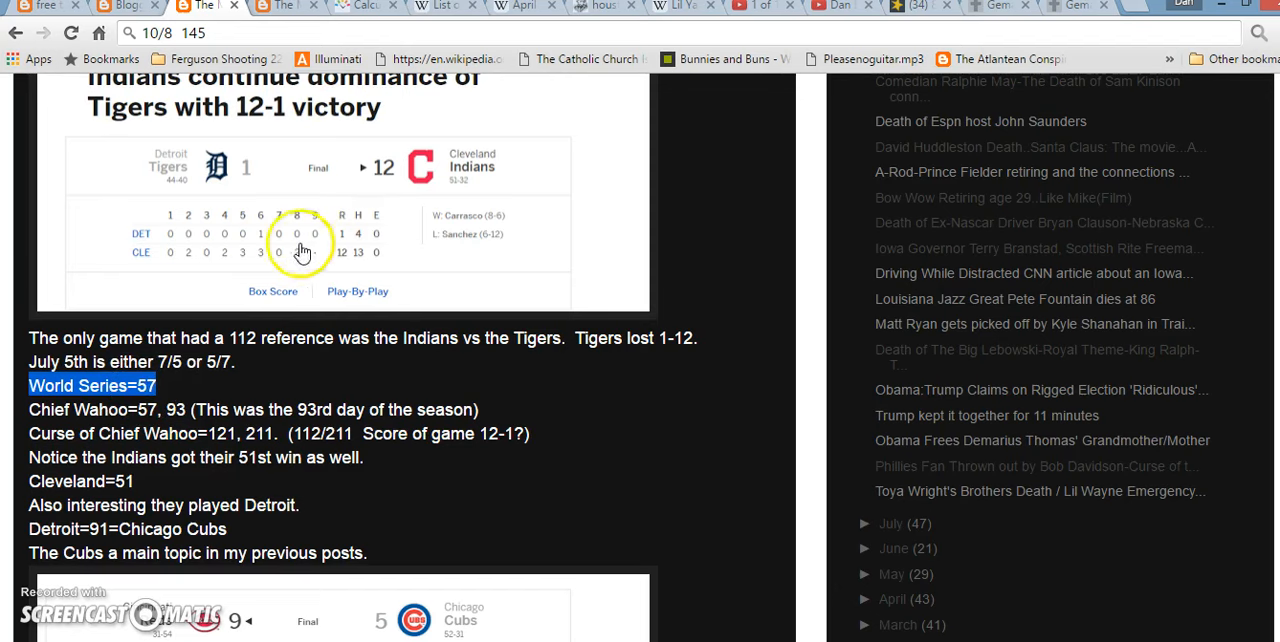
{"action": "mouse_move", "coordinate": [27, 415]}
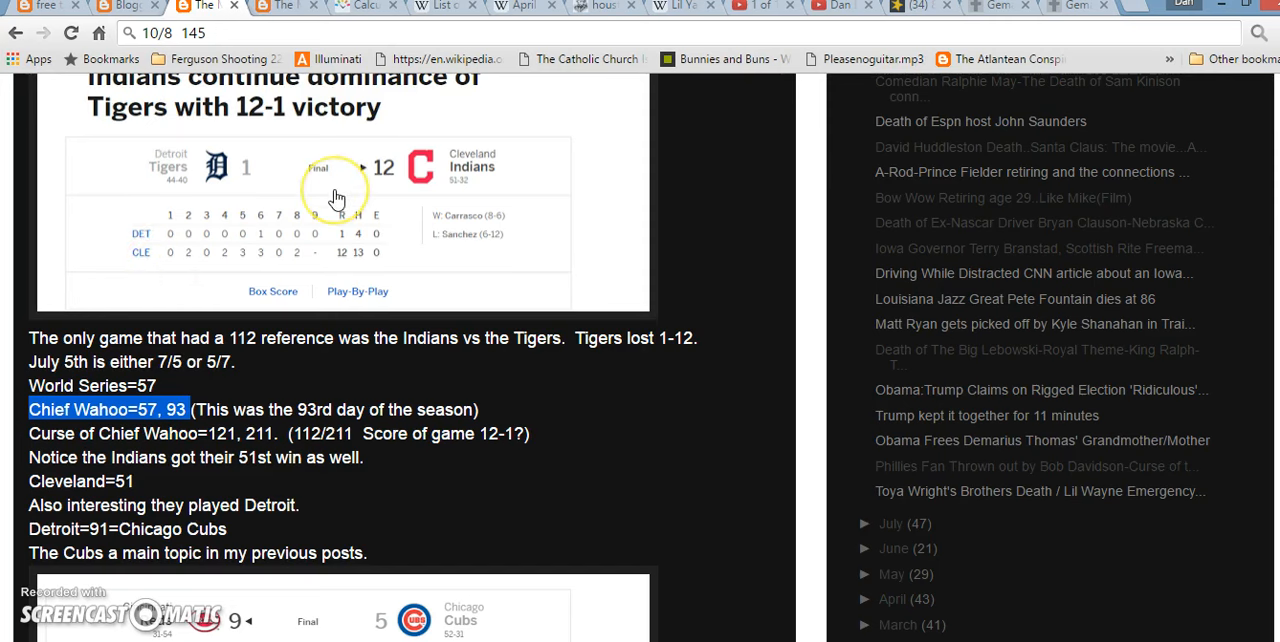
{"action": "mouse_move", "coordinate": [428, 113]}
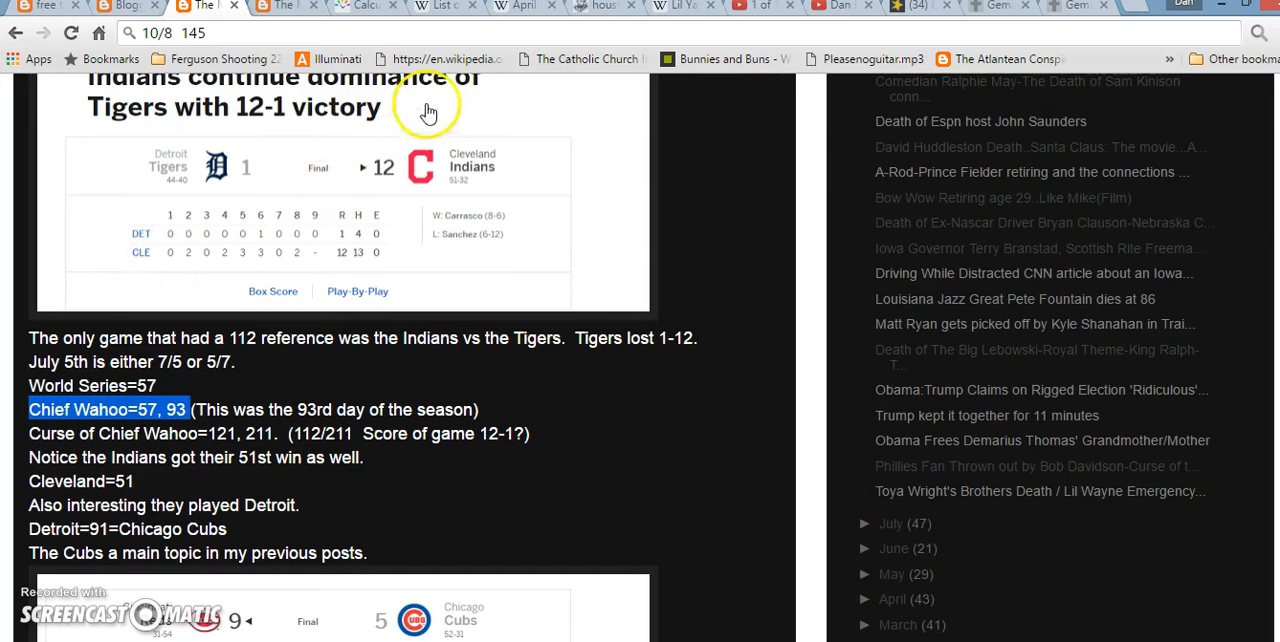
{"action": "mouse_move", "coordinate": [425, 205]}
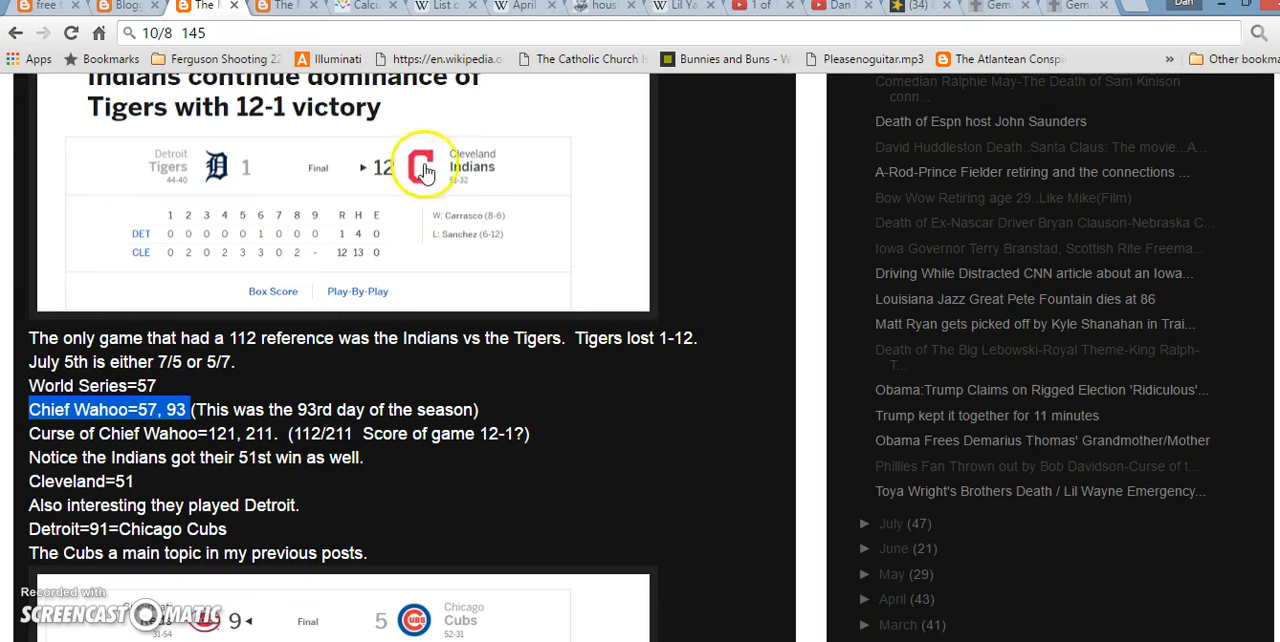
{"action": "mouse_move", "coordinate": [400, 485]}
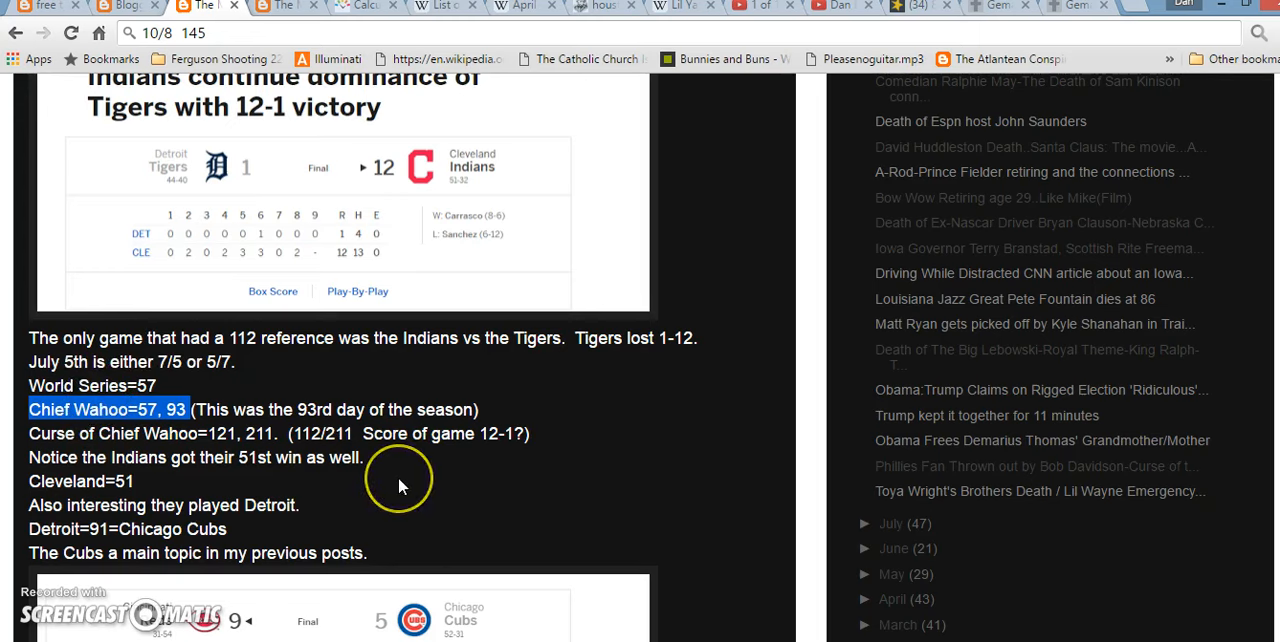
{"action": "scroll", "scroll_direction": "down", "scroll_amount": 3}
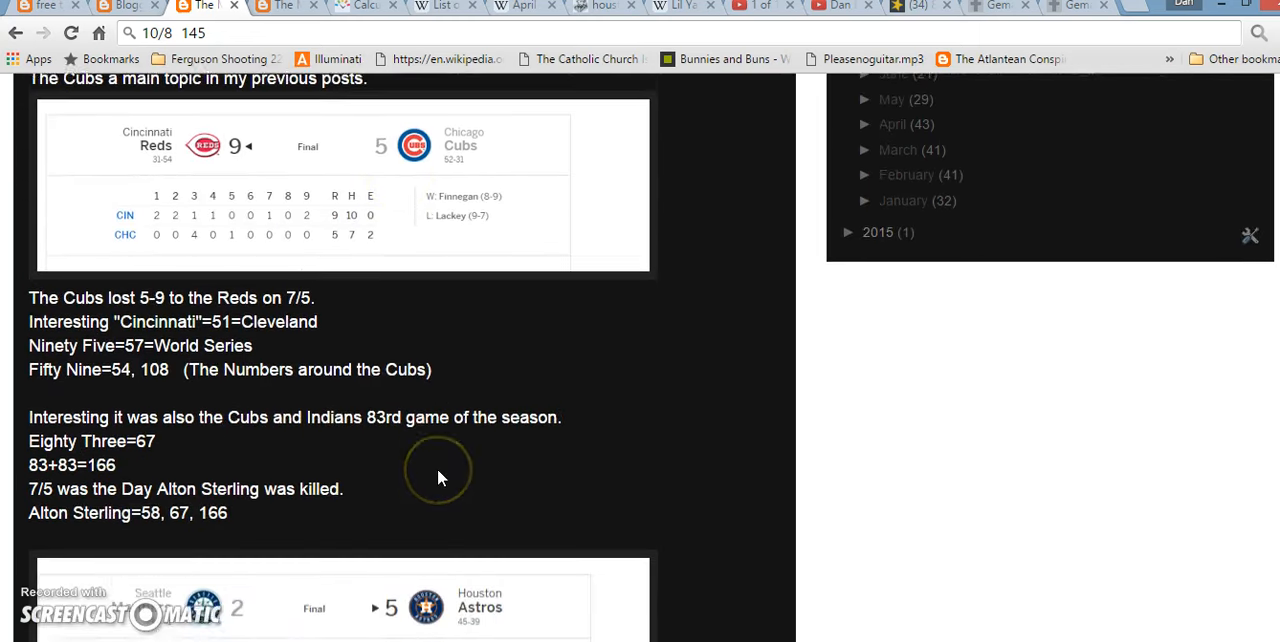
{"action": "scroll", "scroll_direction": "down", "scroll_amount": 3}
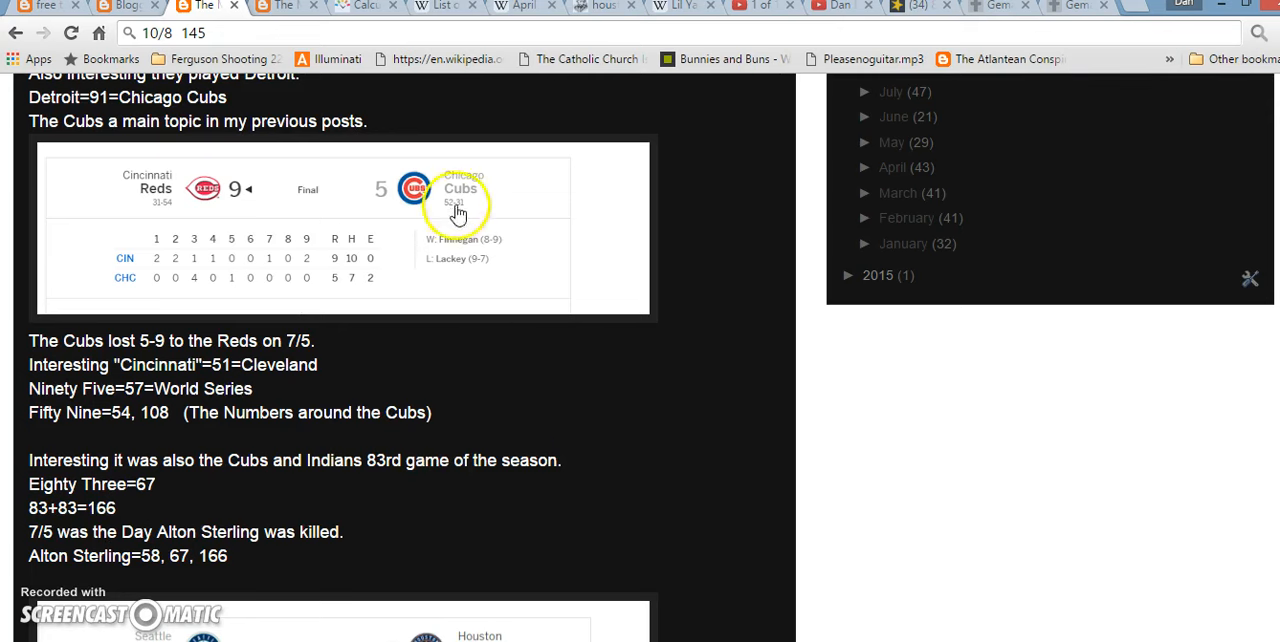
{"action": "mouse_move", "coordinate": [252, 357]}
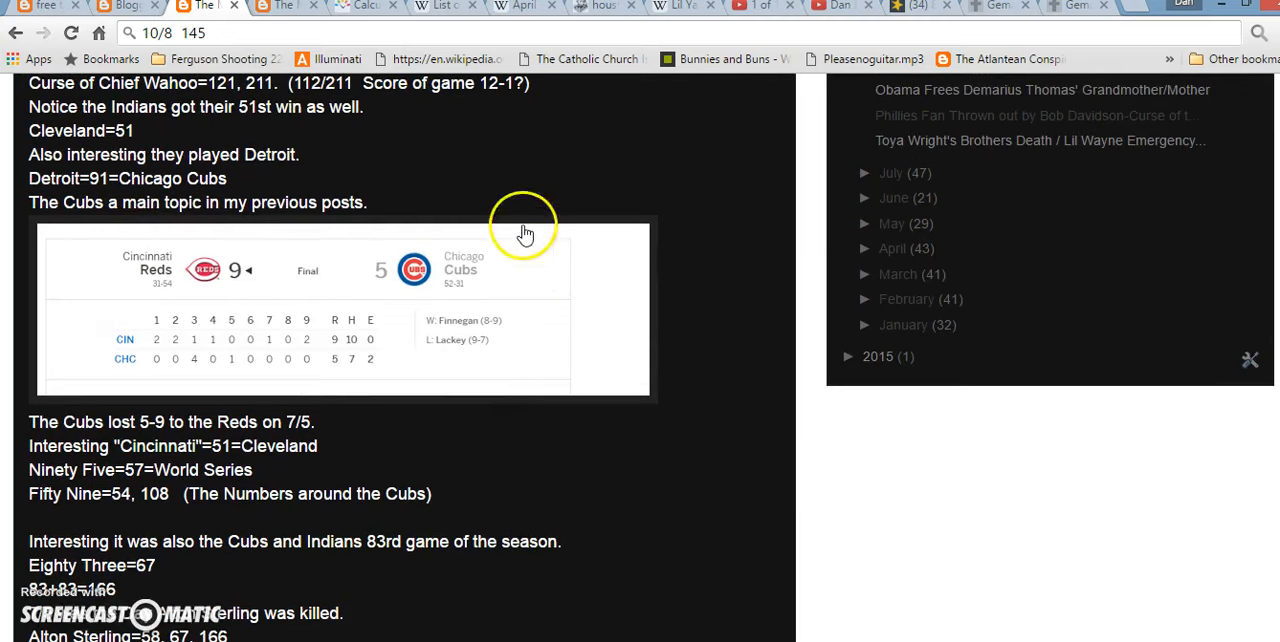
{"action": "mouse_move", "coordinate": [275, 222]}
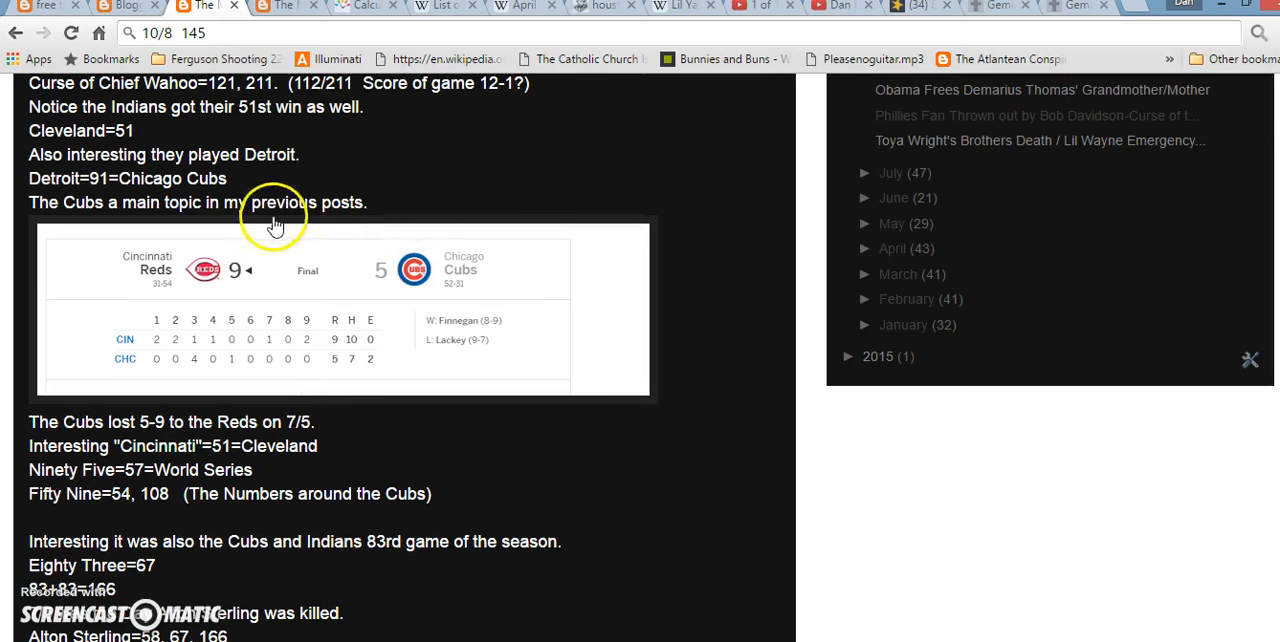
{"action": "mouse_move", "coordinate": [375, 303]}
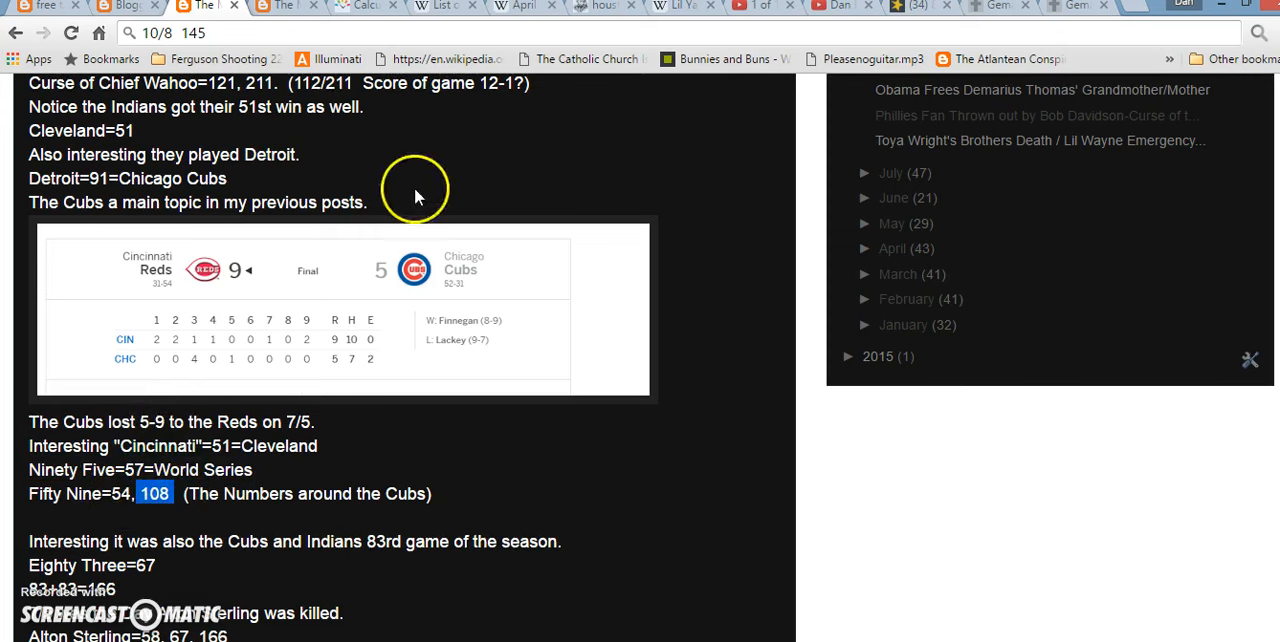
{"action": "scroll", "scroll_direction": "down", "scroll_amount": 3}
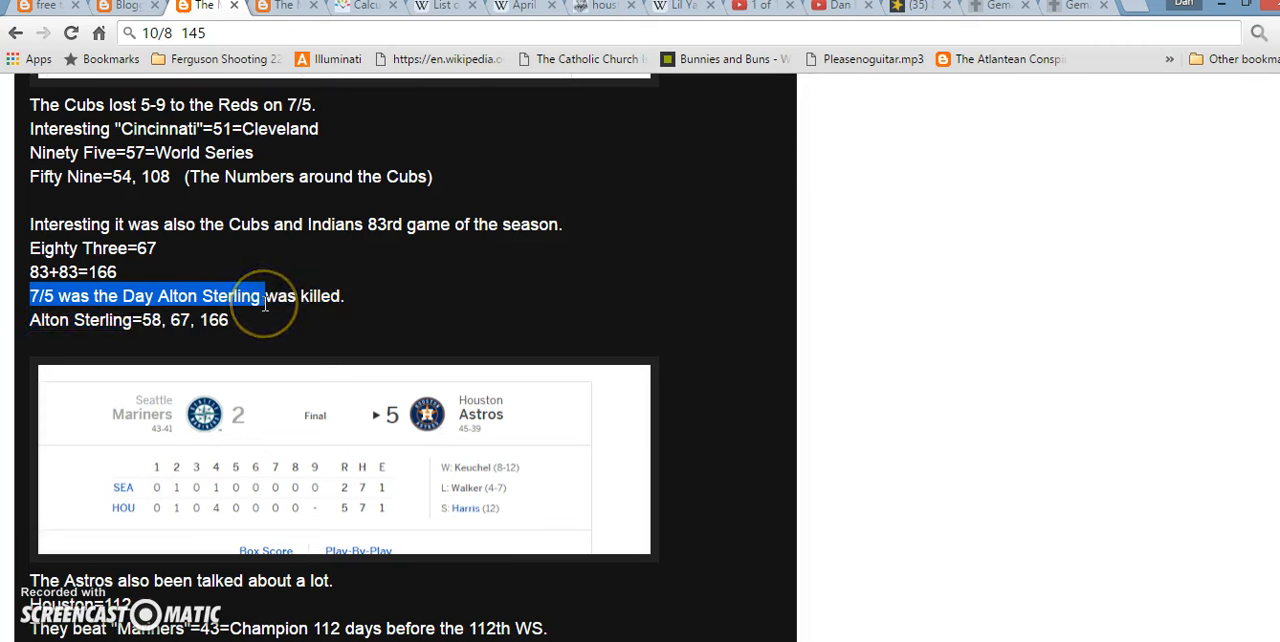
{"action": "mouse_move", "coordinate": [245, 308]}
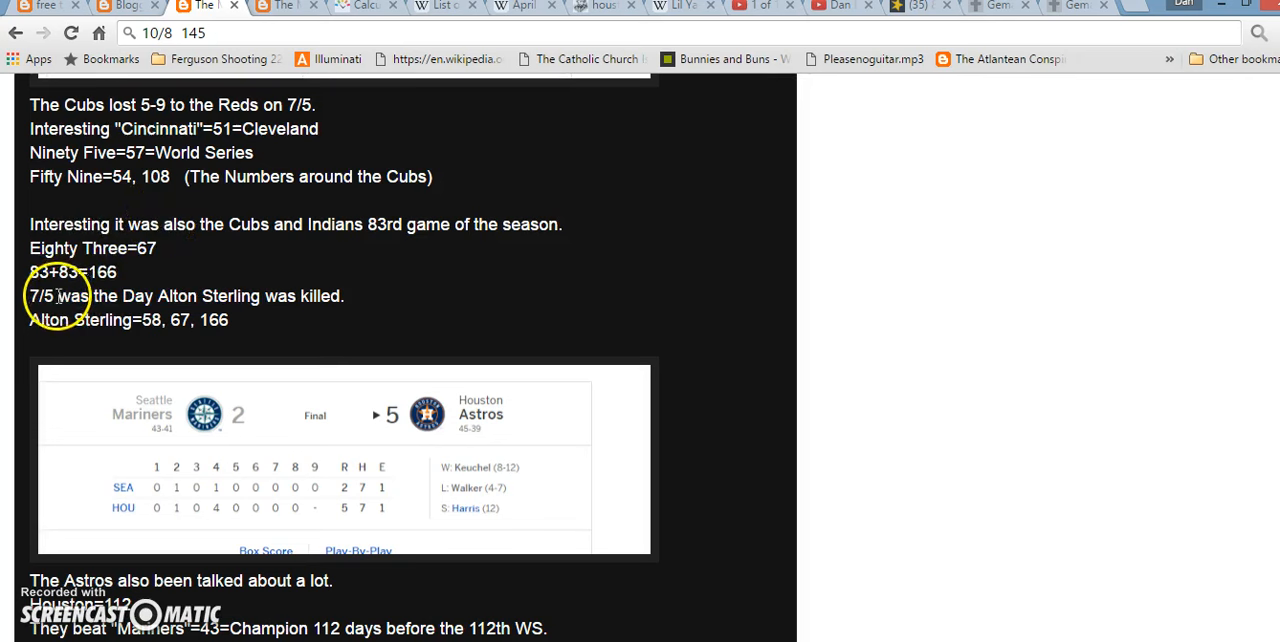
{"action": "double_click", "coordinate": [41, 295]}
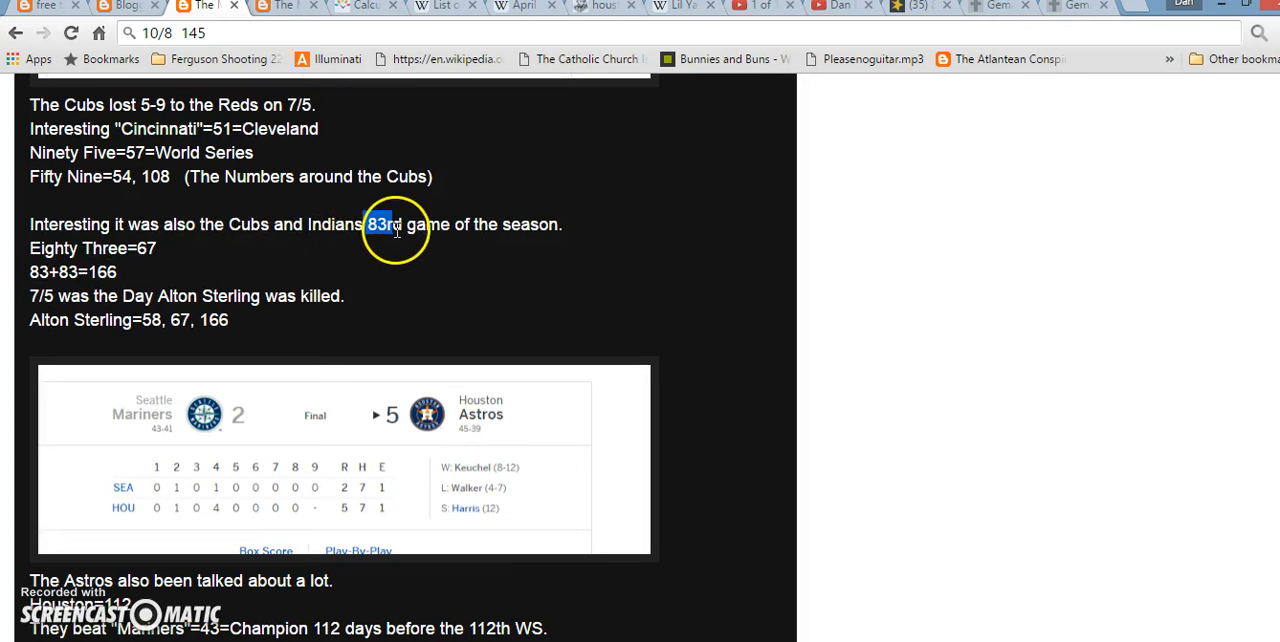
{"action": "left_click_drag", "start_coordinate": [370, 224], "coordinate": [423, 224]}
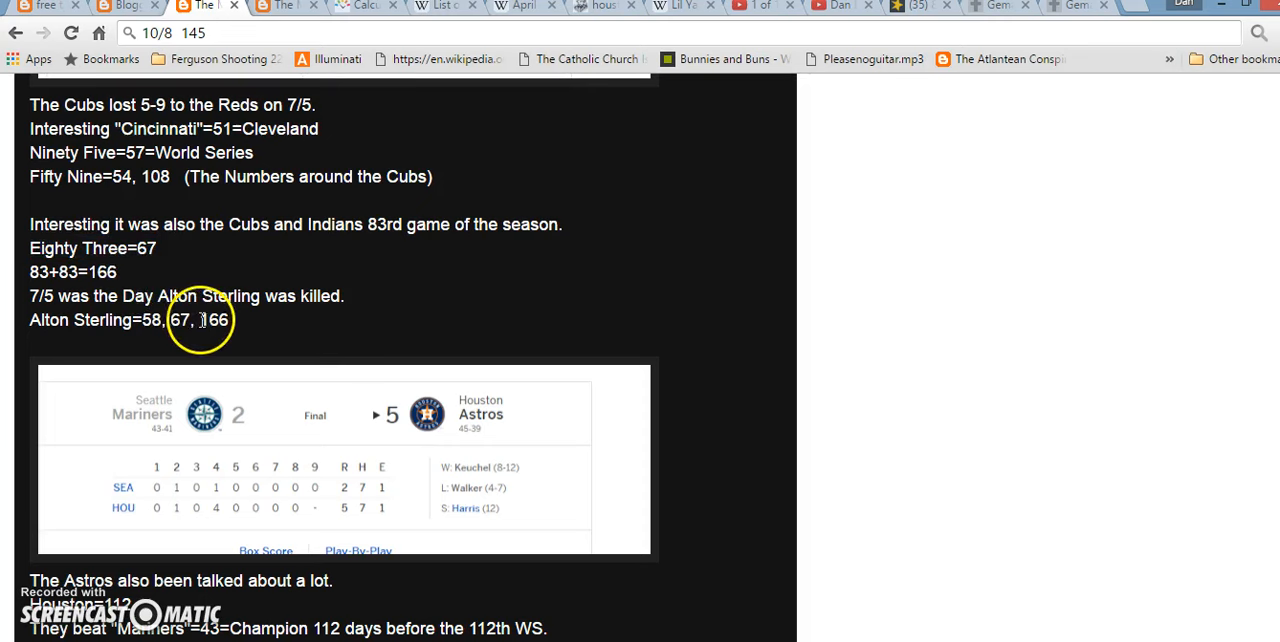
{"action": "mouse_move", "coordinate": [285, 295]}
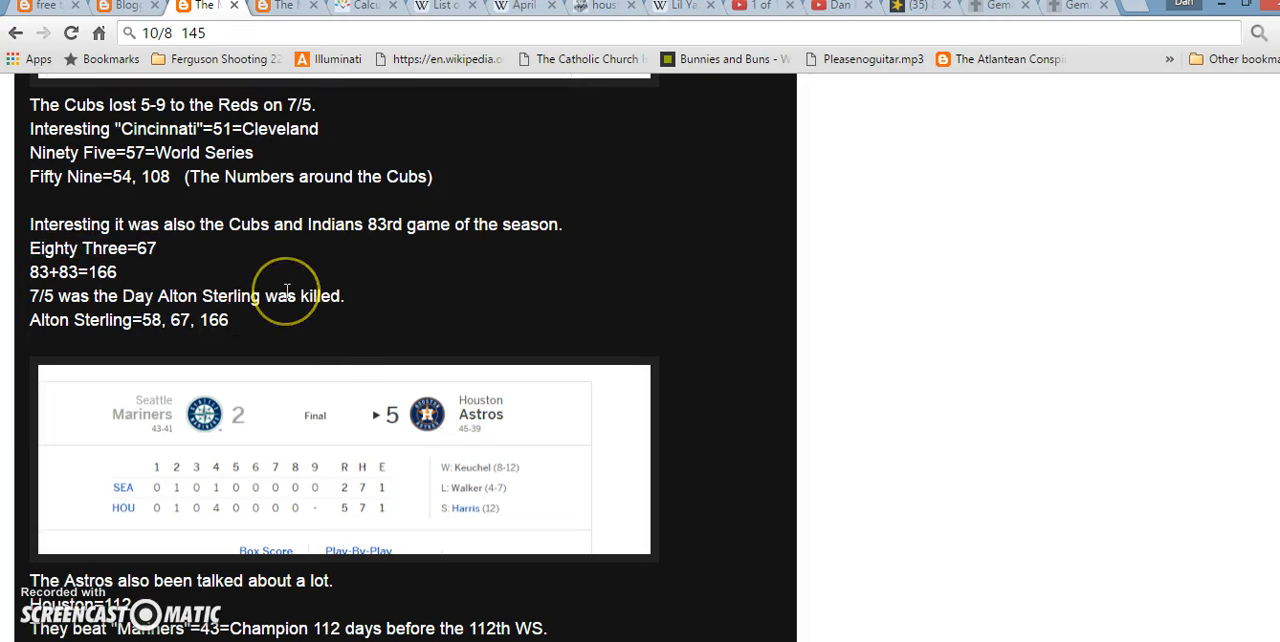
{"action": "scroll", "scroll_direction": "down", "scroll_amount": 3}
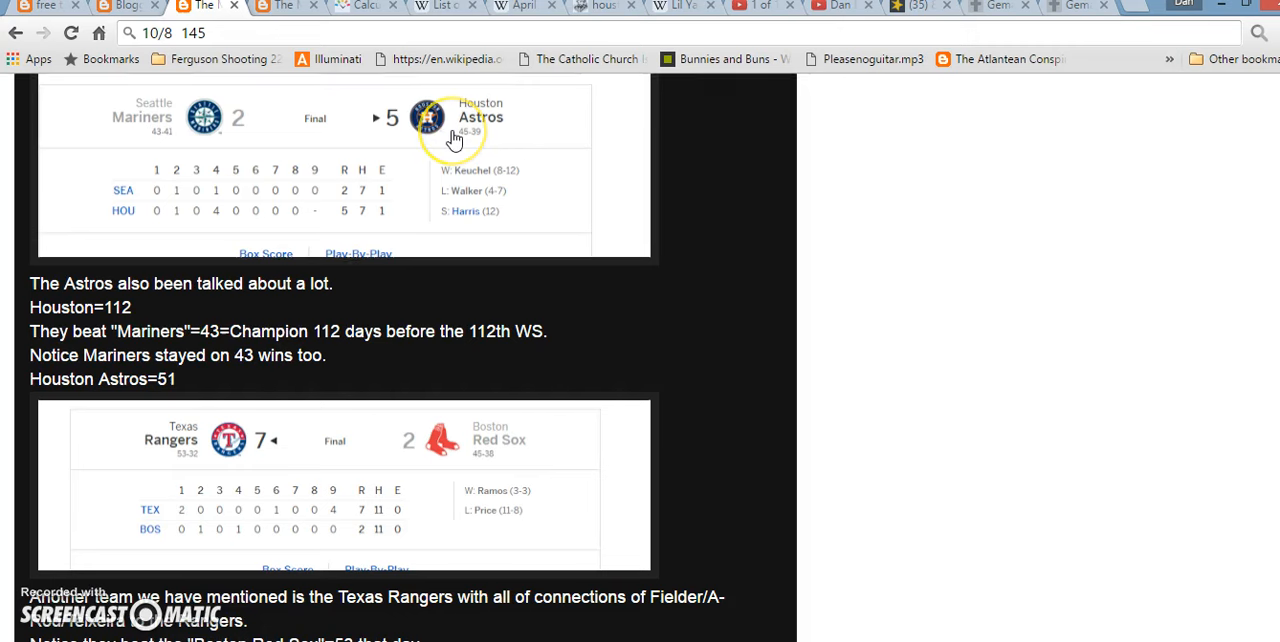
{"action": "mouse_move", "coordinate": [438, 242]}
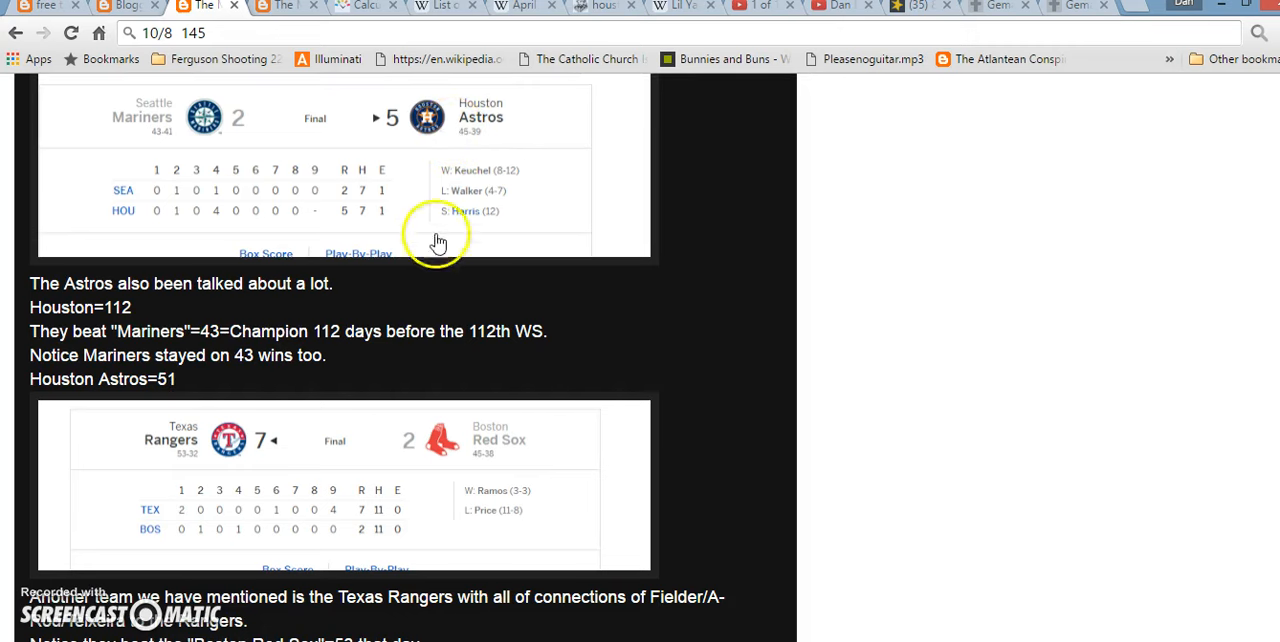
{"action": "mouse_move", "coordinate": [70, 588]}
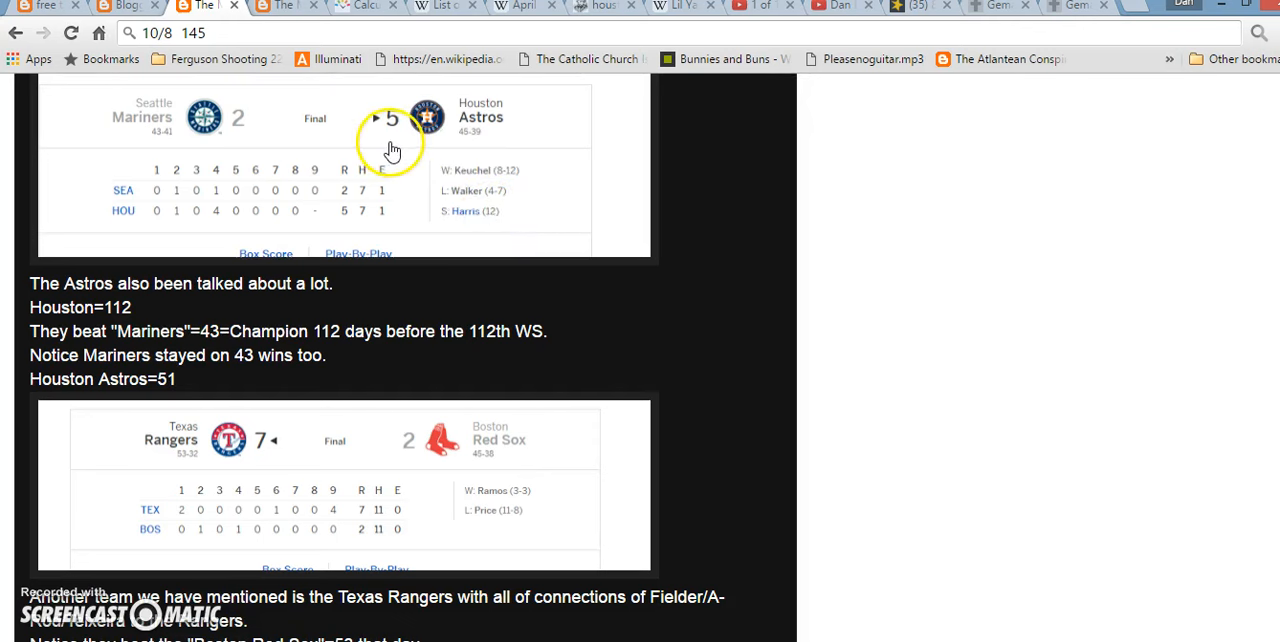
{"action": "mouse_move", "coordinate": [204, 145]}
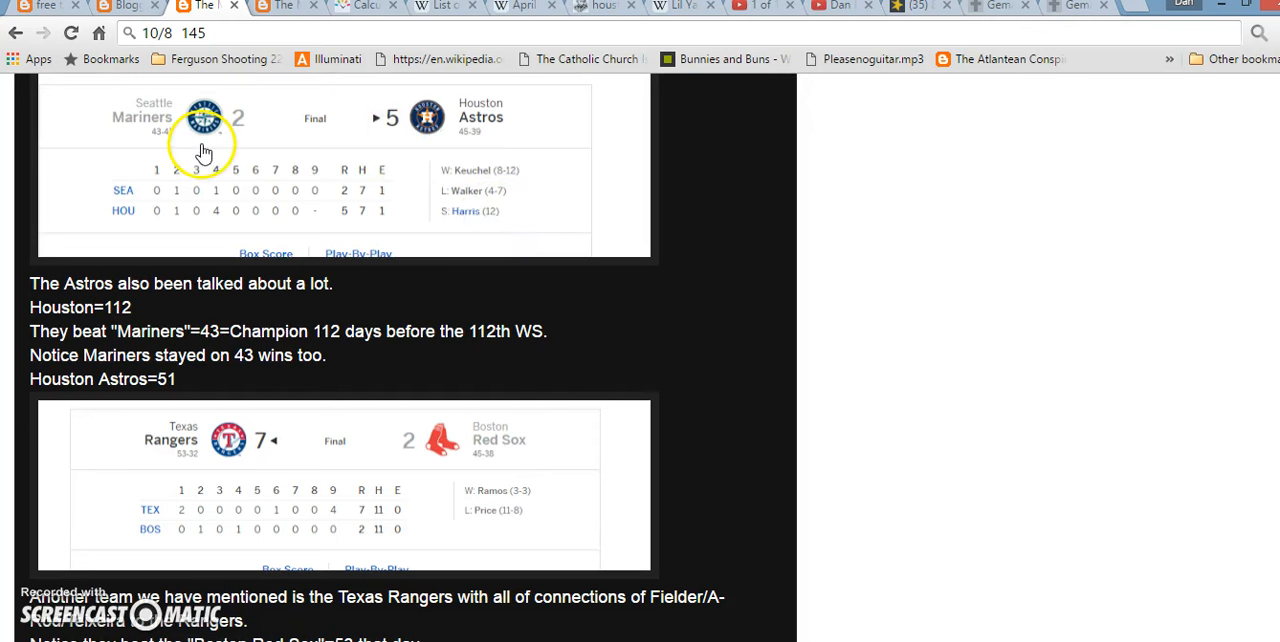
{"action": "mouse_move", "coordinate": [155, 147]}
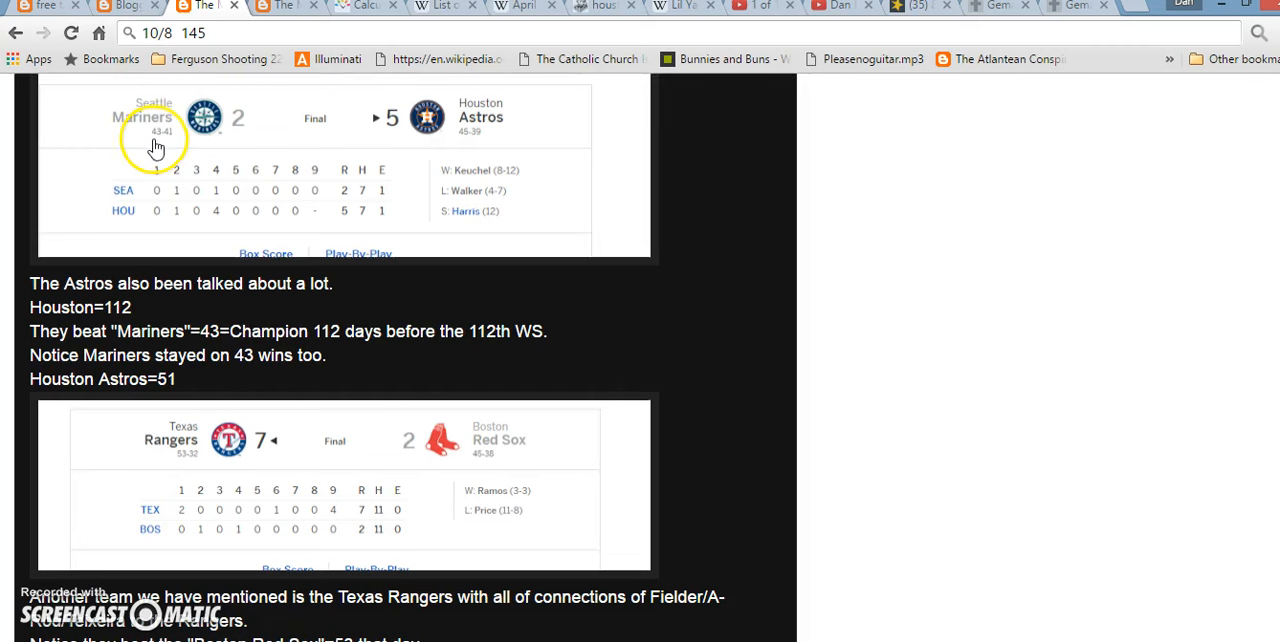
{"action": "mouse_move", "coordinate": [155, 145]}
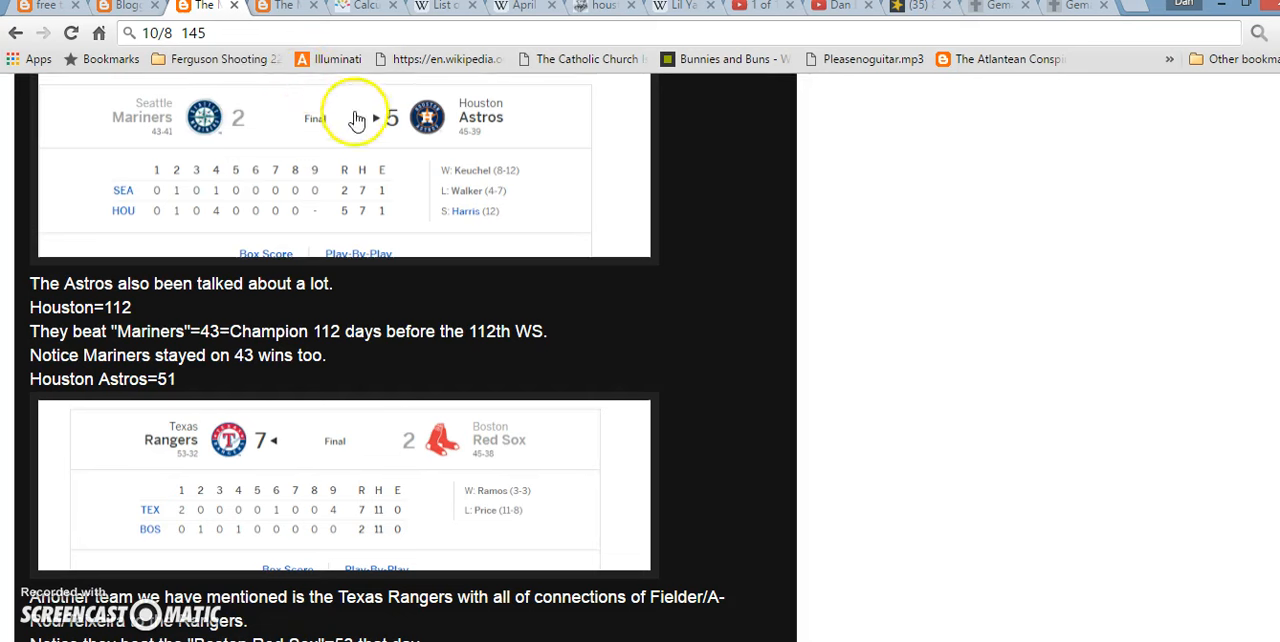
{"action": "mouse_move", "coordinate": [463, 135]}
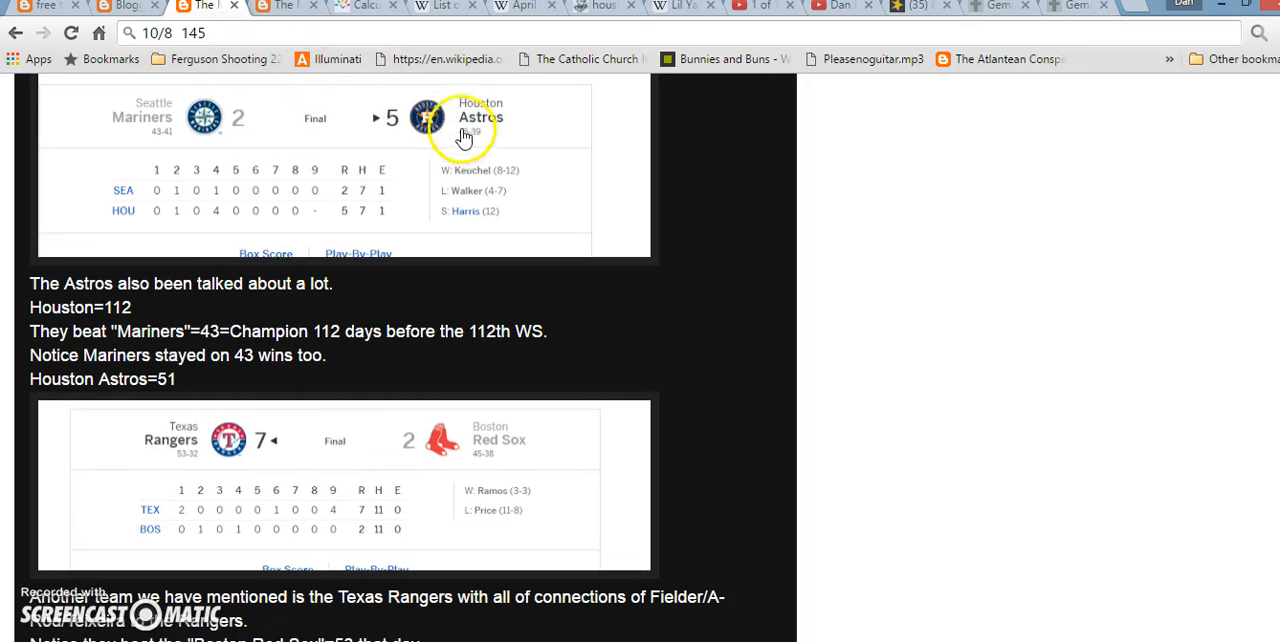
{"action": "mouse_move", "coordinate": [175, 323]}
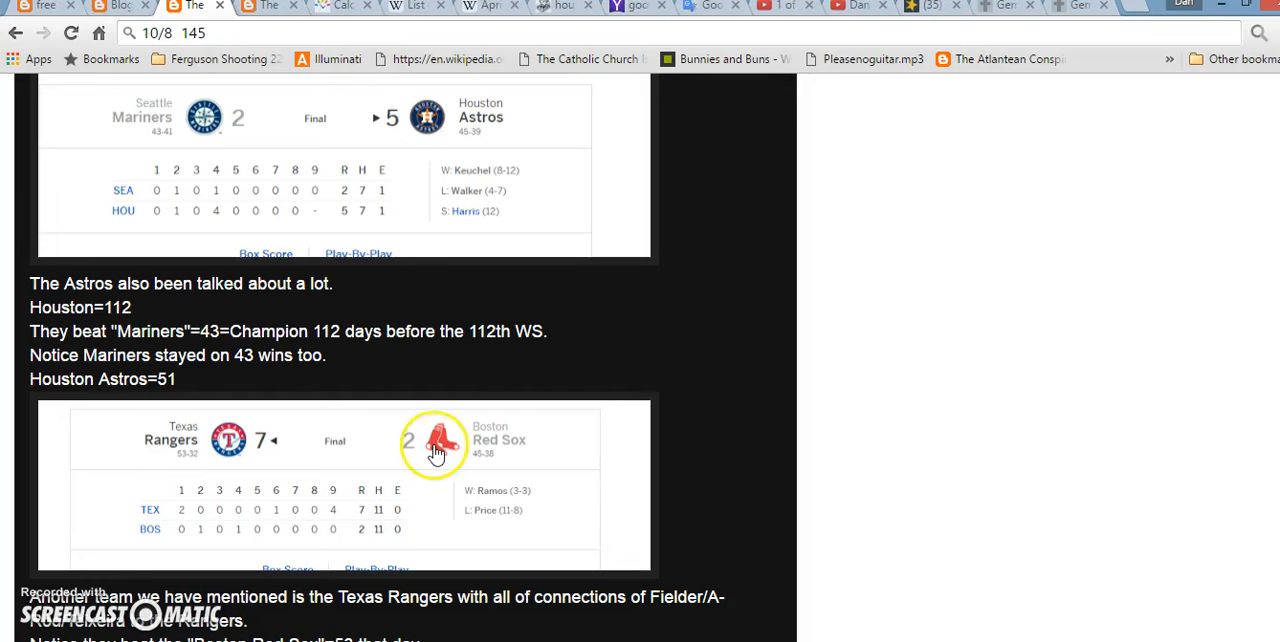
{"action": "scroll", "scroll_direction": "down", "scroll_amount": 3}
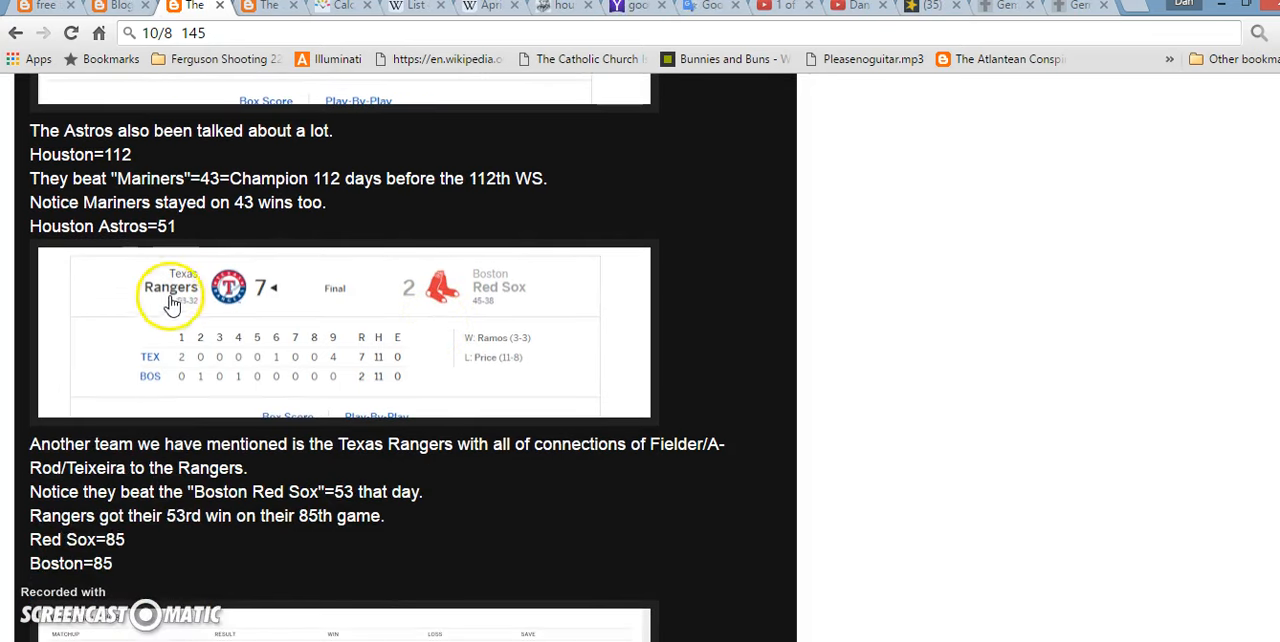
{"action": "mouse_move", "coordinate": [505, 330]}
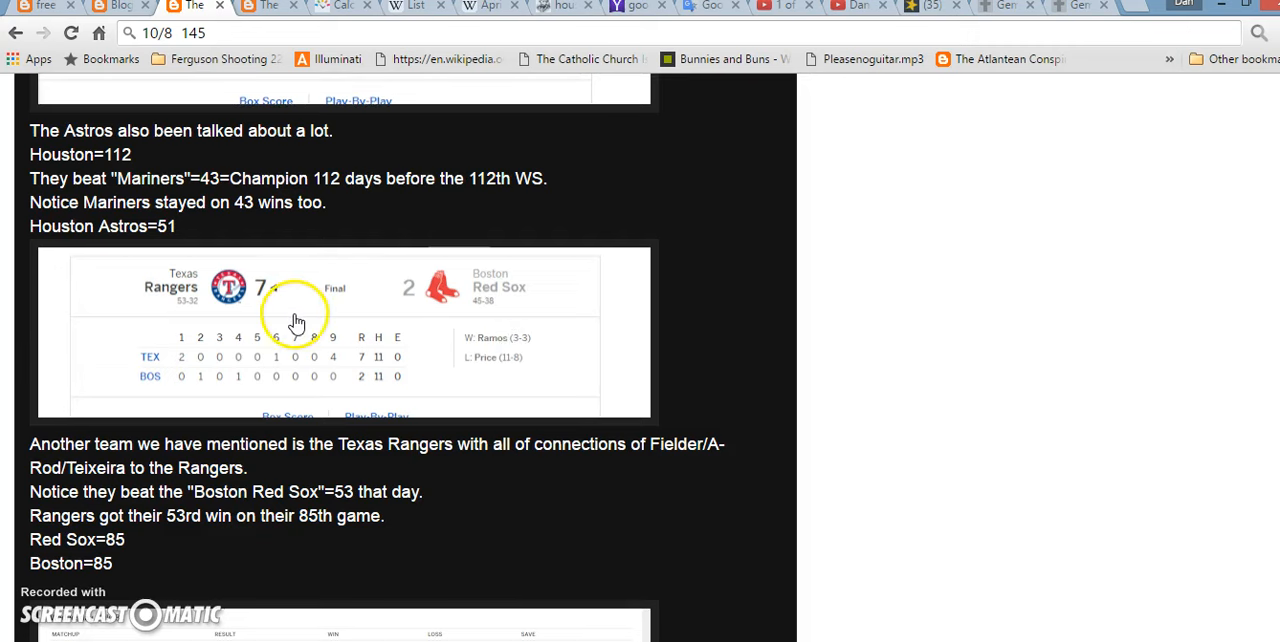
{"action": "mouse_move", "coordinate": [238, 320]}
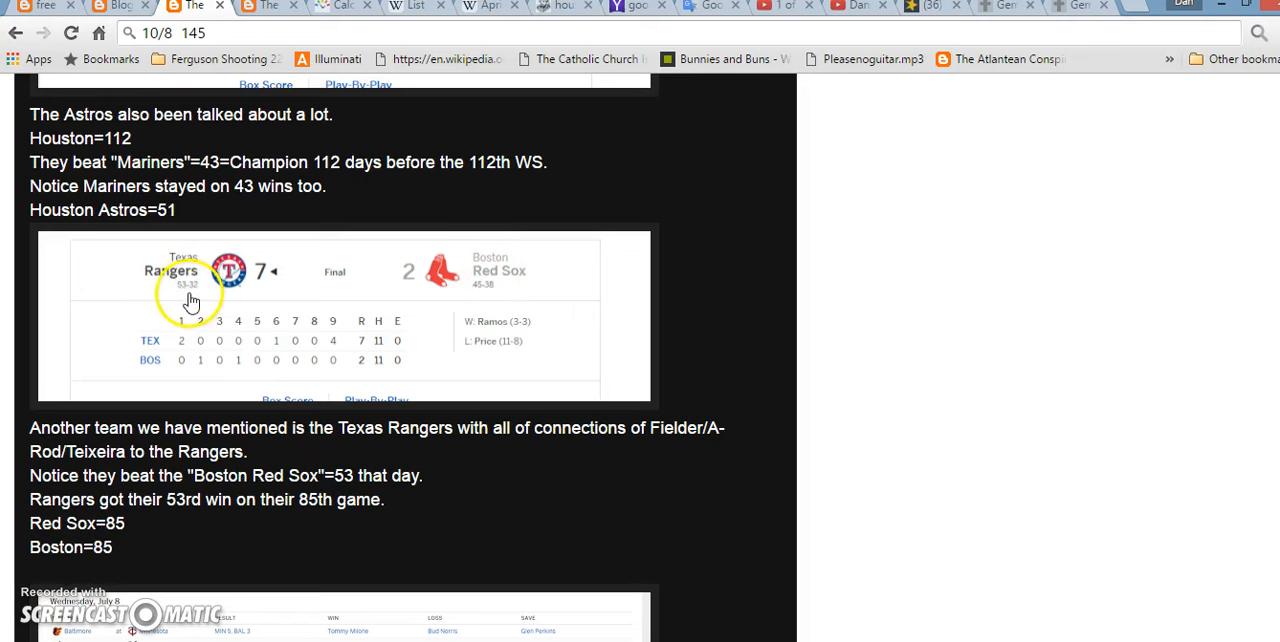
{"action": "mouse_move", "coordinate": [505, 290]}
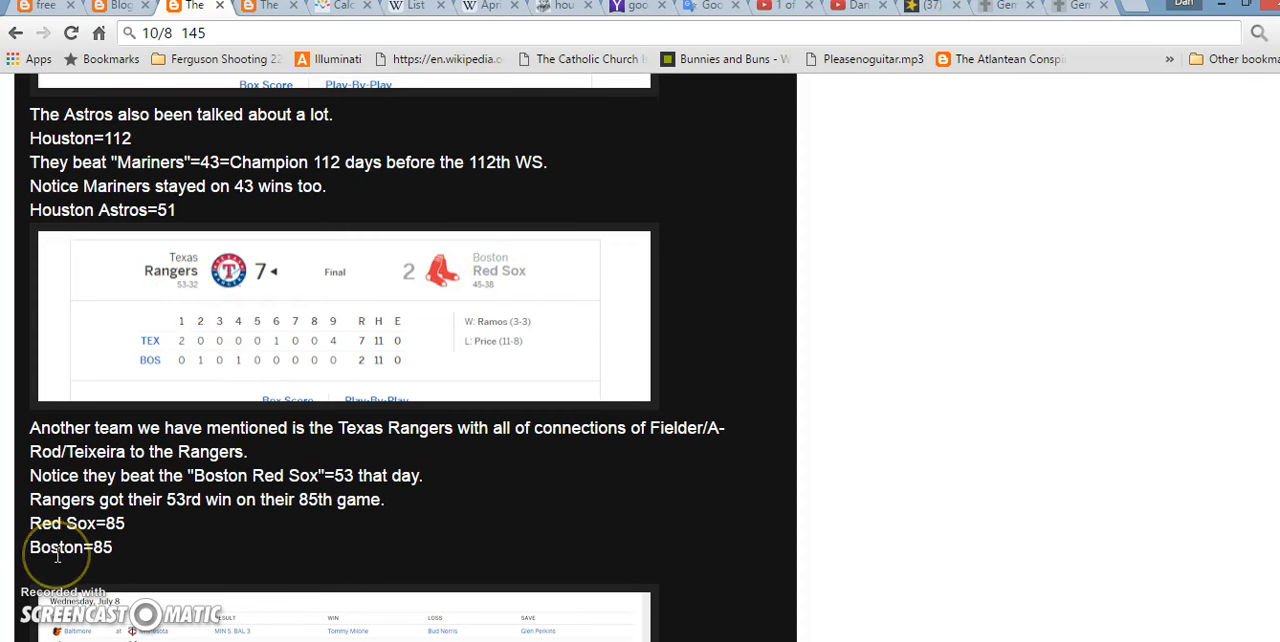
{"action": "mouse_move", "coordinate": [190, 300]}
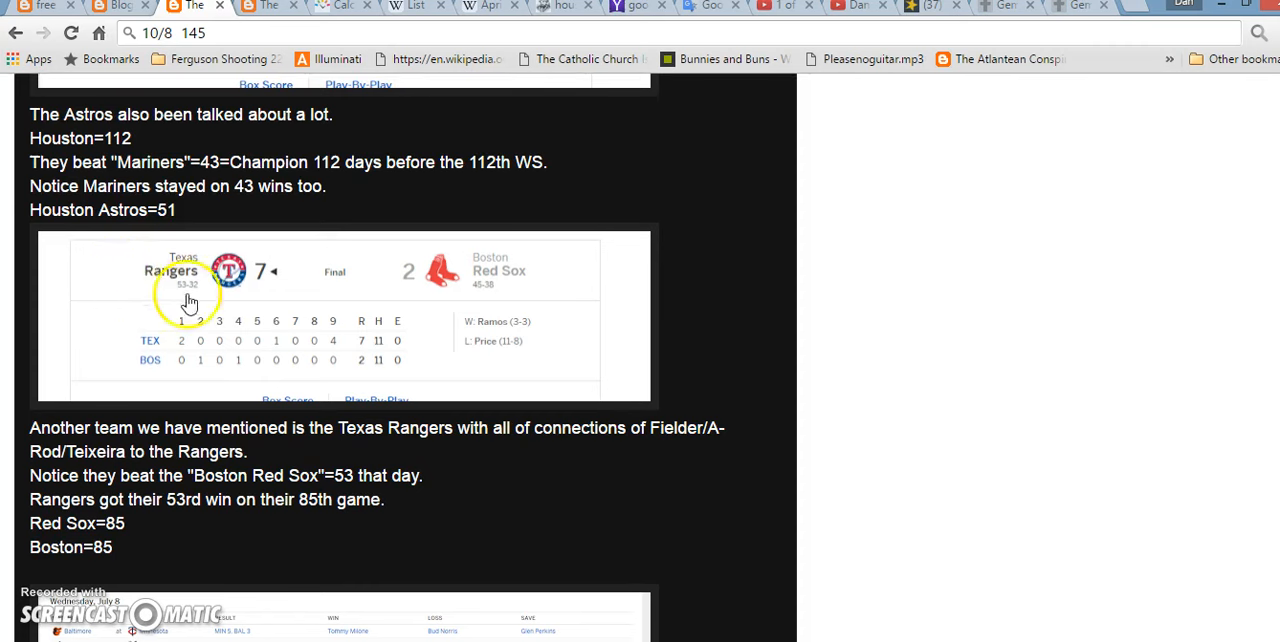
{"action": "mouse_move", "coordinate": [157, 308]}
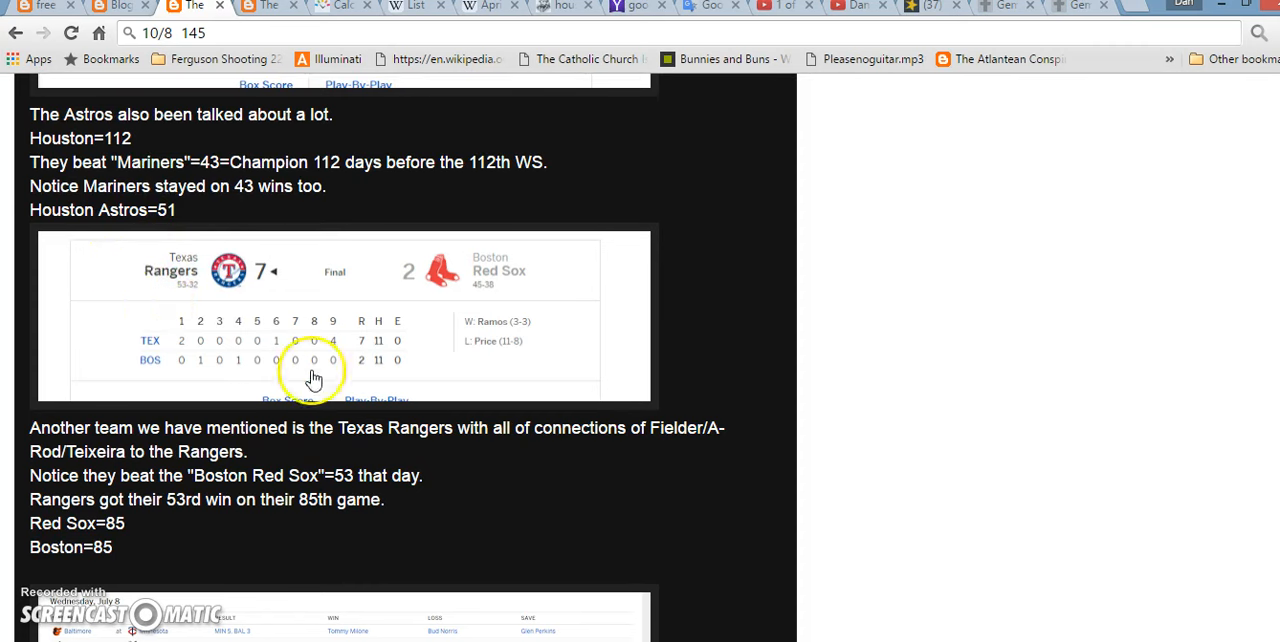
{"action": "mouse_move", "coordinate": [370, 447]}
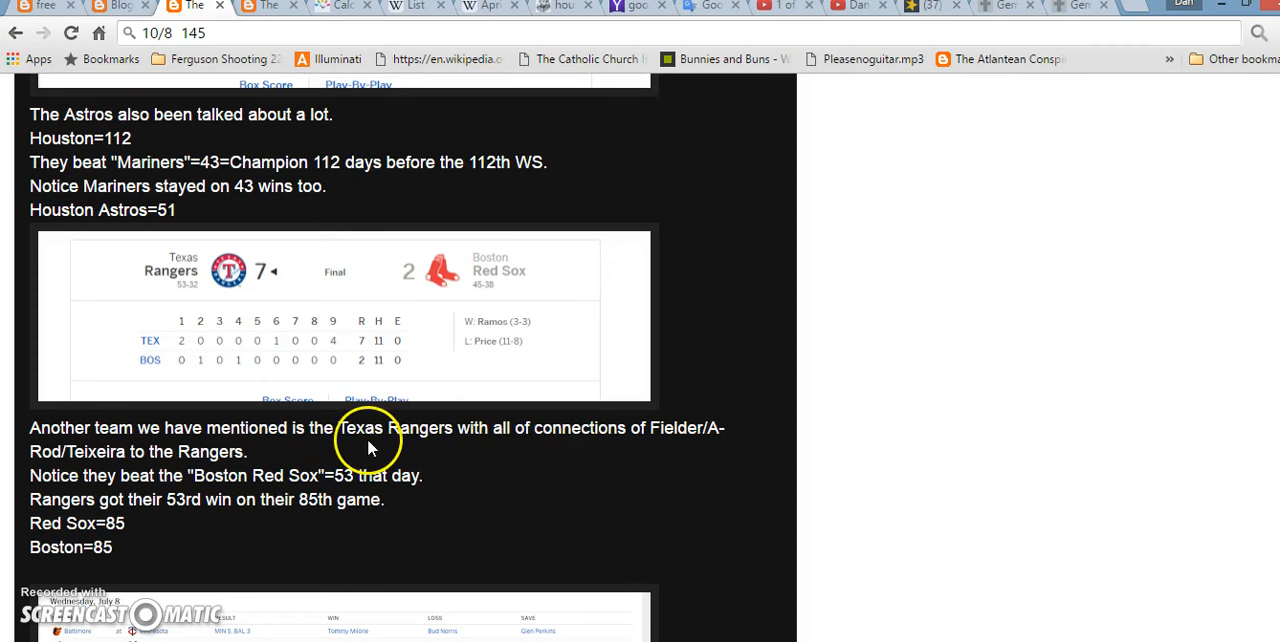
{"action": "mouse_move", "coordinate": [648, 427]}
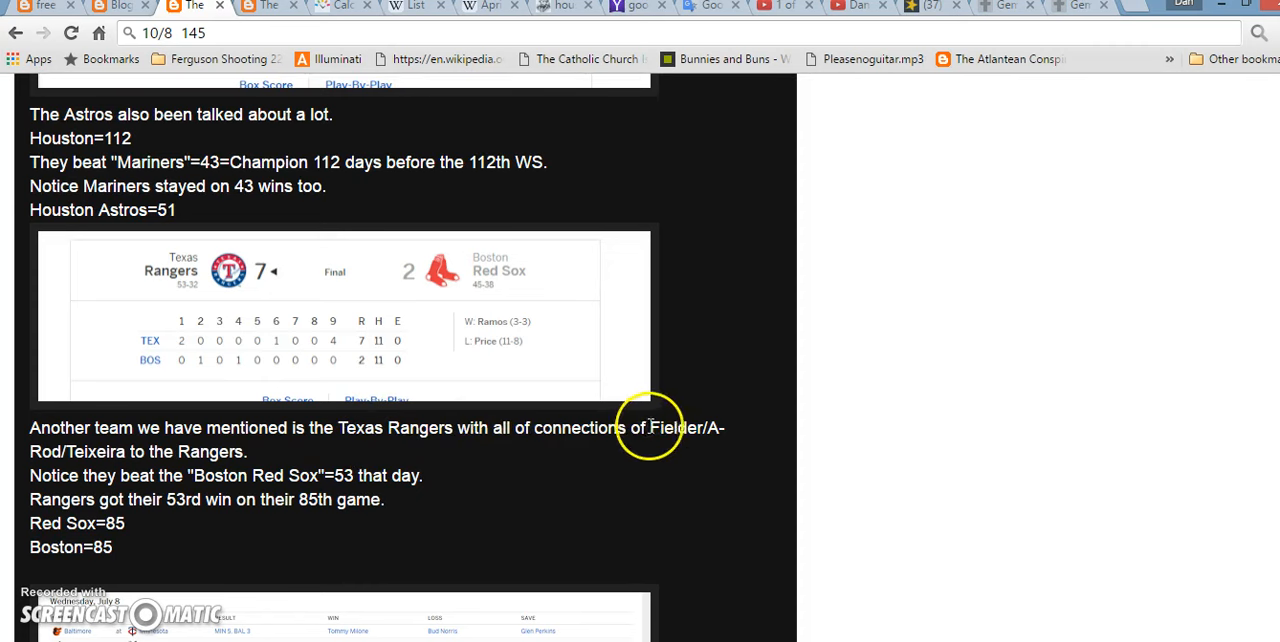
{"action": "double_click", "coordinate": [674, 428]}
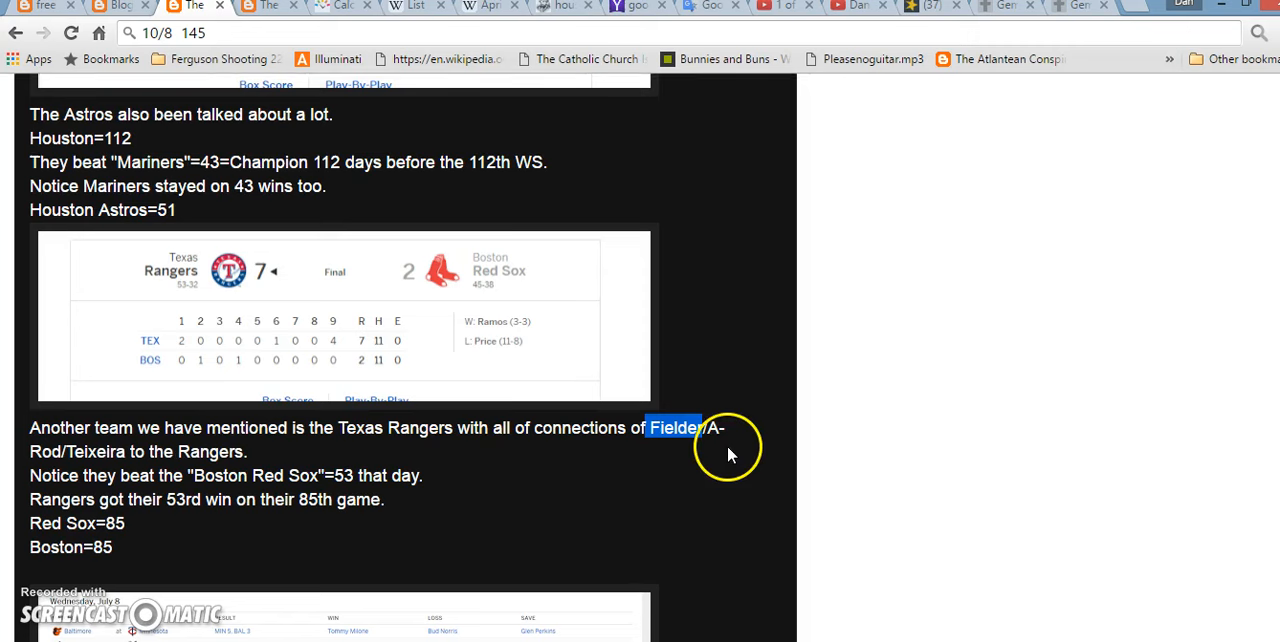
{"action": "double_click", "coordinate": [96, 451]}
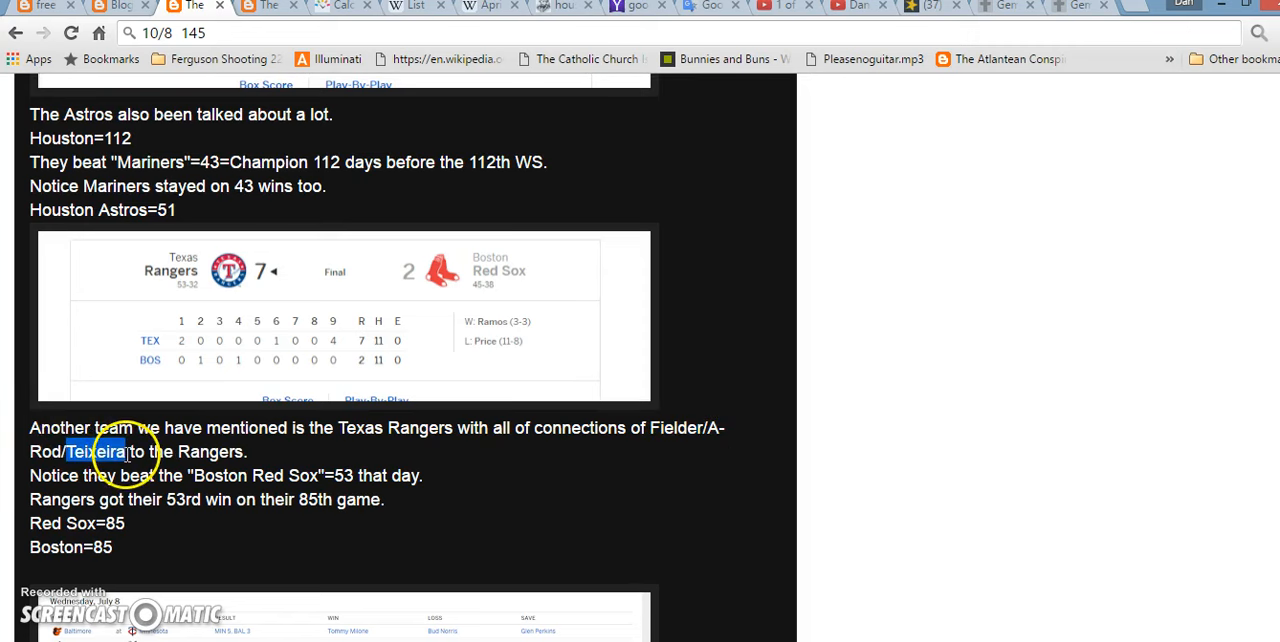
{"action": "double_click", "coordinate": [94, 451]}
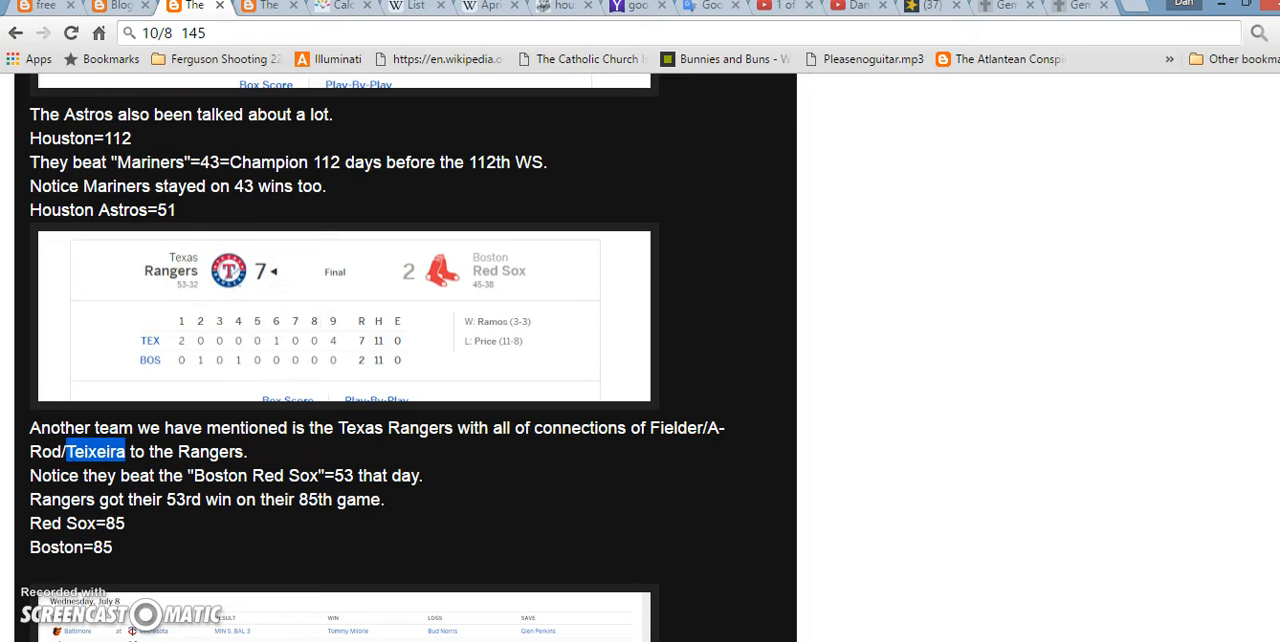
{"action": "mouse_move", "coordinate": [313, 470]}
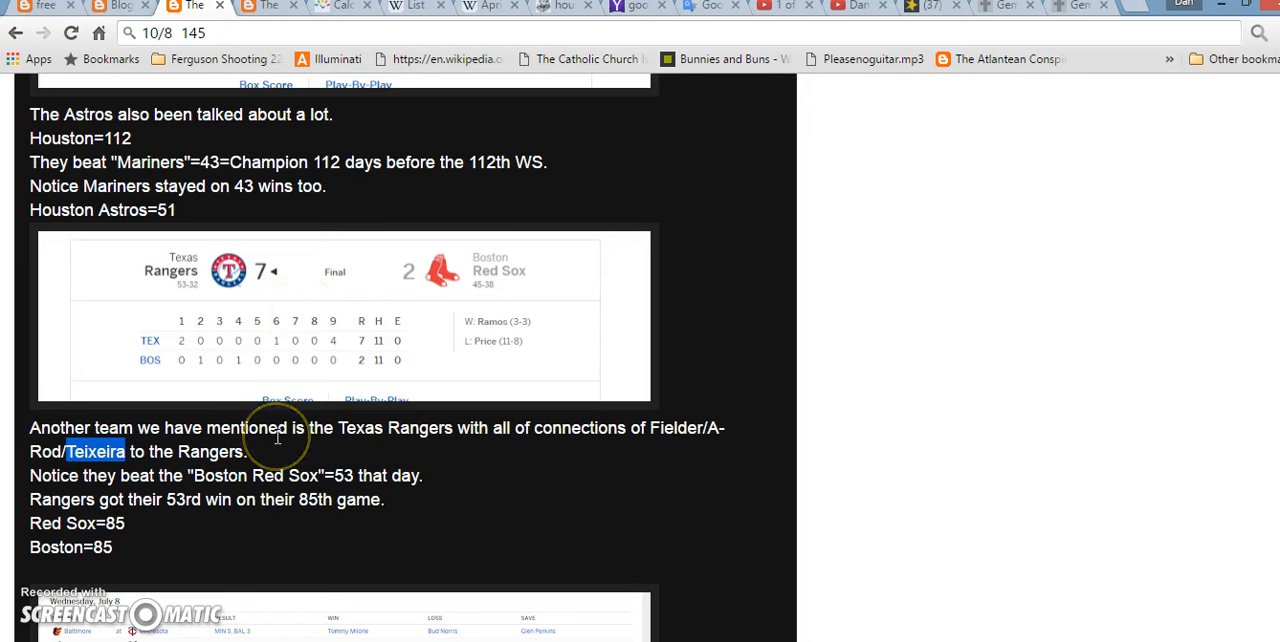
{"action": "mouse_move", "coordinate": [207, 293]}
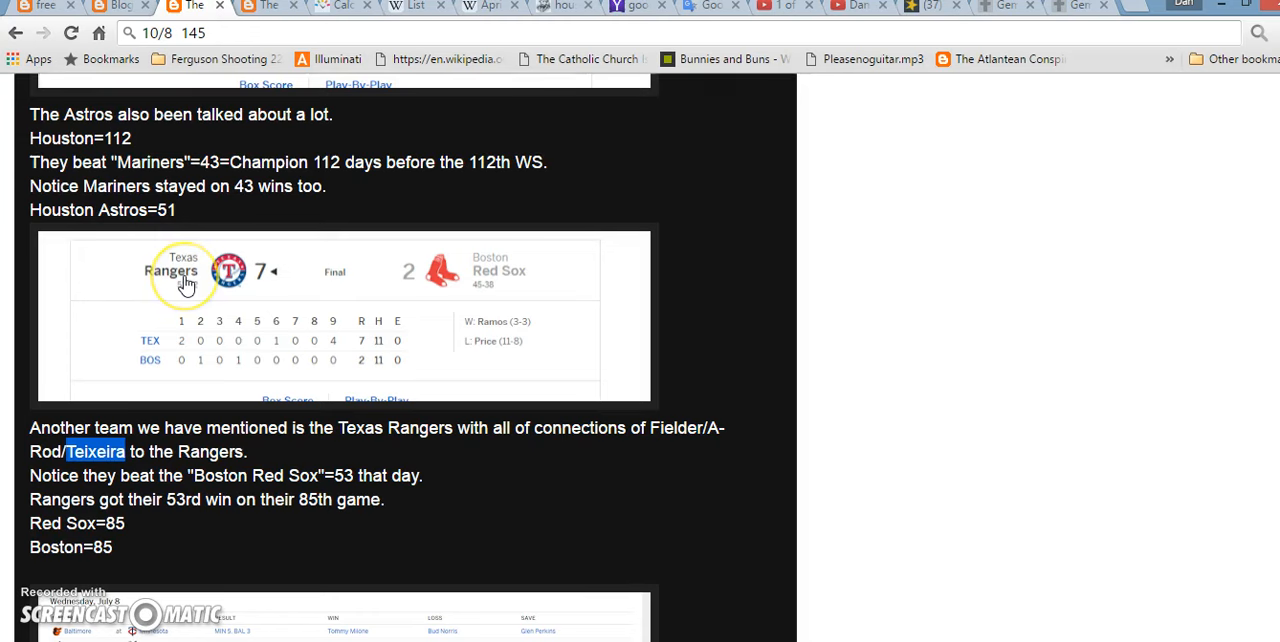
{"action": "mouse_move", "coordinate": [318, 237]}
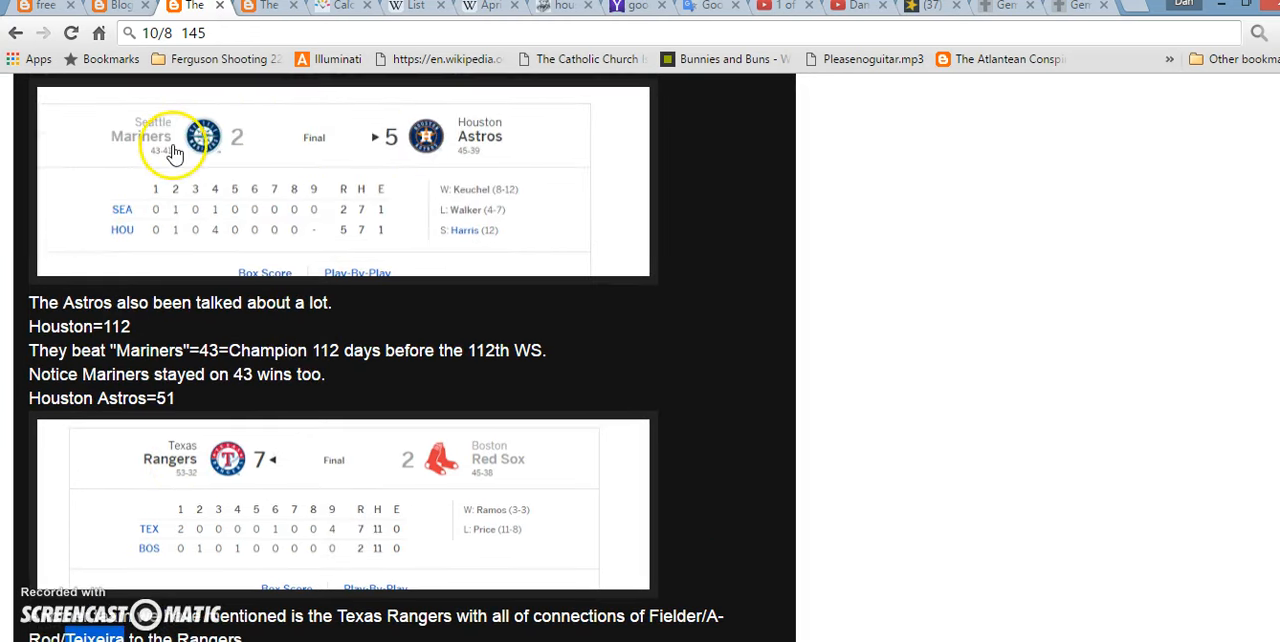
{"action": "mouse_move", "coordinate": [240, 450]}
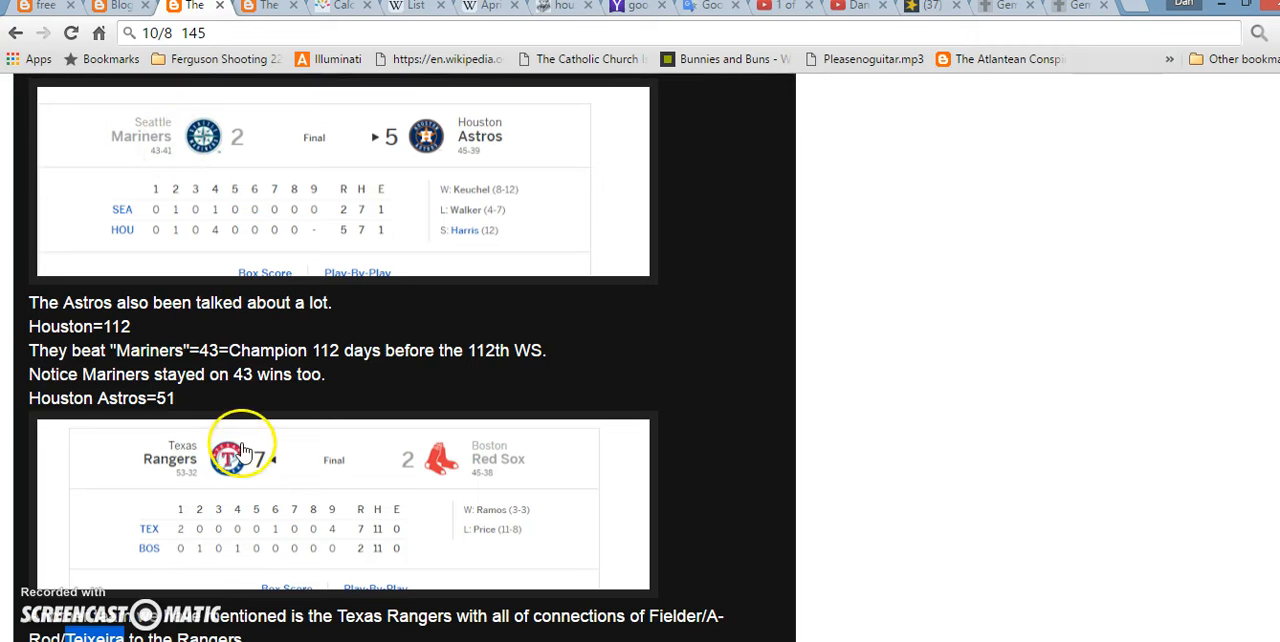
{"action": "mouse_move", "coordinate": [248, 203]}
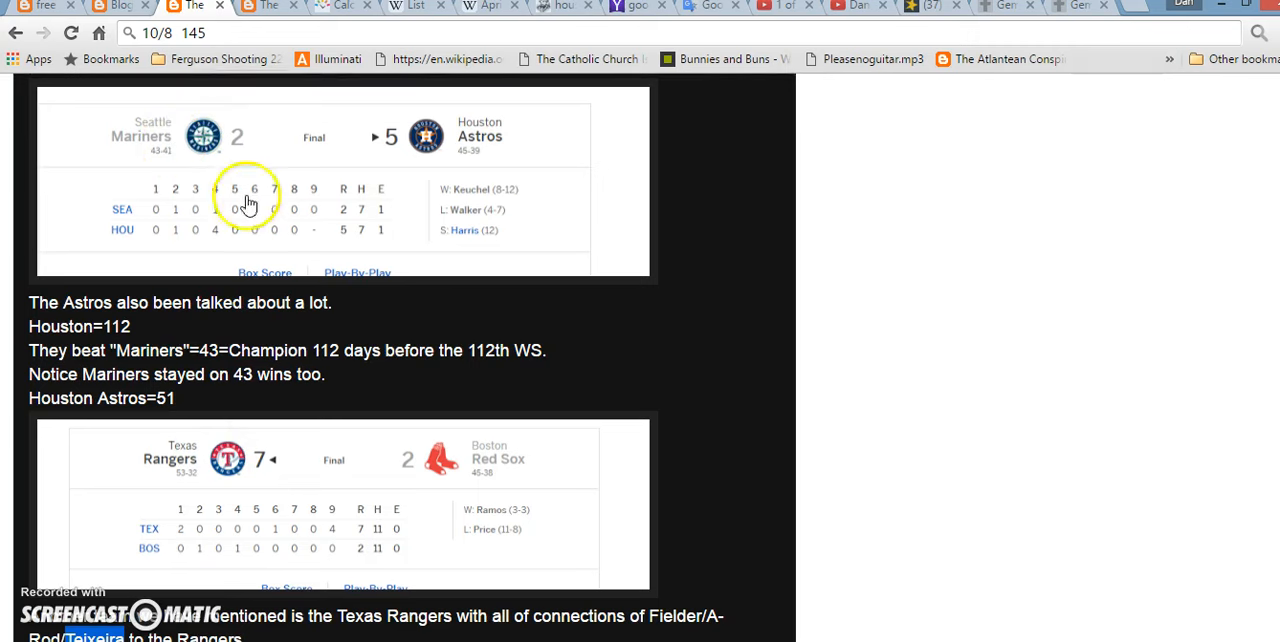
{"action": "mouse_move", "coordinate": [450, 137]}
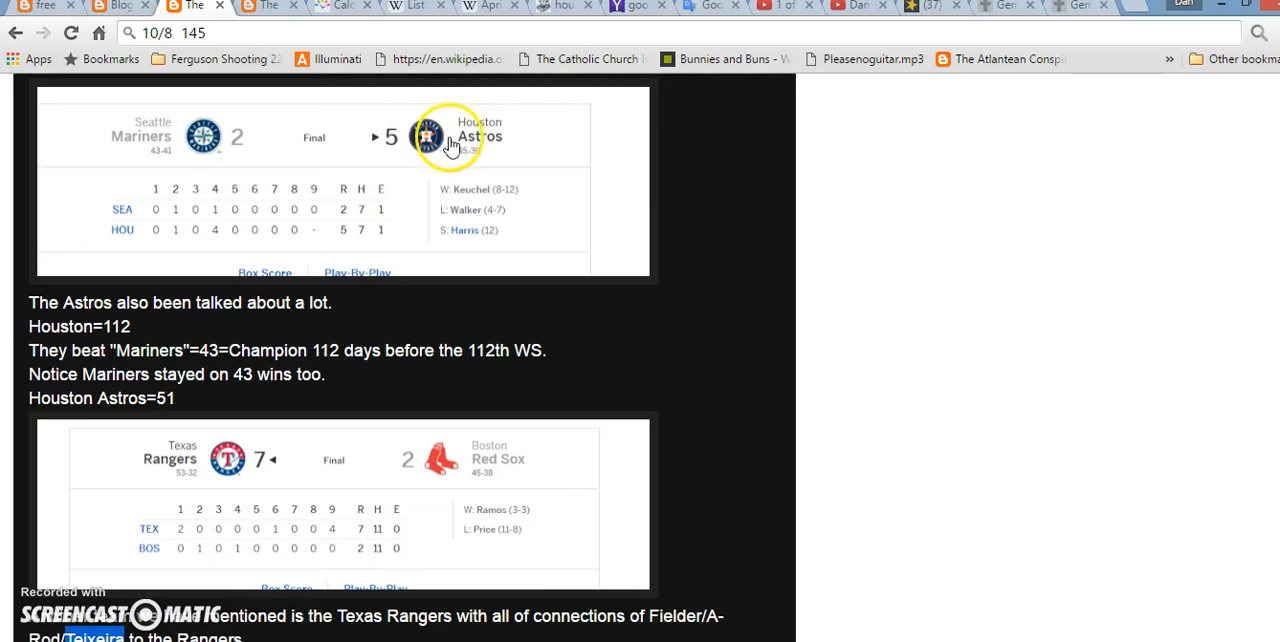
{"action": "mouse_move", "coordinate": [238, 441]}
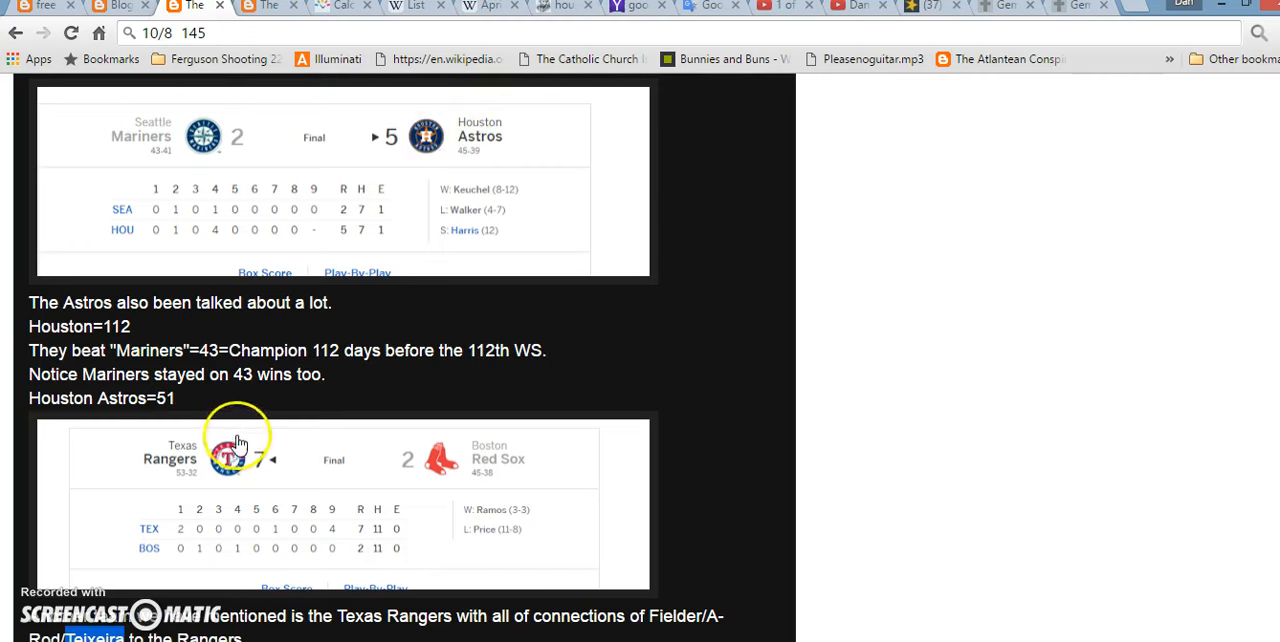
Step: Scroll the post past the Astros and Rangers notes to the Indians–Tigers paragraph
{"action": "scroll", "scroll_direction": "down", "scroll_amount": 3}
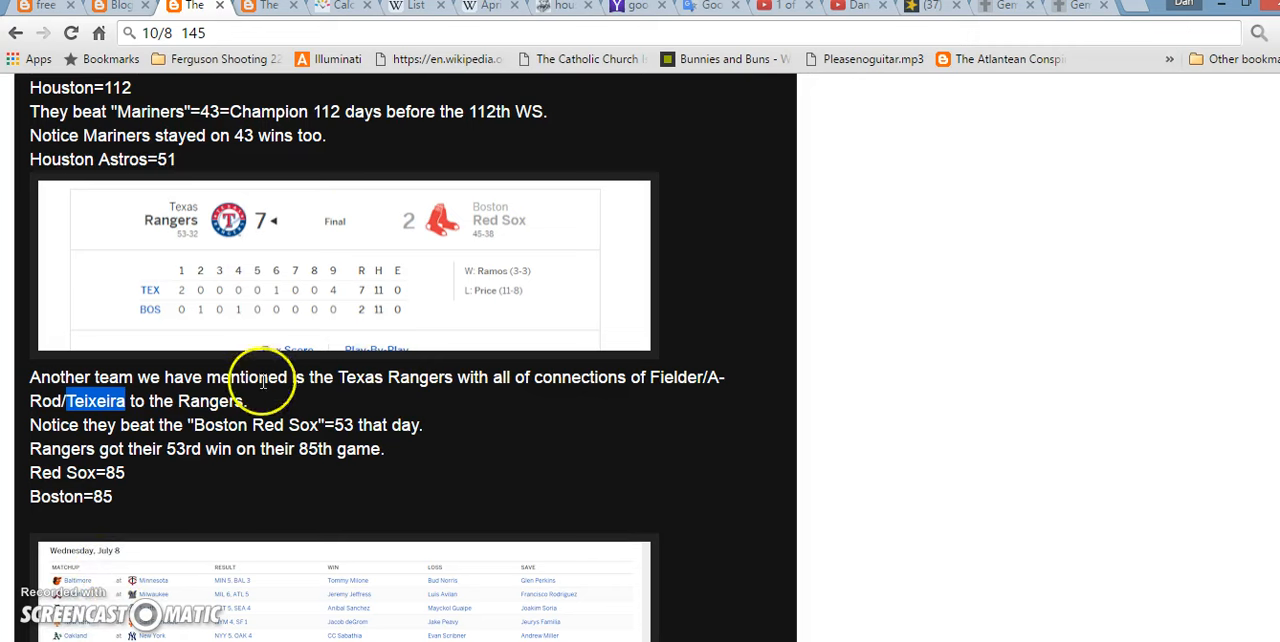
{"action": "mouse_move", "coordinate": [237, 240]}
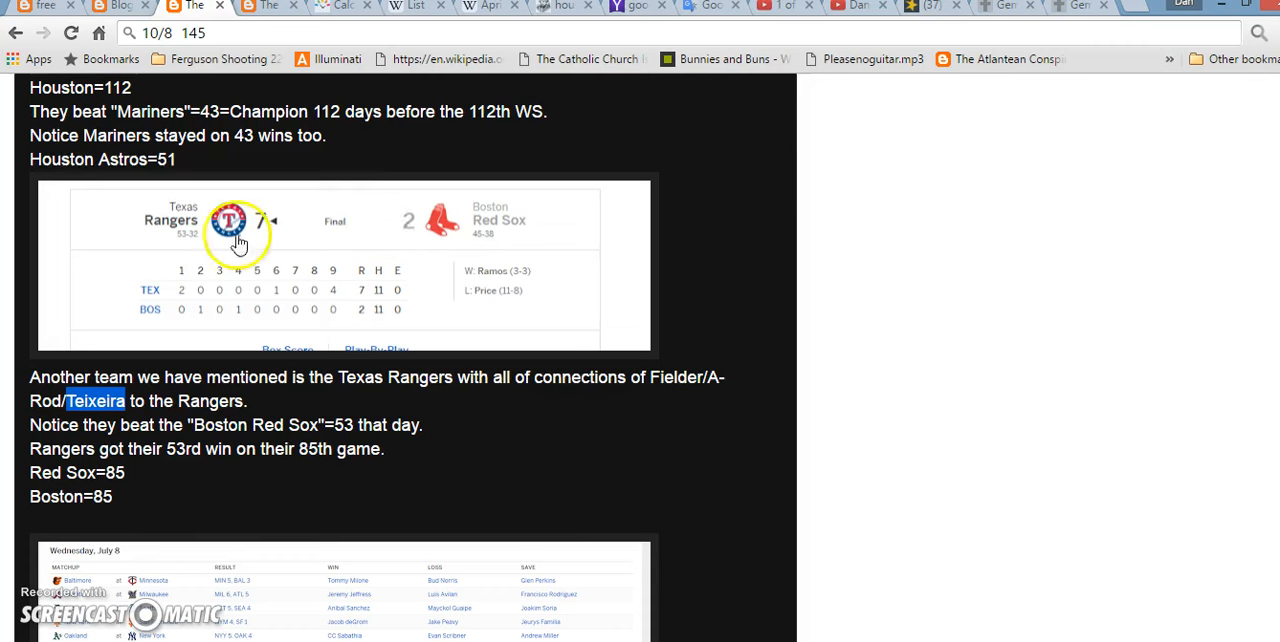
{"action": "mouse_move", "coordinate": [335, 248]}
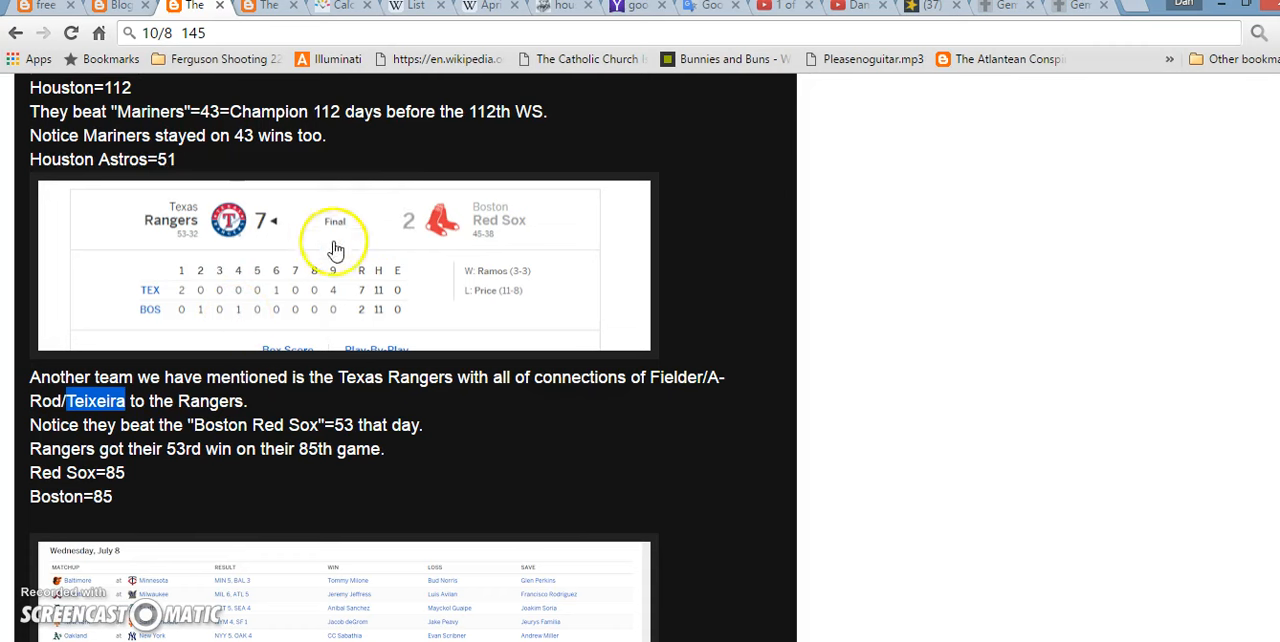
{"action": "mouse_move", "coordinate": [470, 263]}
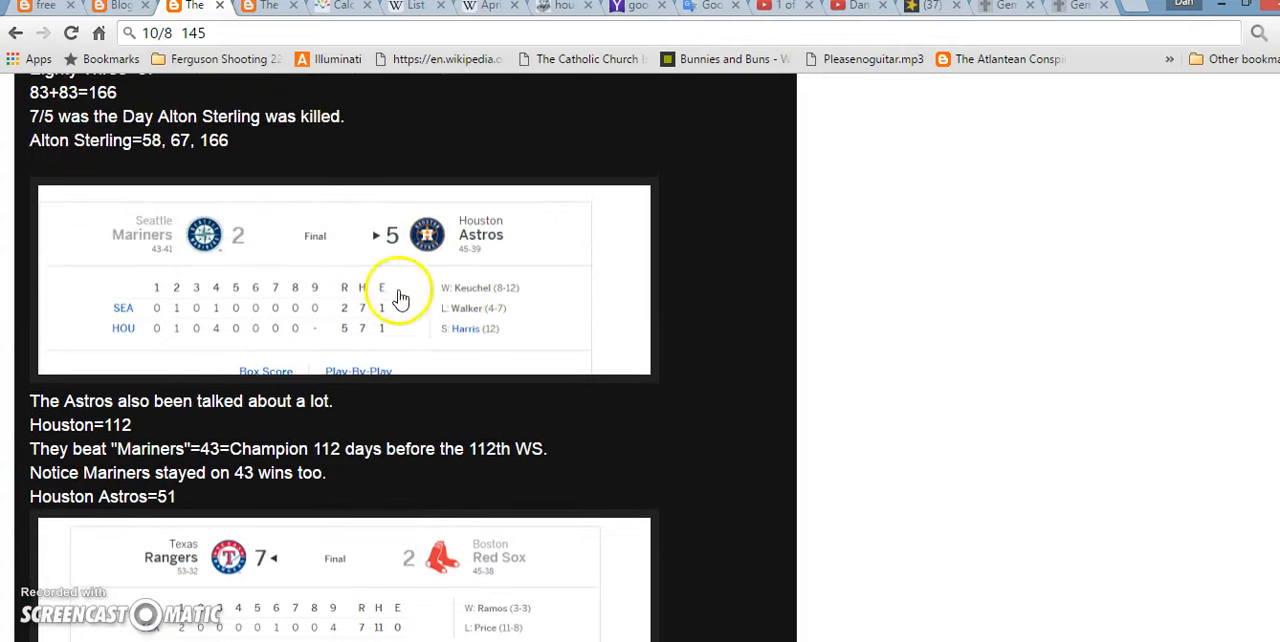
{"action": "scroll", "scroll_direction": "down", "scroll_amount": 3}
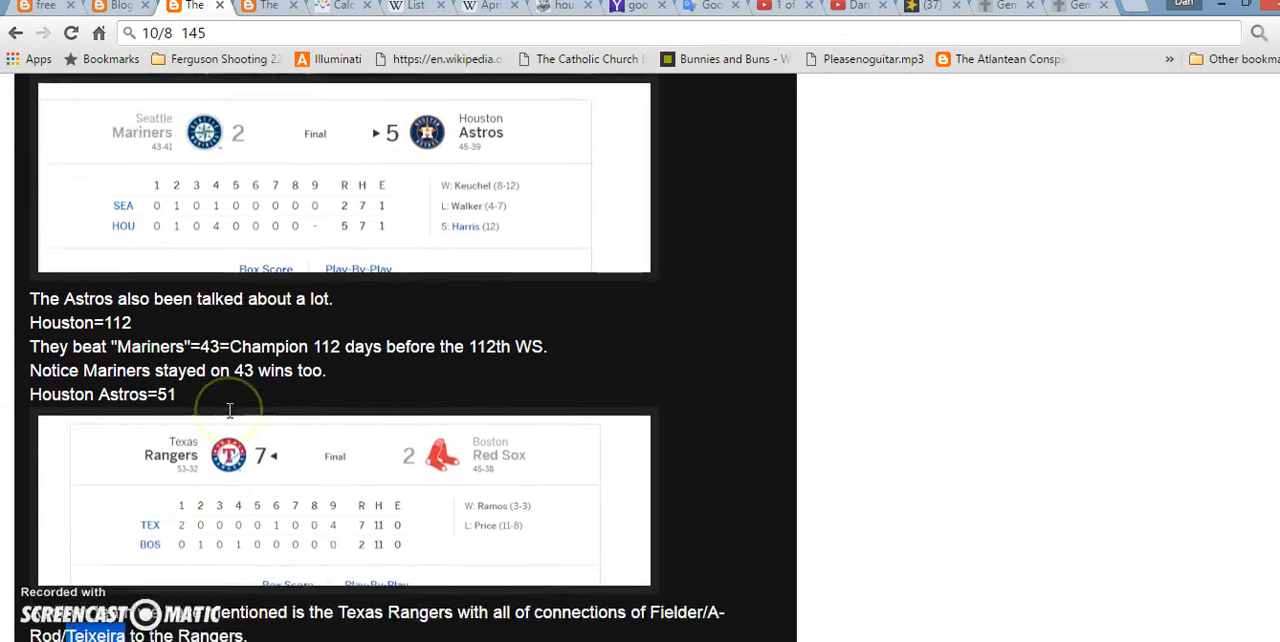
{"action": "scroll", "scroll_direction": "down", "scroll_amount": 3}
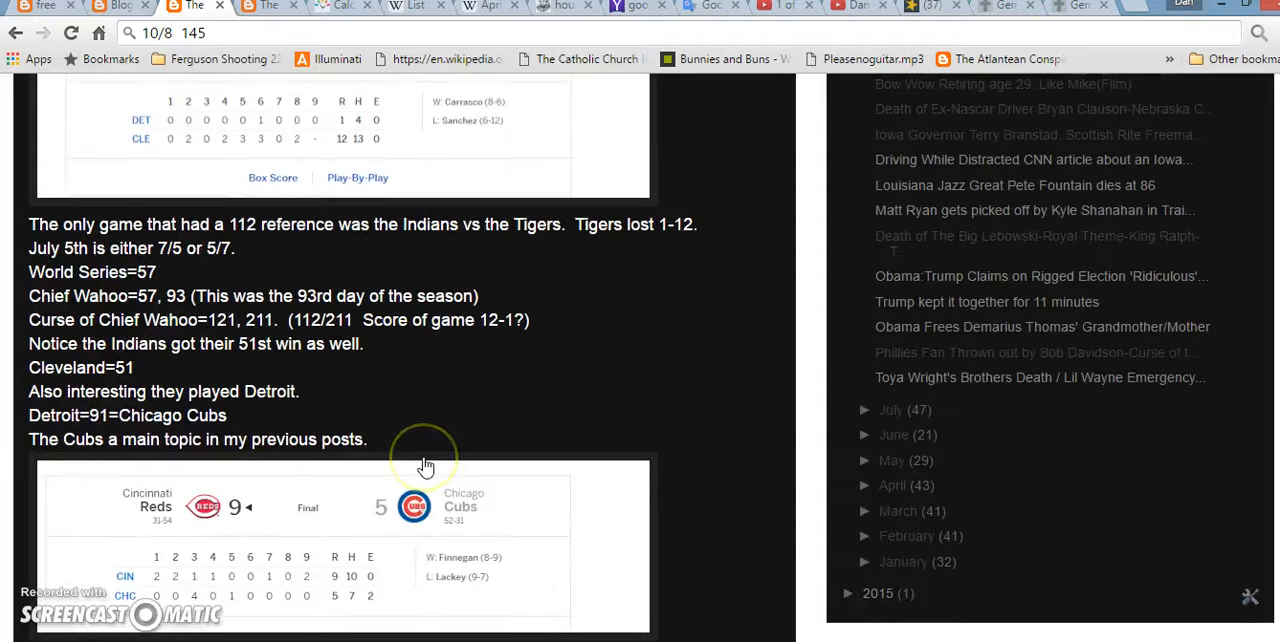
Step: Scroll through the Indians–Tigers 12-1 headline toward the Cubs–Reds box score
{"action": "scroll", "scroll_direction": "down", "scroll_amount": 3}
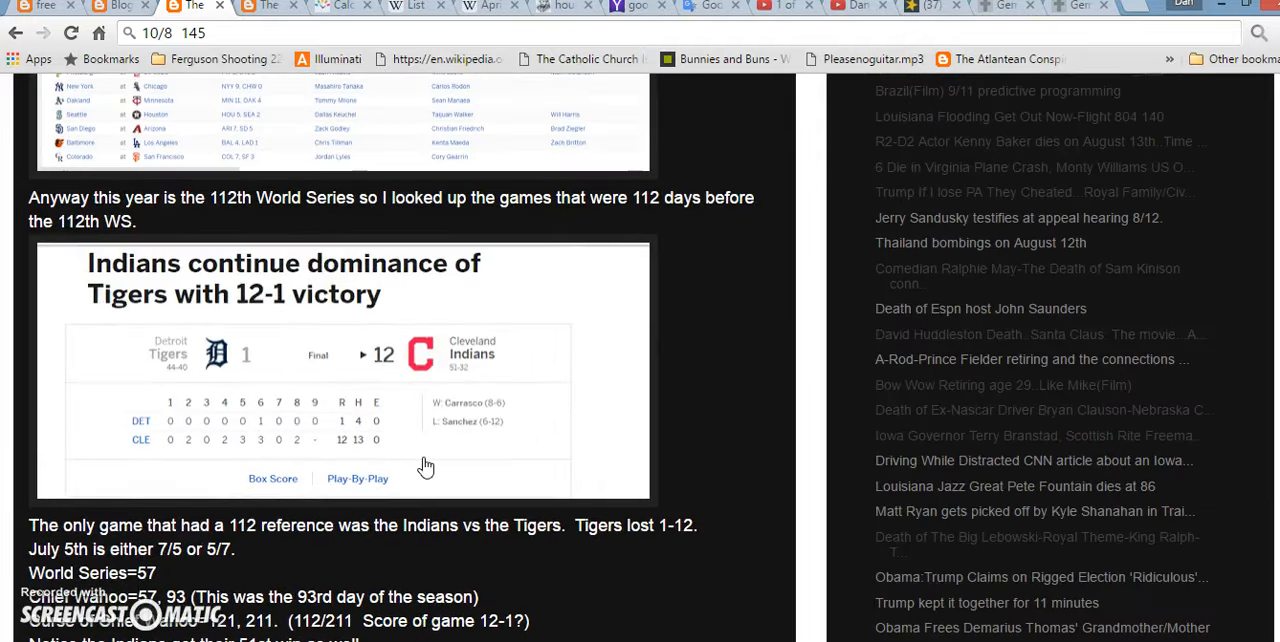
{"action": "mouse_move", "coordinate": [728, 398]}
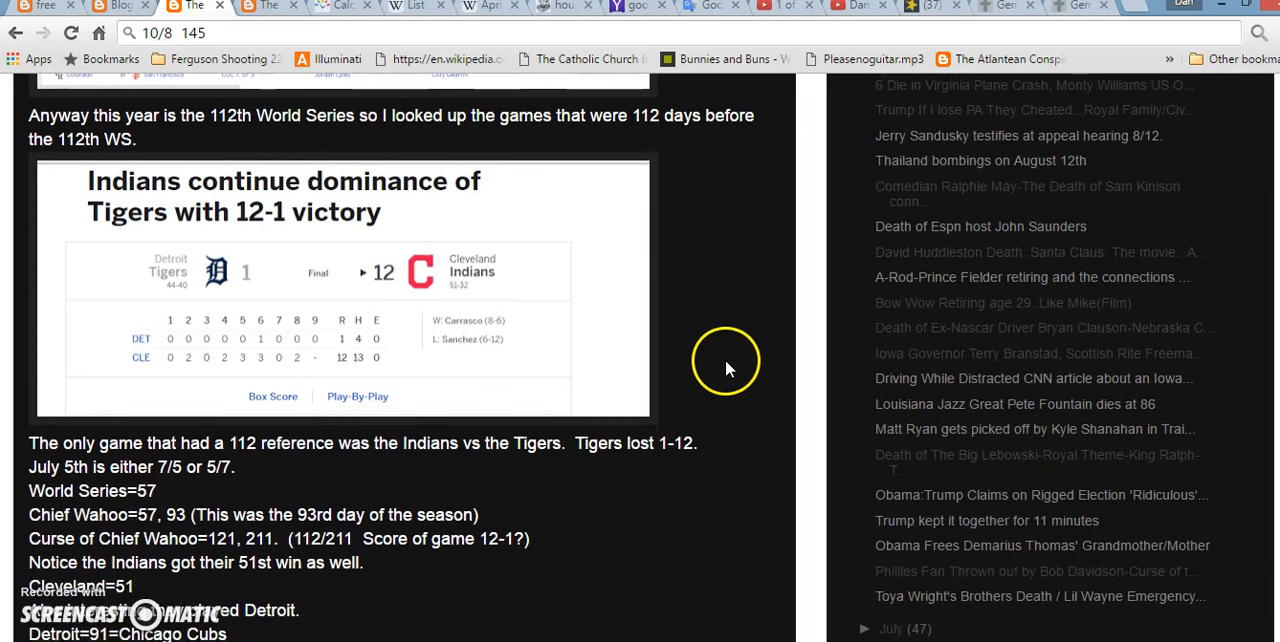
{"action": "mouse_move", "coordinate": [490, 287]}
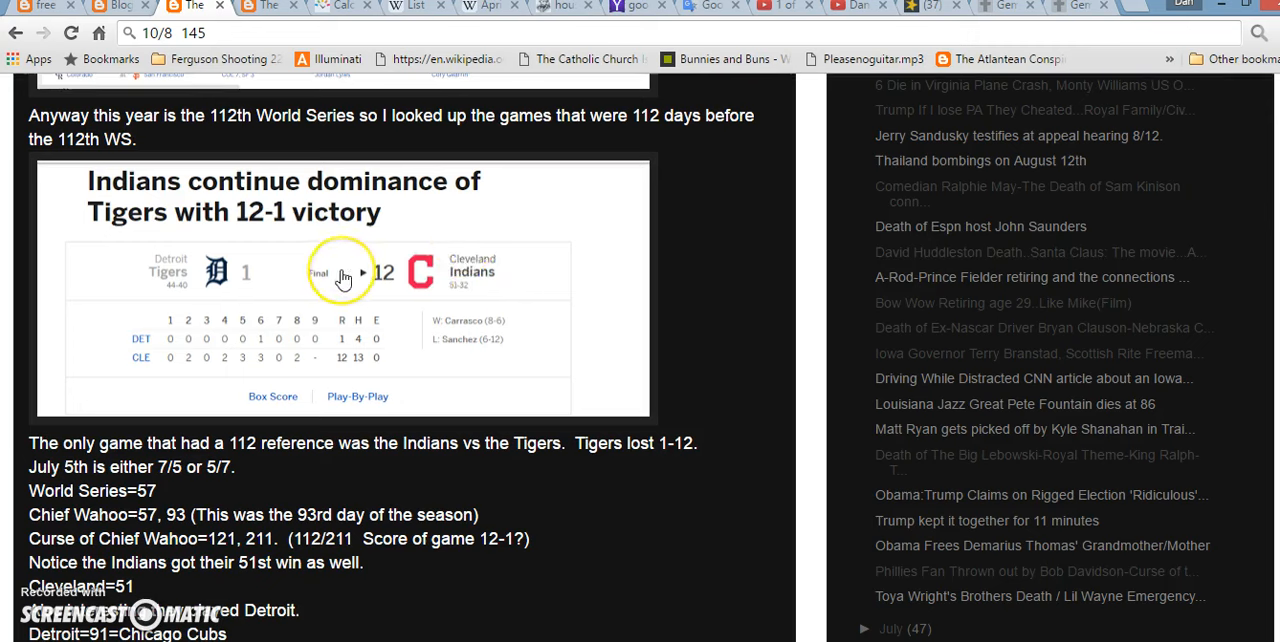
{"action": "mouse_move", "coordinate": [316, 263]}
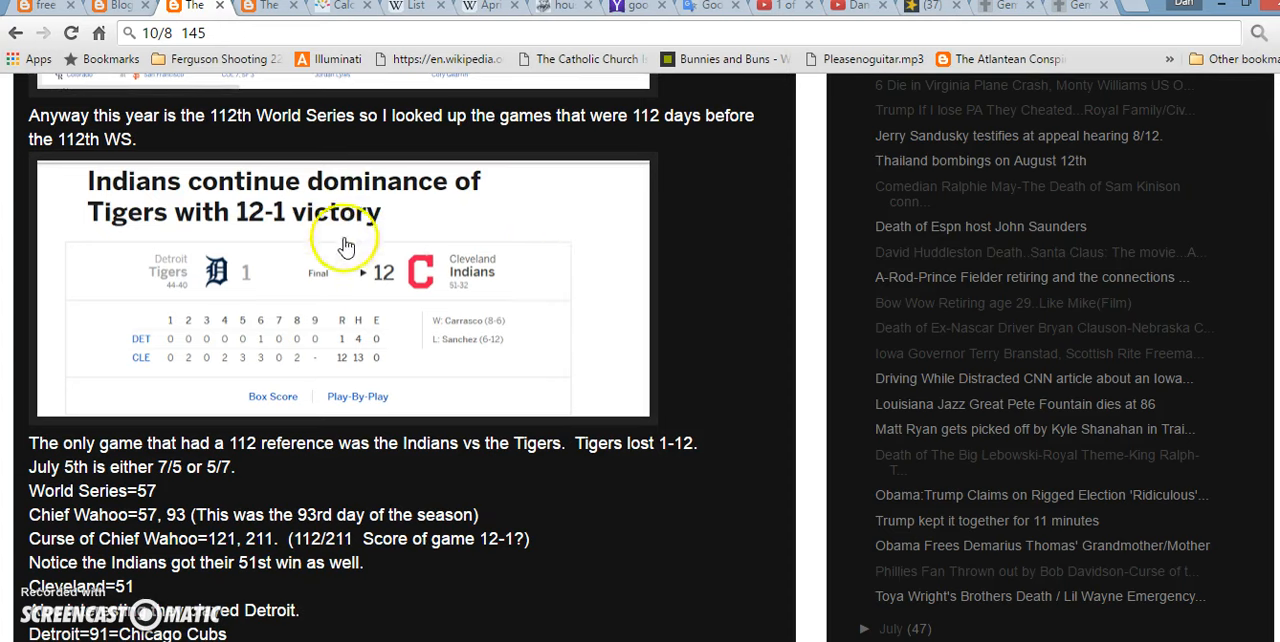
{"action": "mouse_move", "coordinate": [477, 297]}
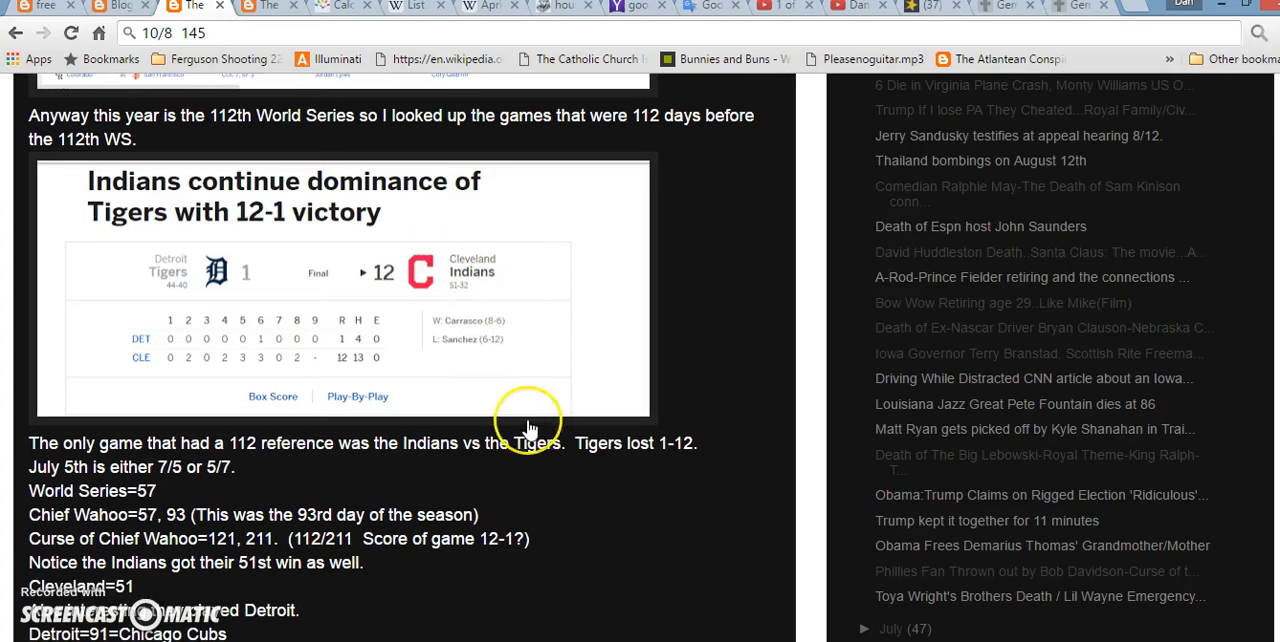
{"action": "scroll", "scroll_direction": "down", "scroll_amount": 3}
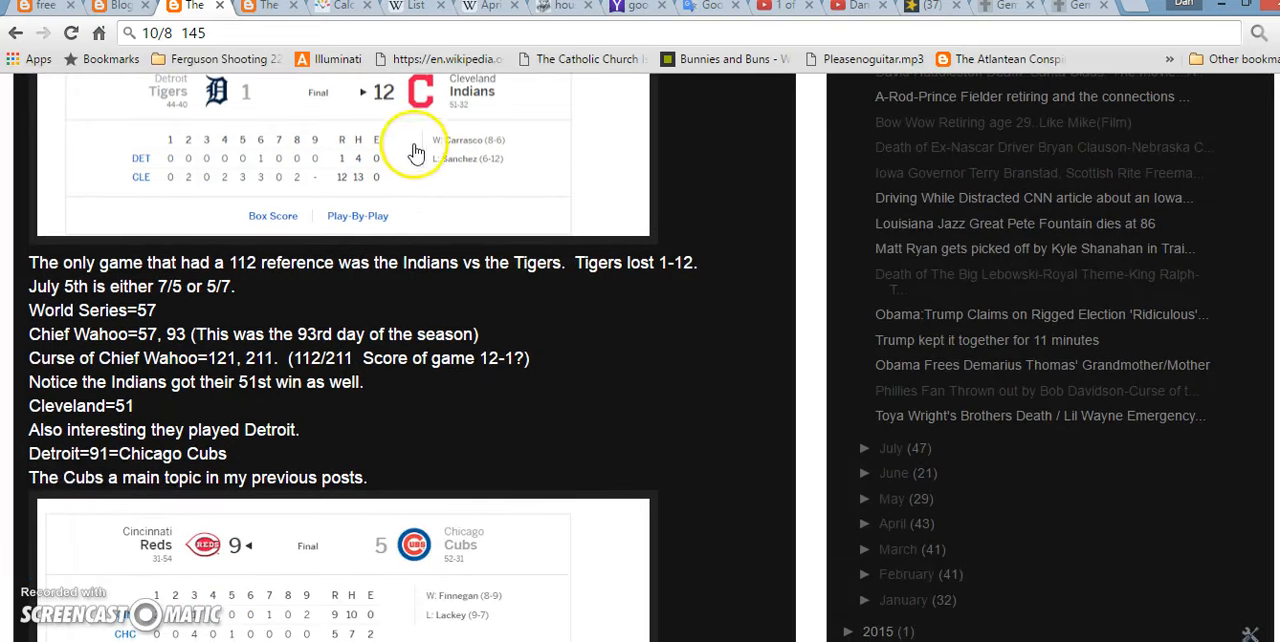
{"action": "mouse_move", "coordinate": [455, 490]}
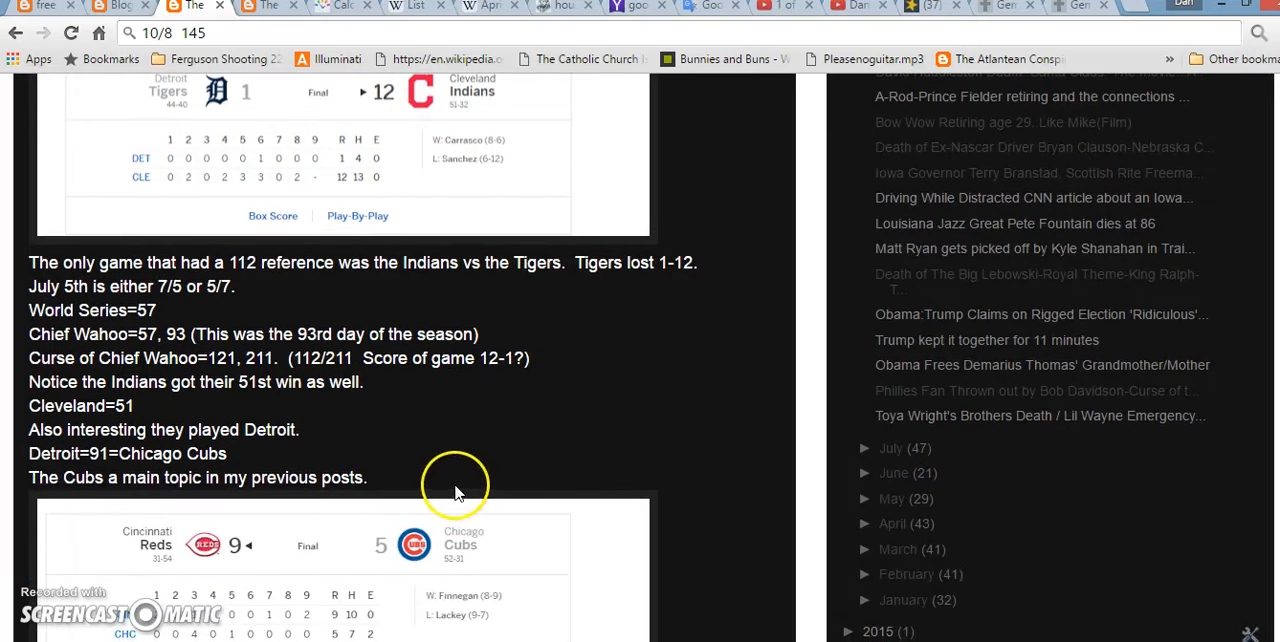
{"action": "mouse_move", "coordinate": [443, 90]}
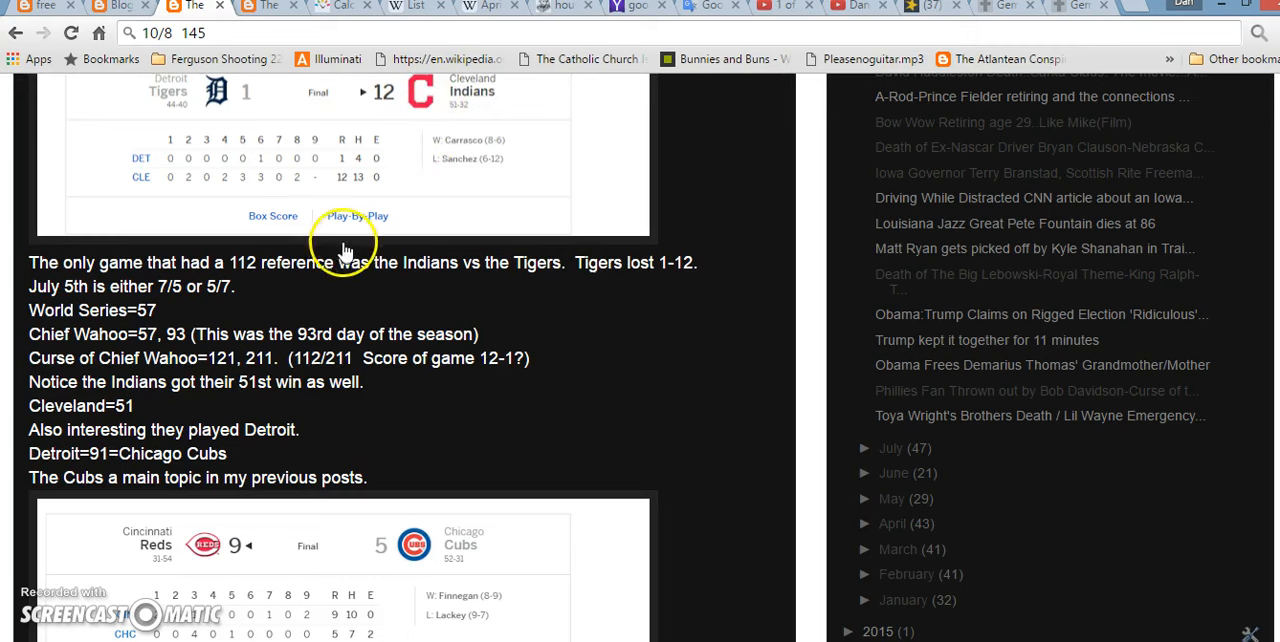
{"action": "mouse_move", "coordinate": [310, 295]}
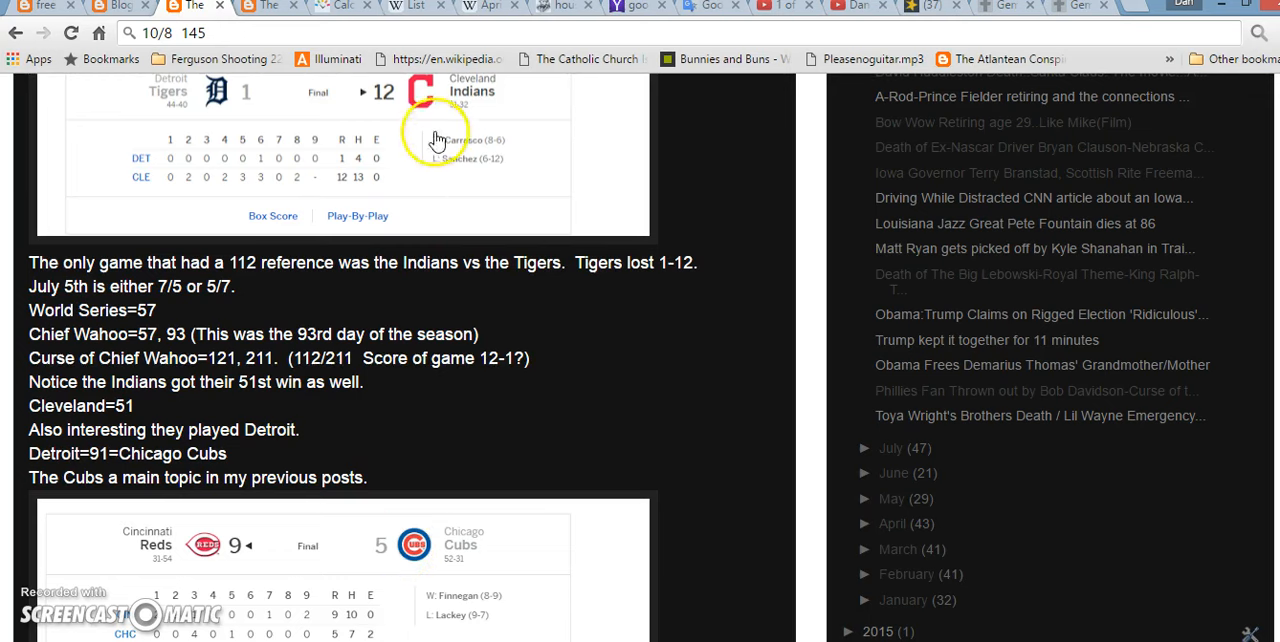
{"action": "mouse_move", "coordinate": [228, 122]}
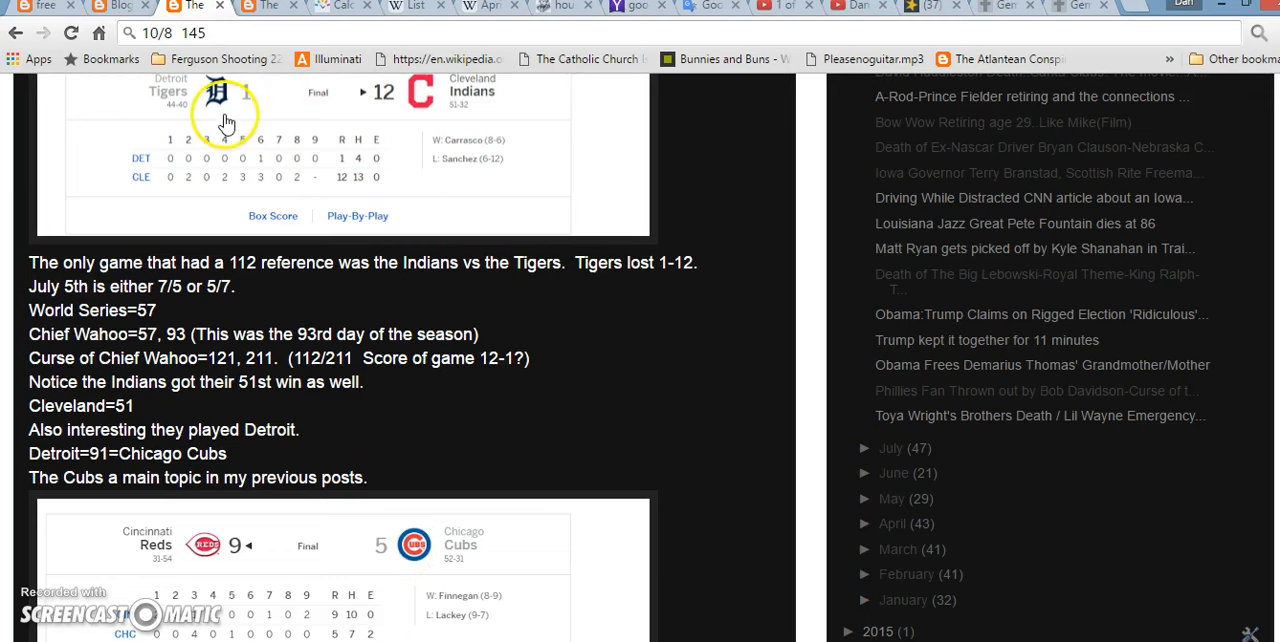
{"action": "mouse_move", "coordinate": [444, 575]}
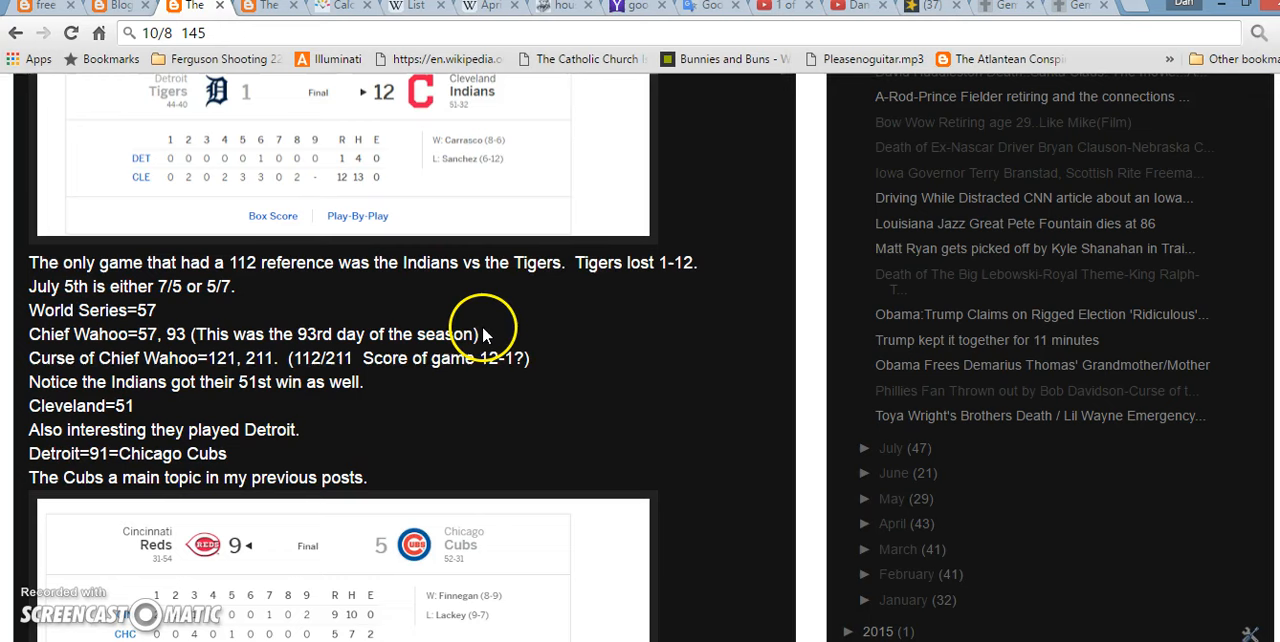
{"action": "mouse_move", "coordinate": [235, 330]}
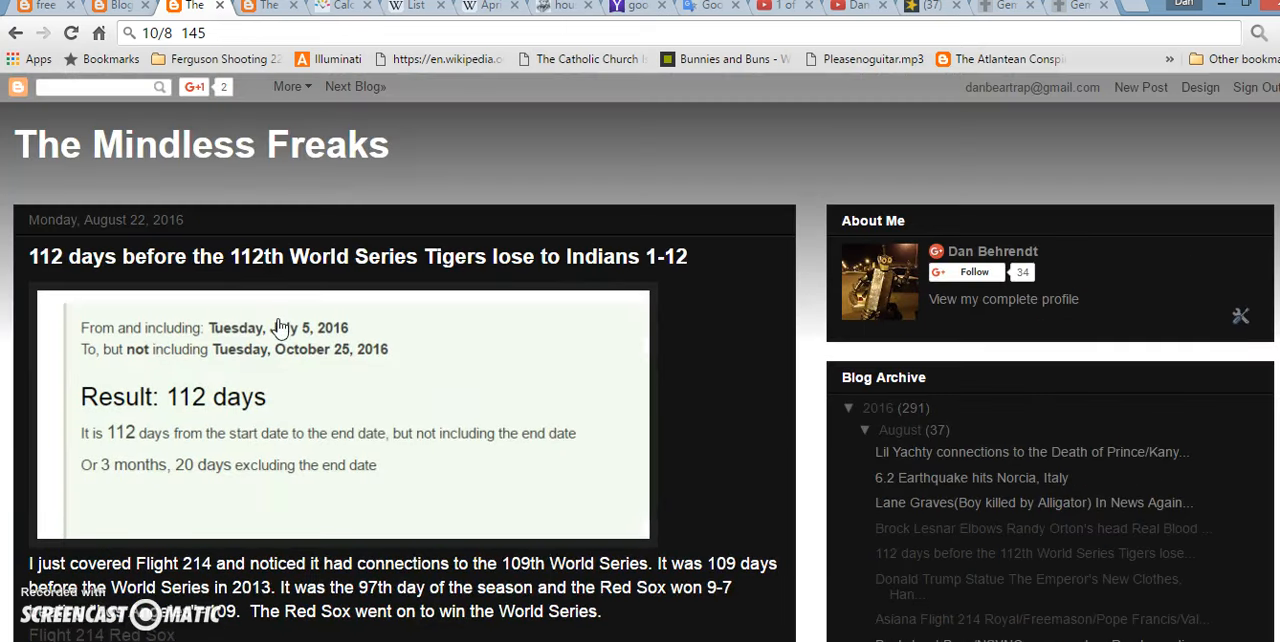
Step: Highlight 'It was the 97th' in the Flight 214 paragraph and move to the Indians–Tigers image
{"action": "left_click", "coordinate": [95, 87]}
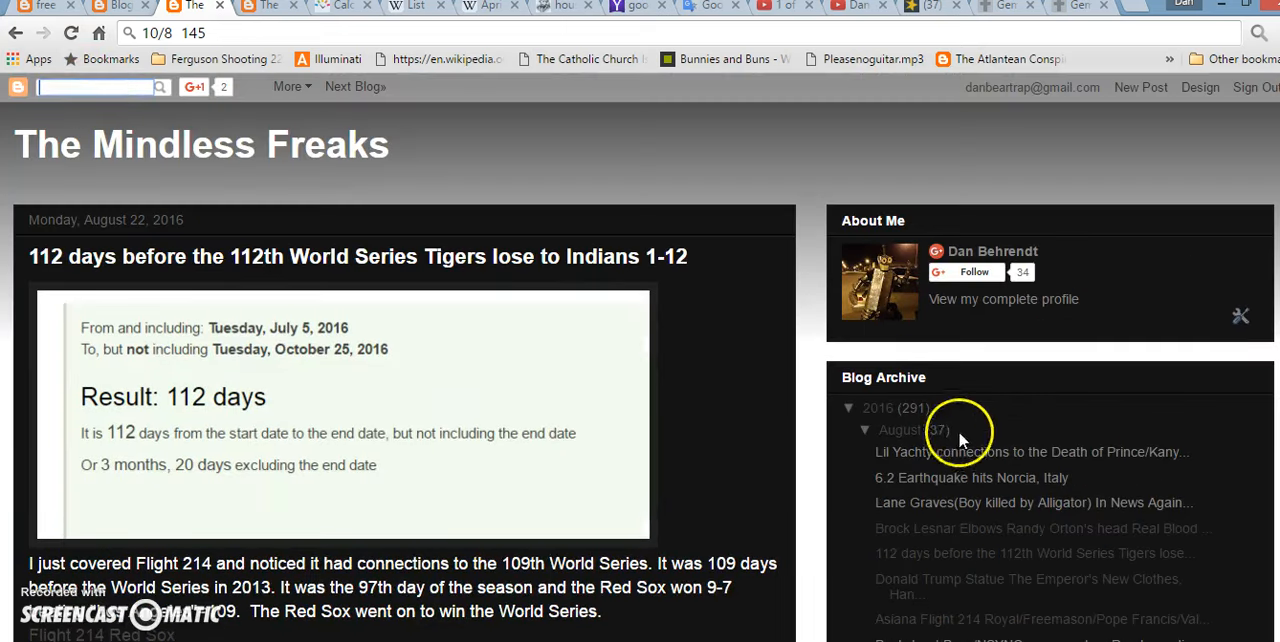
{"action": "mouse_move", "coordinate": [805, 245]}
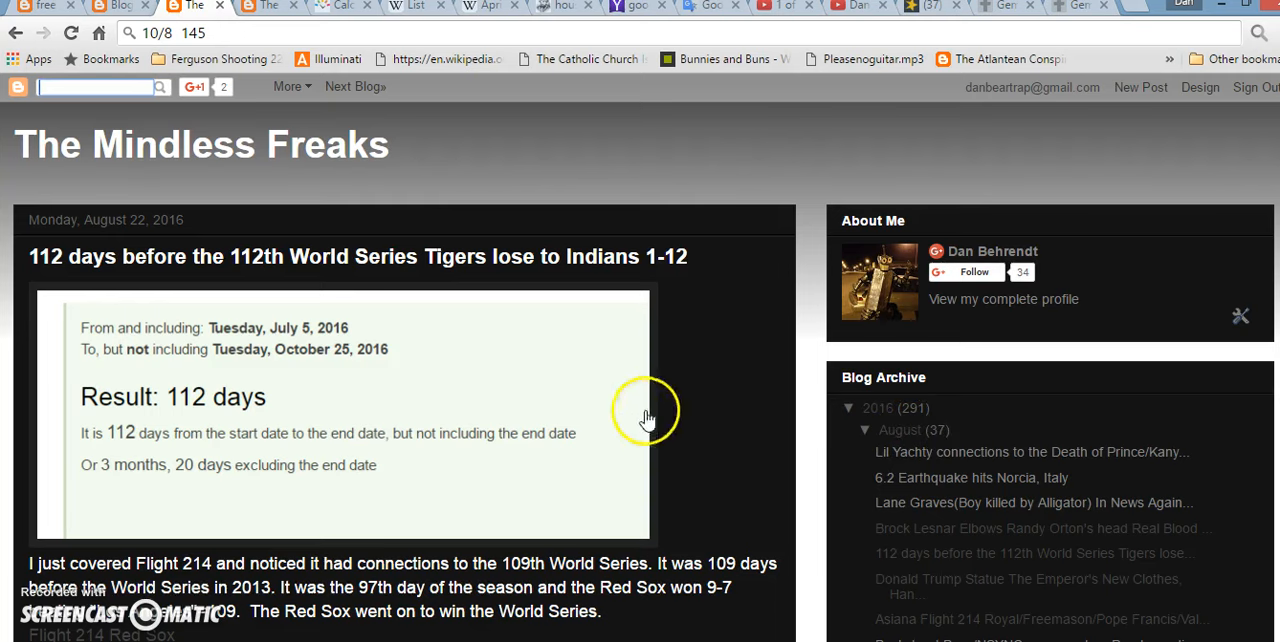
{"action": "mouse_move", "coordinate": [700, 432]}
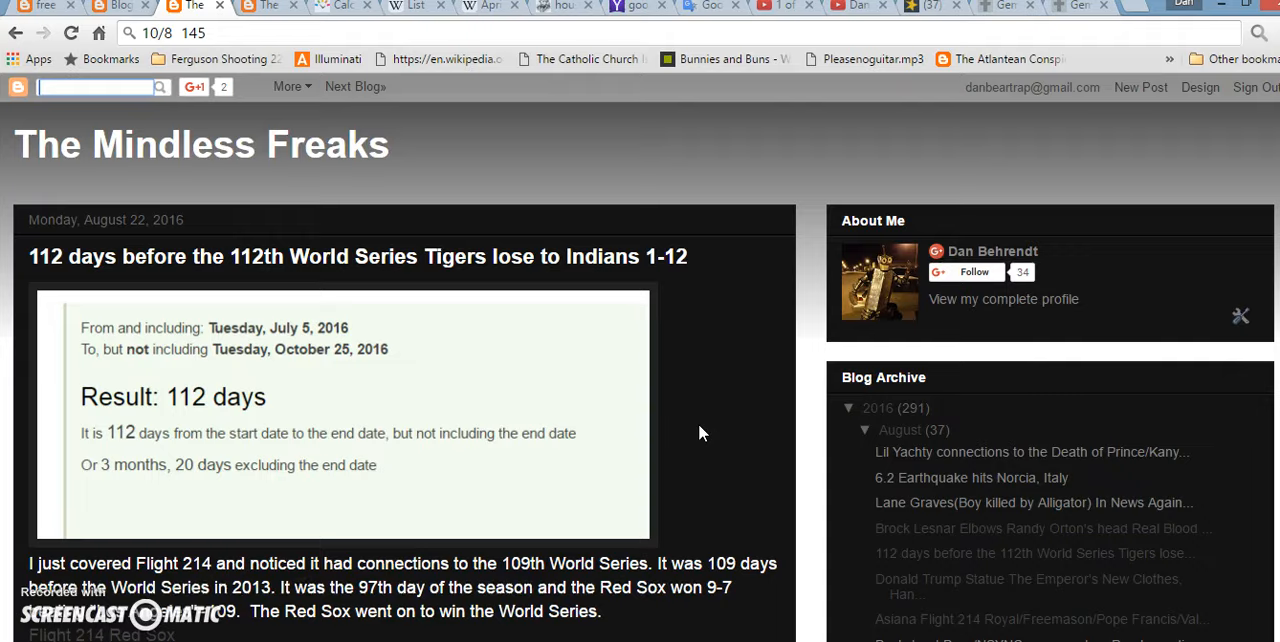
{"action": "scroll", "scroll_direction": "down", "scroll_amount": 3}
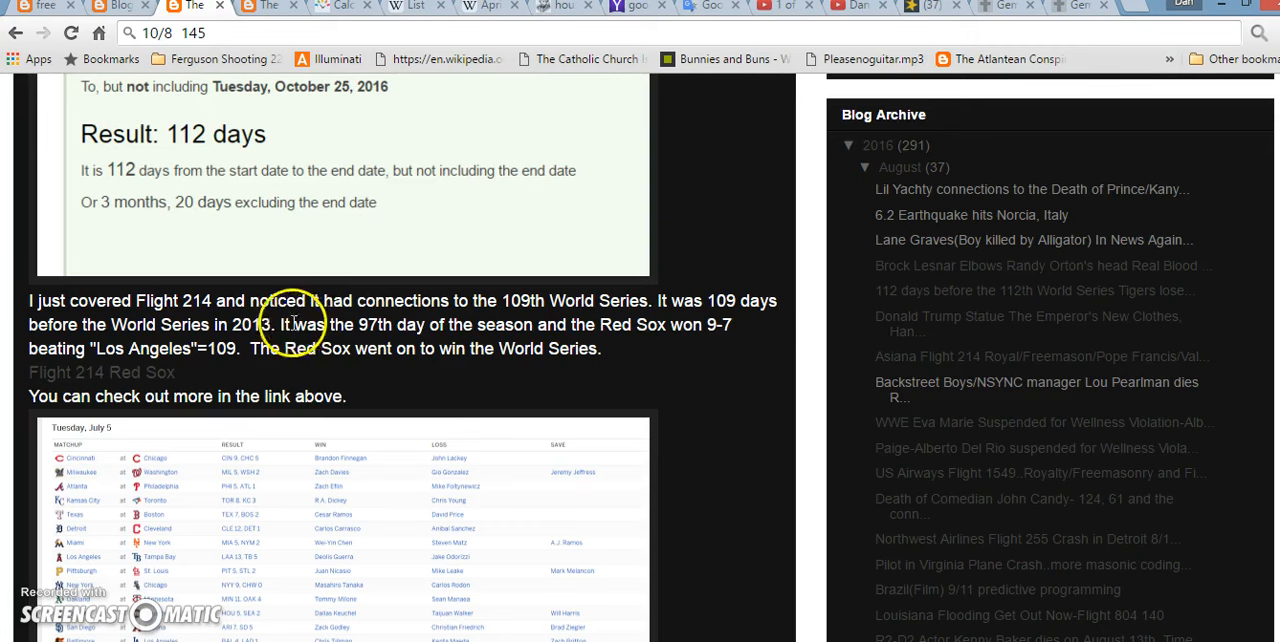
{"action": "left_click_drag", "start_coordinate": [277, 324], "coordinate": [398, 324]}
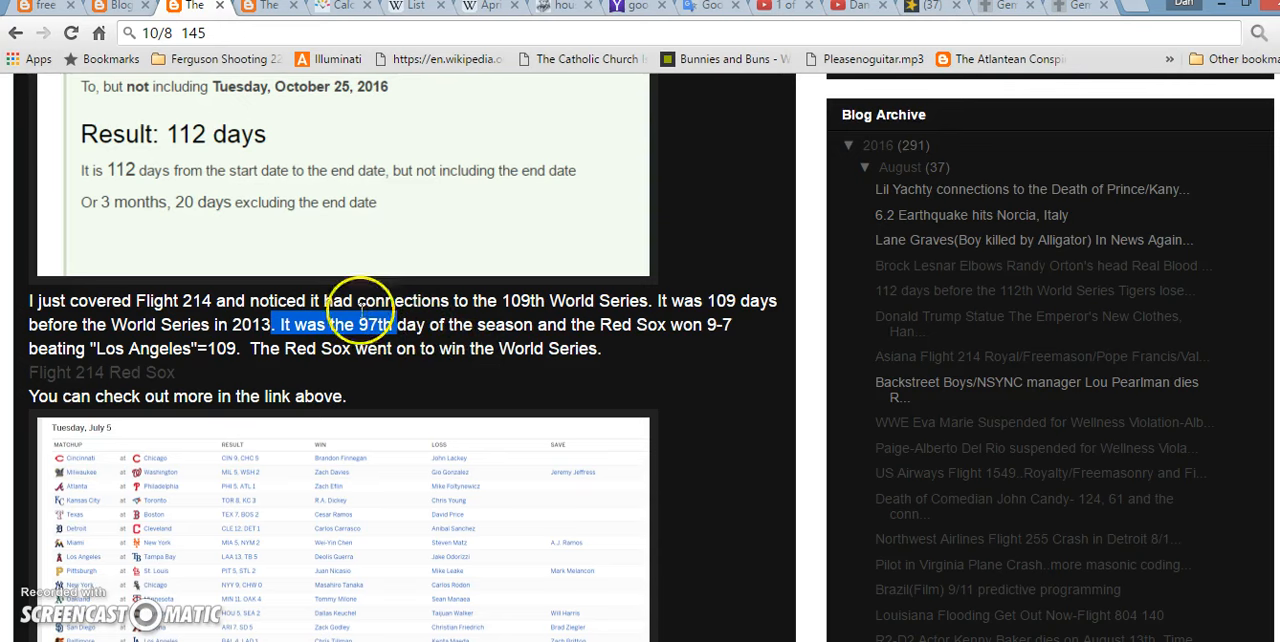
{"action": "mouse_move", "coordinate": [525, 332]}
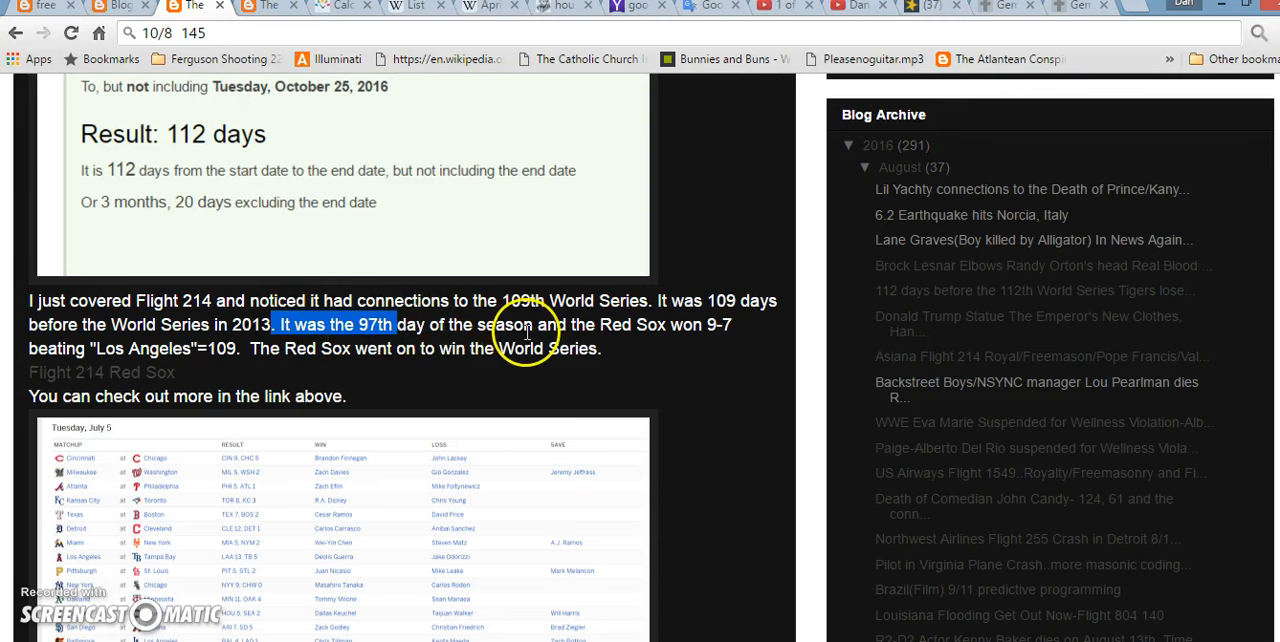
{"action": "scroll", "scroll_direction": "down", "scroll_amount": 3}
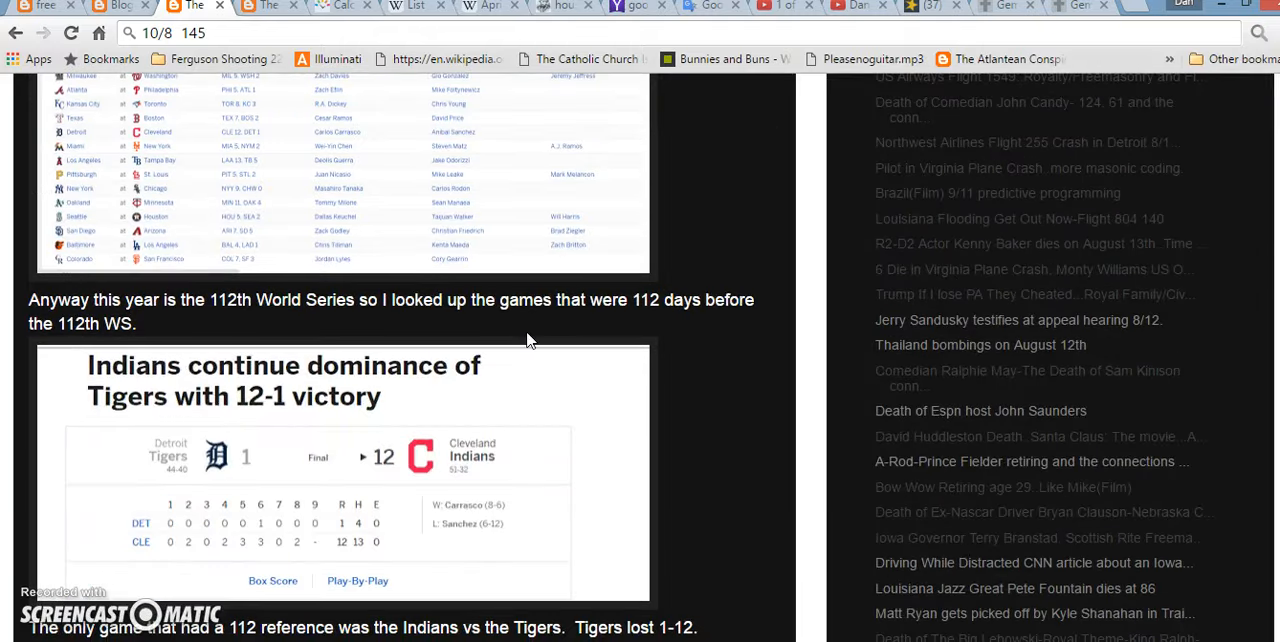